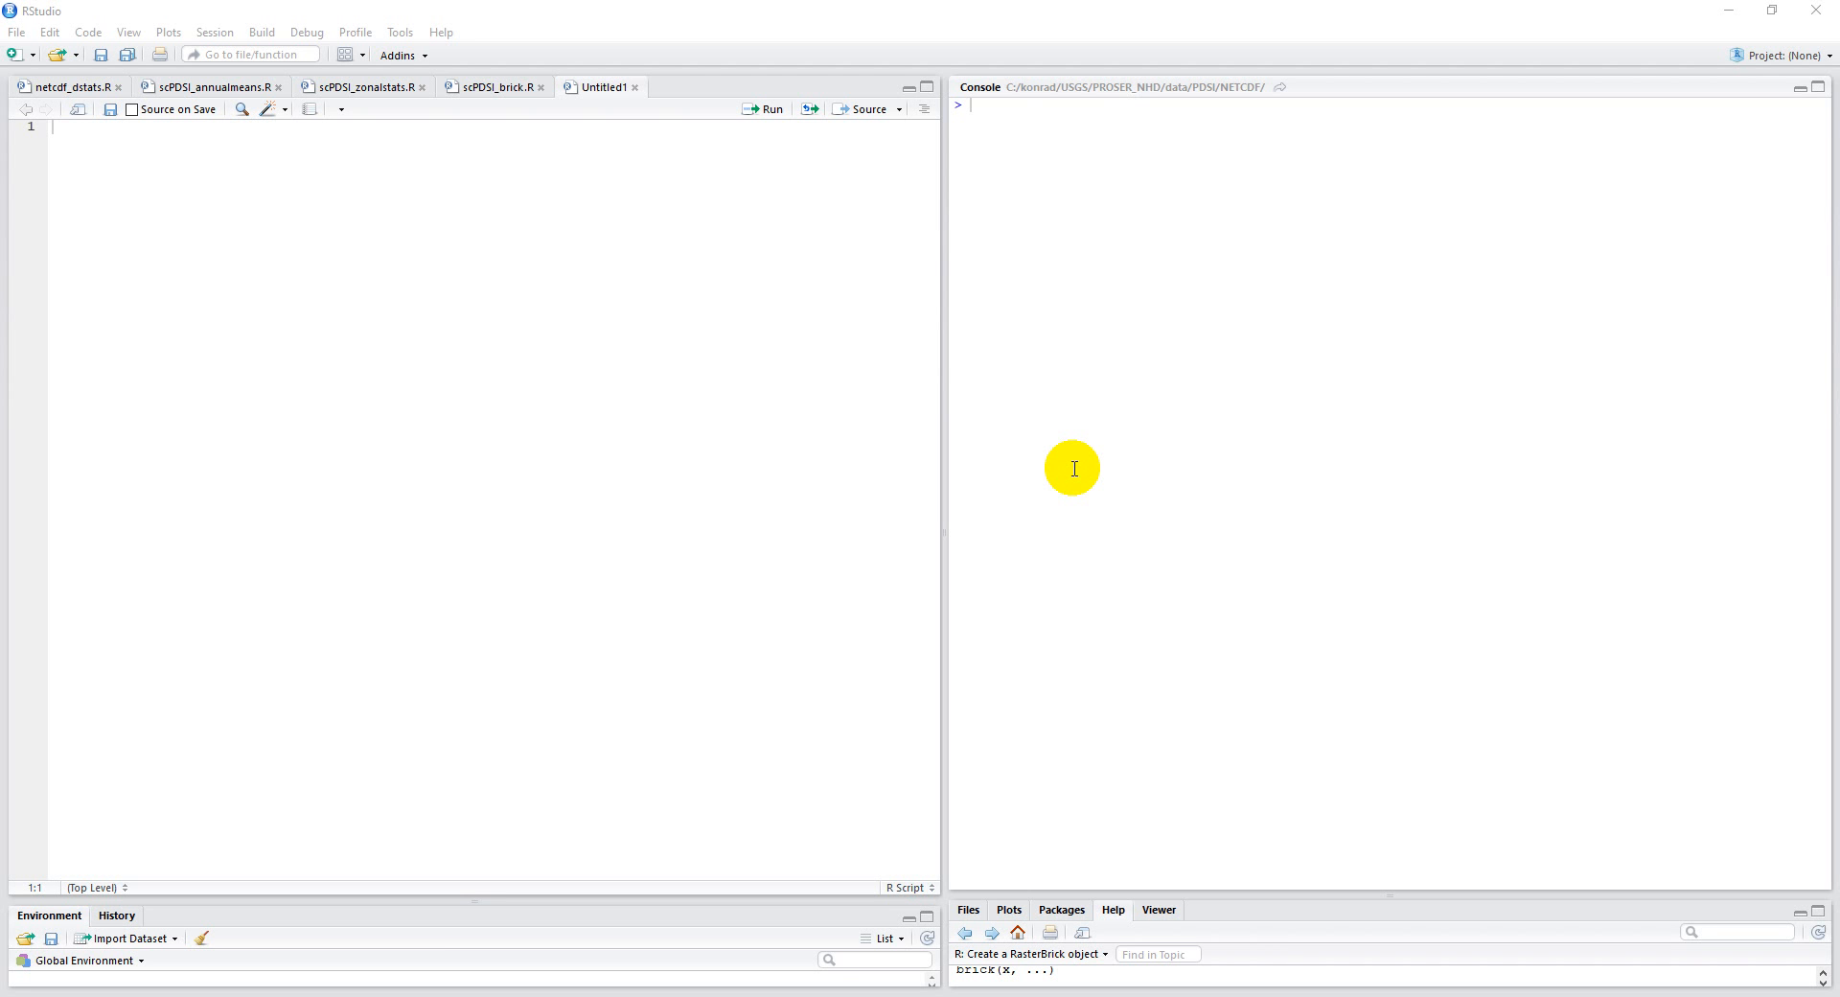
mouse_move(73, 226)
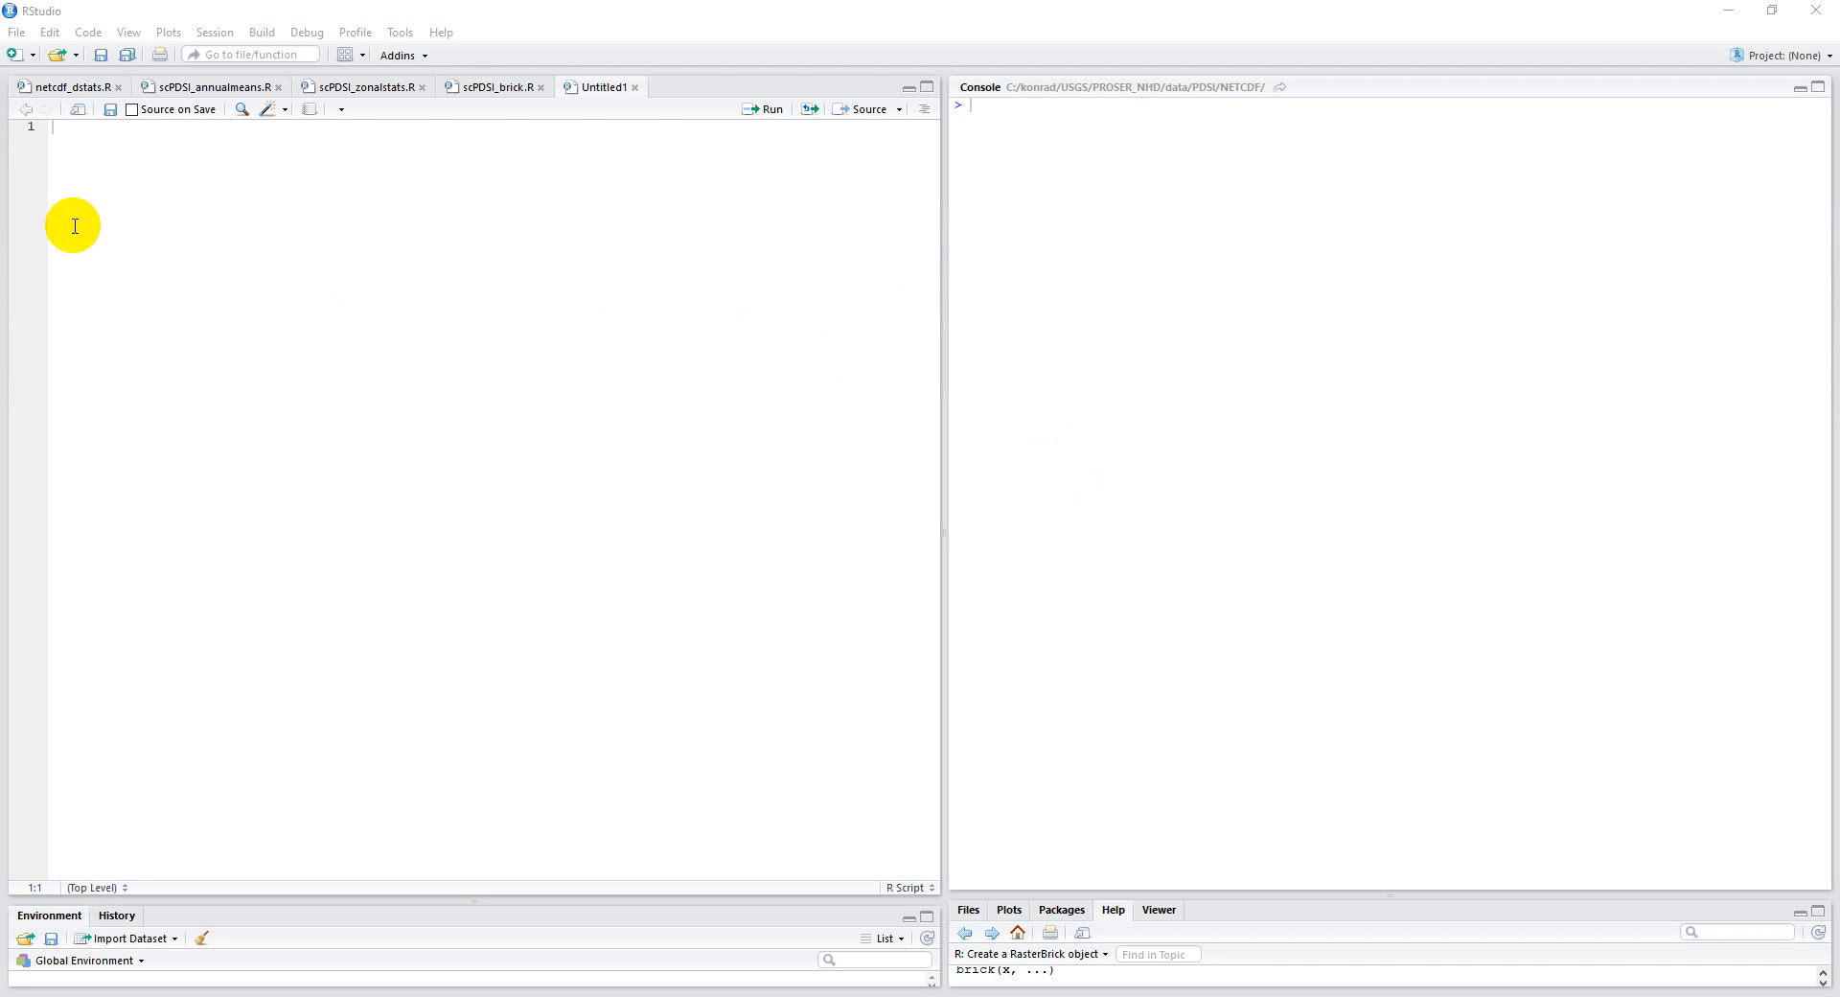
mouse_move(69, 132)
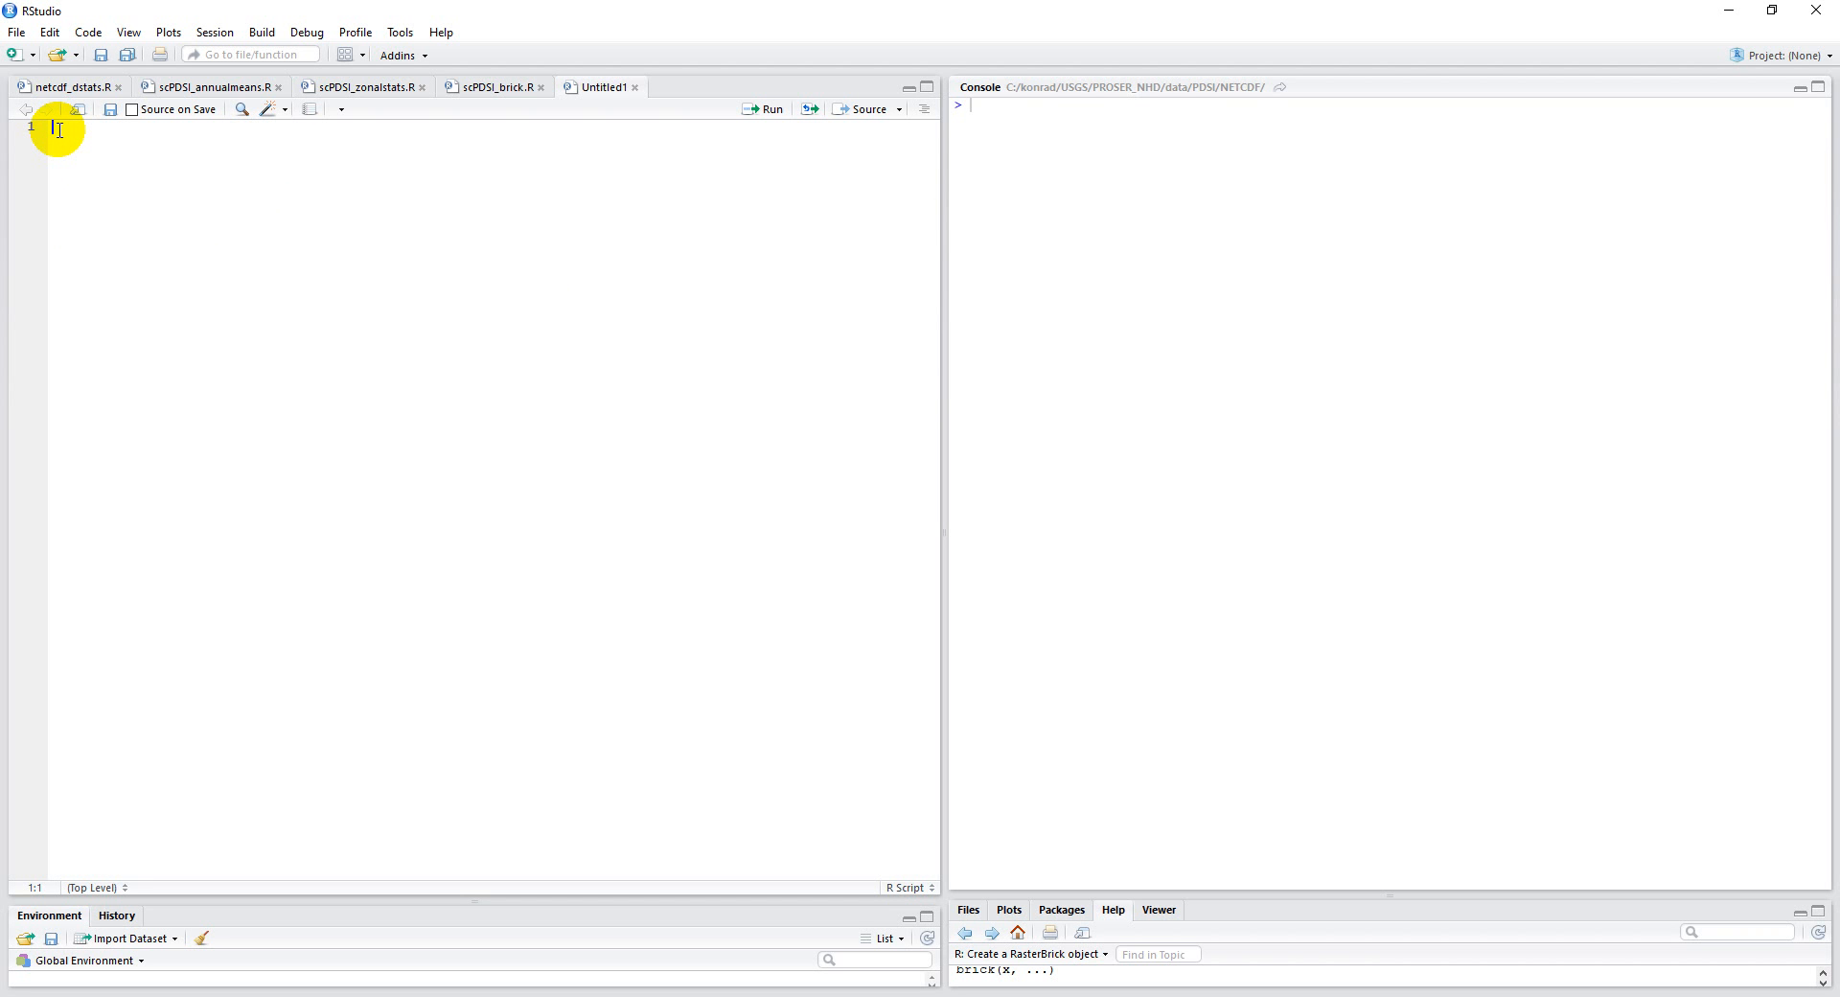
Write rm(list=ls()) as the script's first line, discarding the mistyped rm(ls) attempt.
type("rm(ls)")
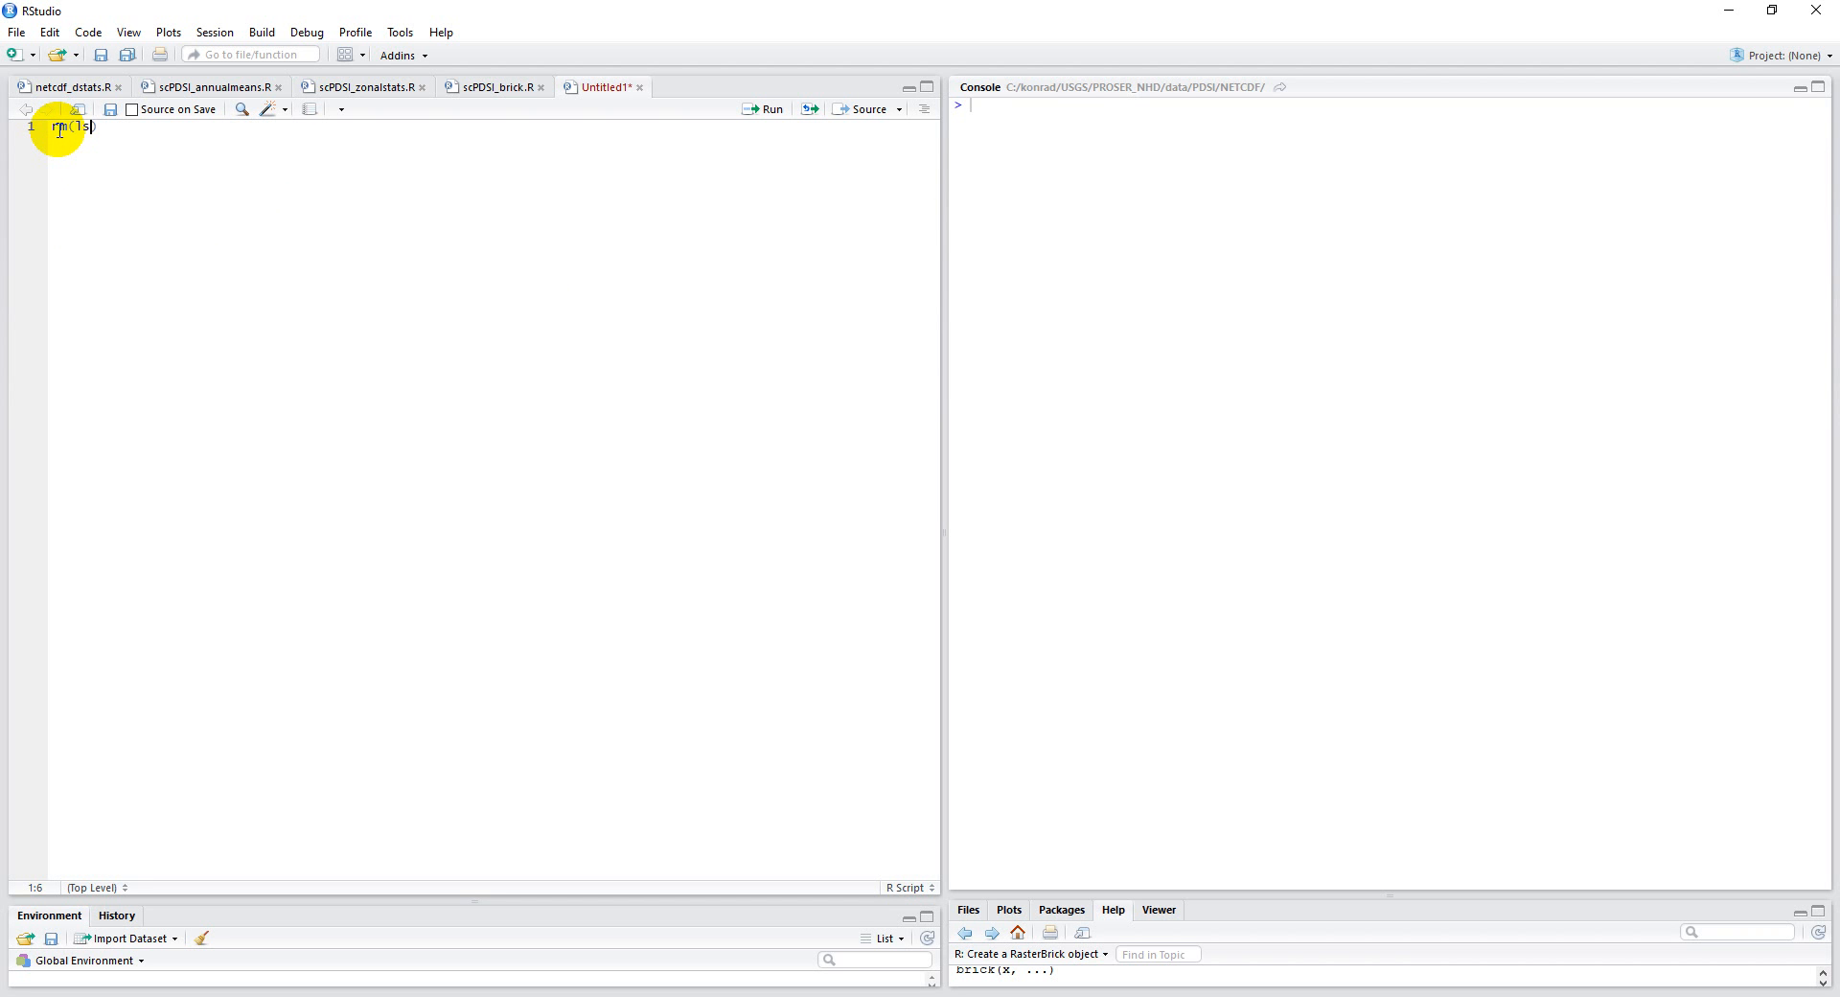
key("ctrl+a")
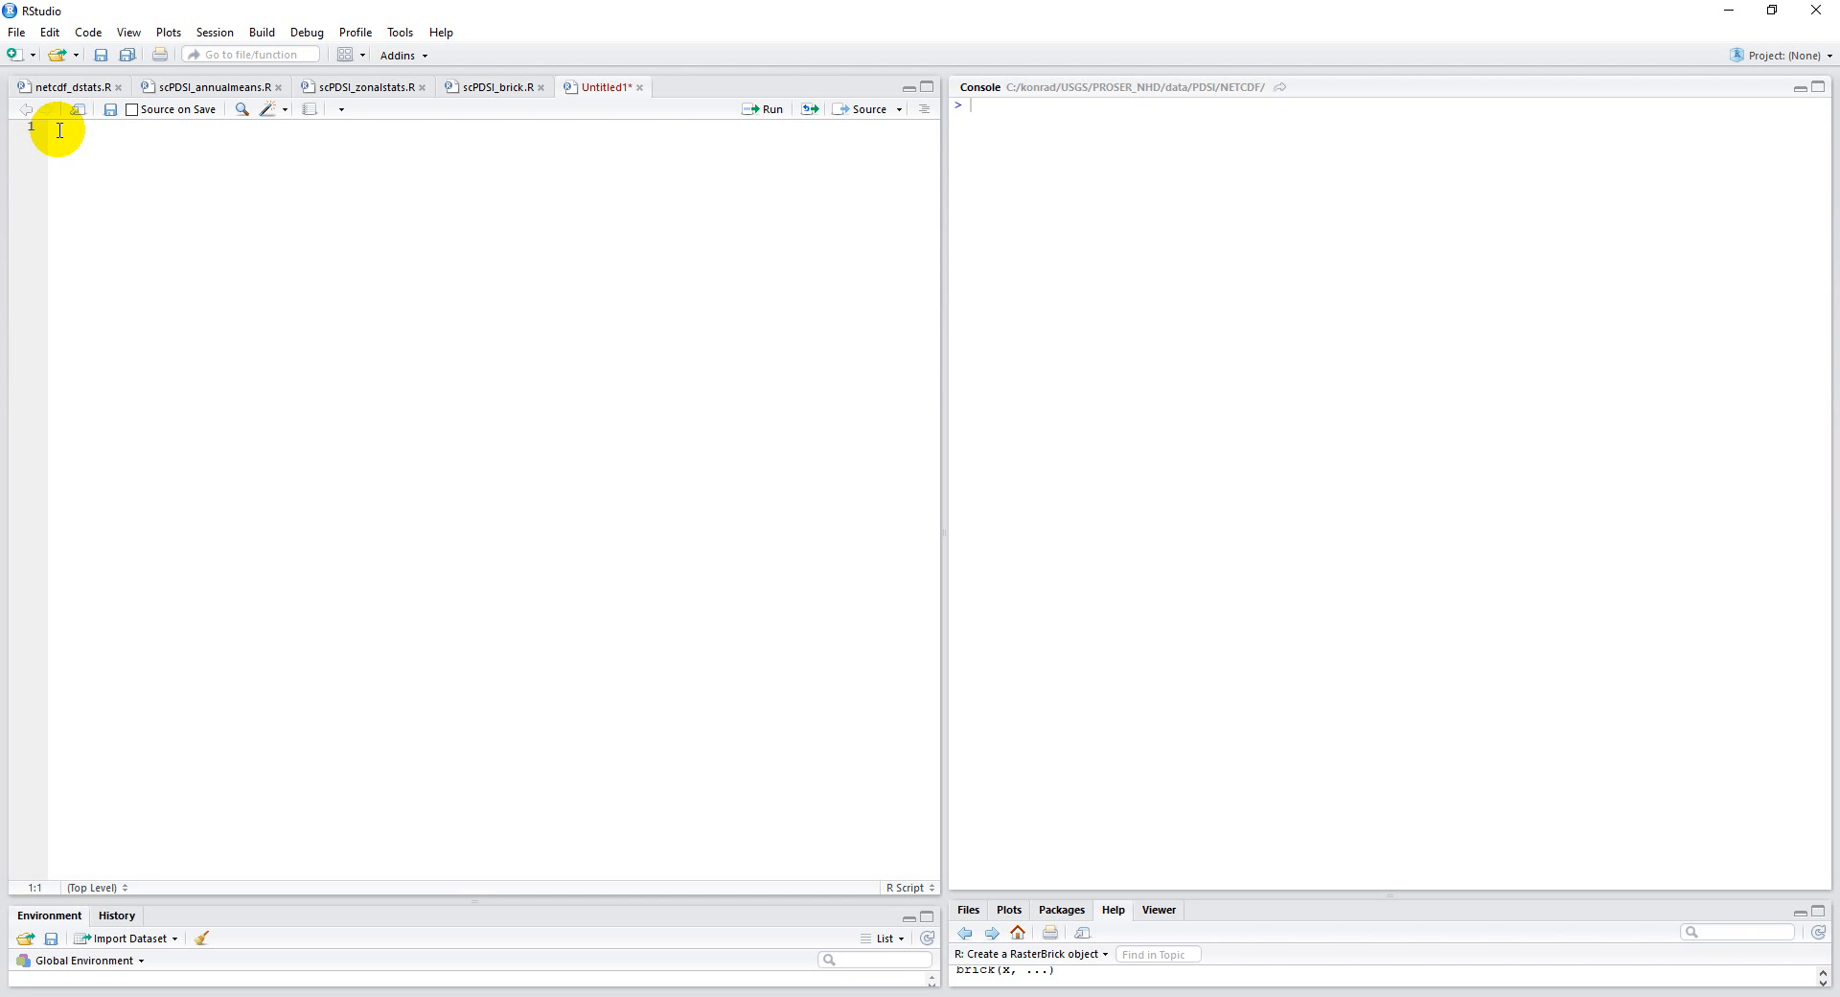
type("rm(list=(")
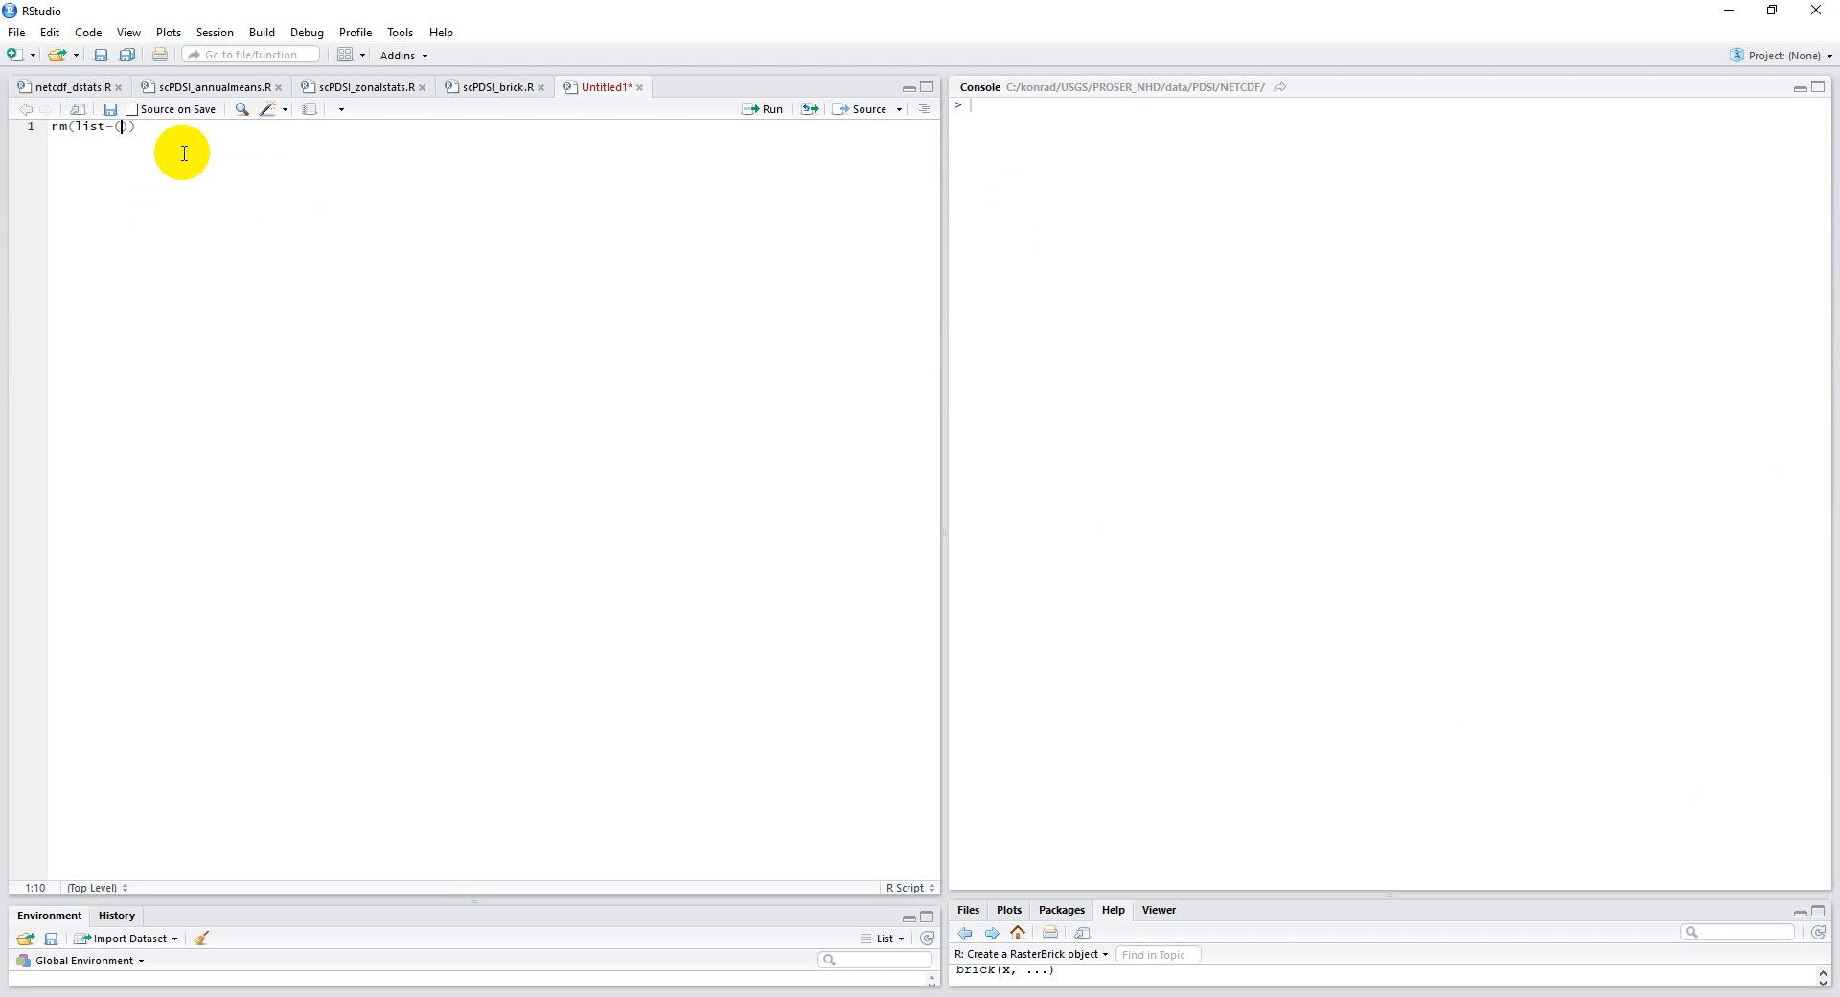
type("ls")
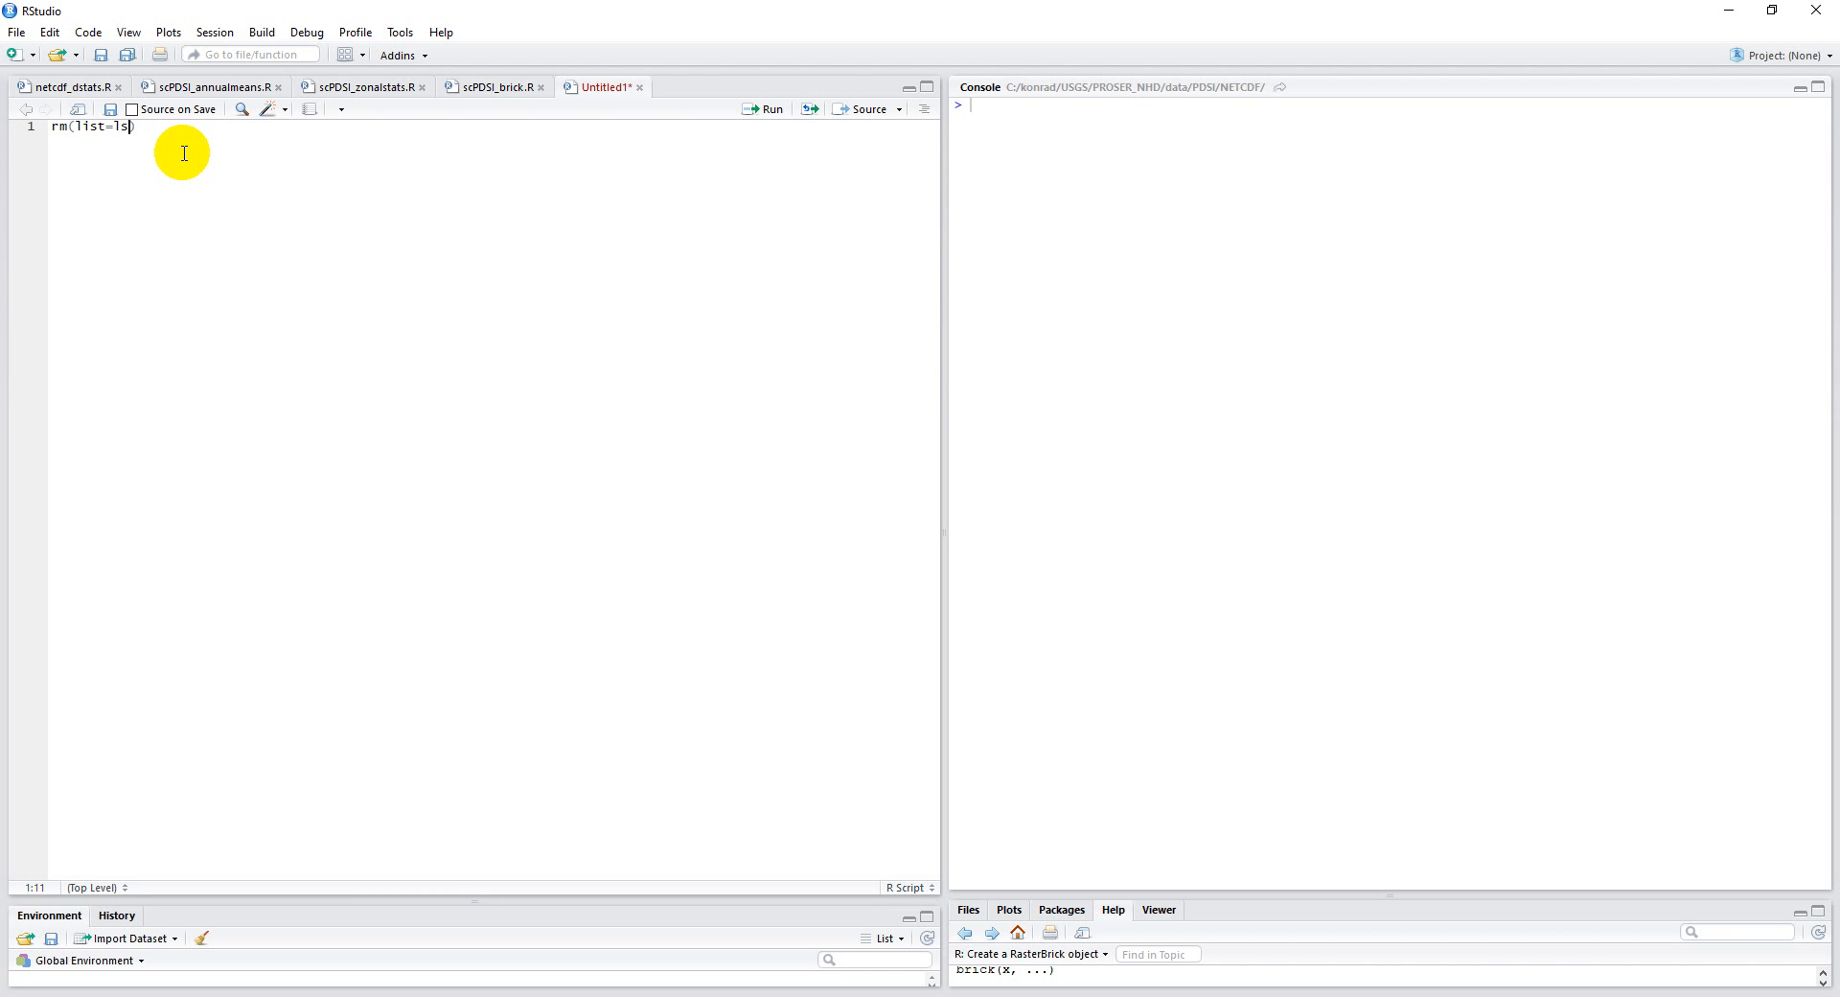
type("()")
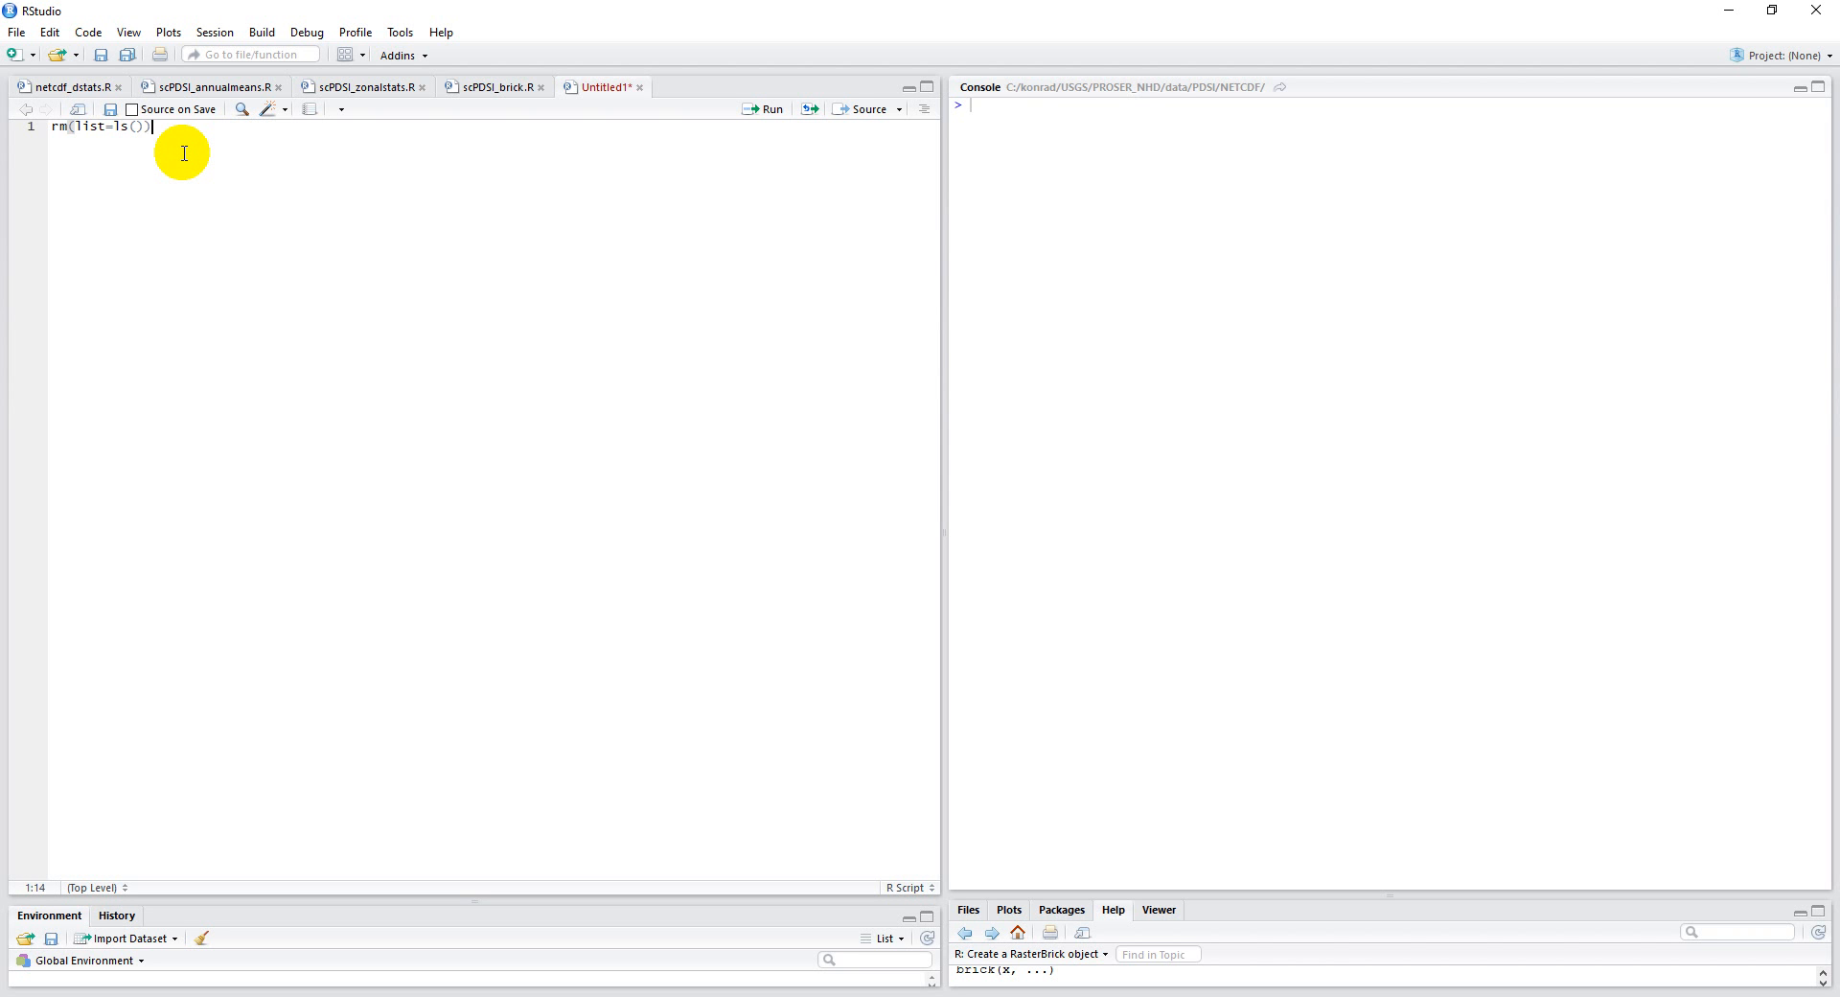
Add library(ncdf4) on line 2, completing the package name by autocomplete.
type("lib")
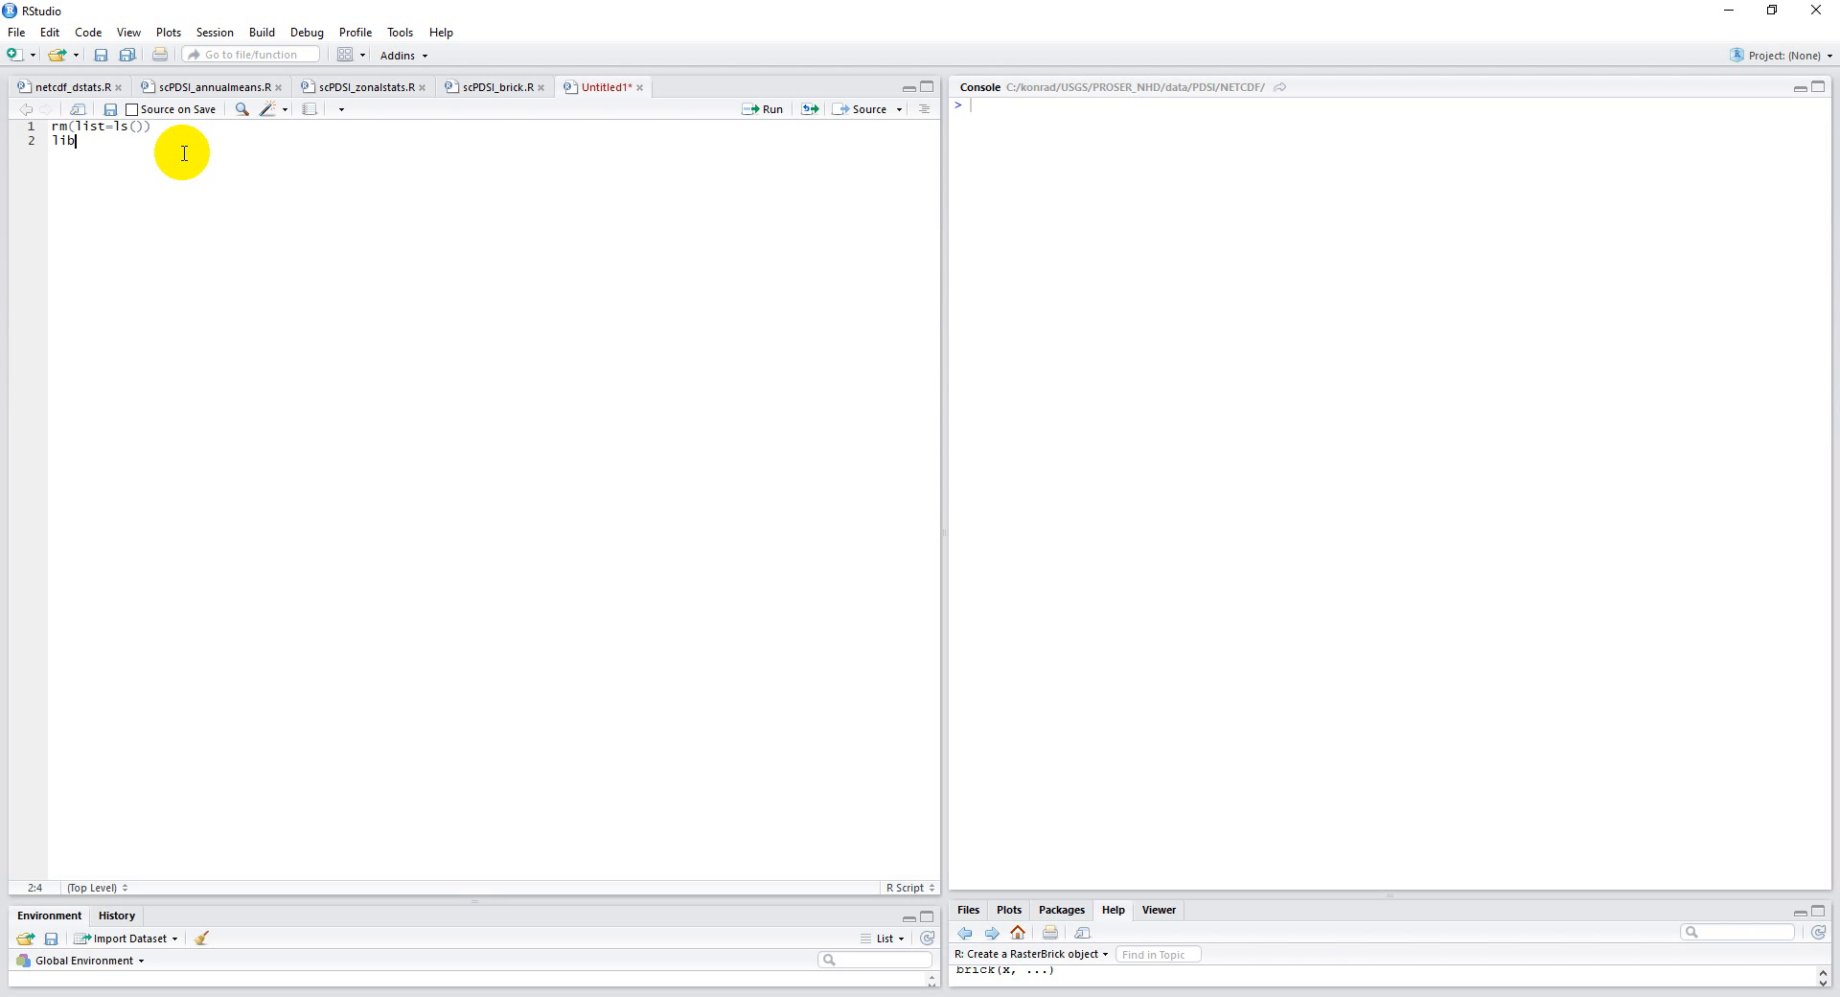
type("rary")
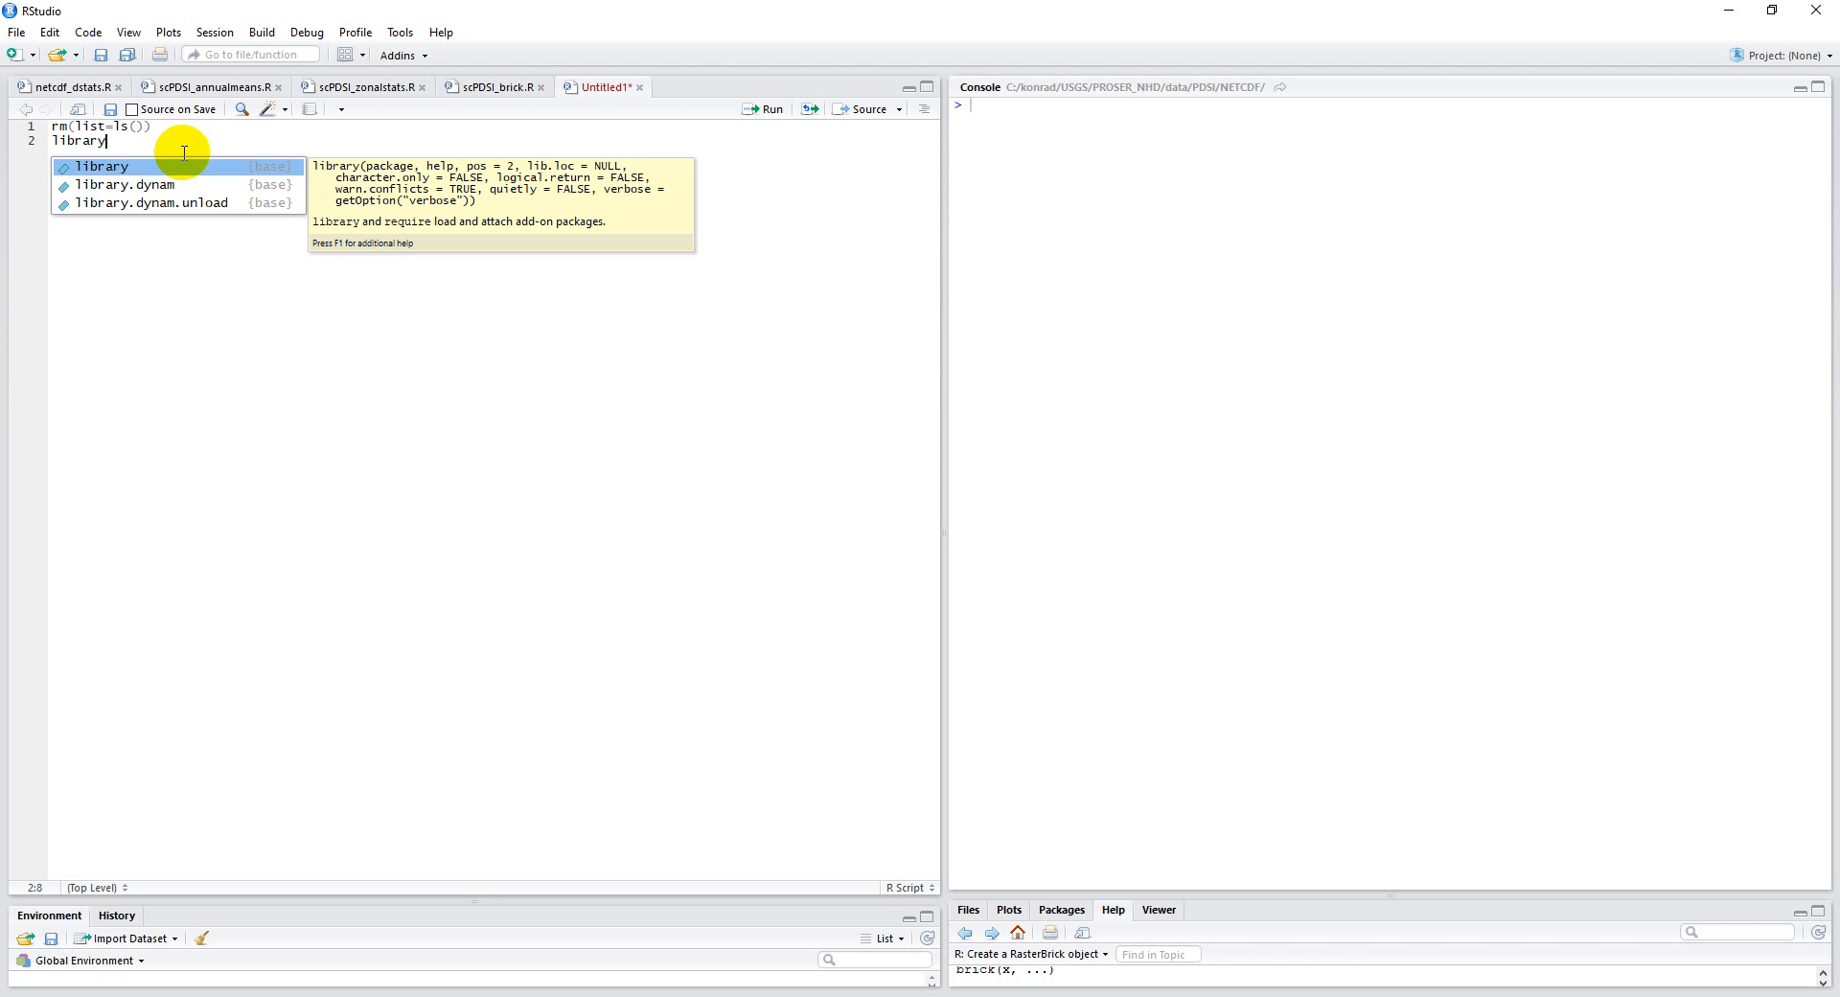
type("(ncd")
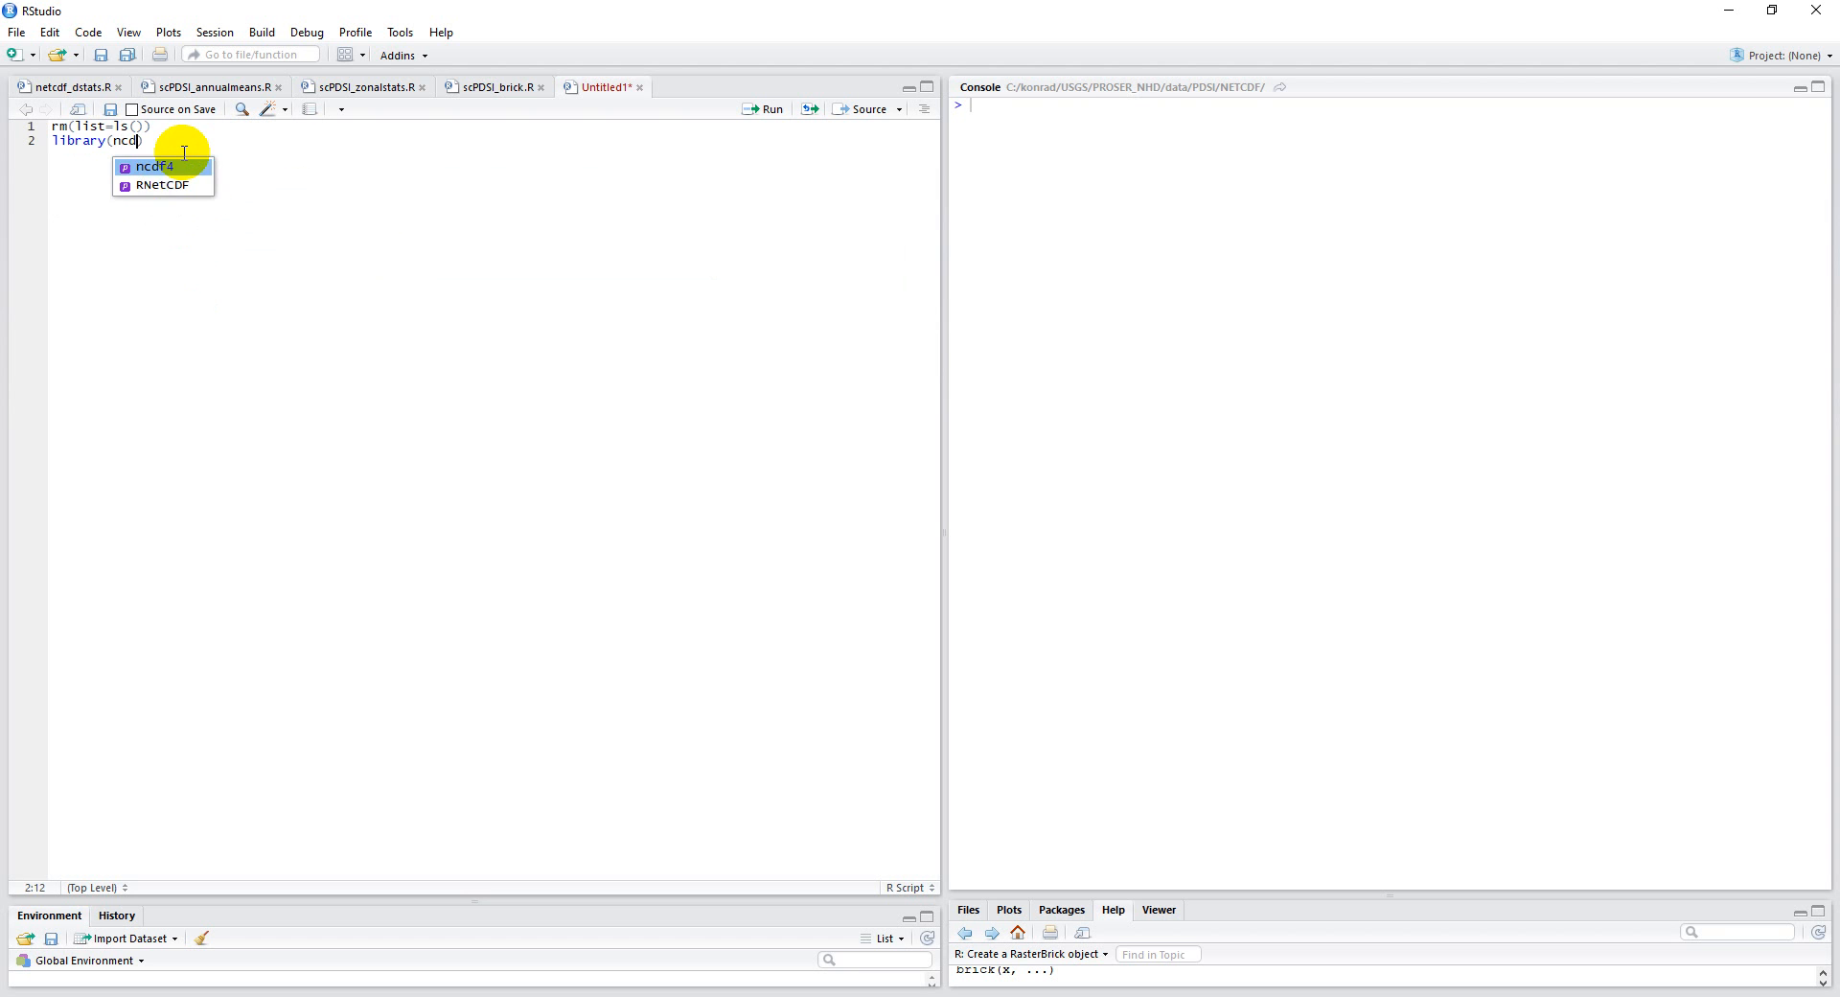
key("Tab")
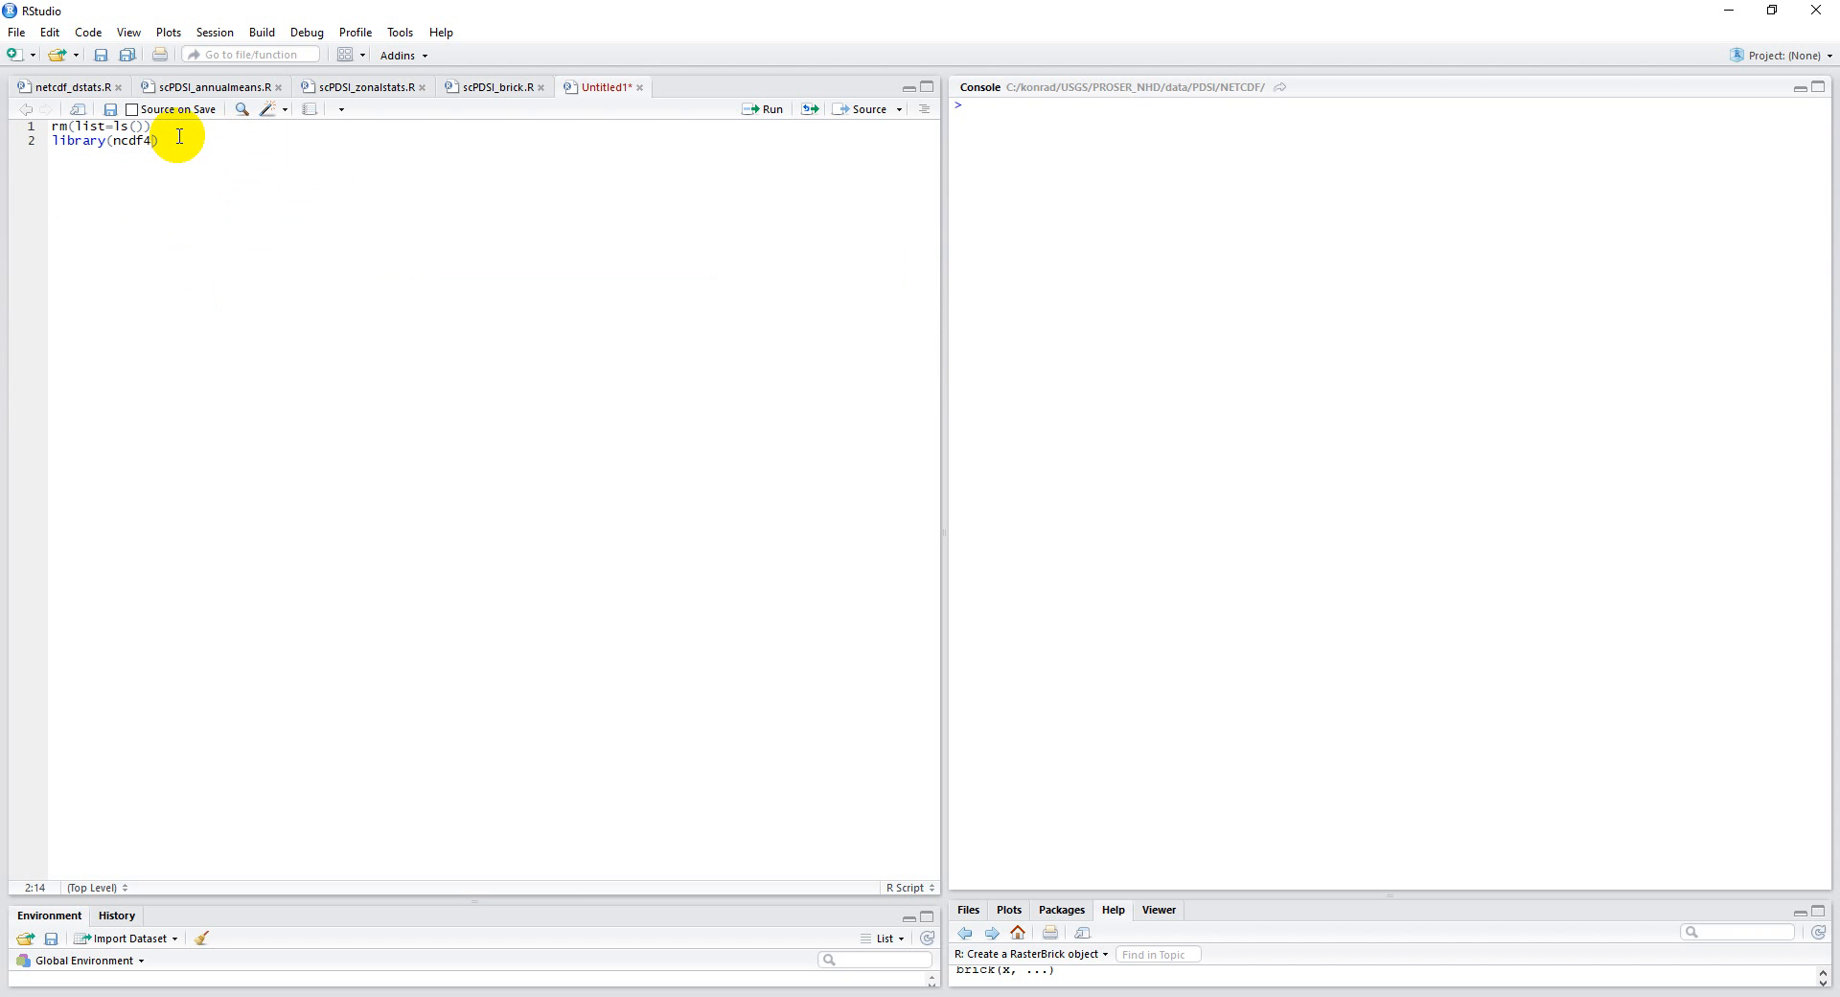
Run install.packages("ncdf4") in the Console to reinstall the package.
type("install.packages(")
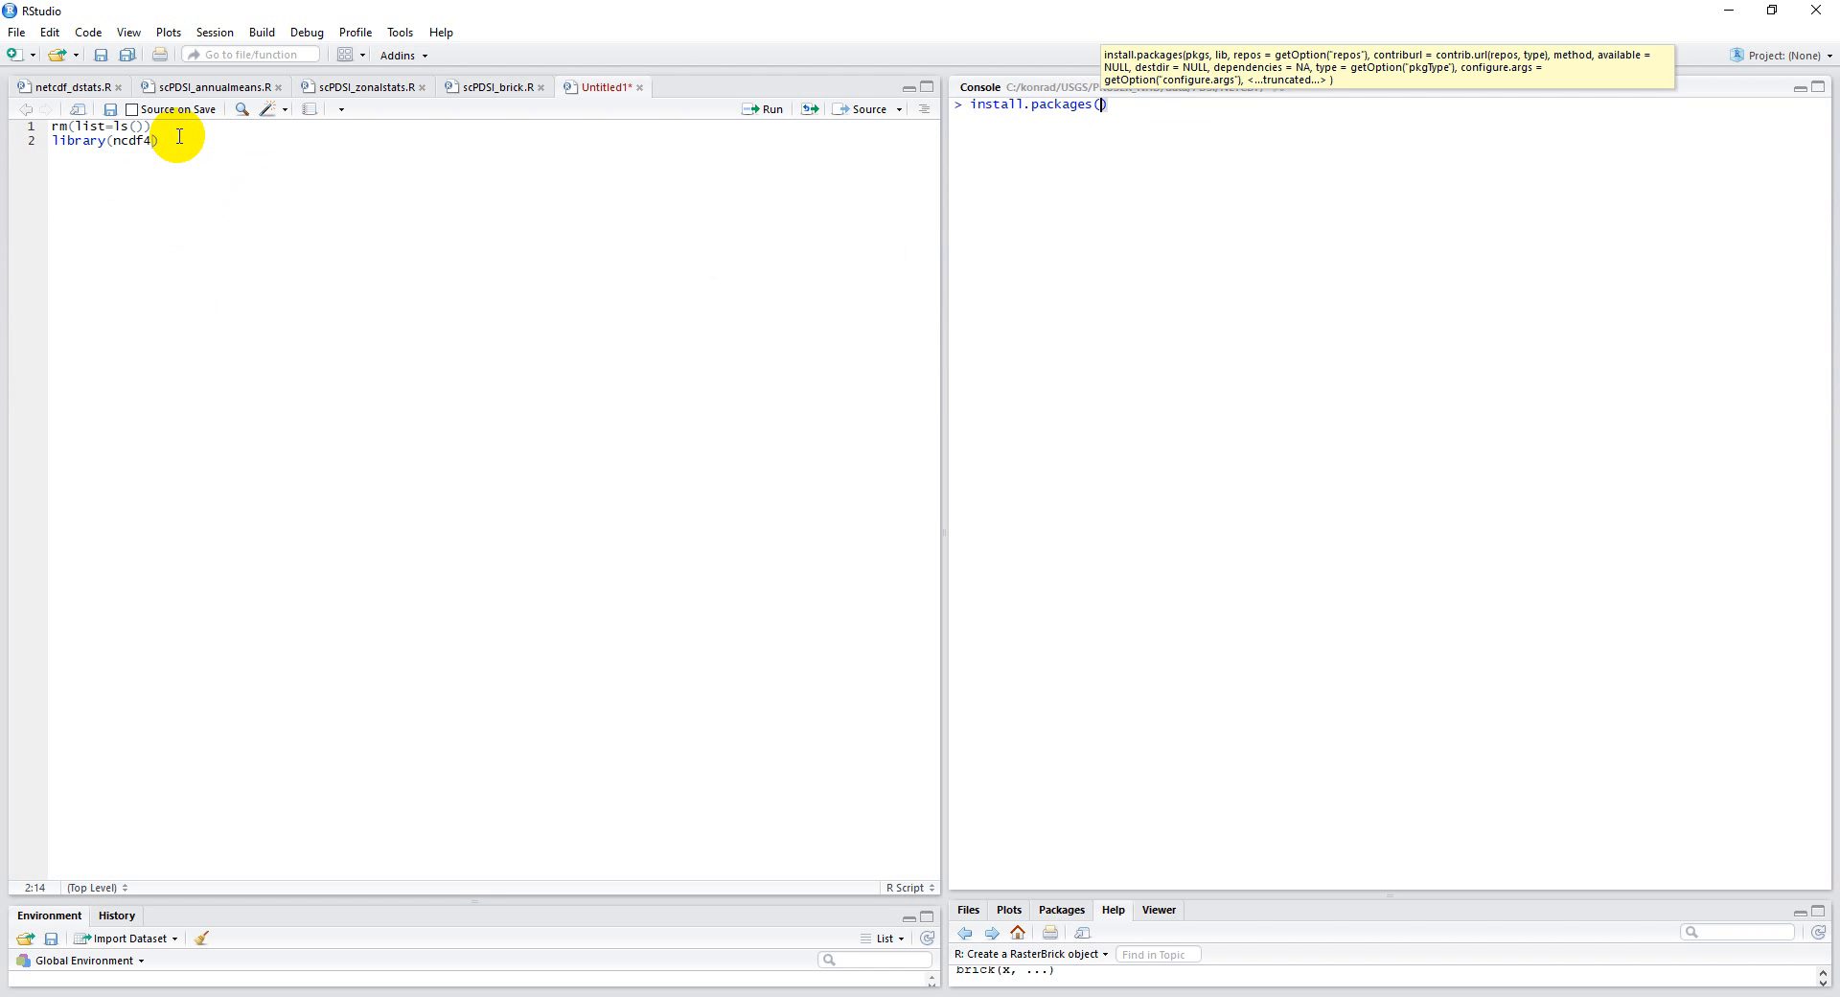
type("\"ncdf4")
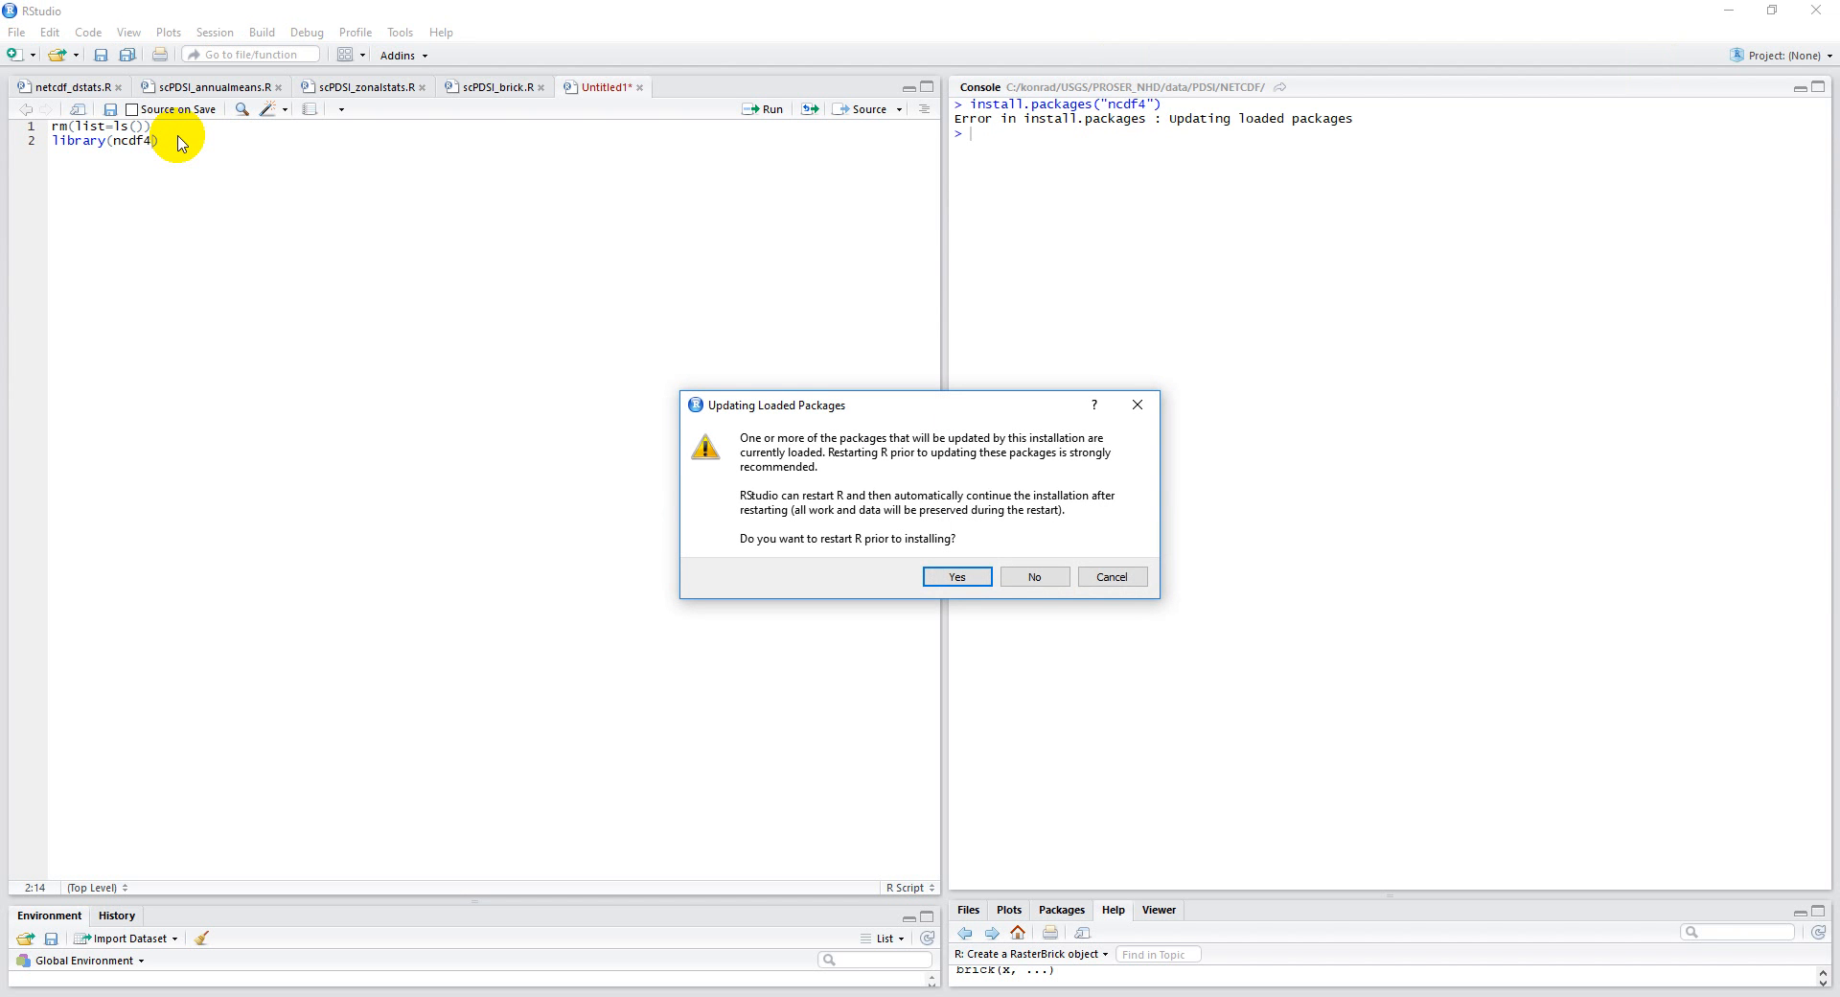
mouse_move(1089, 456)
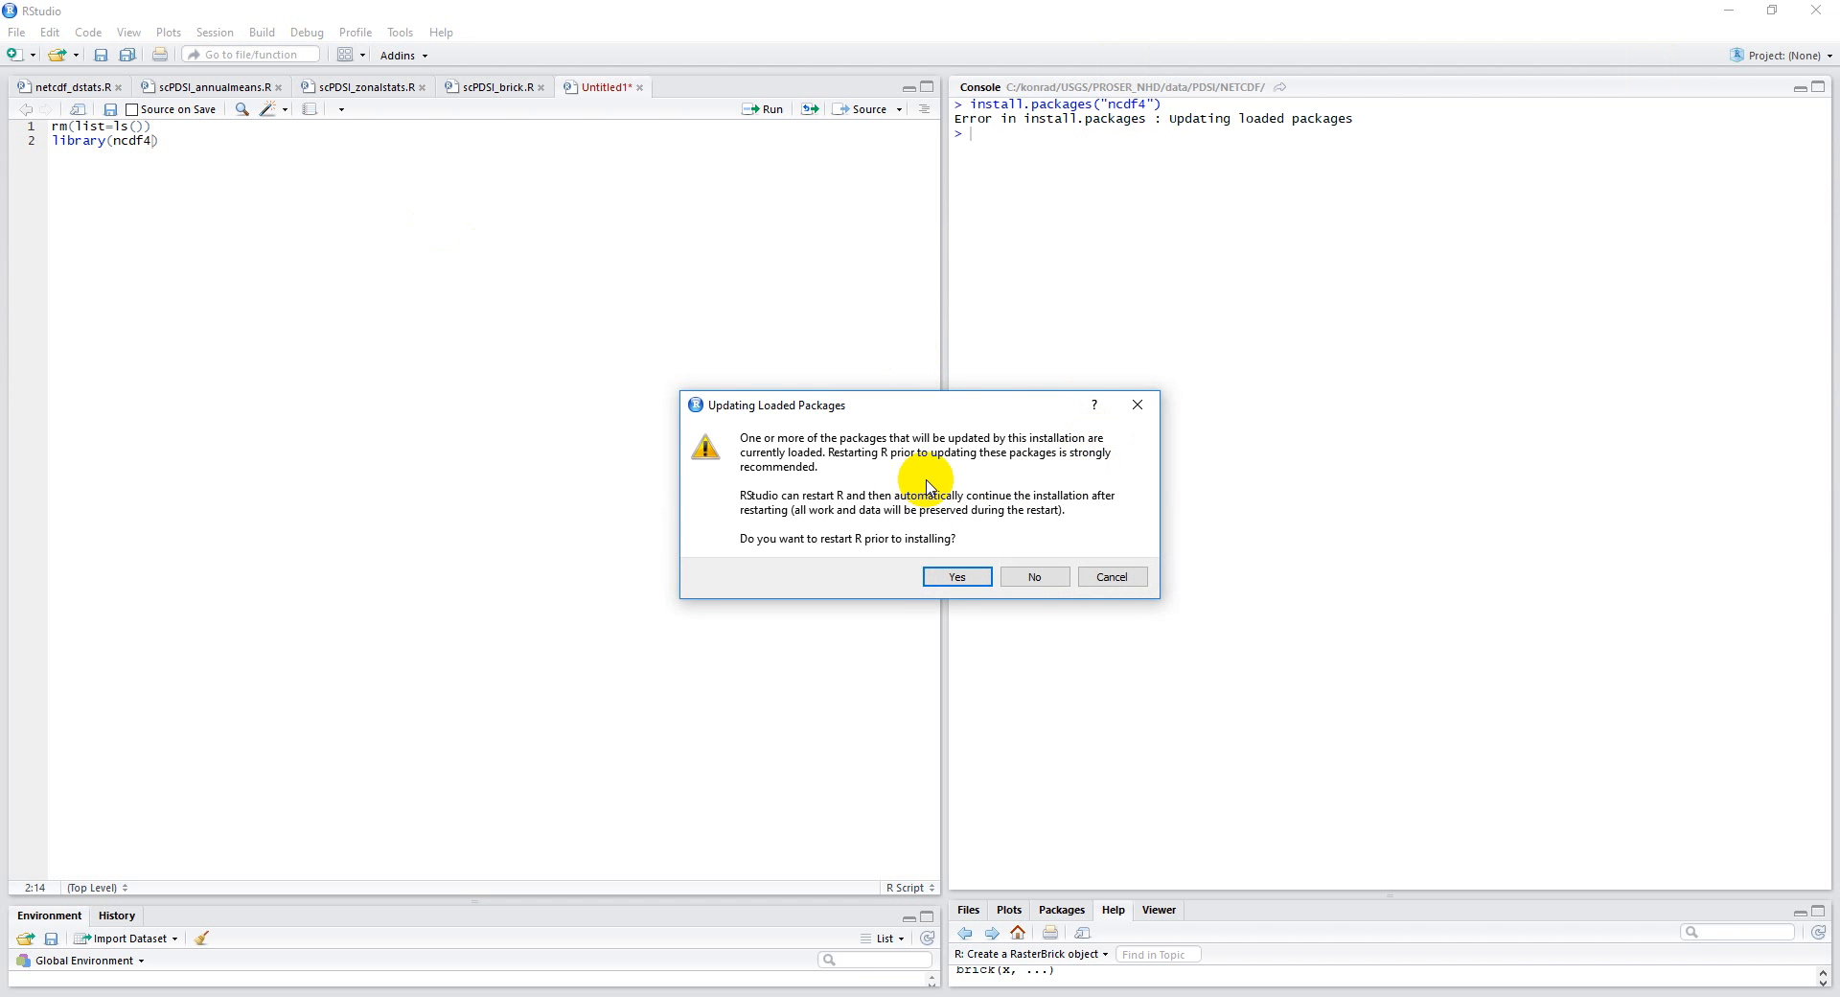
mouse_move(991, 546)
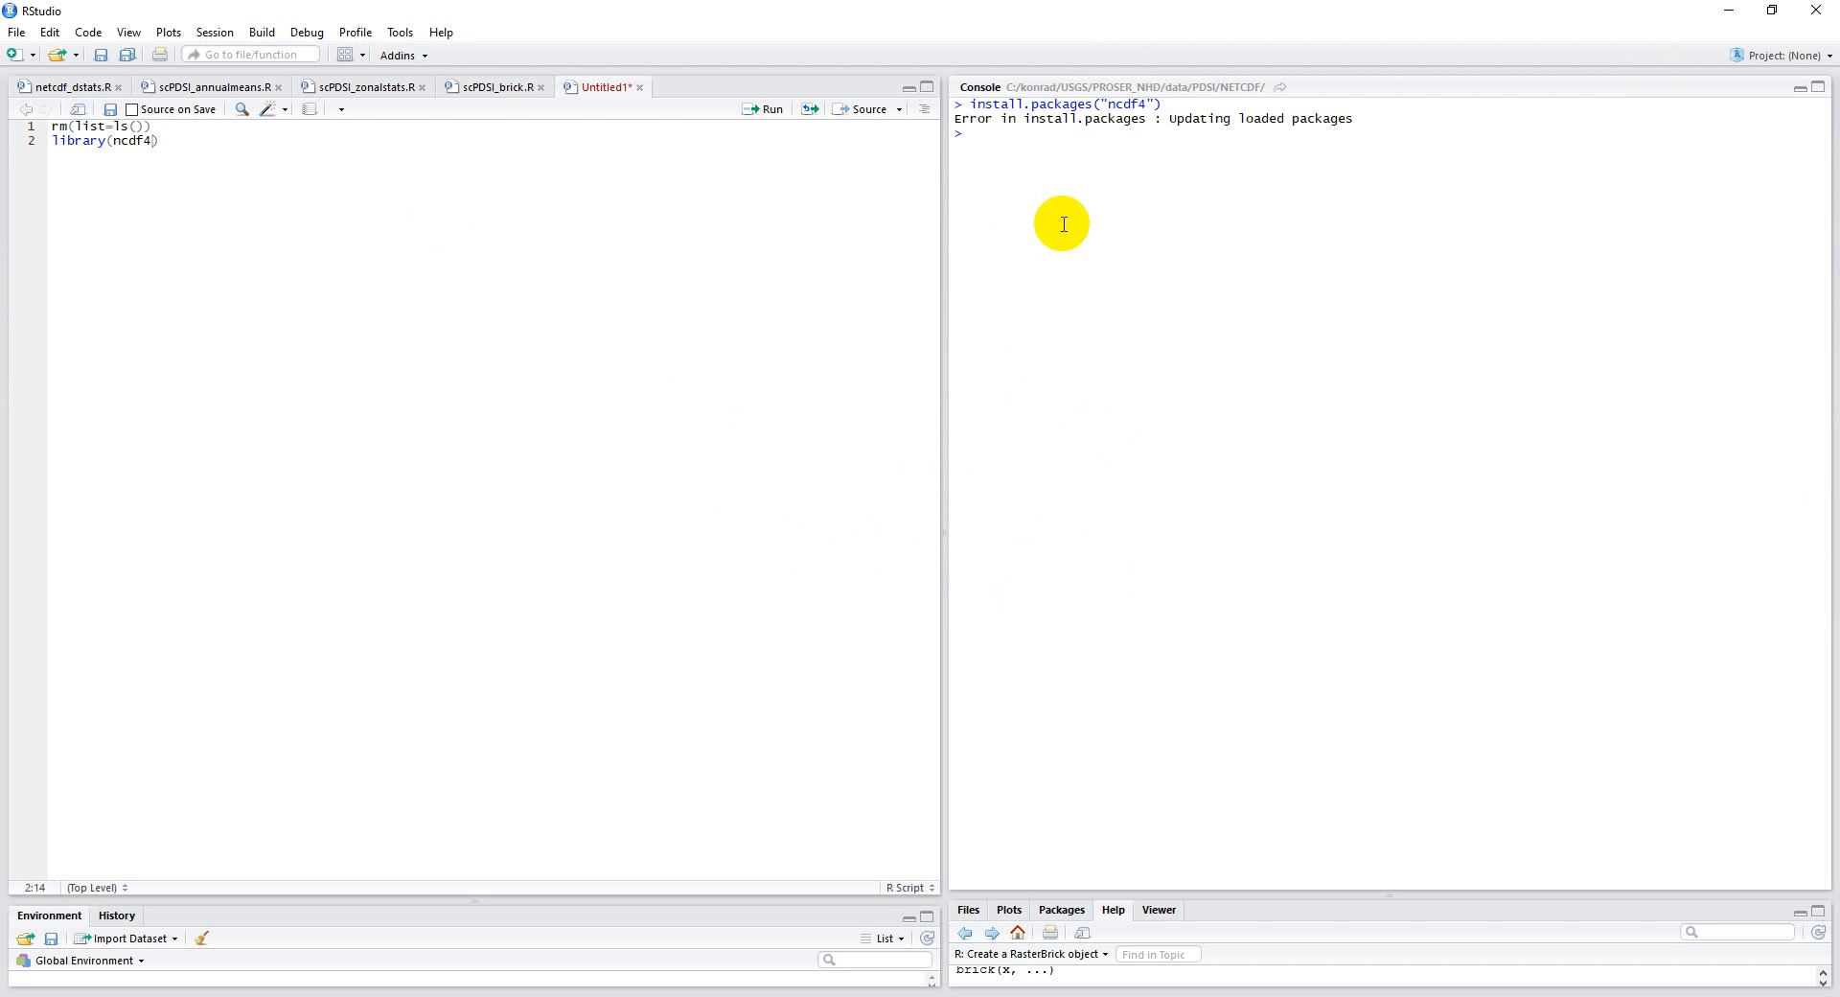
mouse_move(1141, 124)
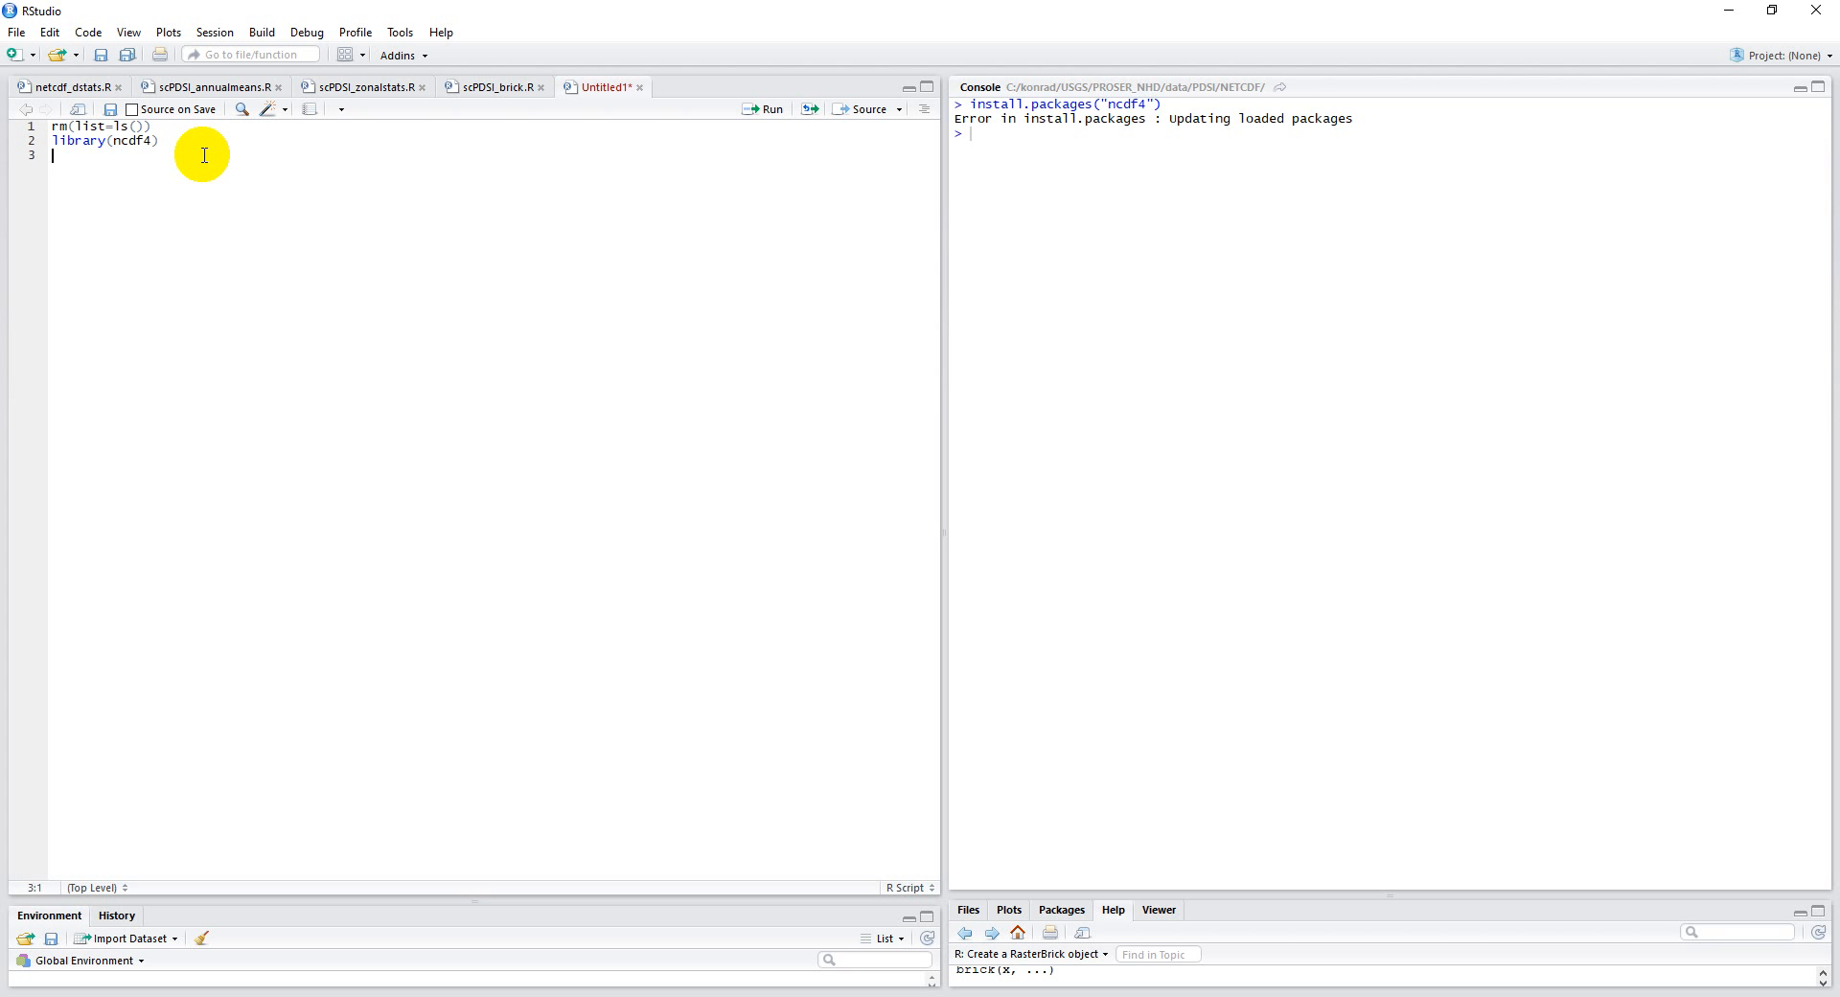
Assign fn the path "c:/konrad/USGS/PROS_NHD/data/PDSI/NETCDF" to the NetCDF folder.
type("fn <")
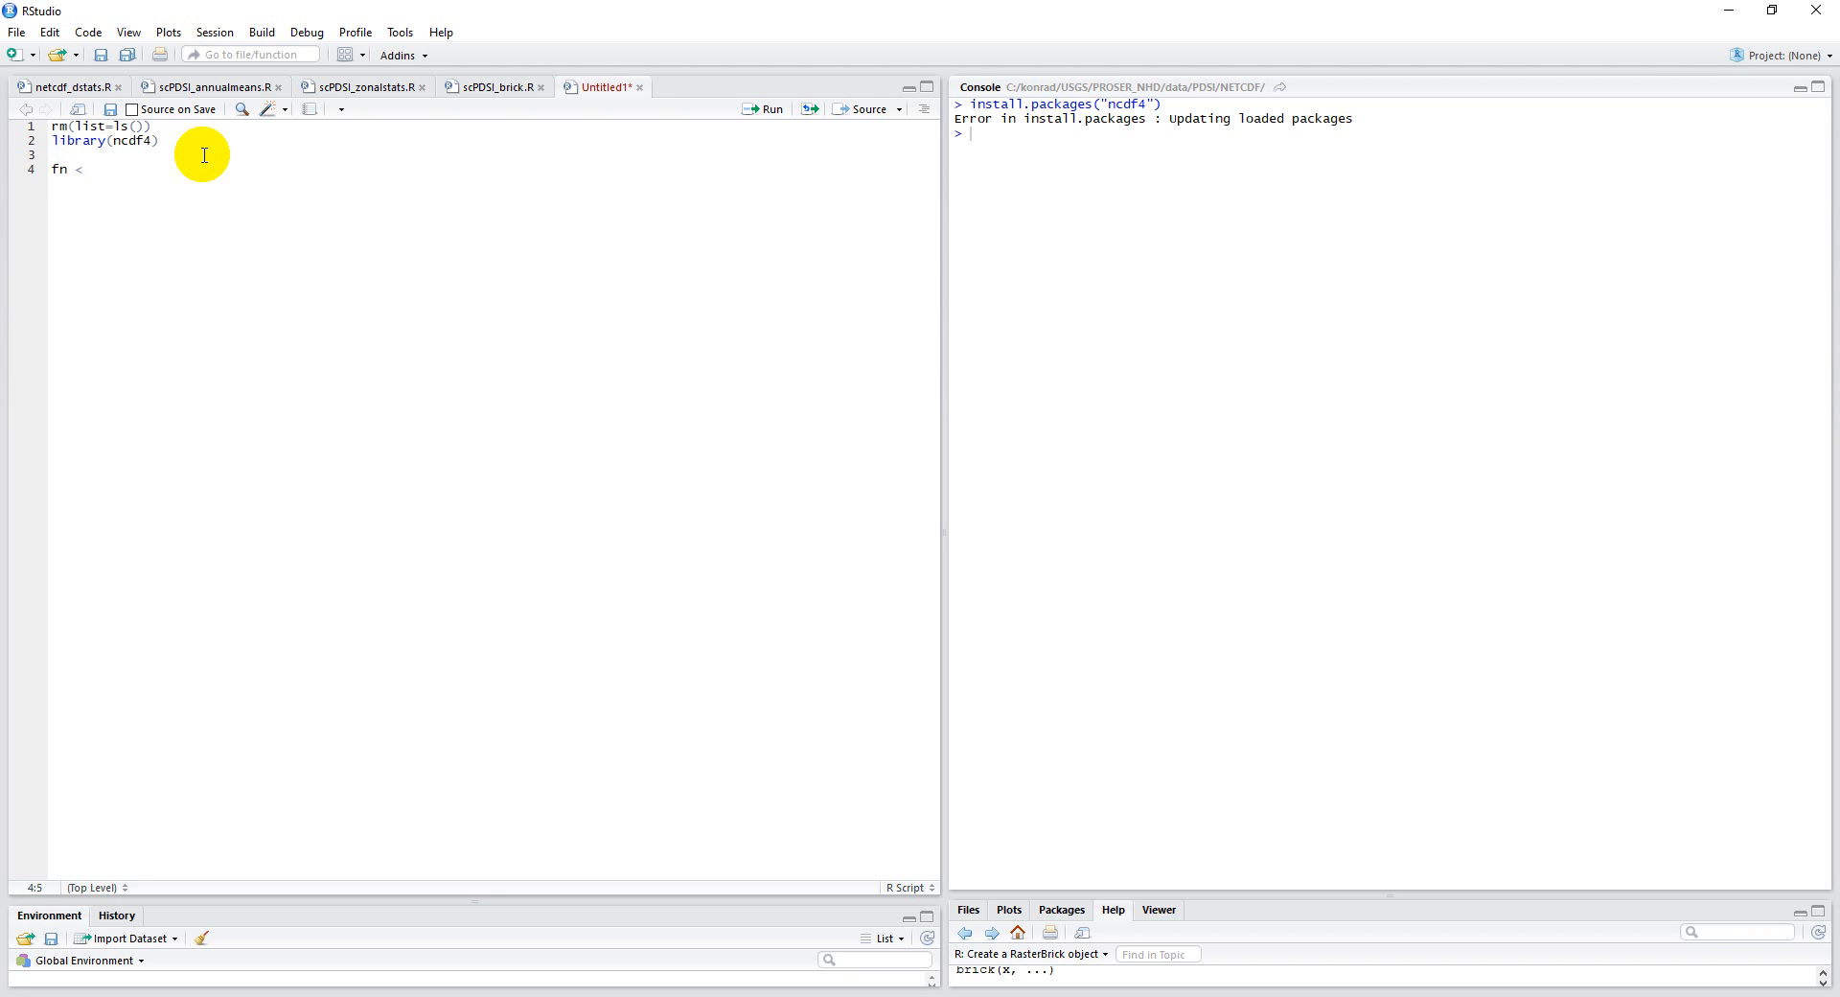
type("-")
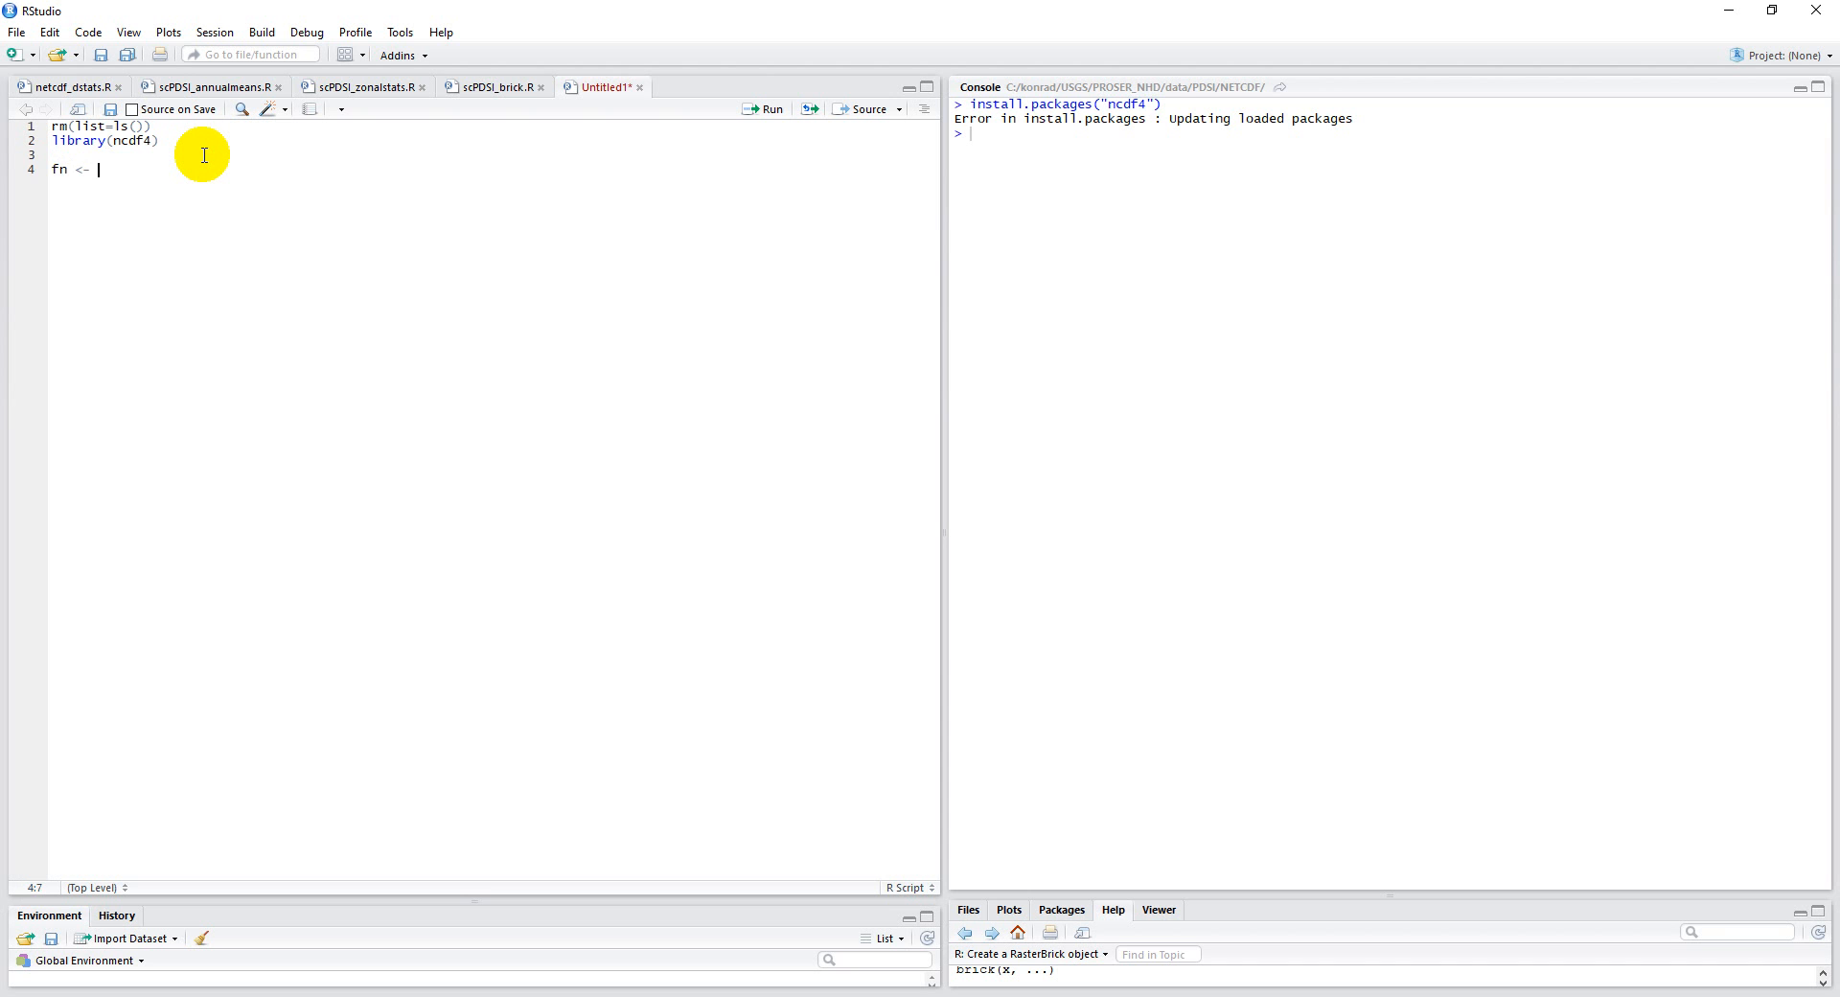
type("\"c:\"")
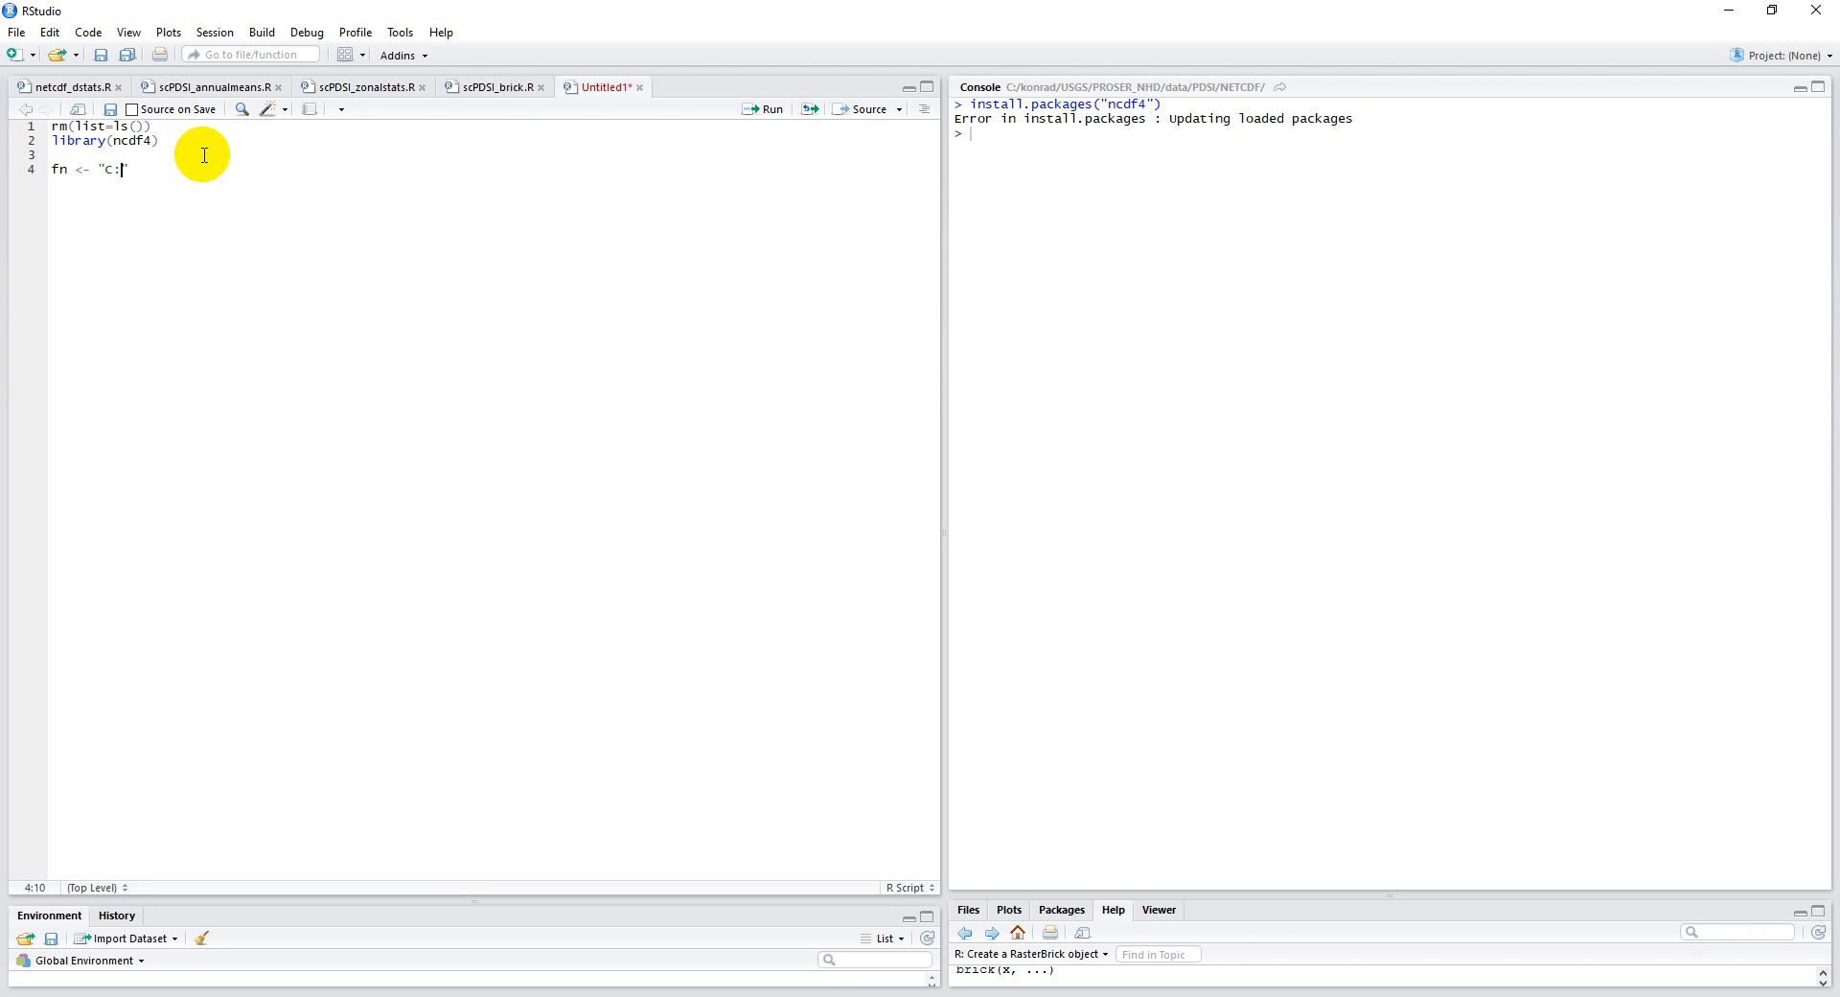
type("/konrad/")
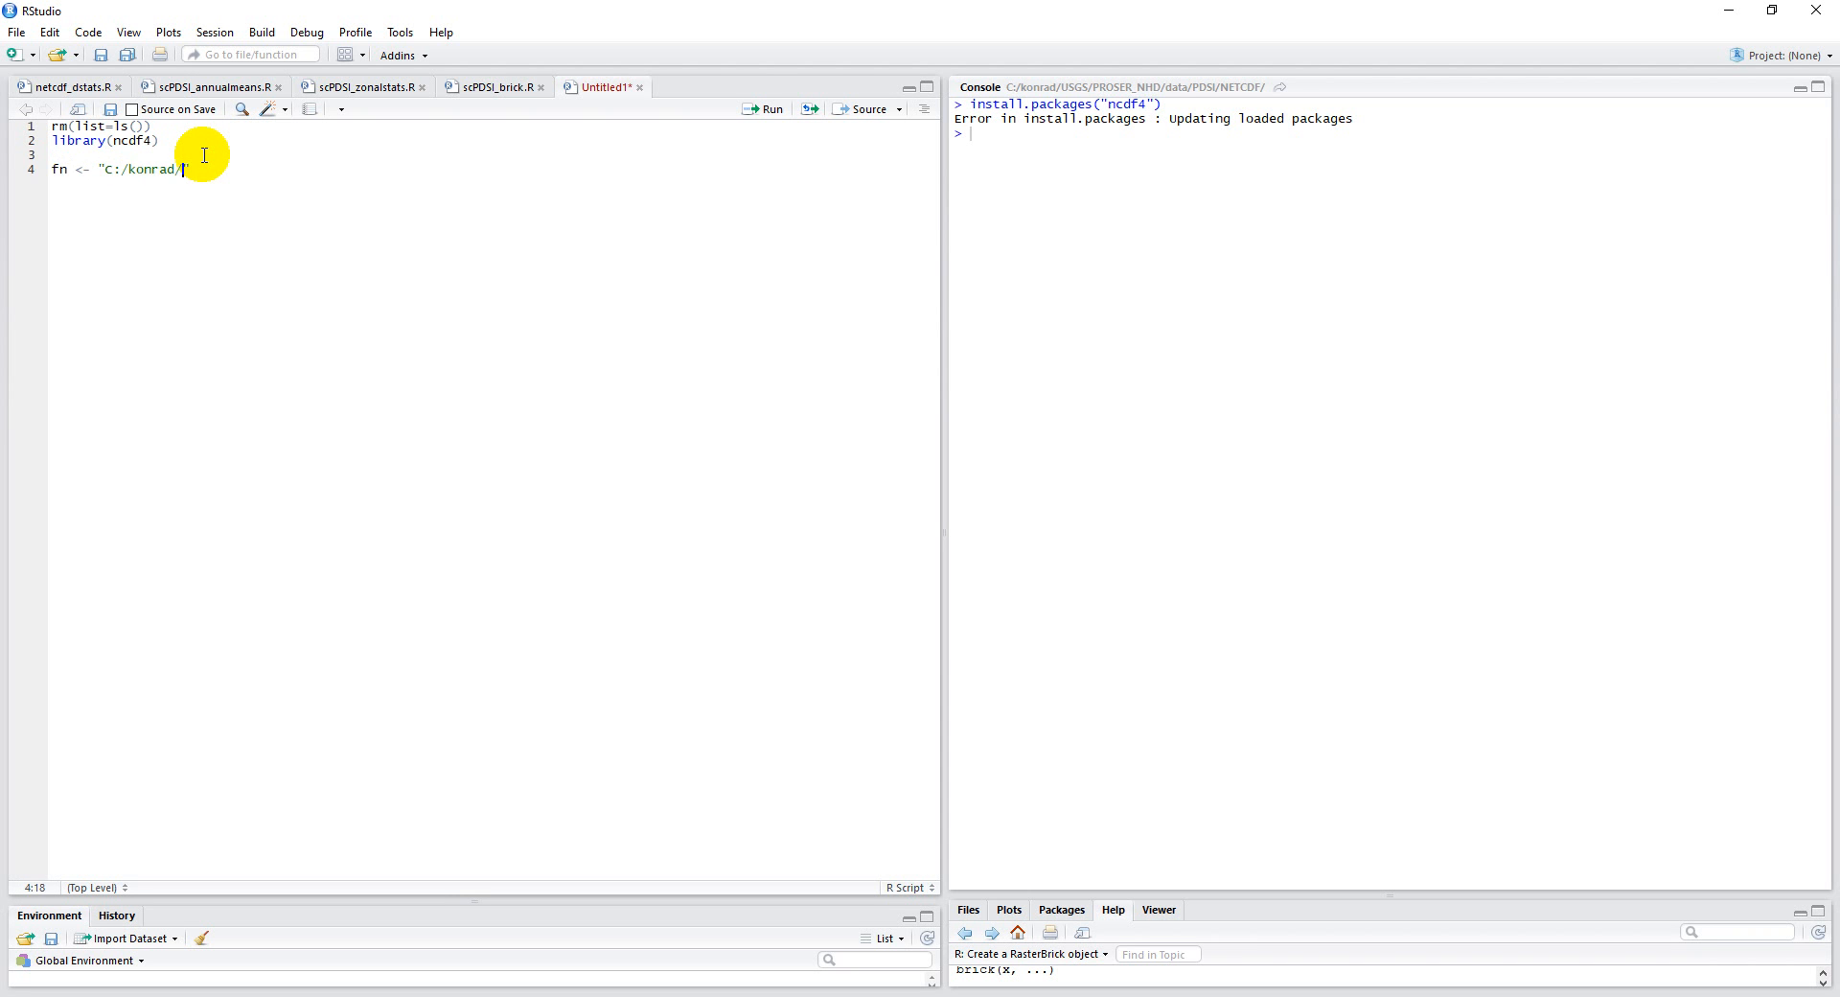
type("USGS/PROSPER")
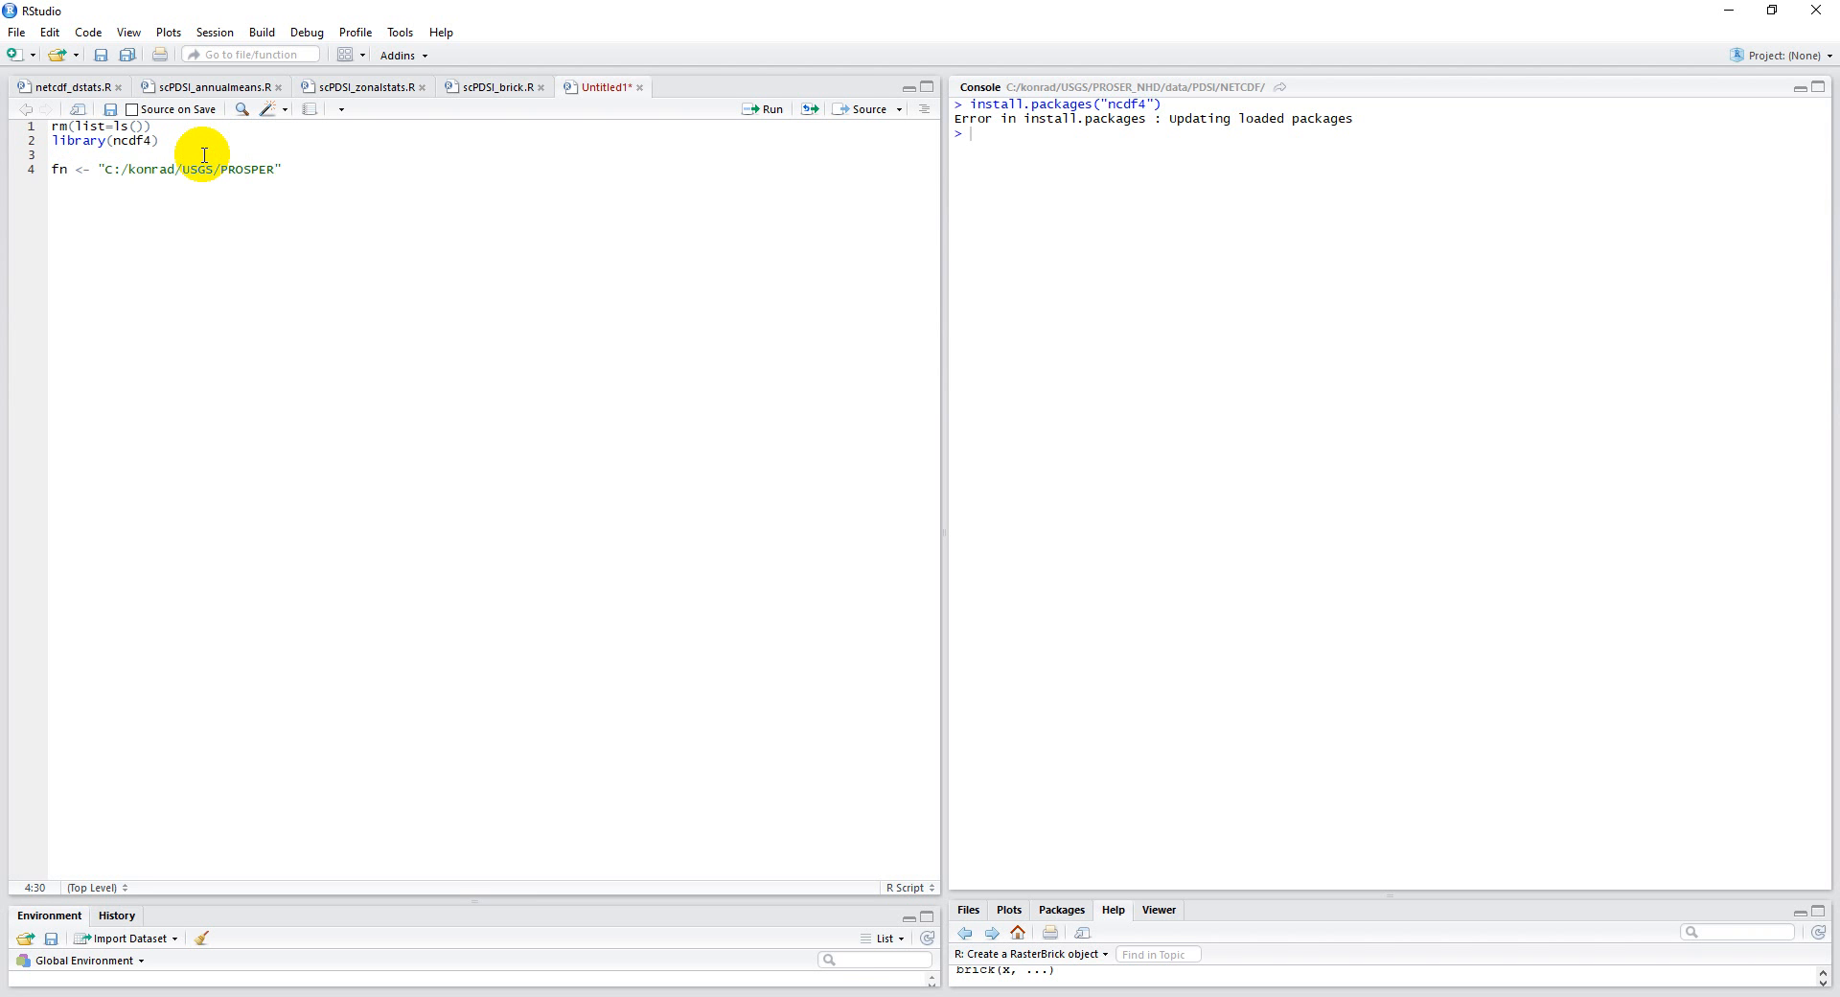
type("_NHD")
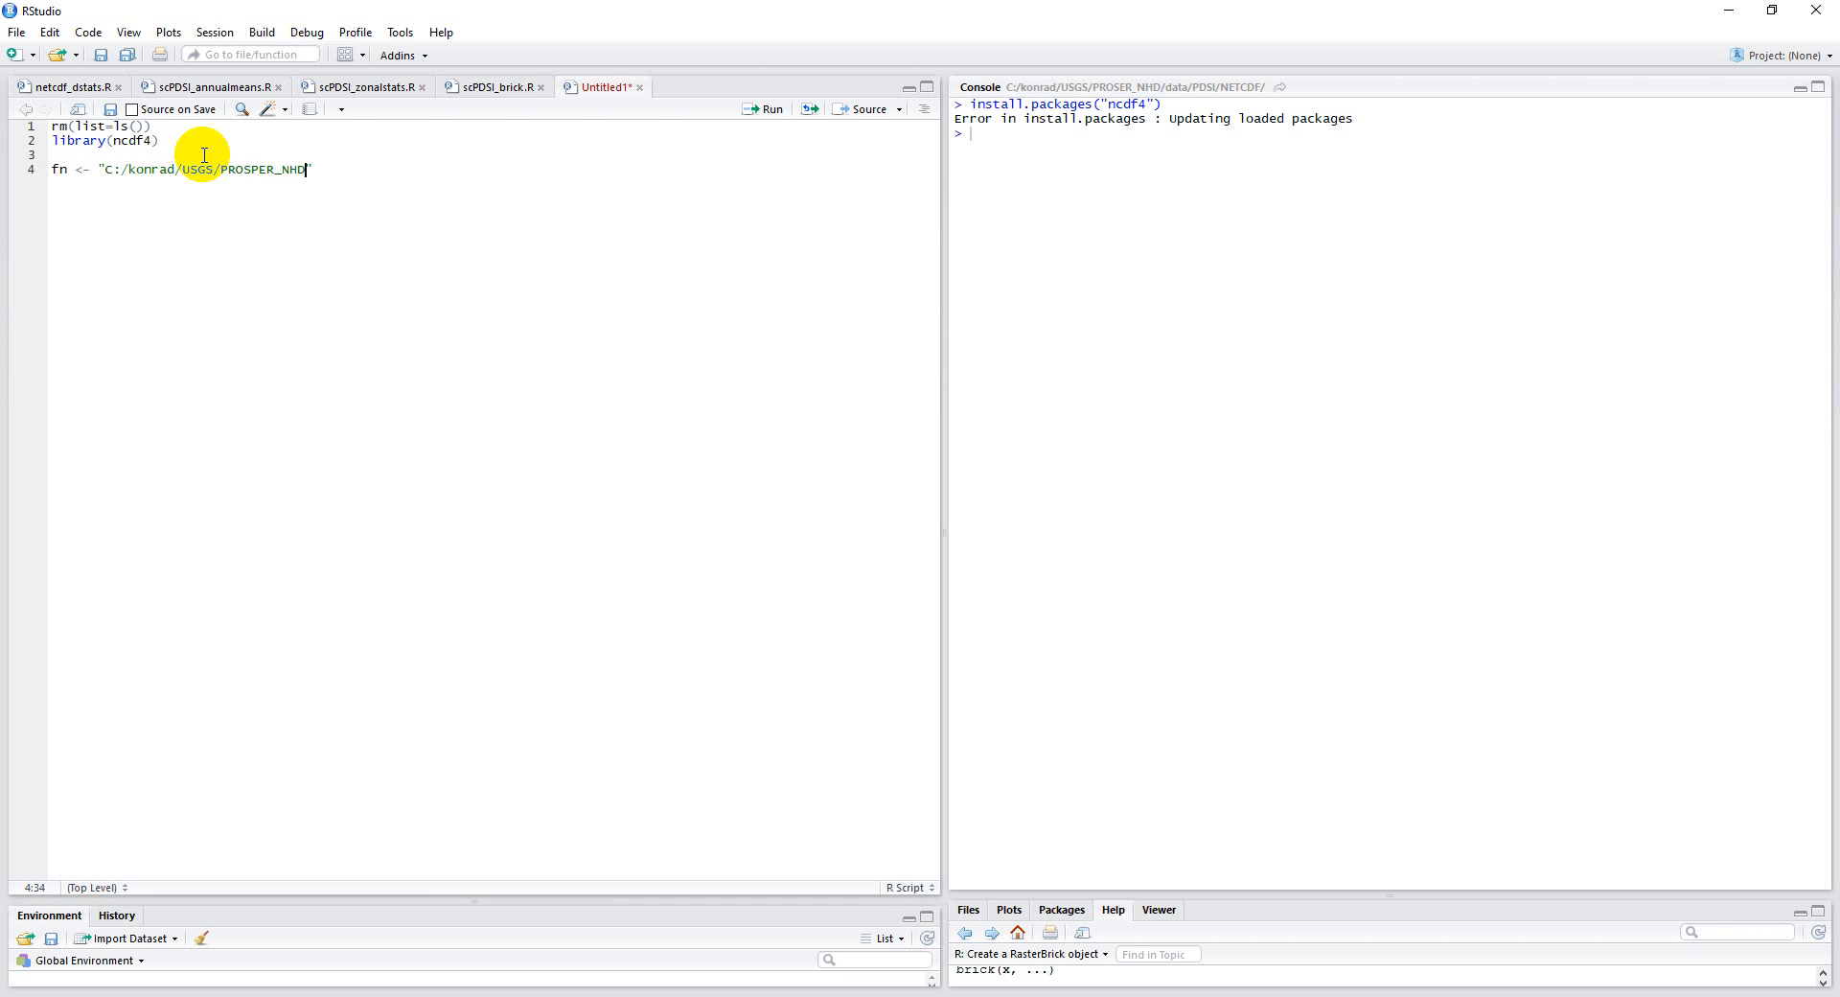
type("/data/P")
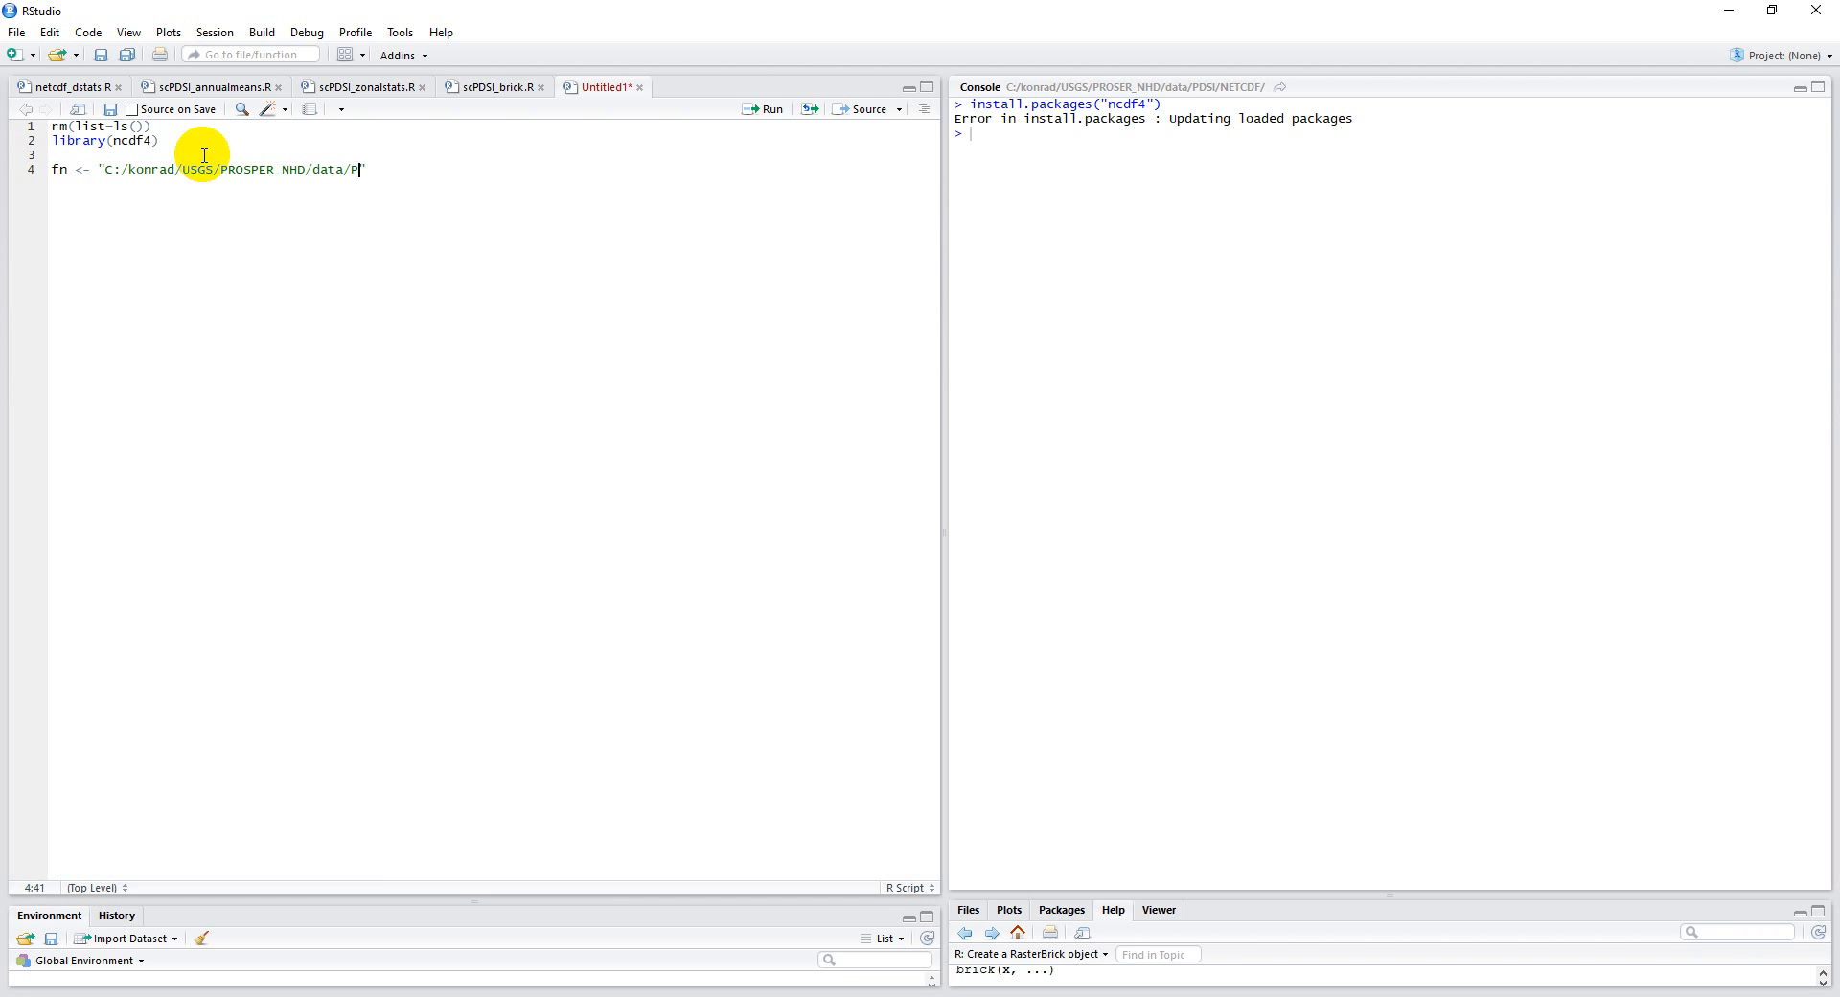
type("DSI")
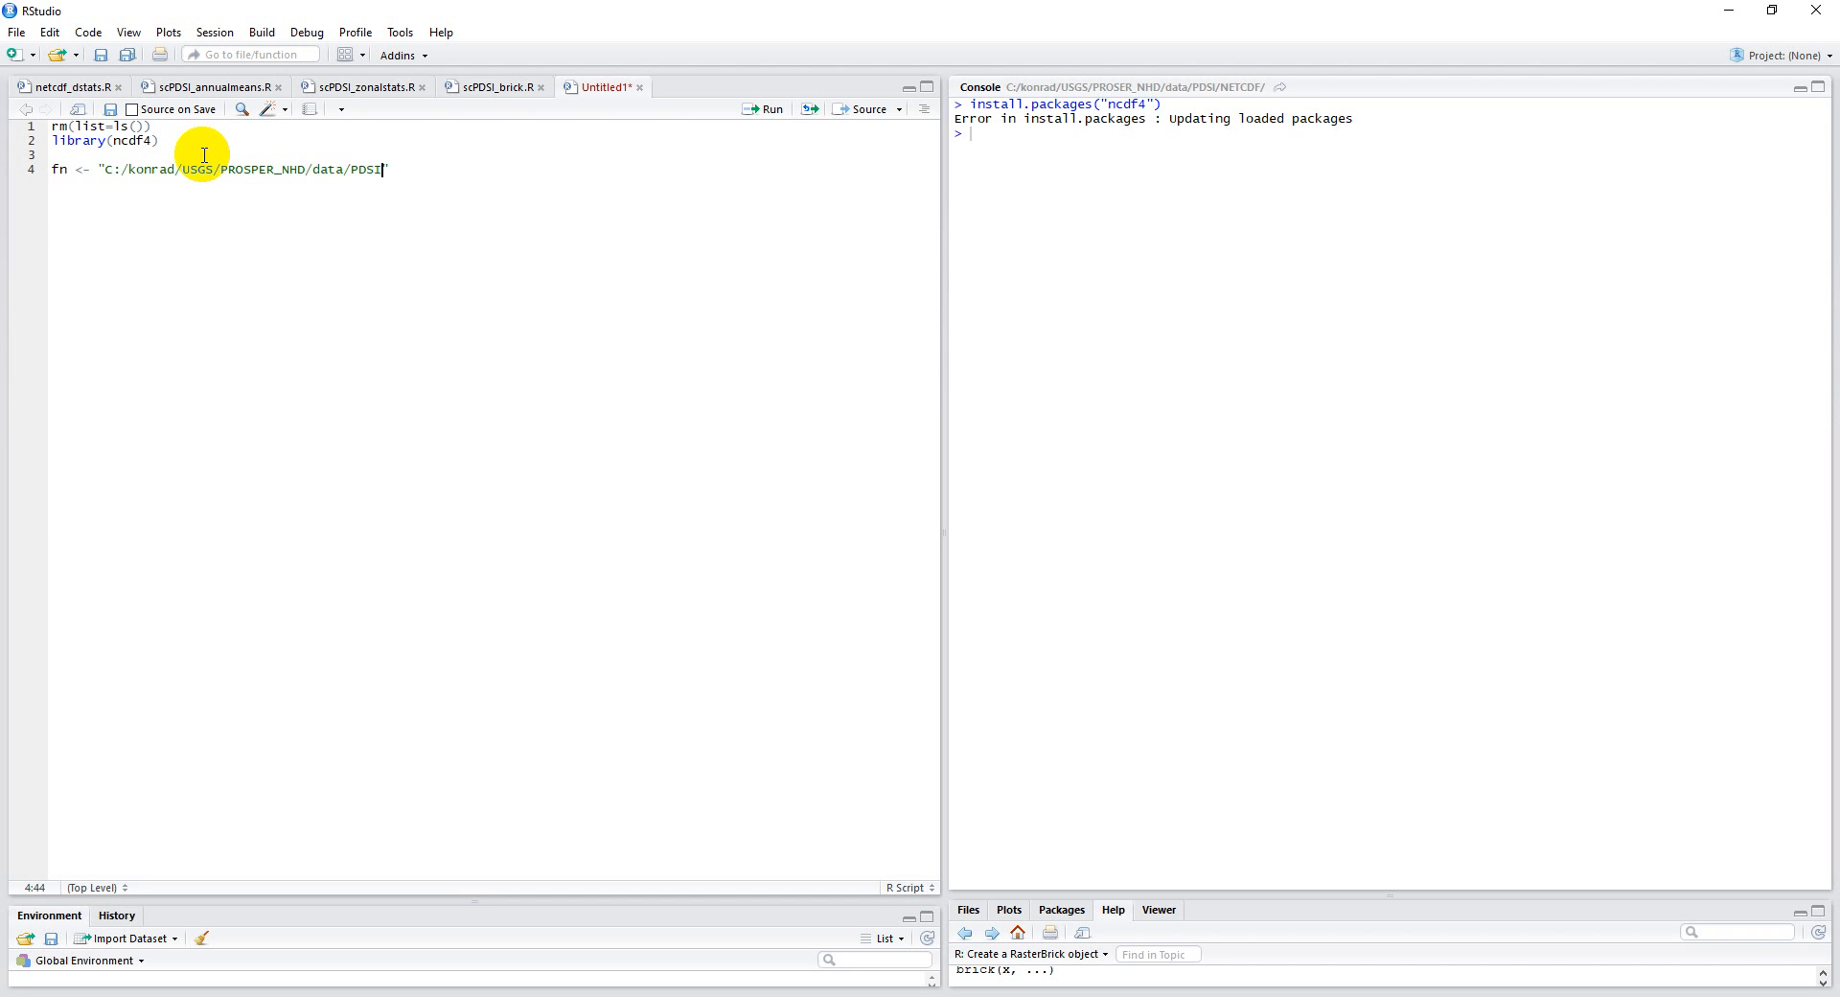
type("/NETCDF")
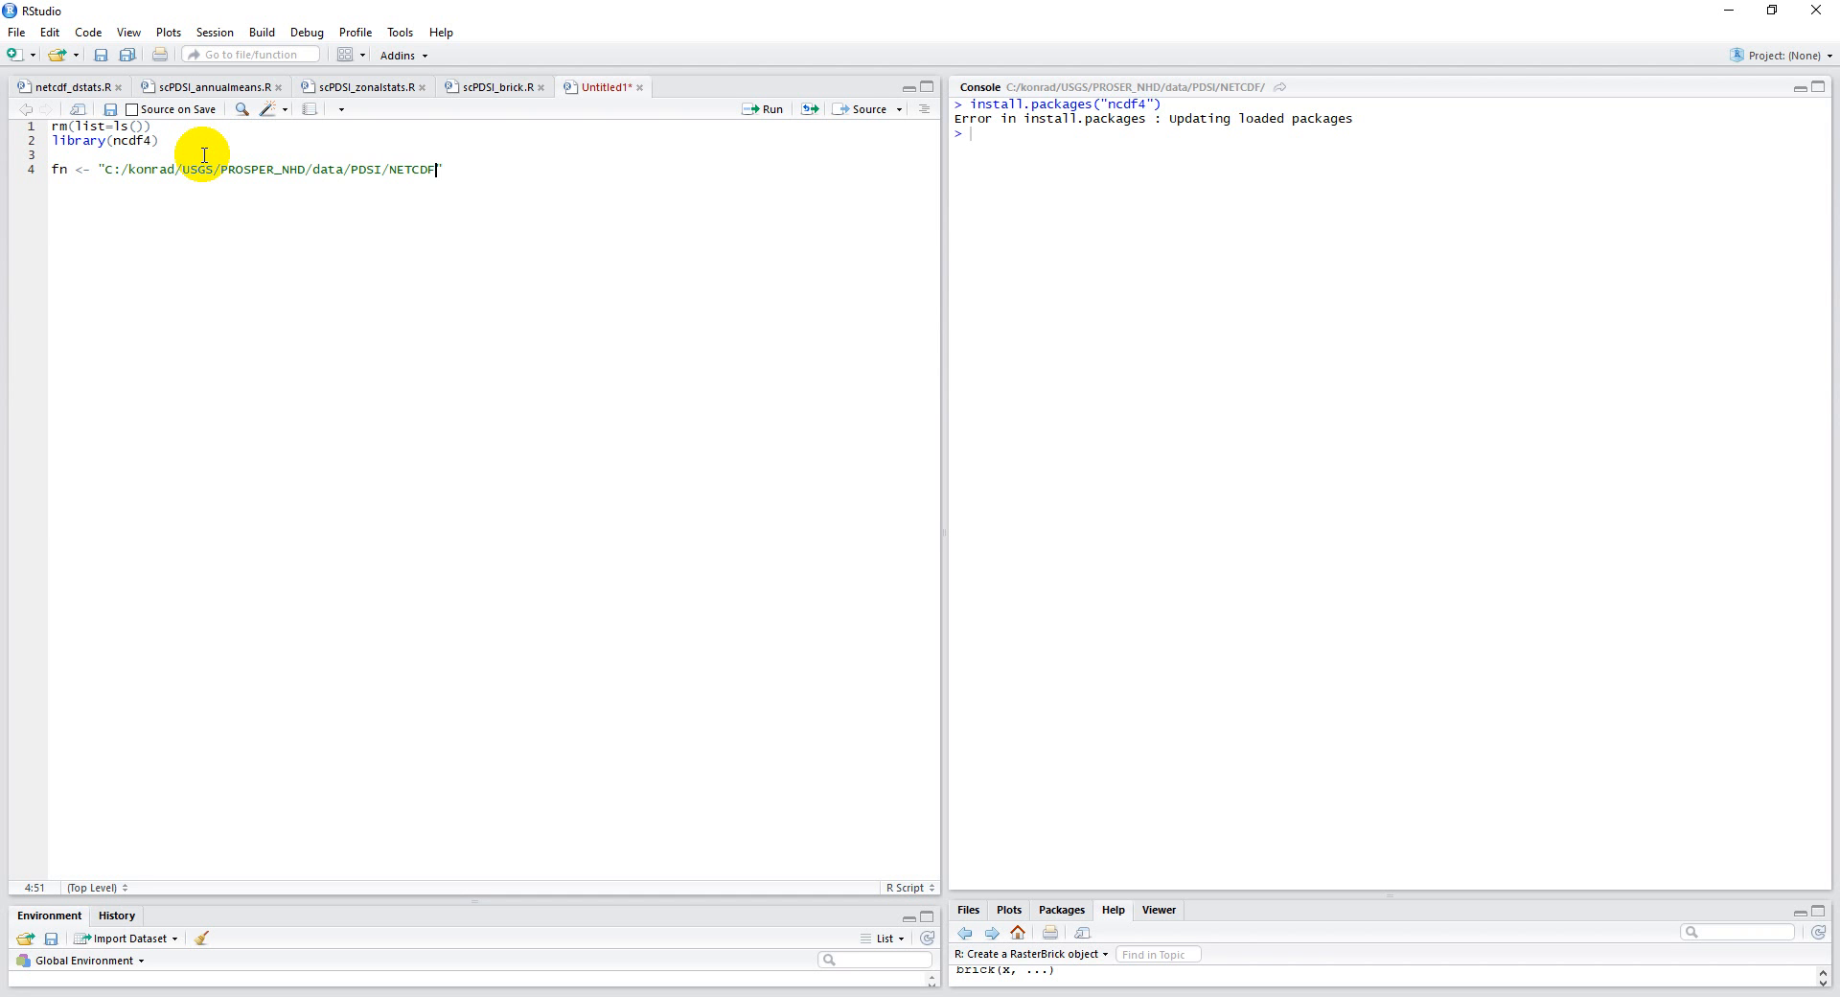
Finish the path with the file name scpdsi_12_PRISM.nc and select parts of it for editing to the 6-month file.
type("/scp")
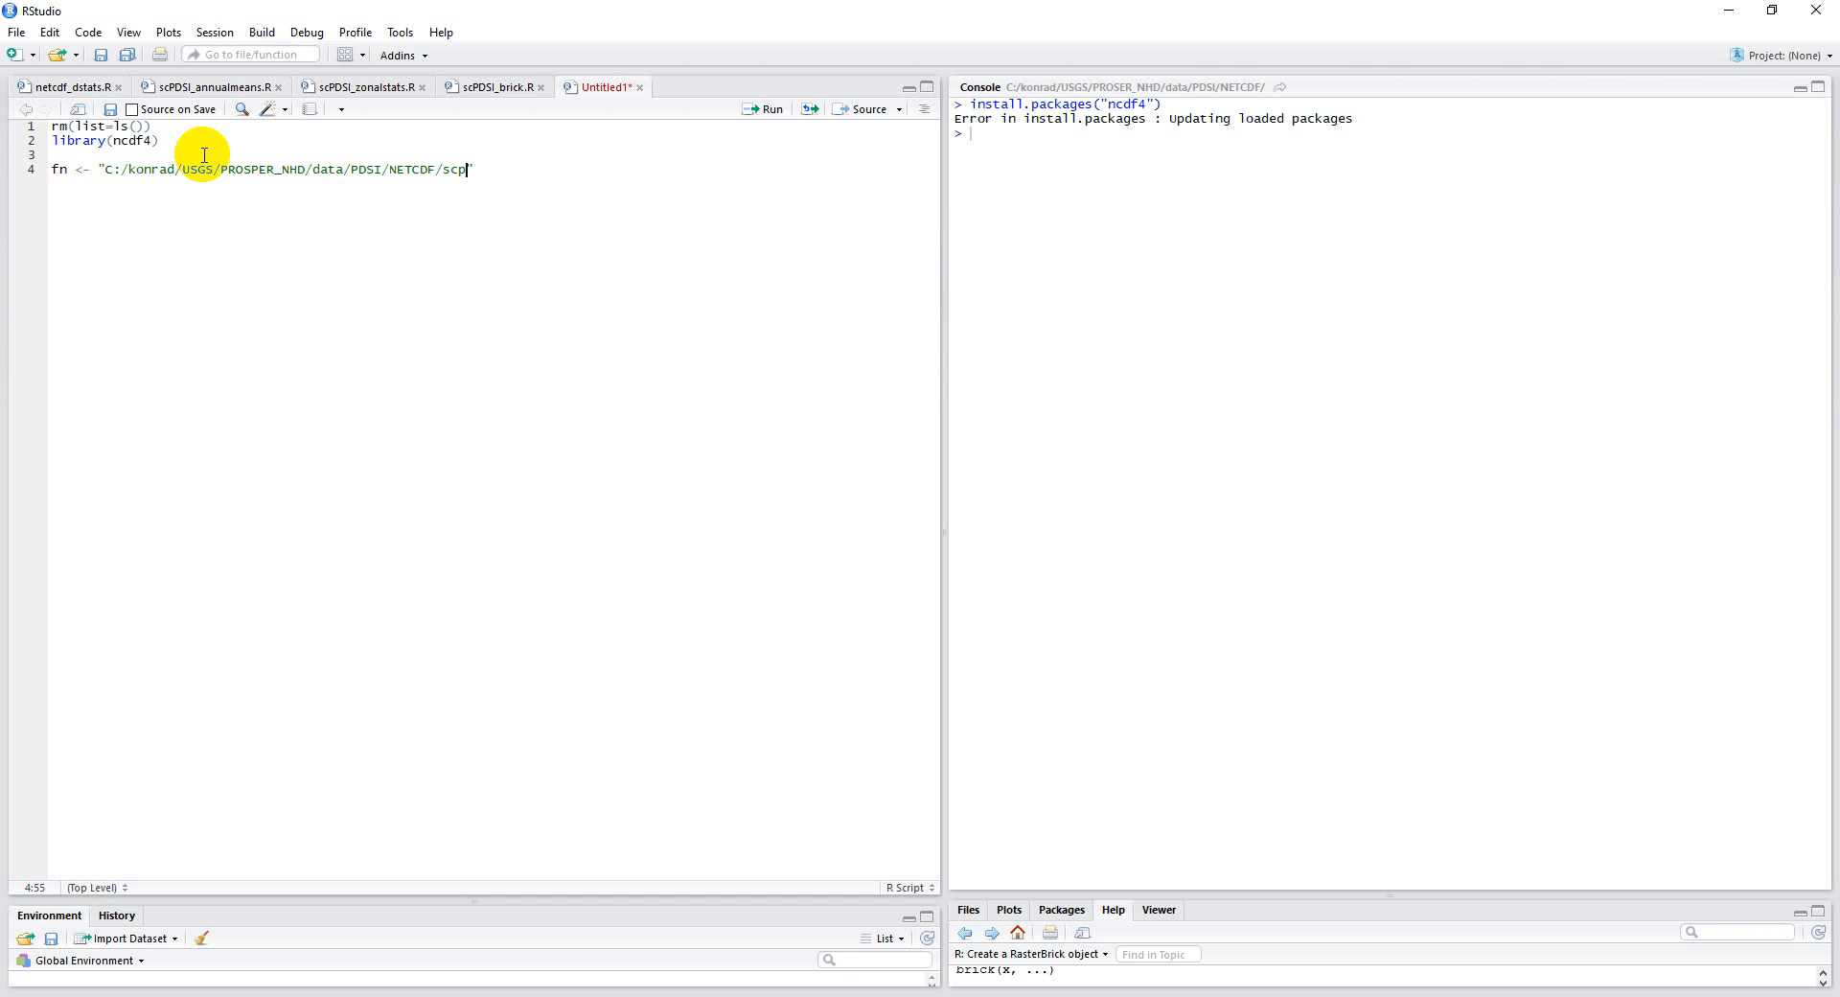
type("dsi\"")
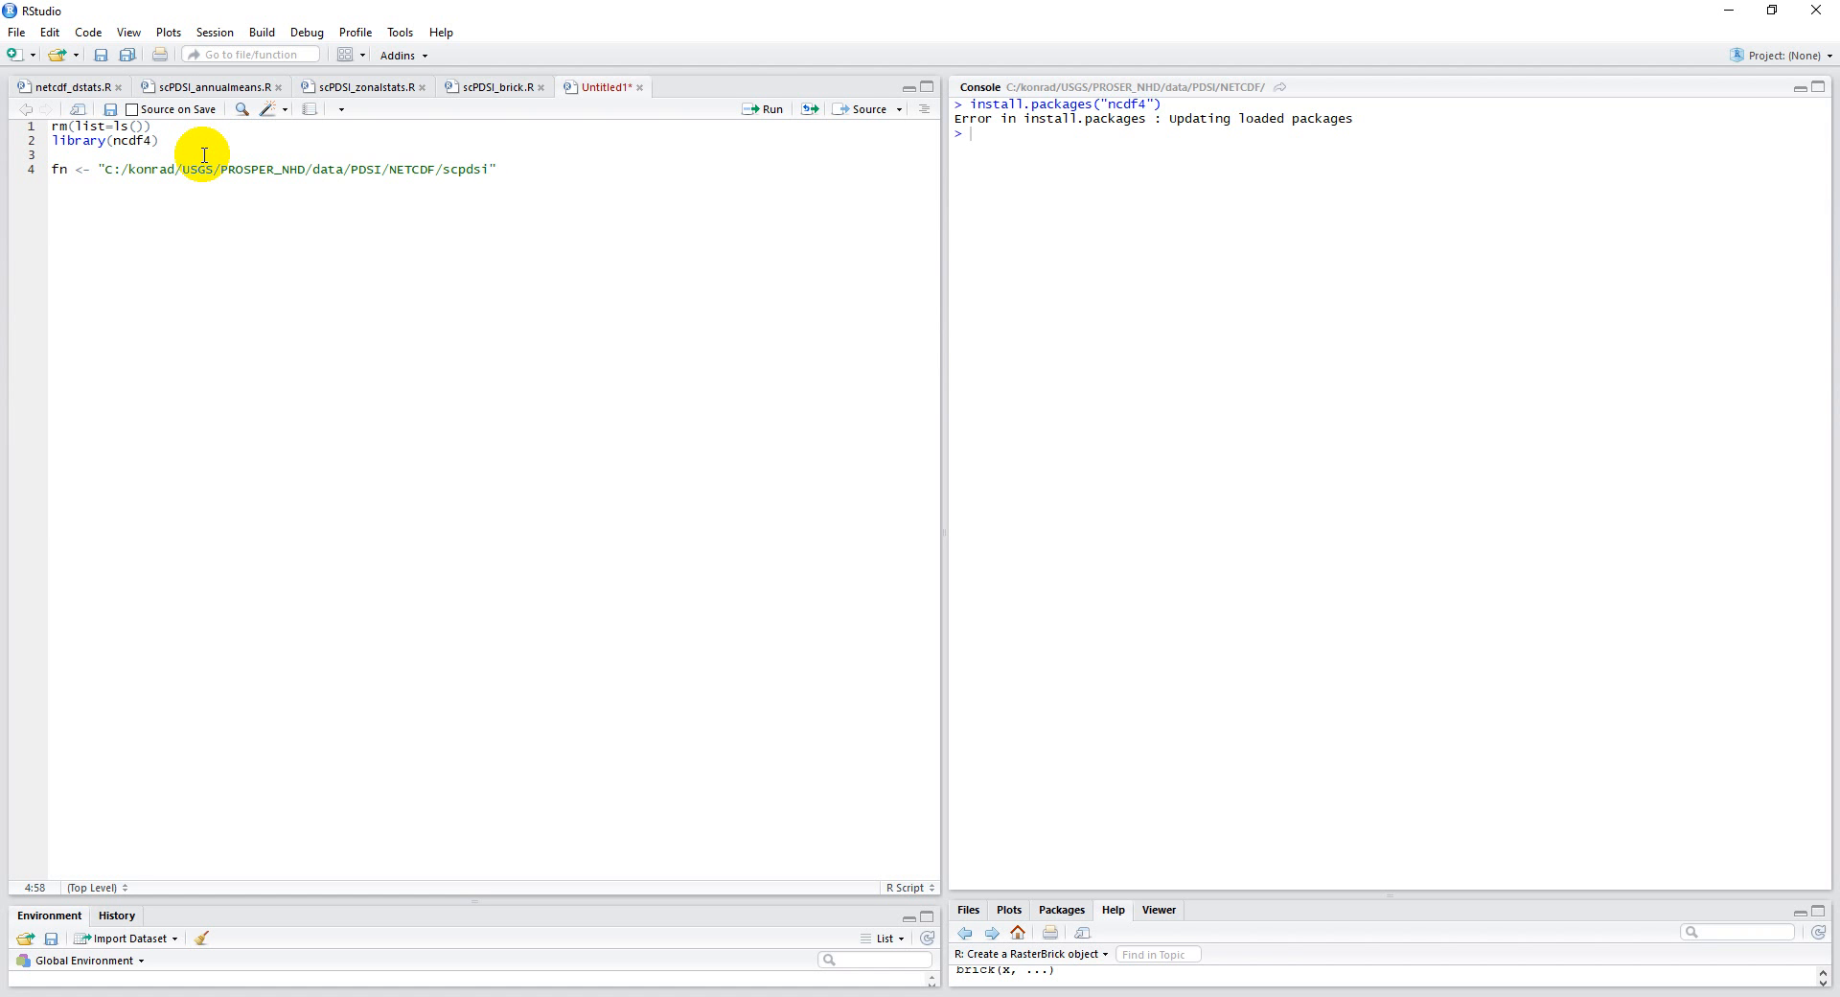
type("_12_PRIS")
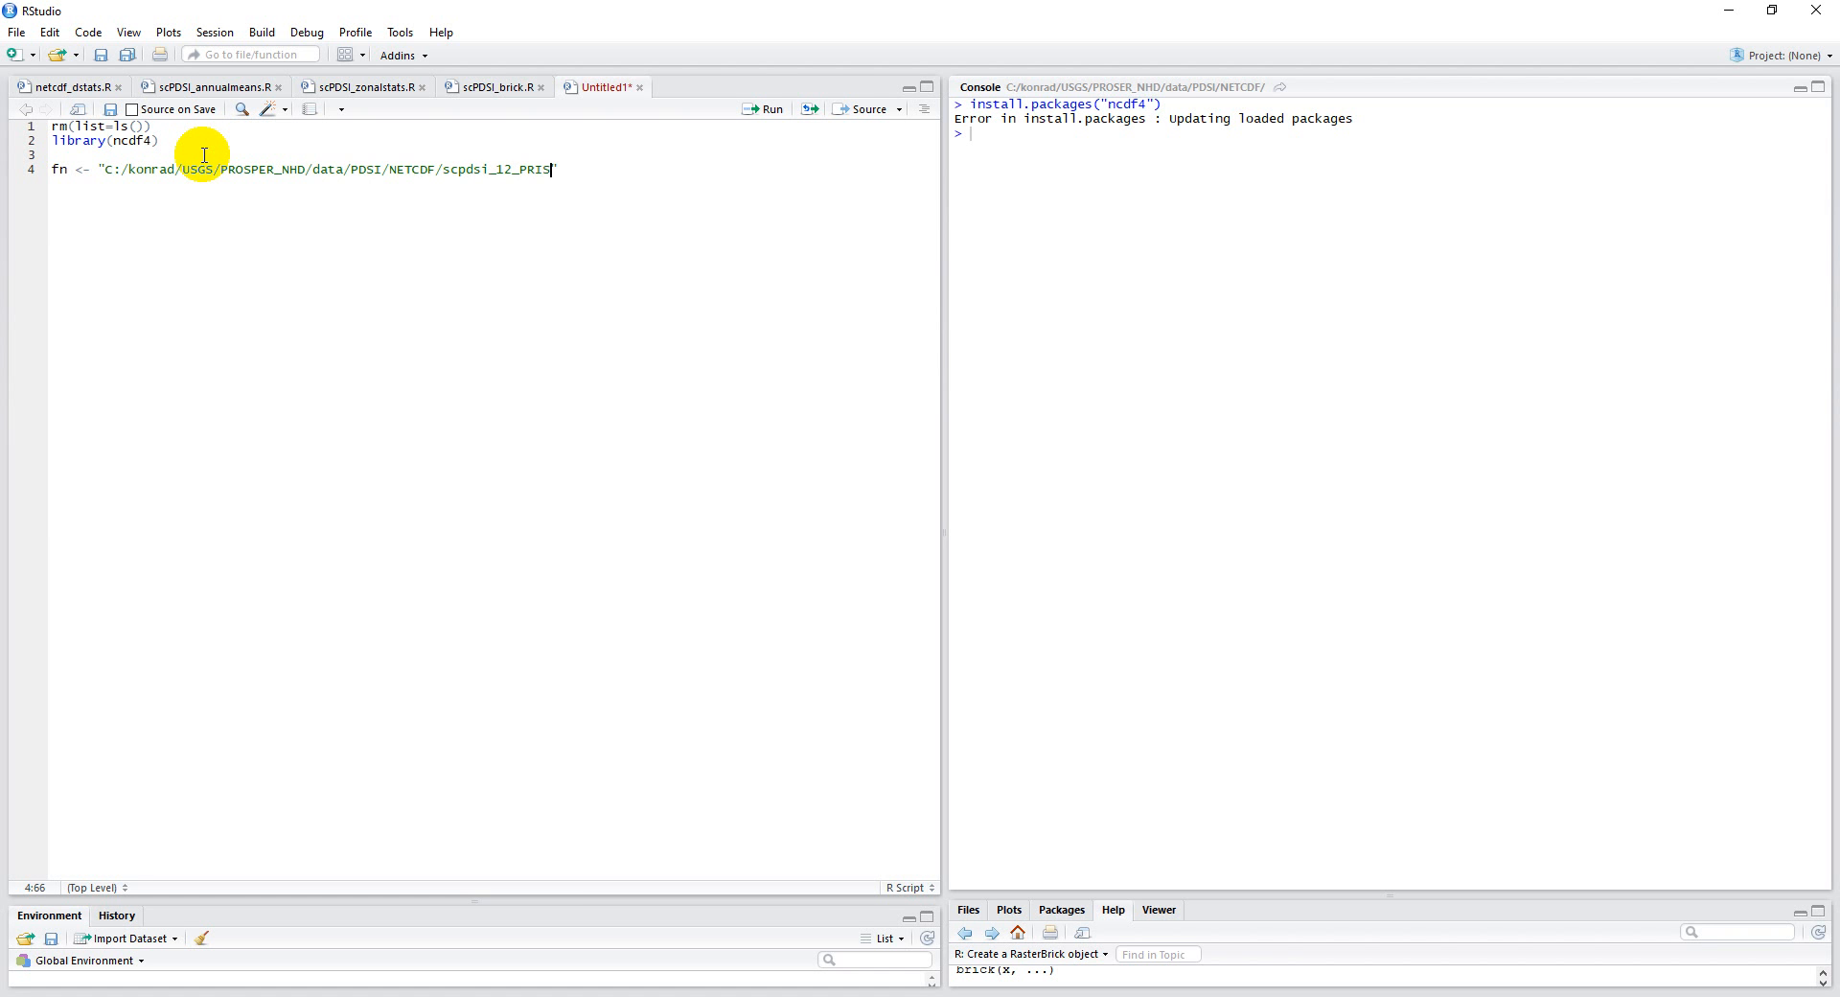
type("M.nc\"")
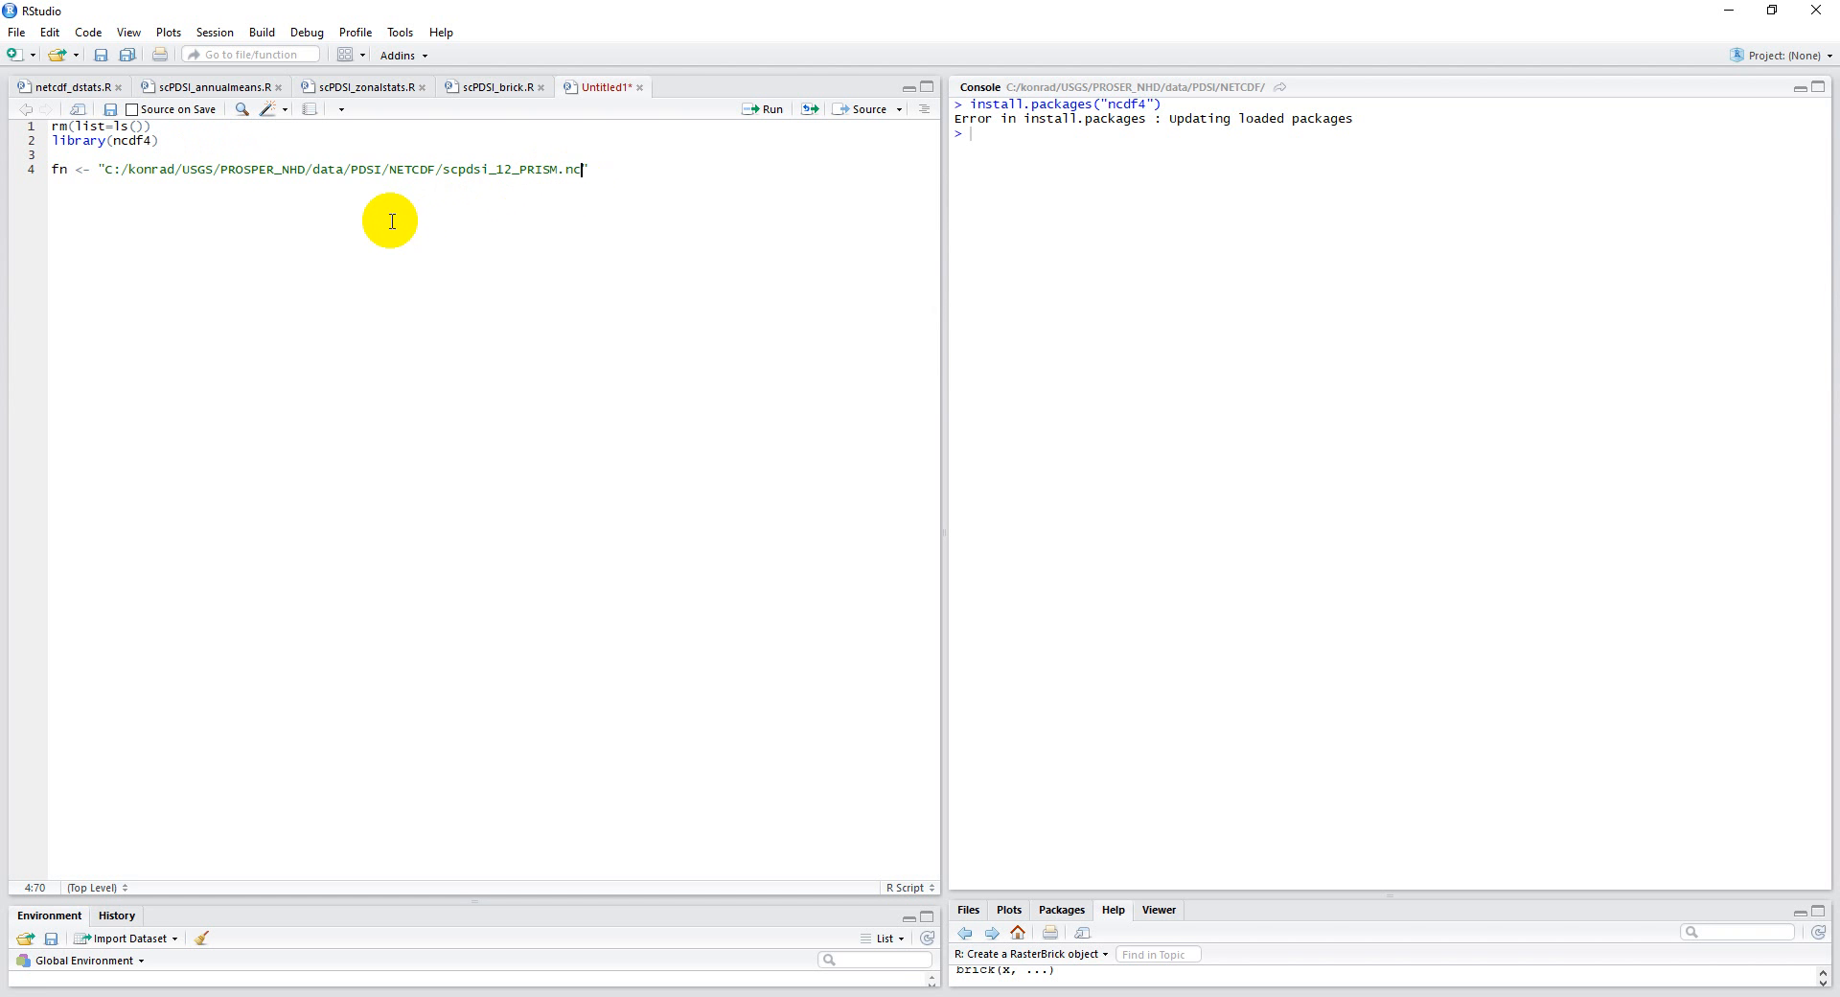
double_click(370, 168)
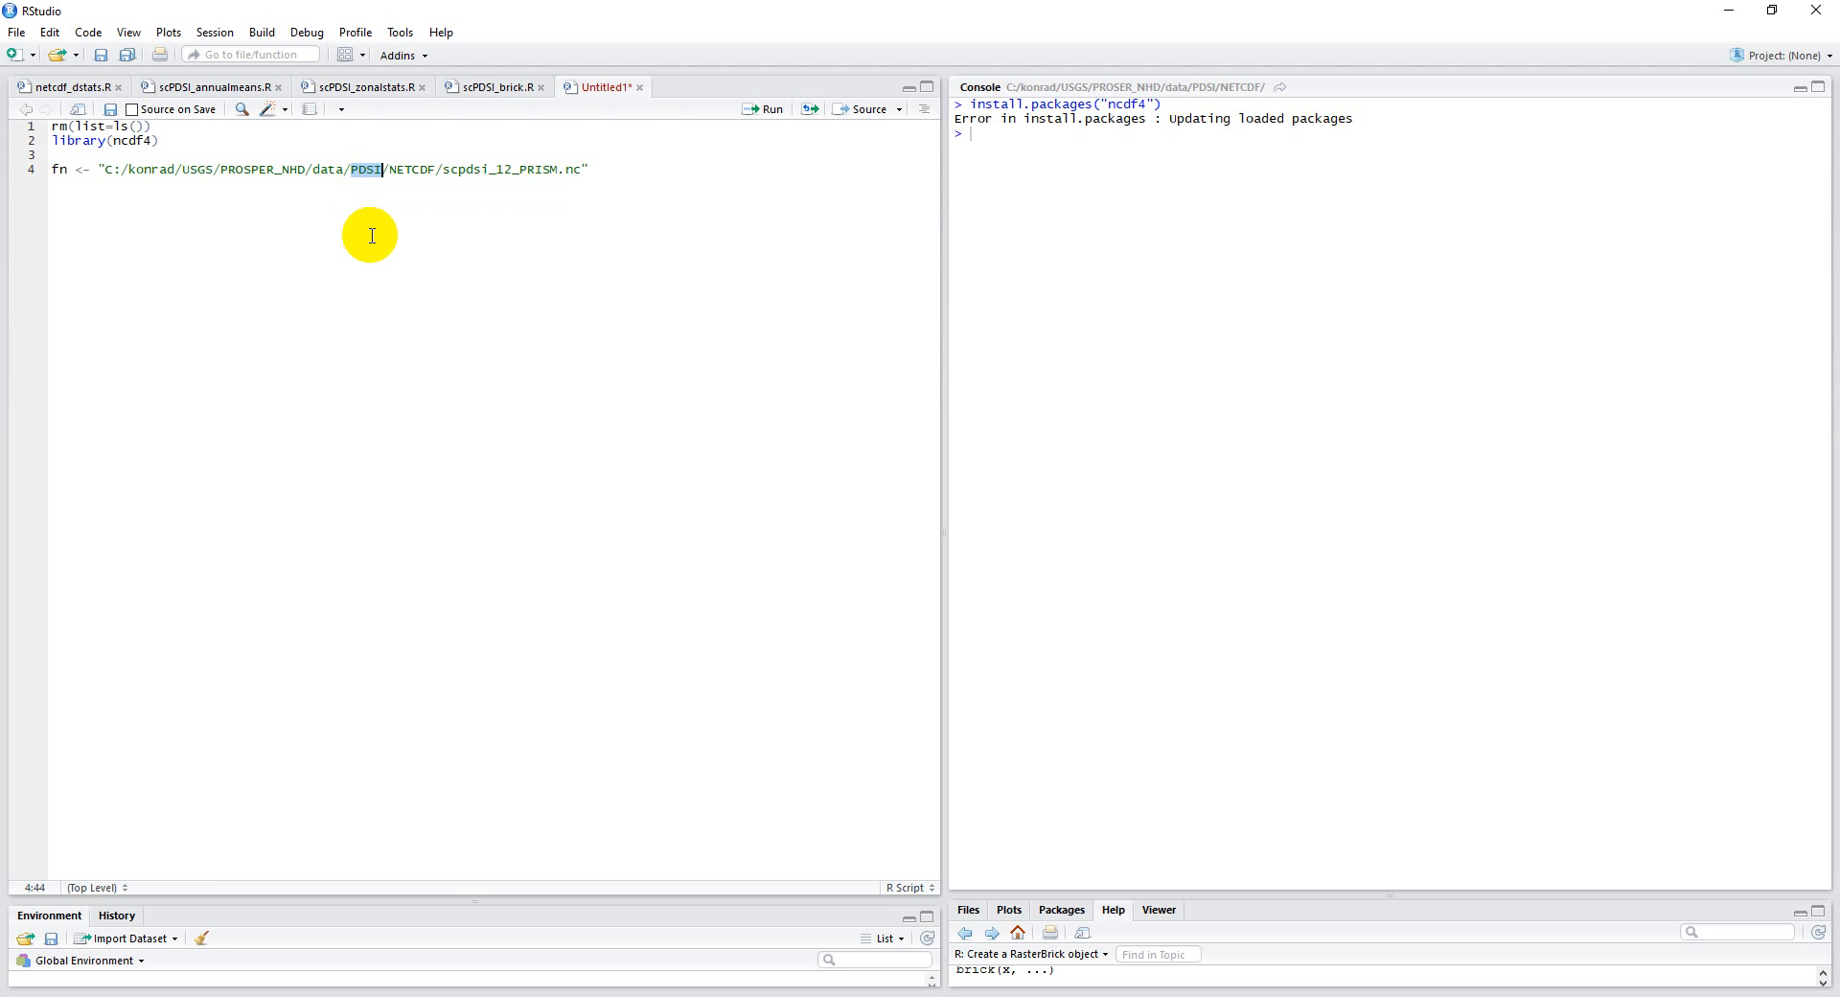
double_click(458, 169)
type("0")
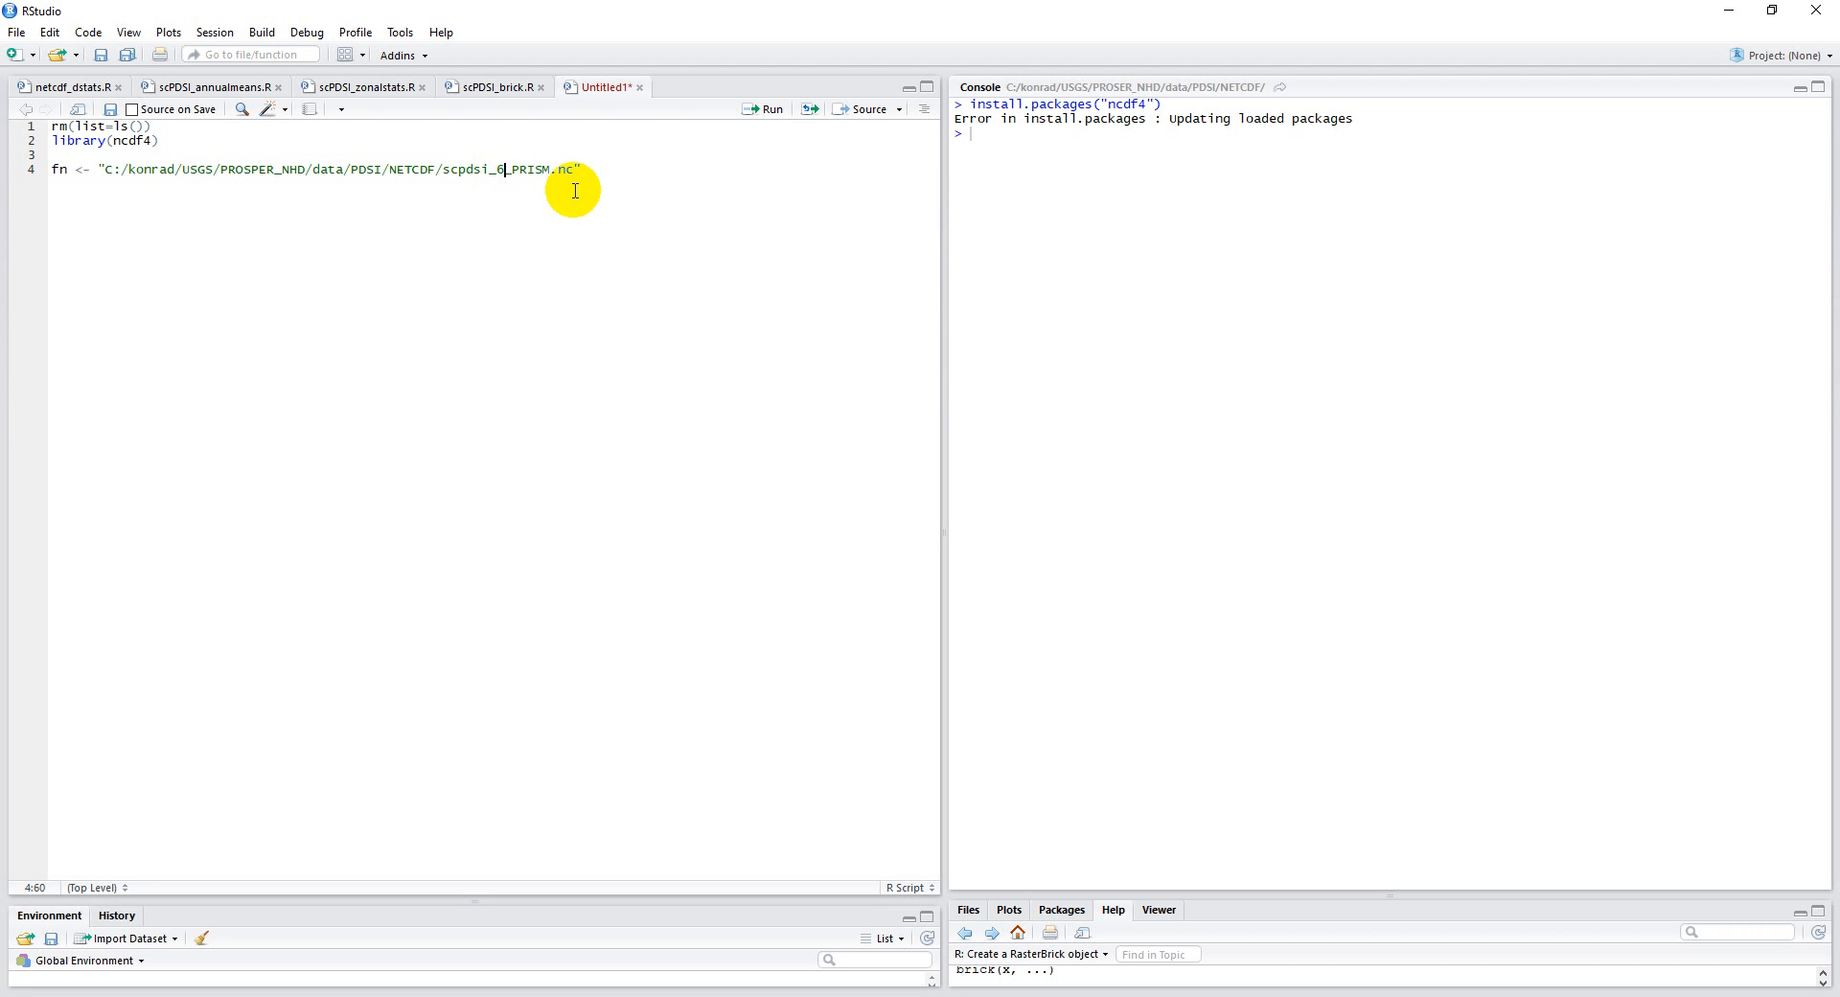
mouse_move(491, 176)
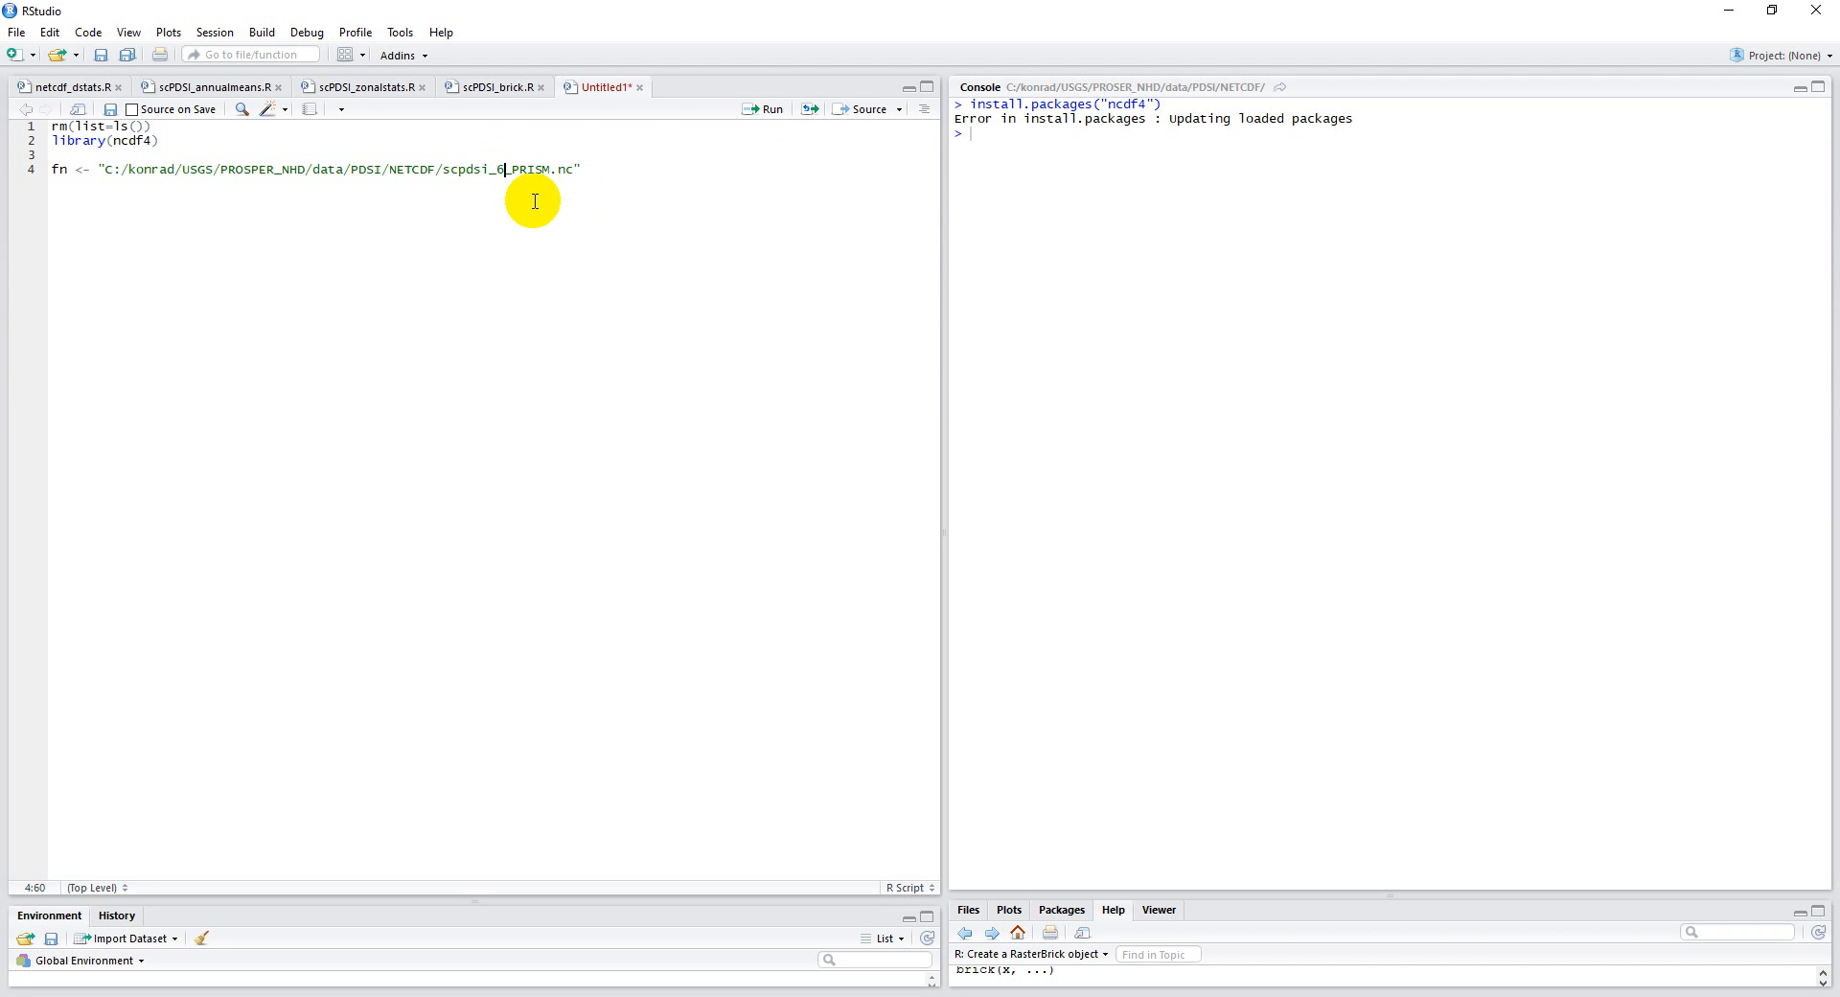
mouse_move(523, 218)
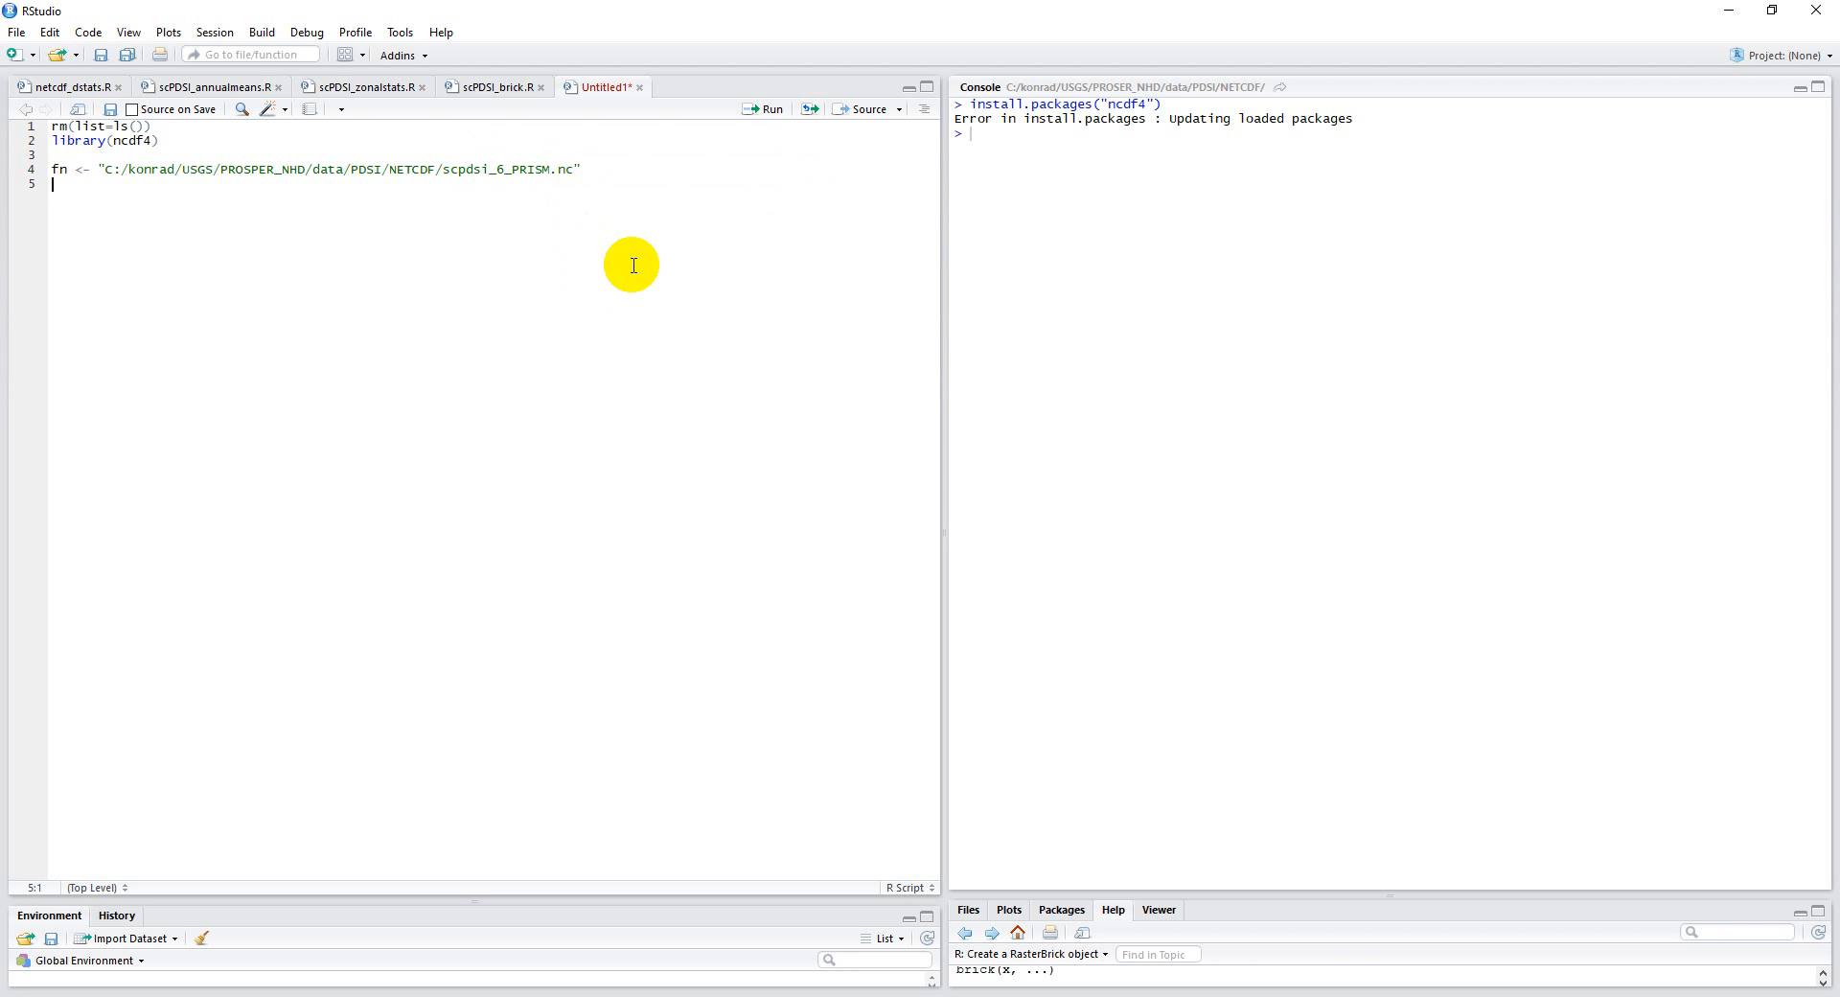
Write the line nc <- nc_open(fn) to open the NetCDF file into nc.
type("nc")
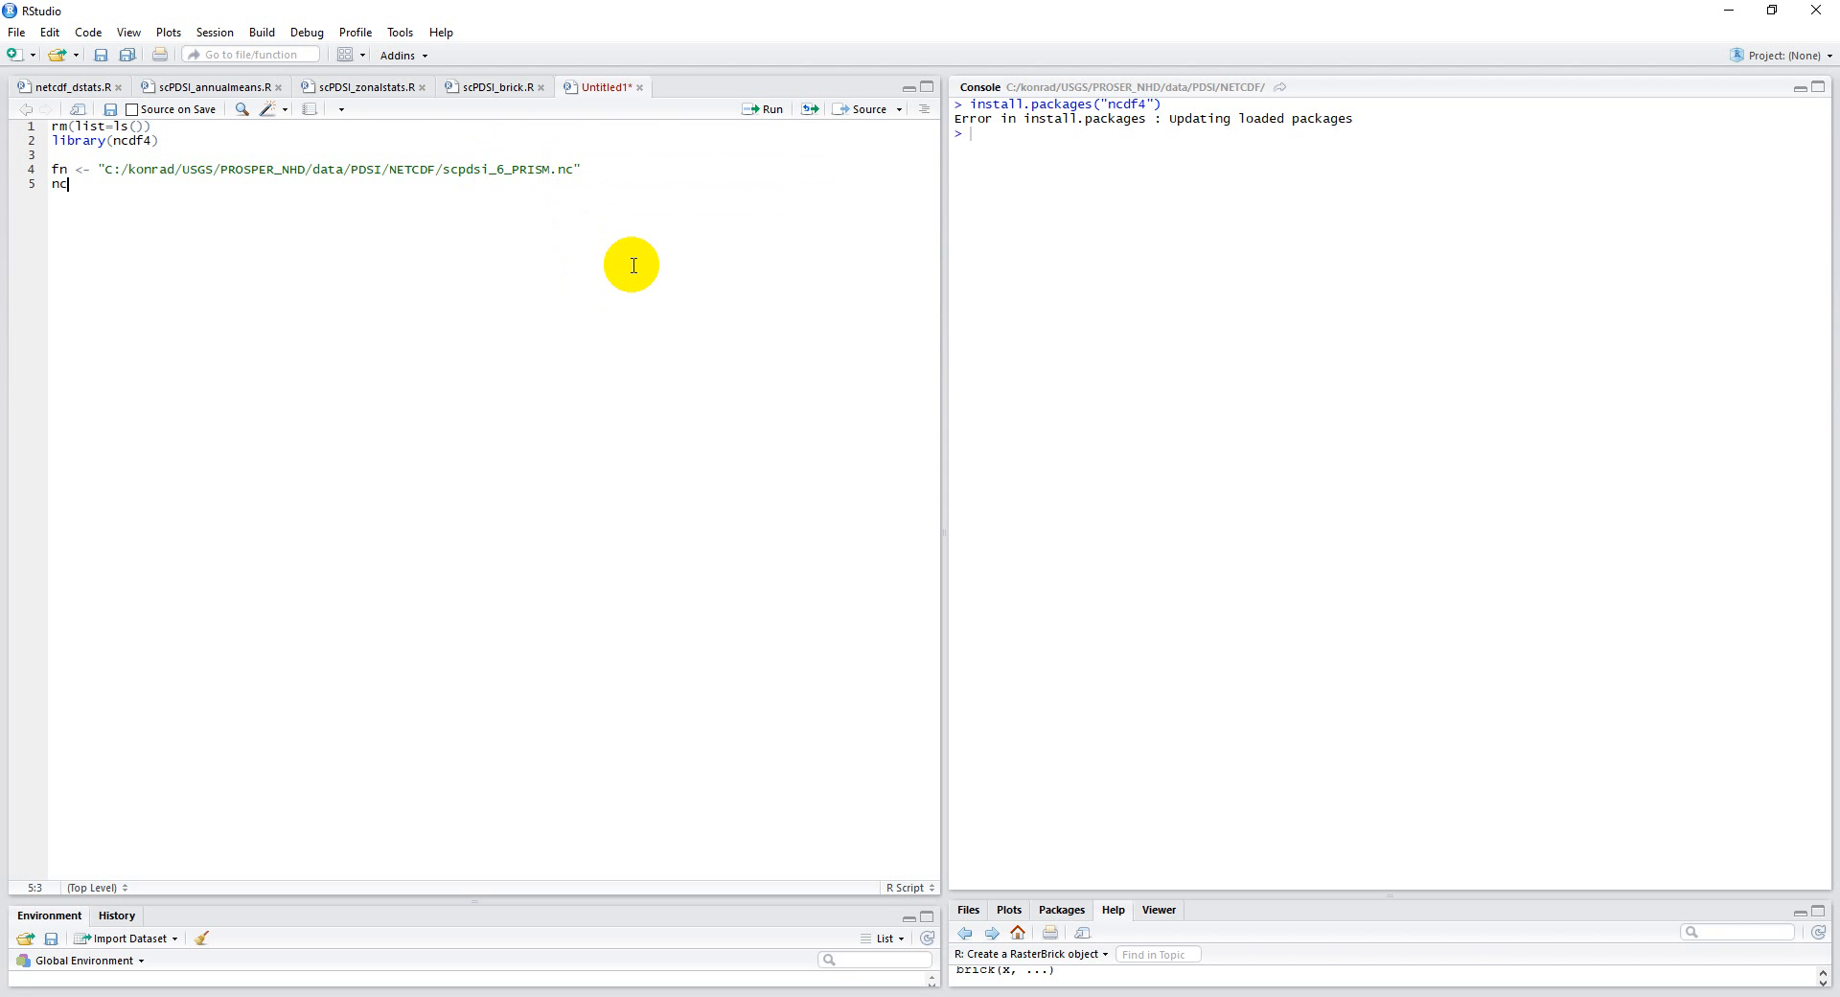
type("<-")
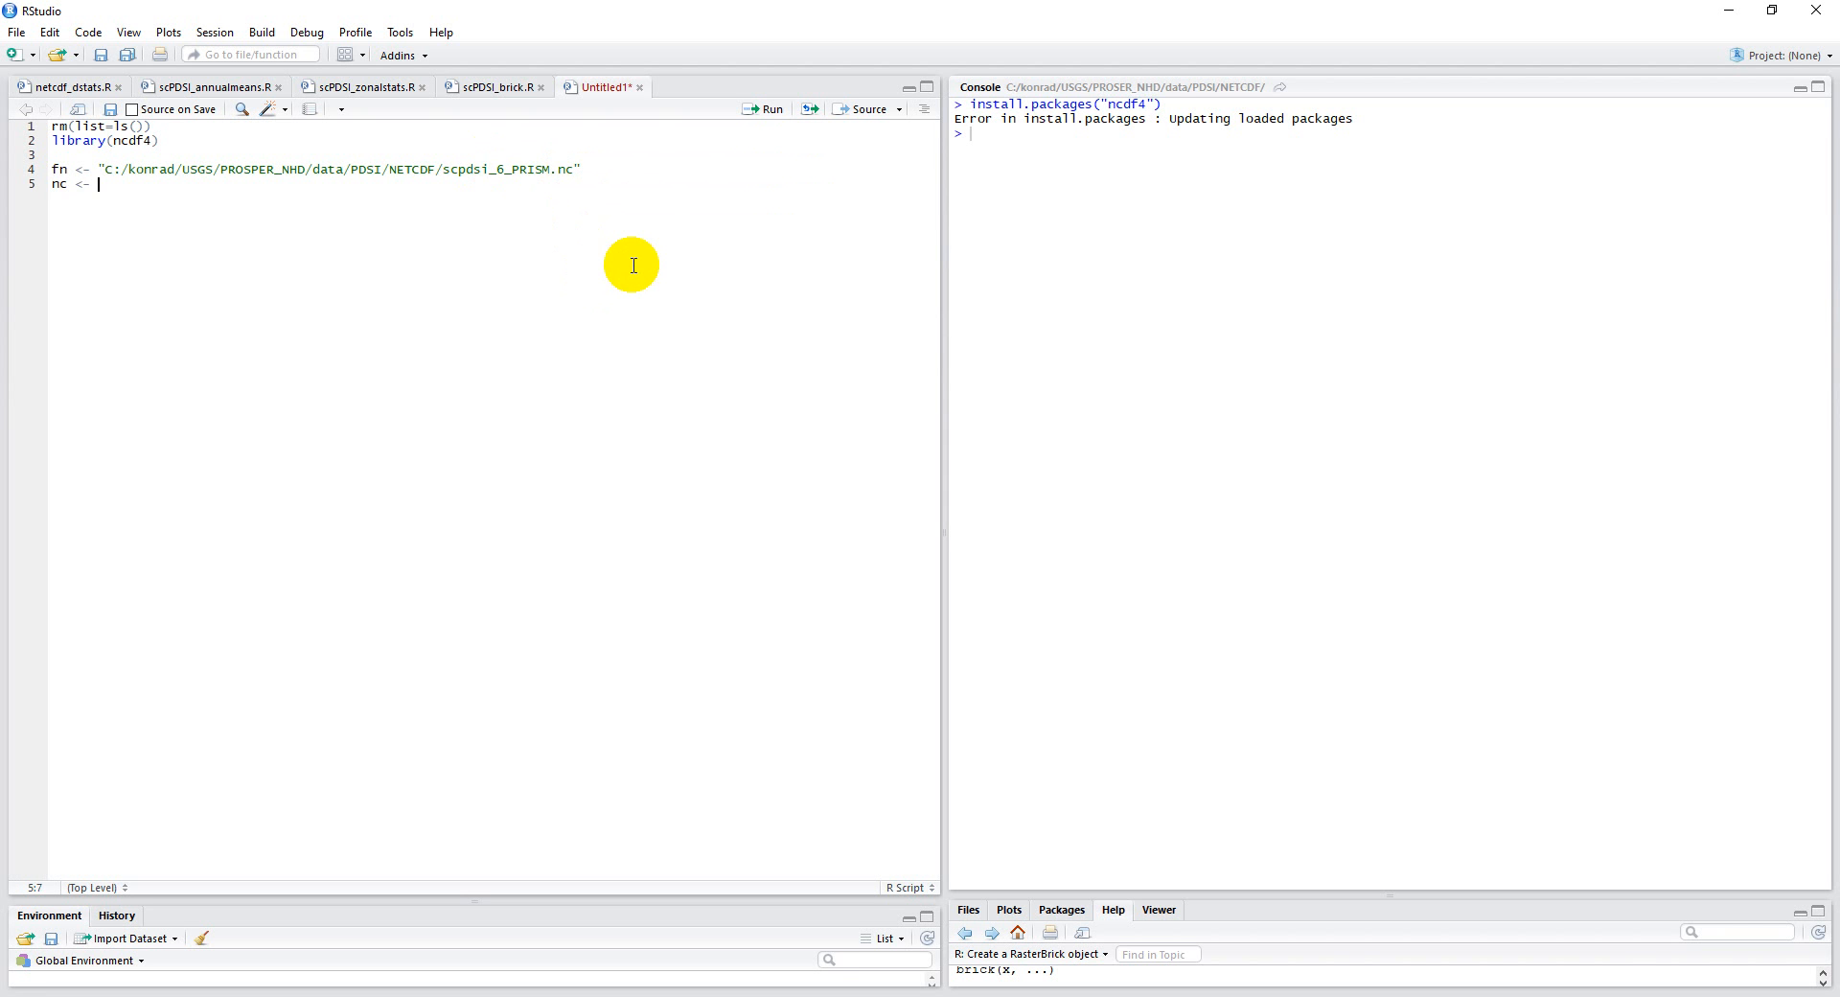
type("nc_open")
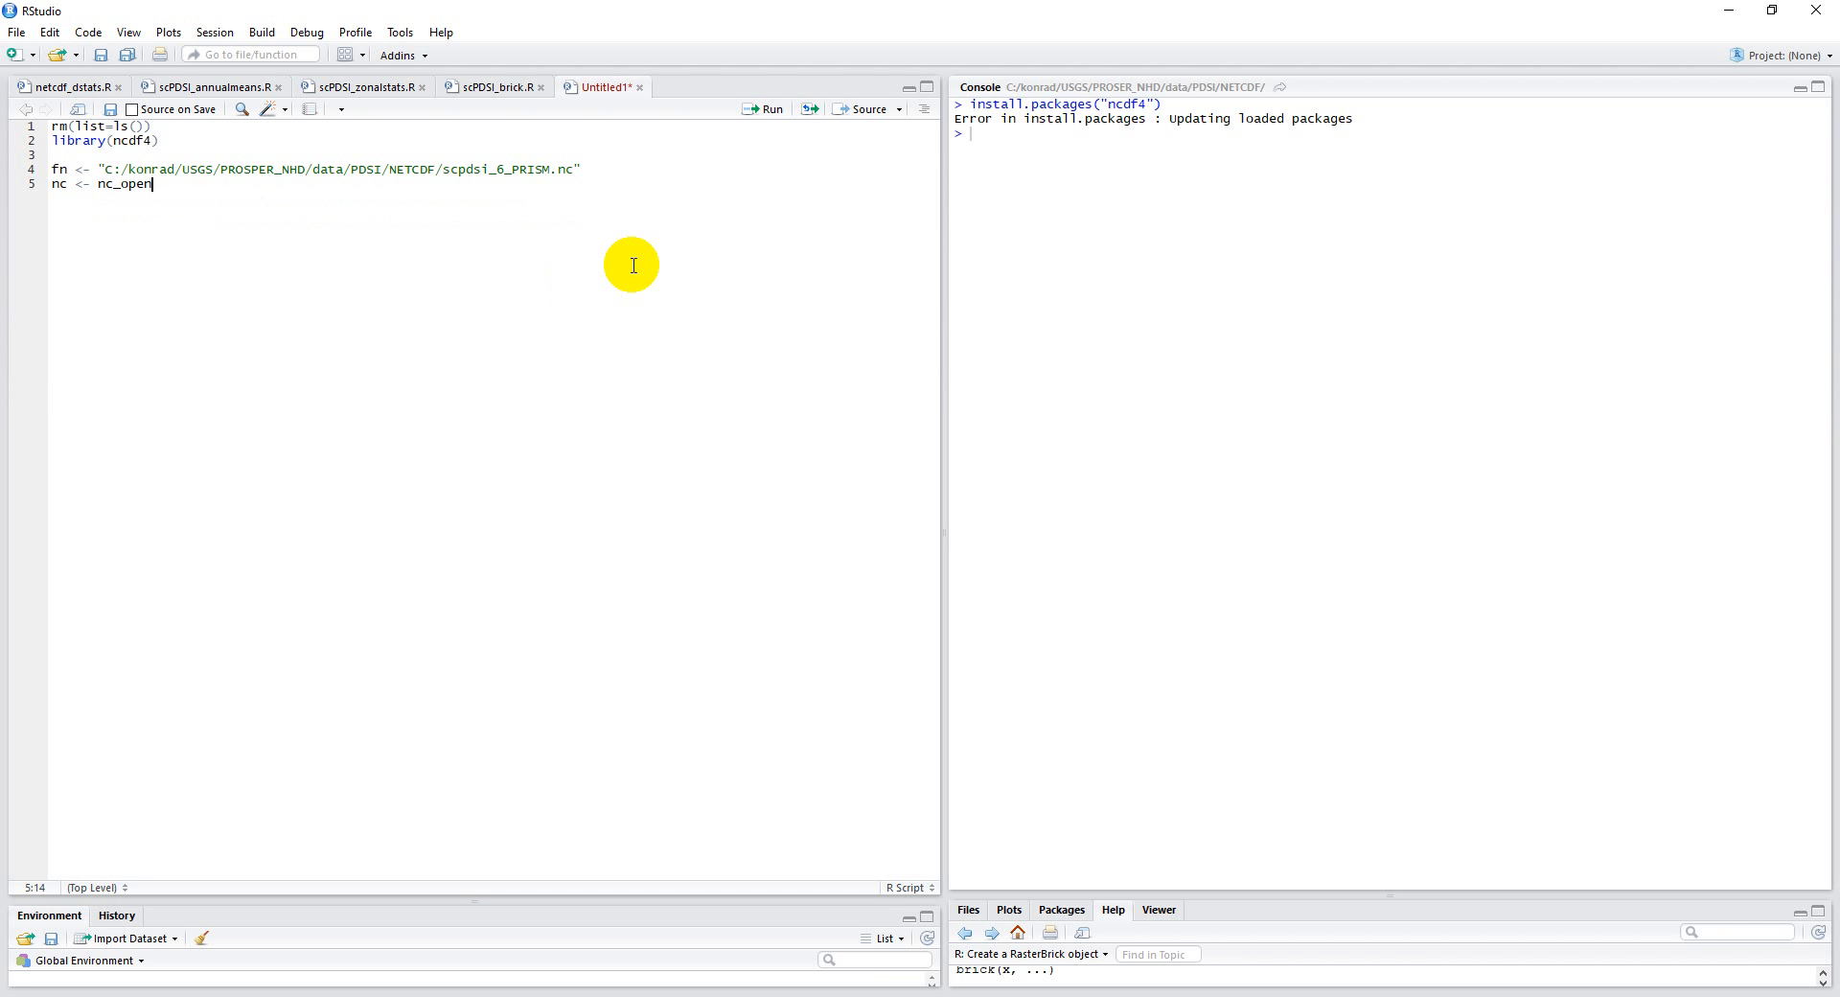
type("(fn)")
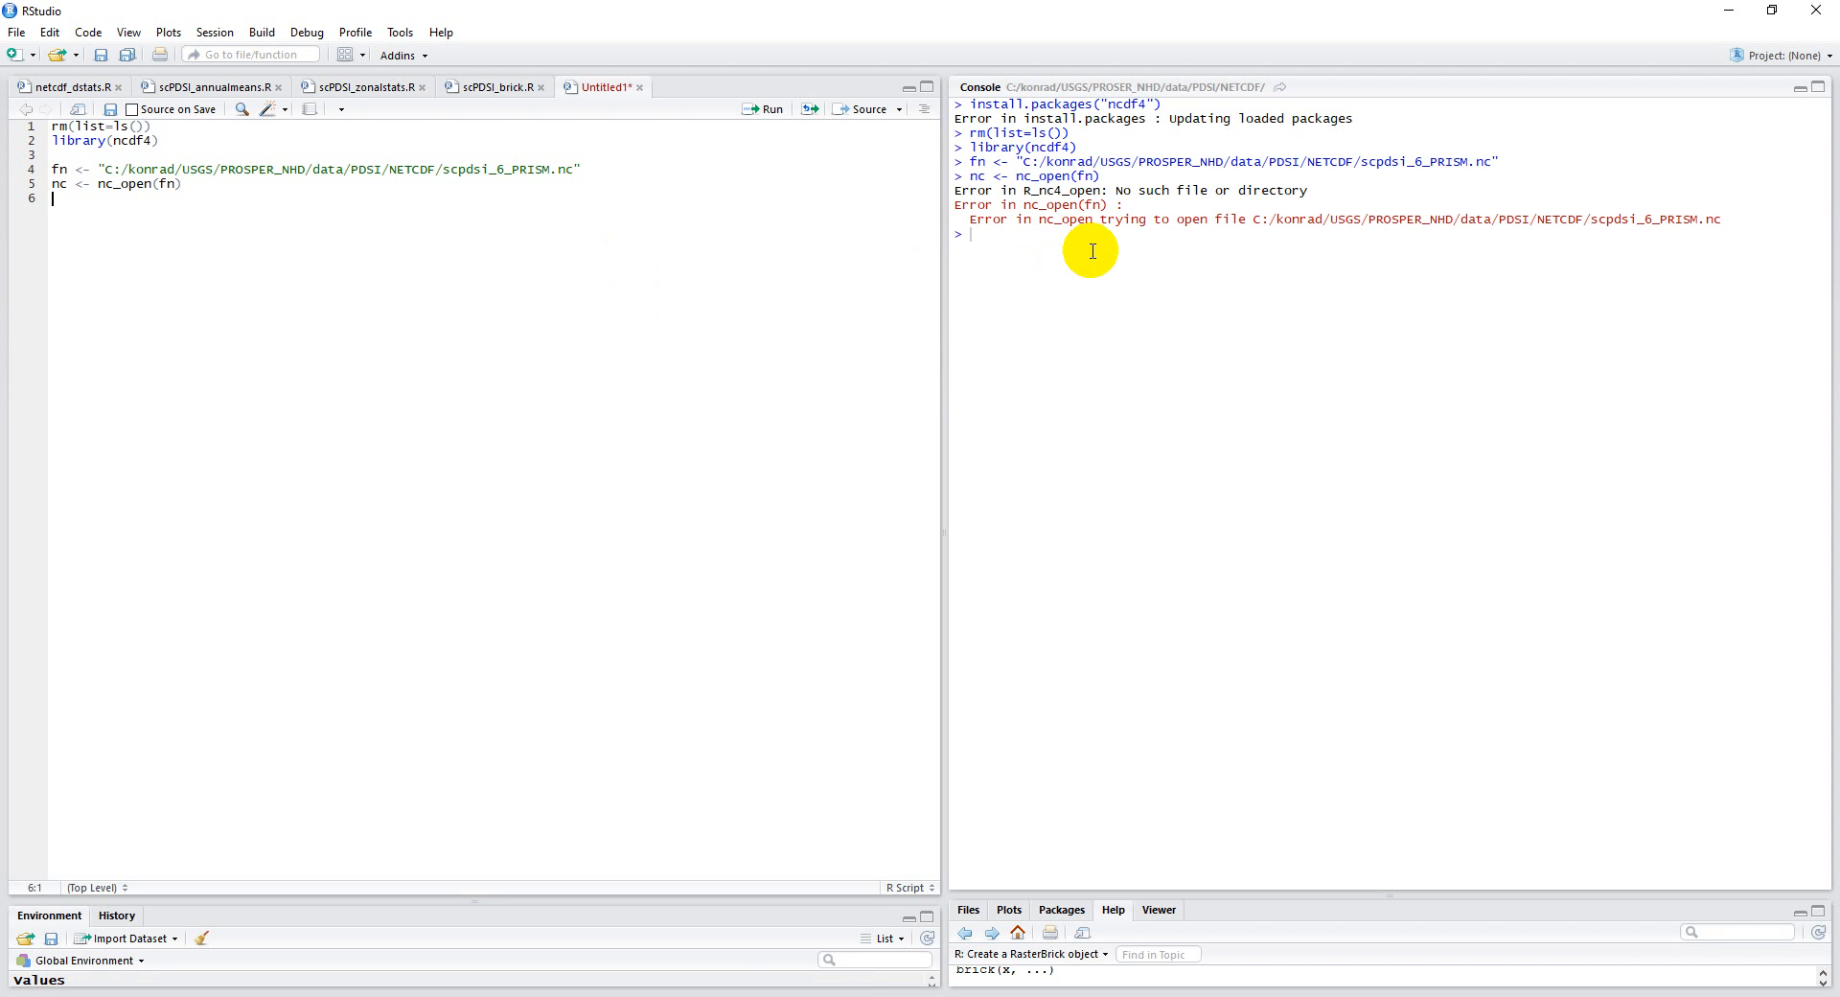
mouse_move(295, 217)
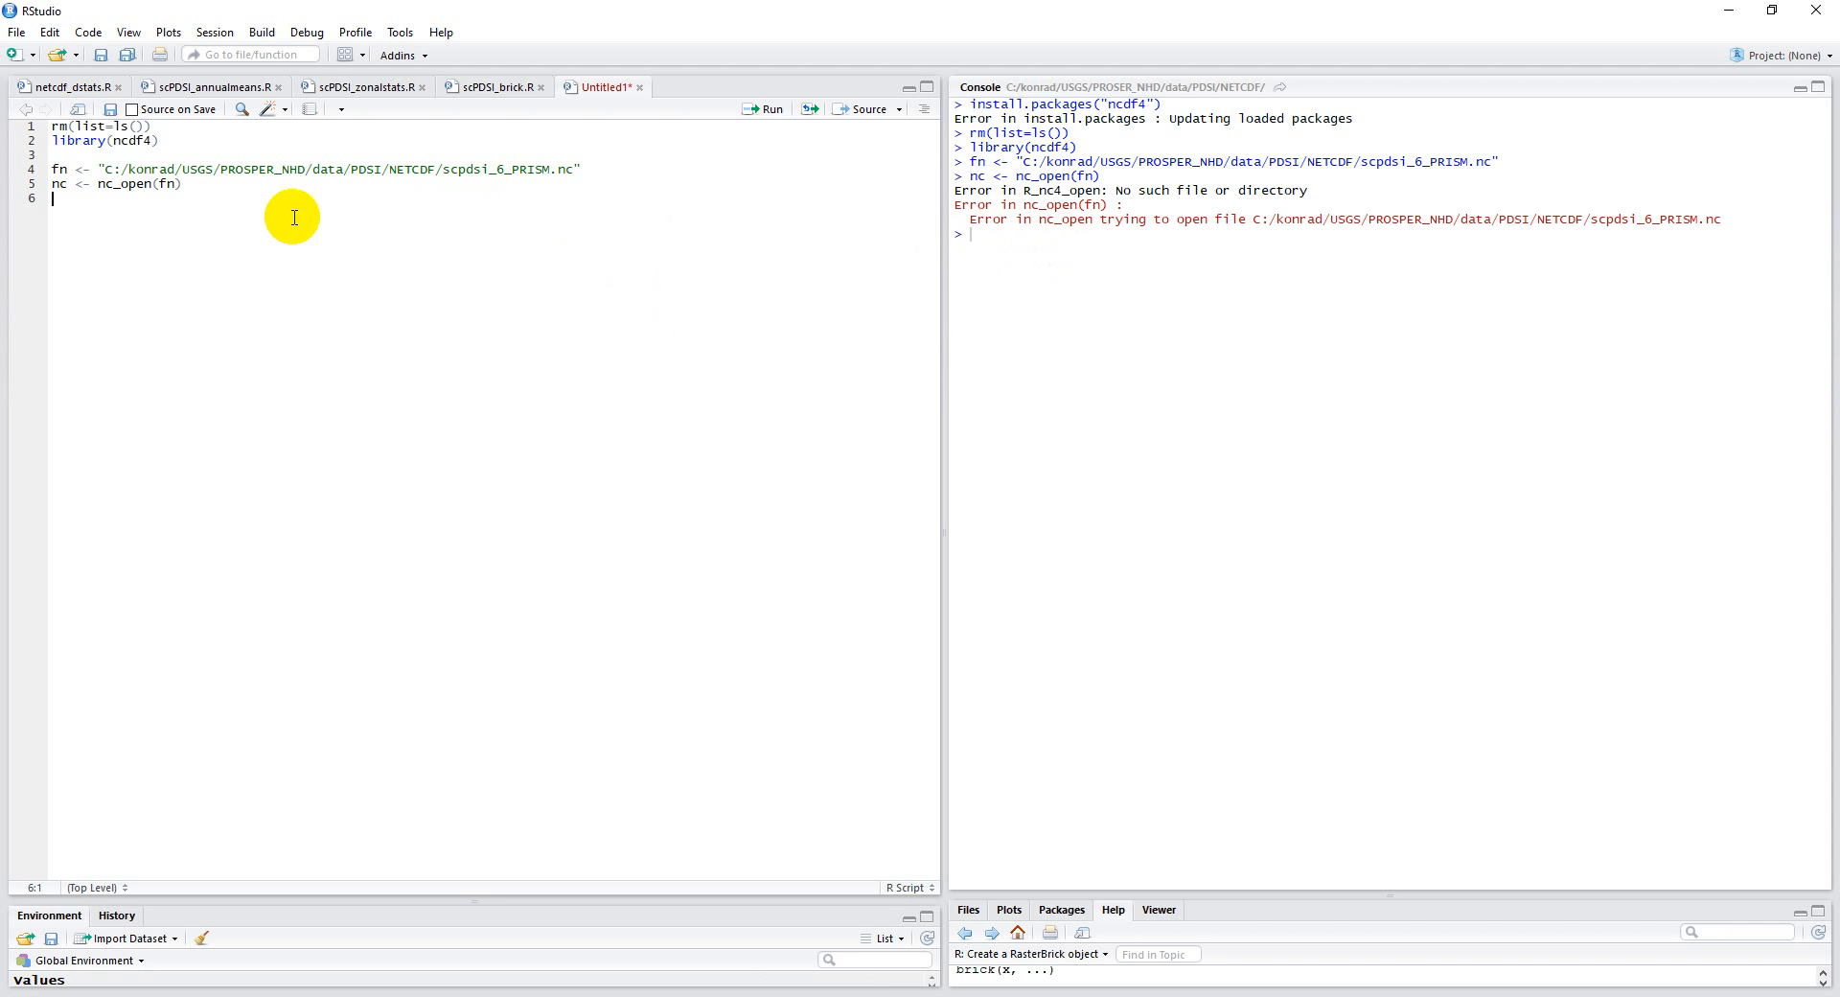
mouse_move(251, 192)
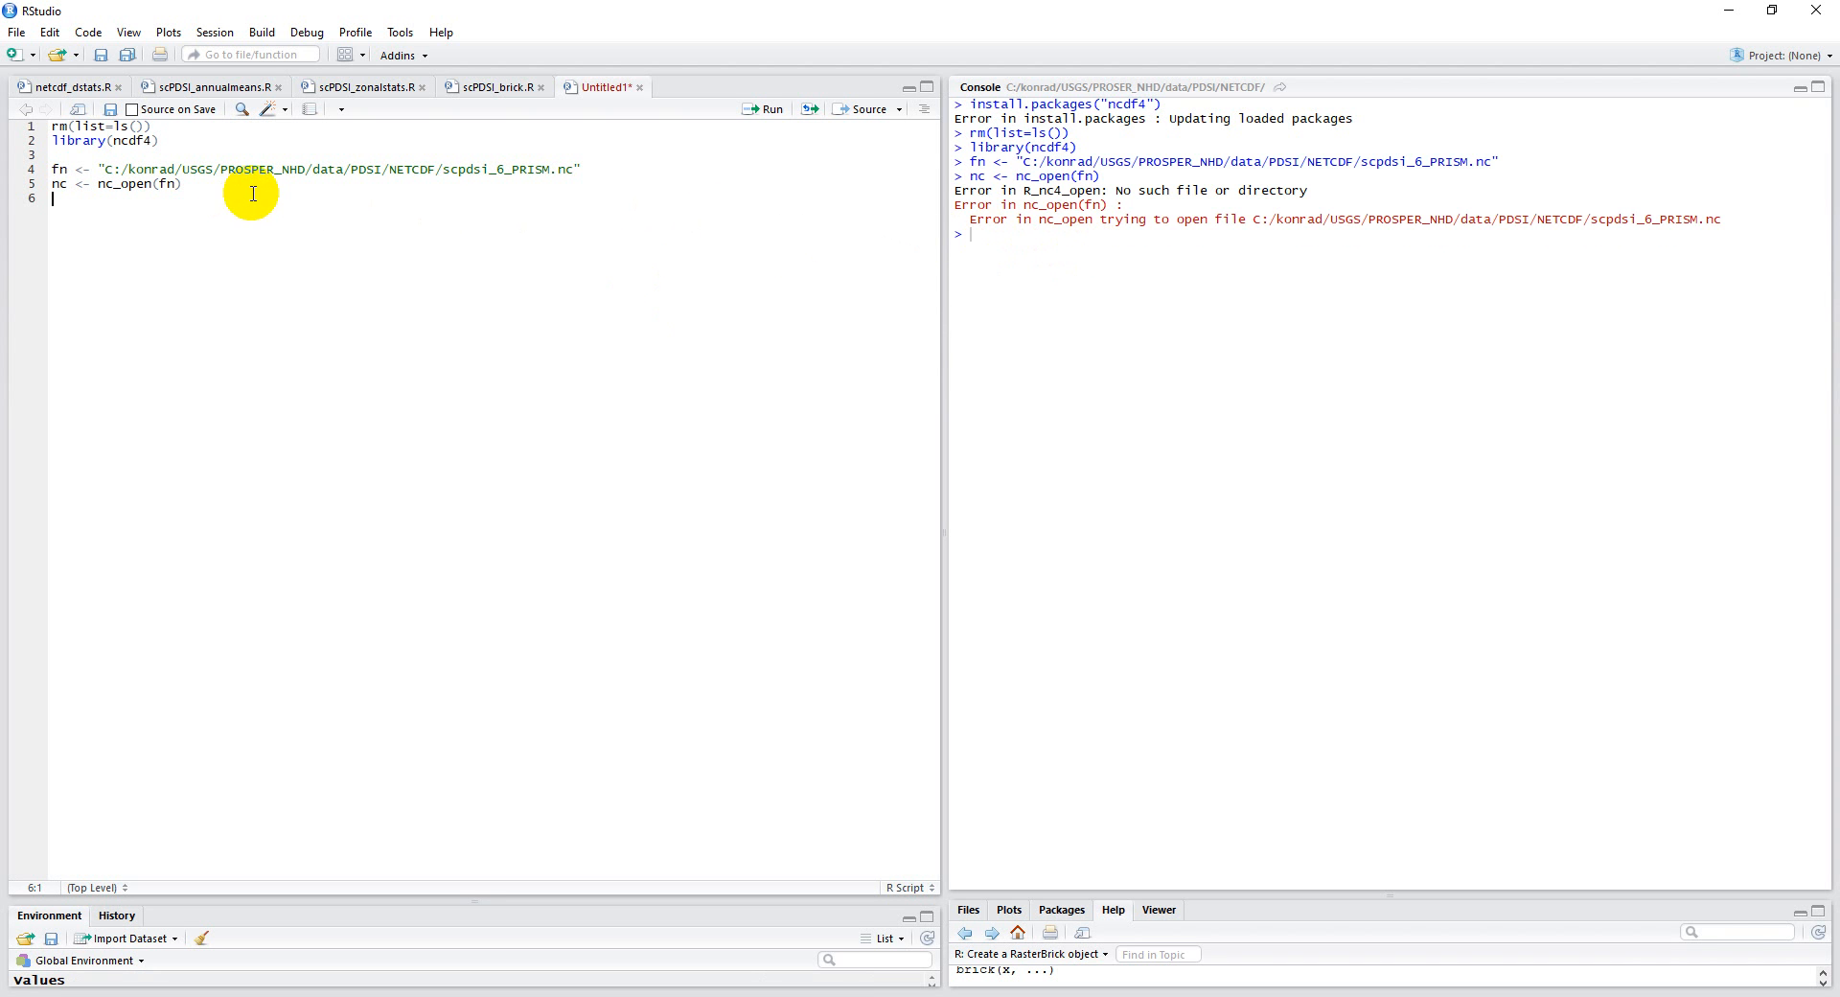
mouse_move(263, 188)
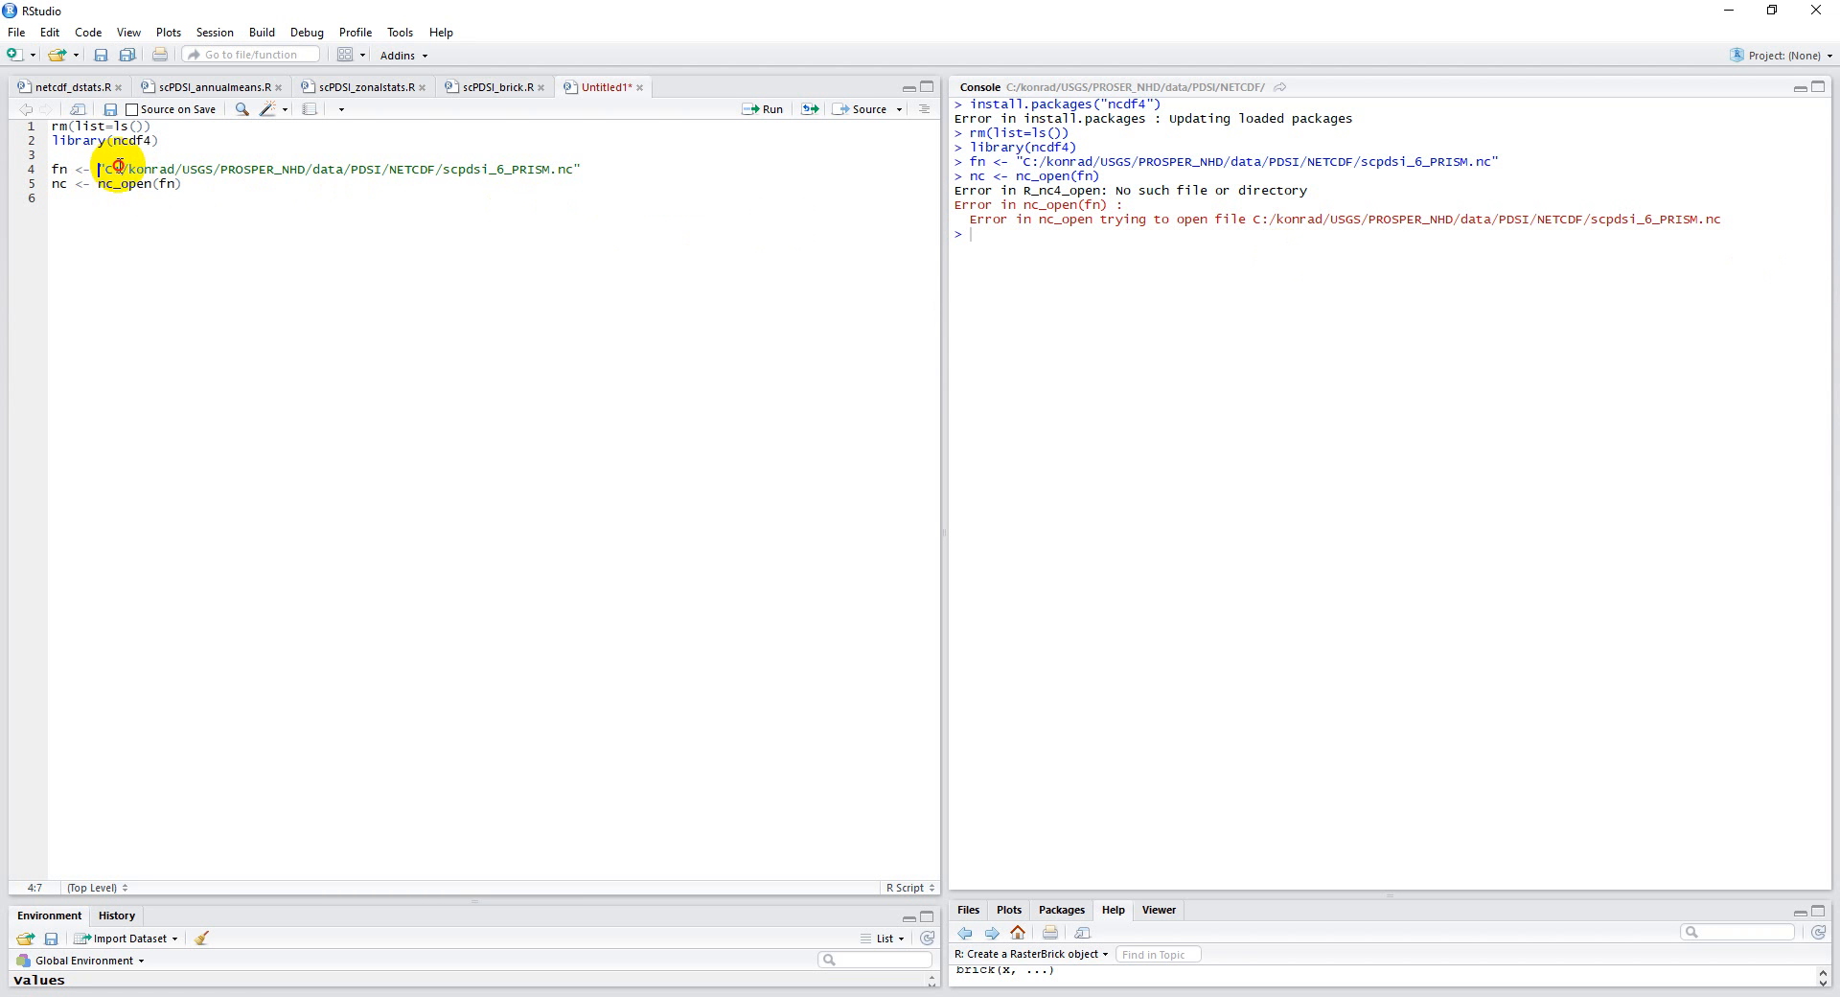
Replace the selected path text so the file name reads scpdsi_6_PRISM.nc with double-backslash separators.
left_click_drag(104, 168, 583, 168)
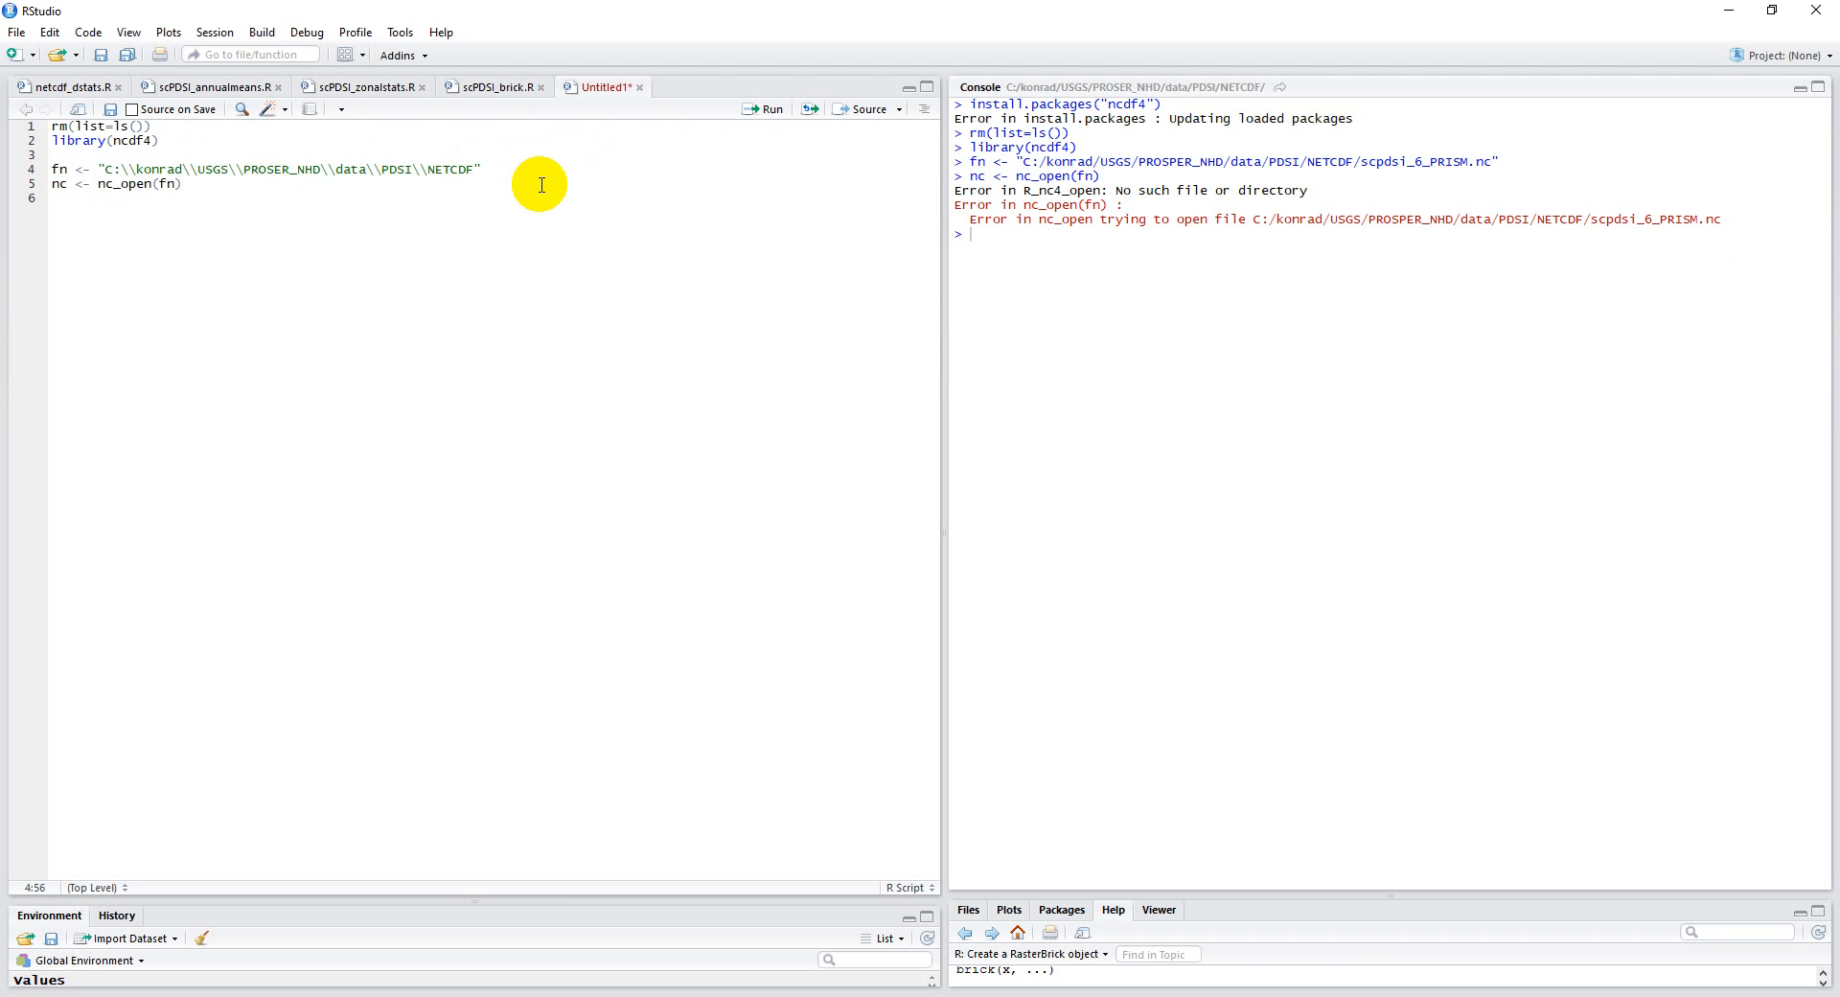
type("sc")
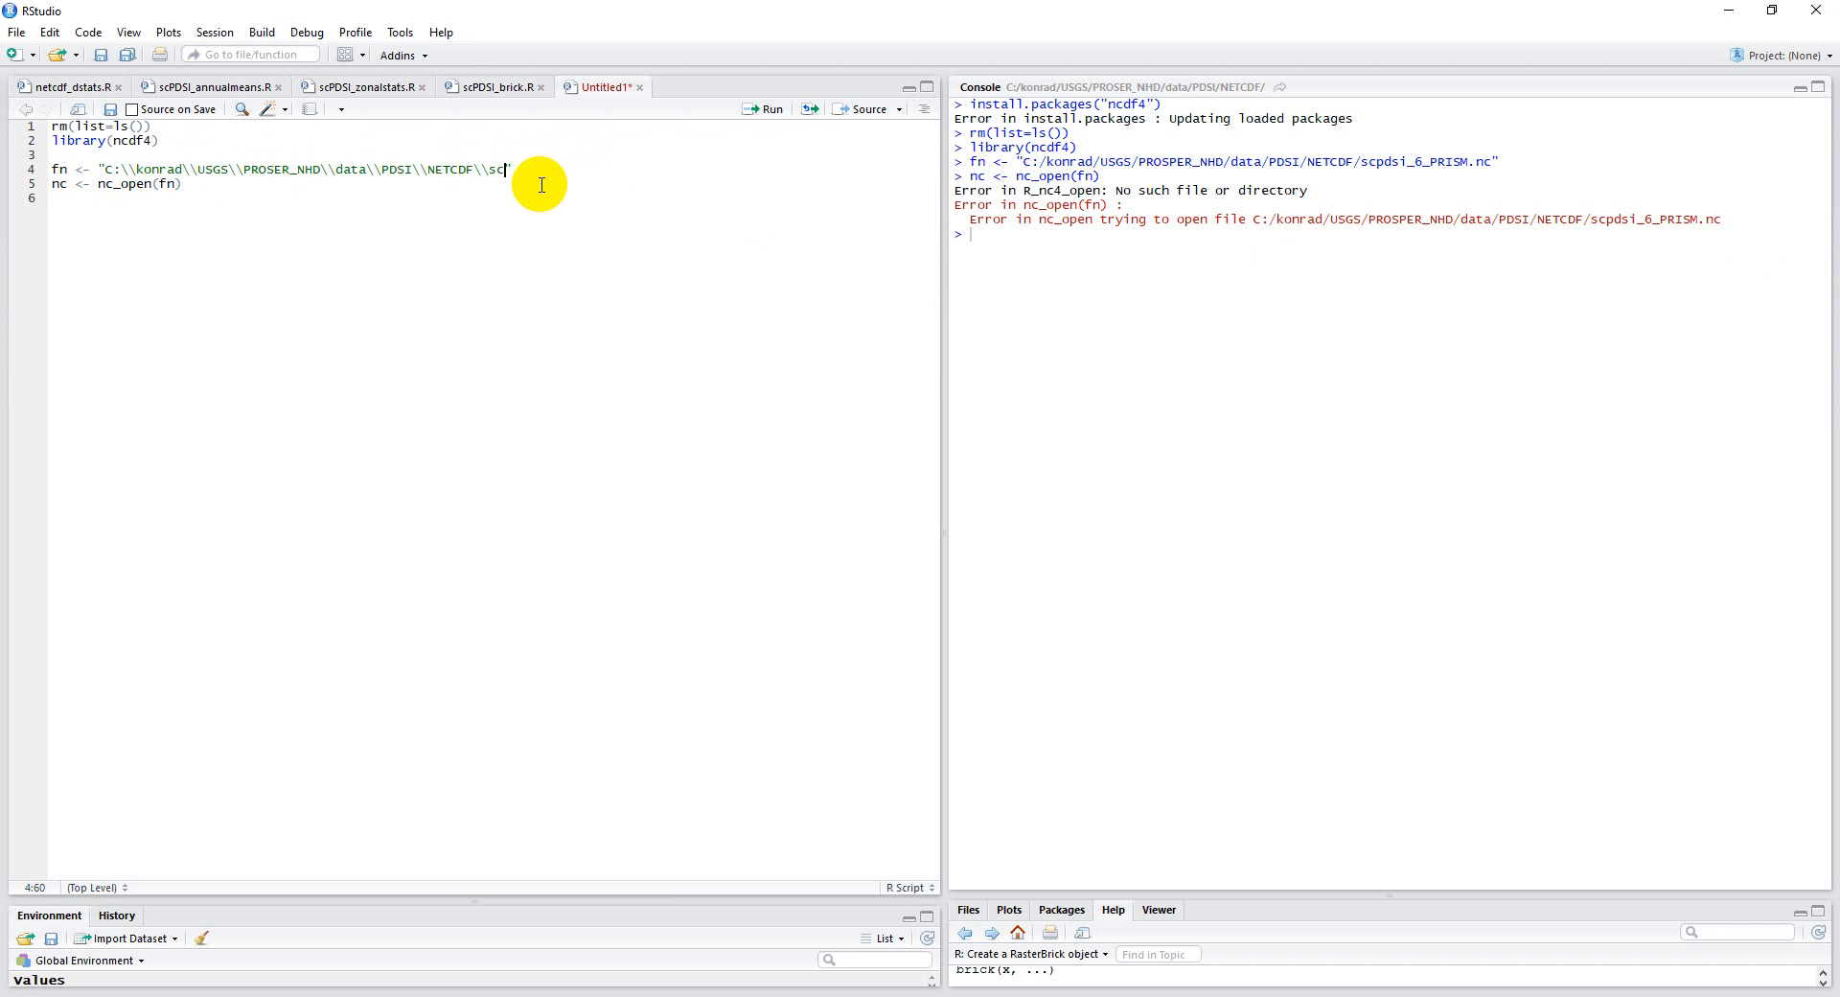
type("pdi")
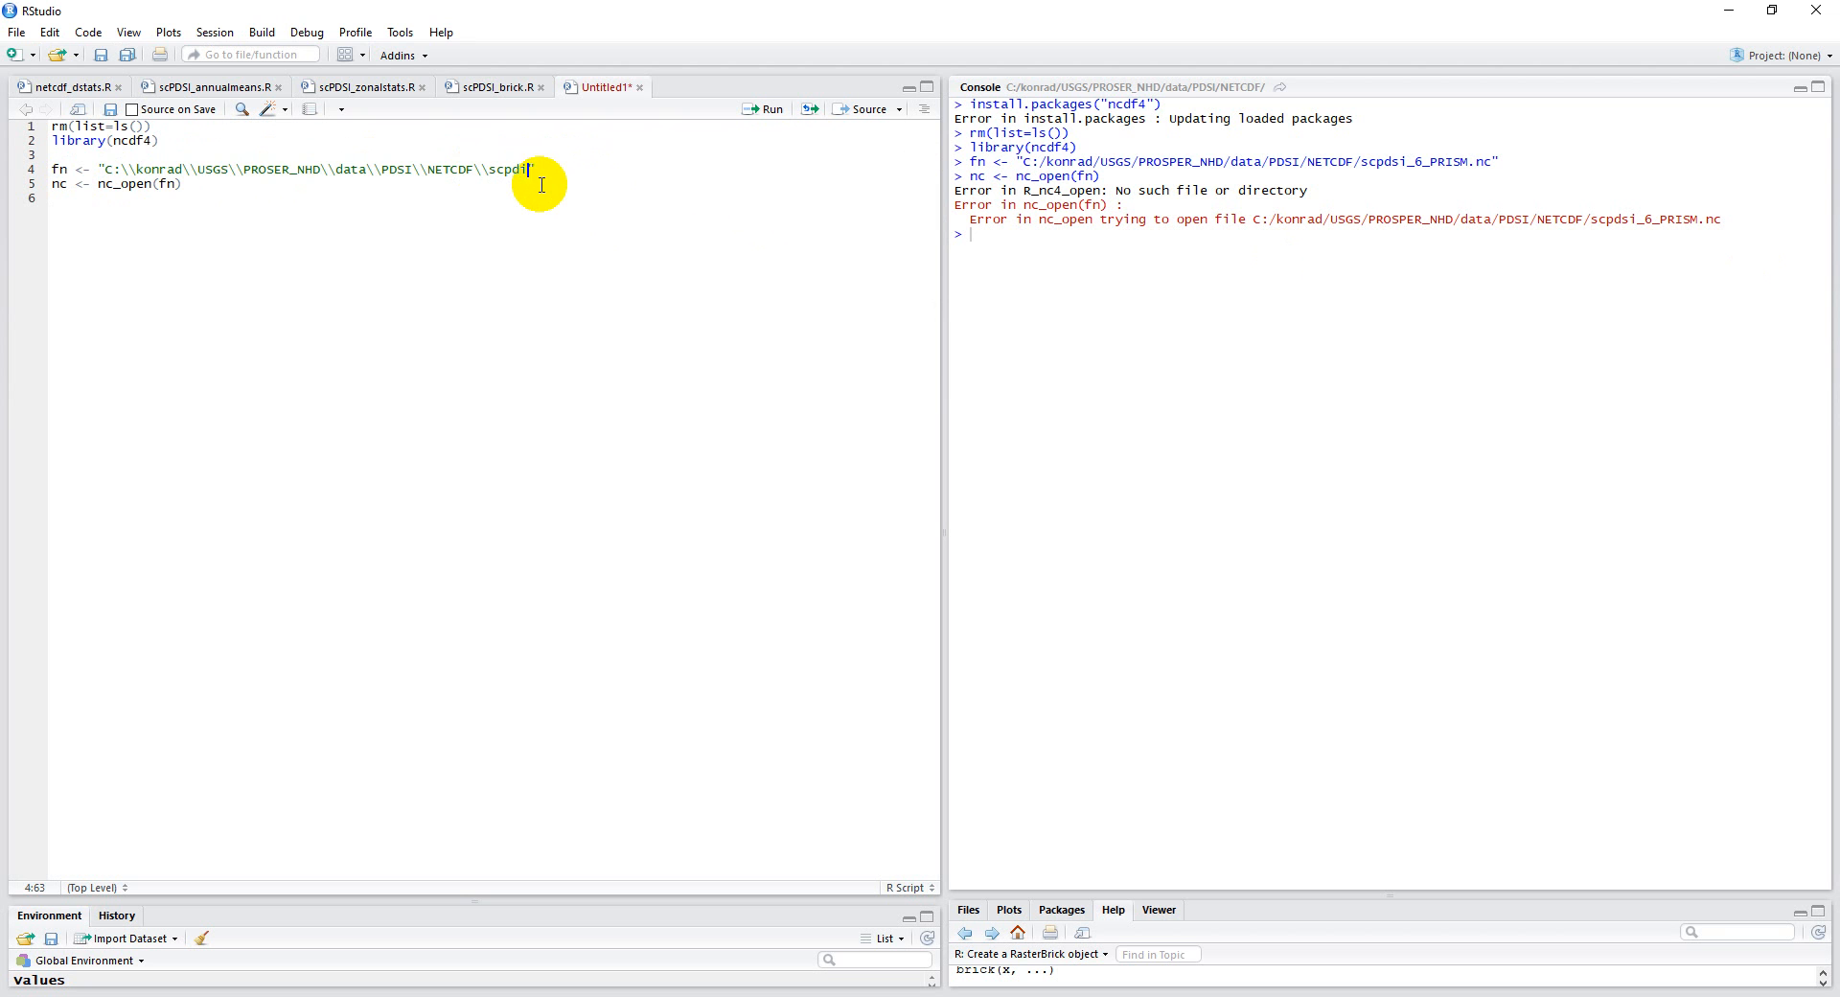
type("s_6_")
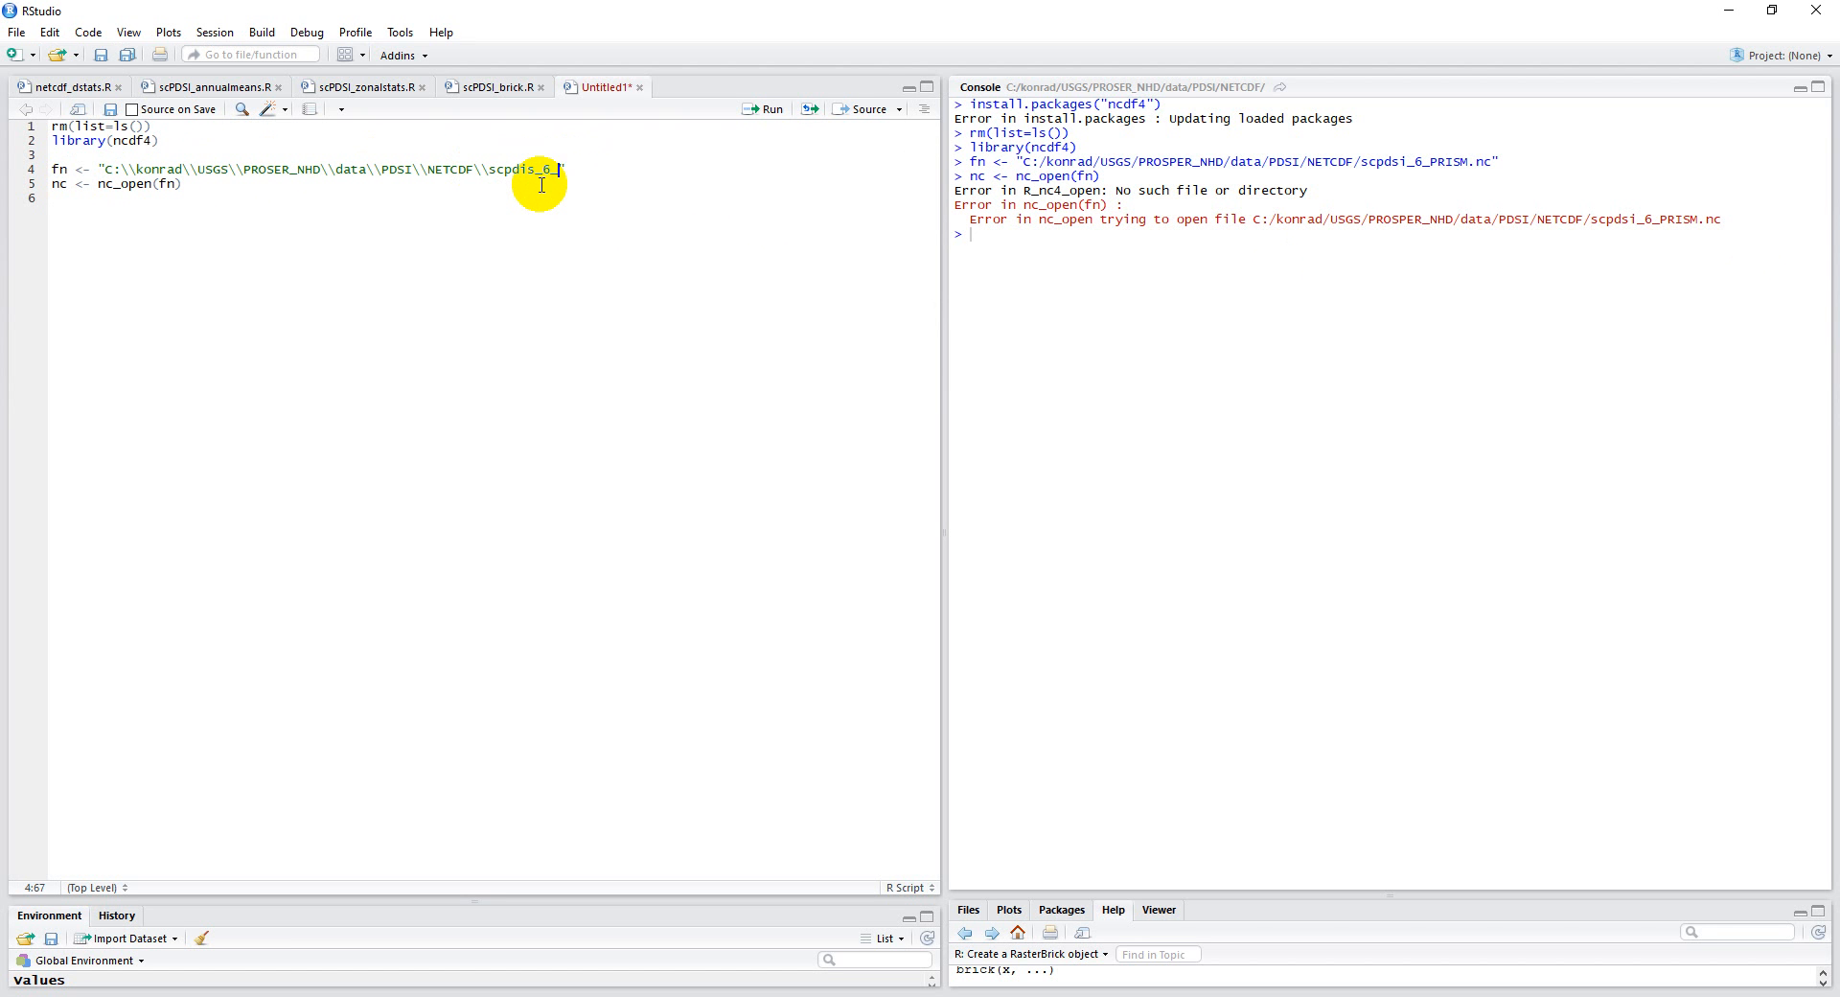
type("PRISM.nc")
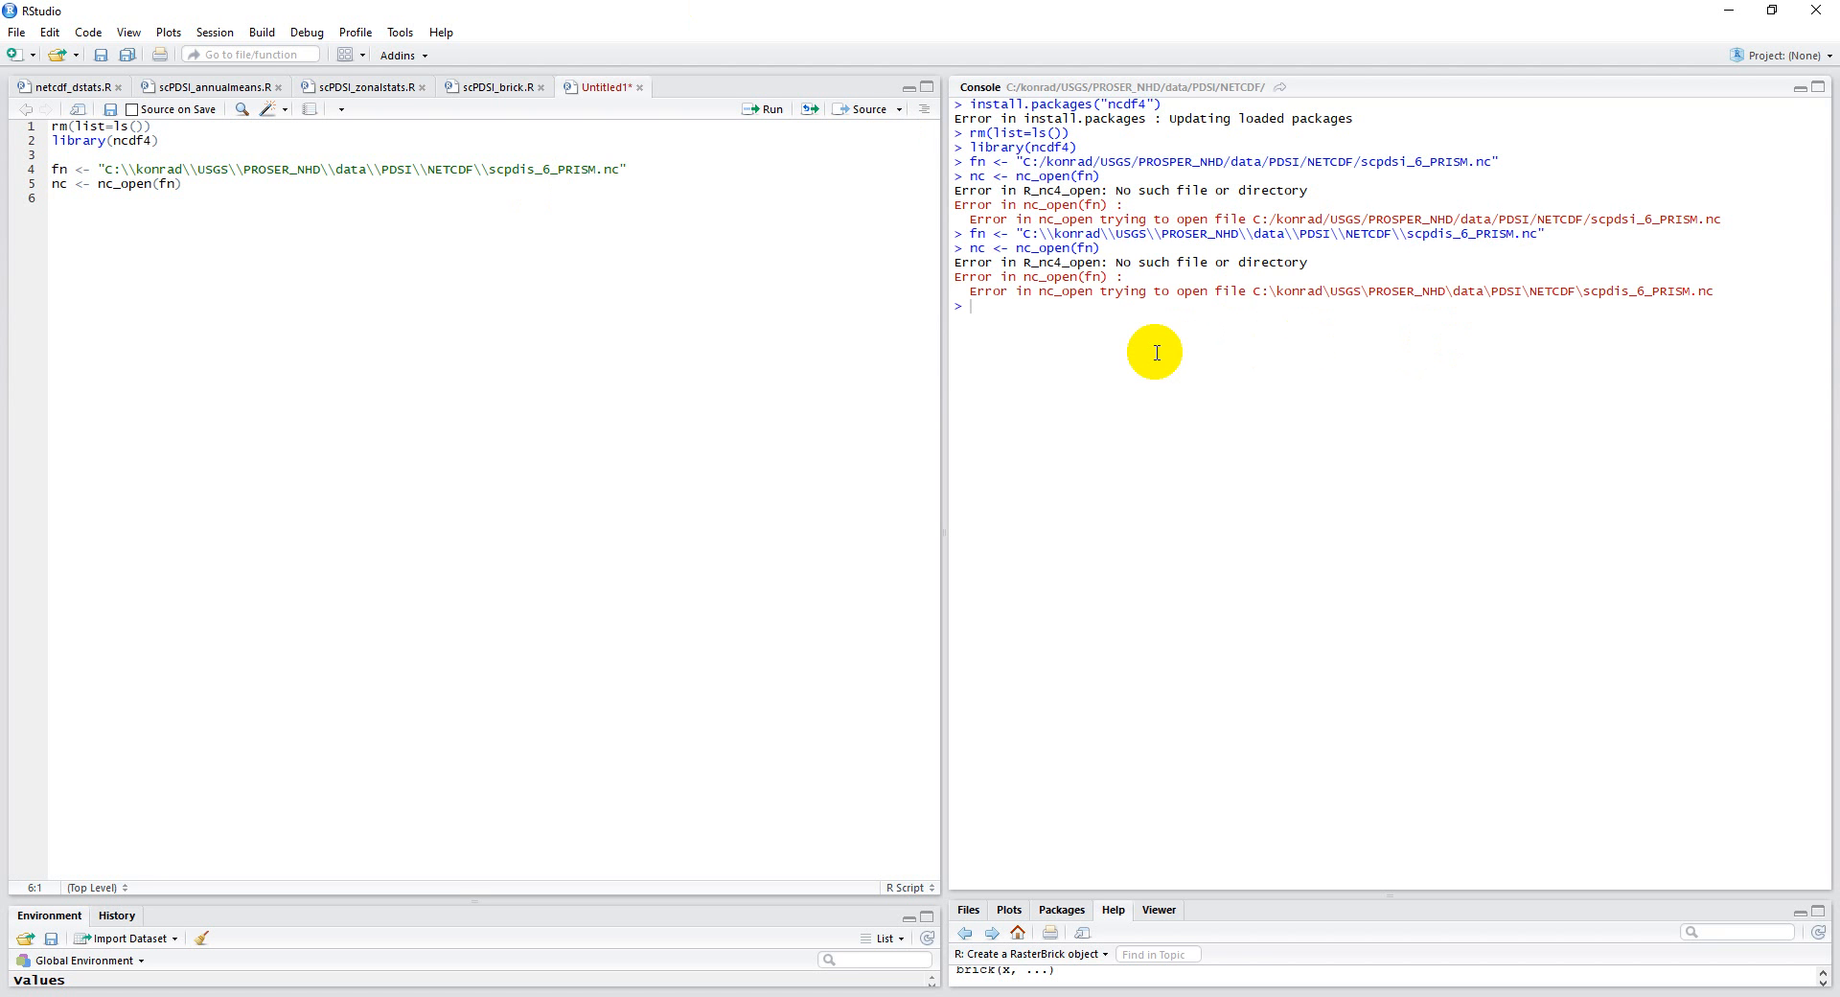
mouse_move(211, 204)
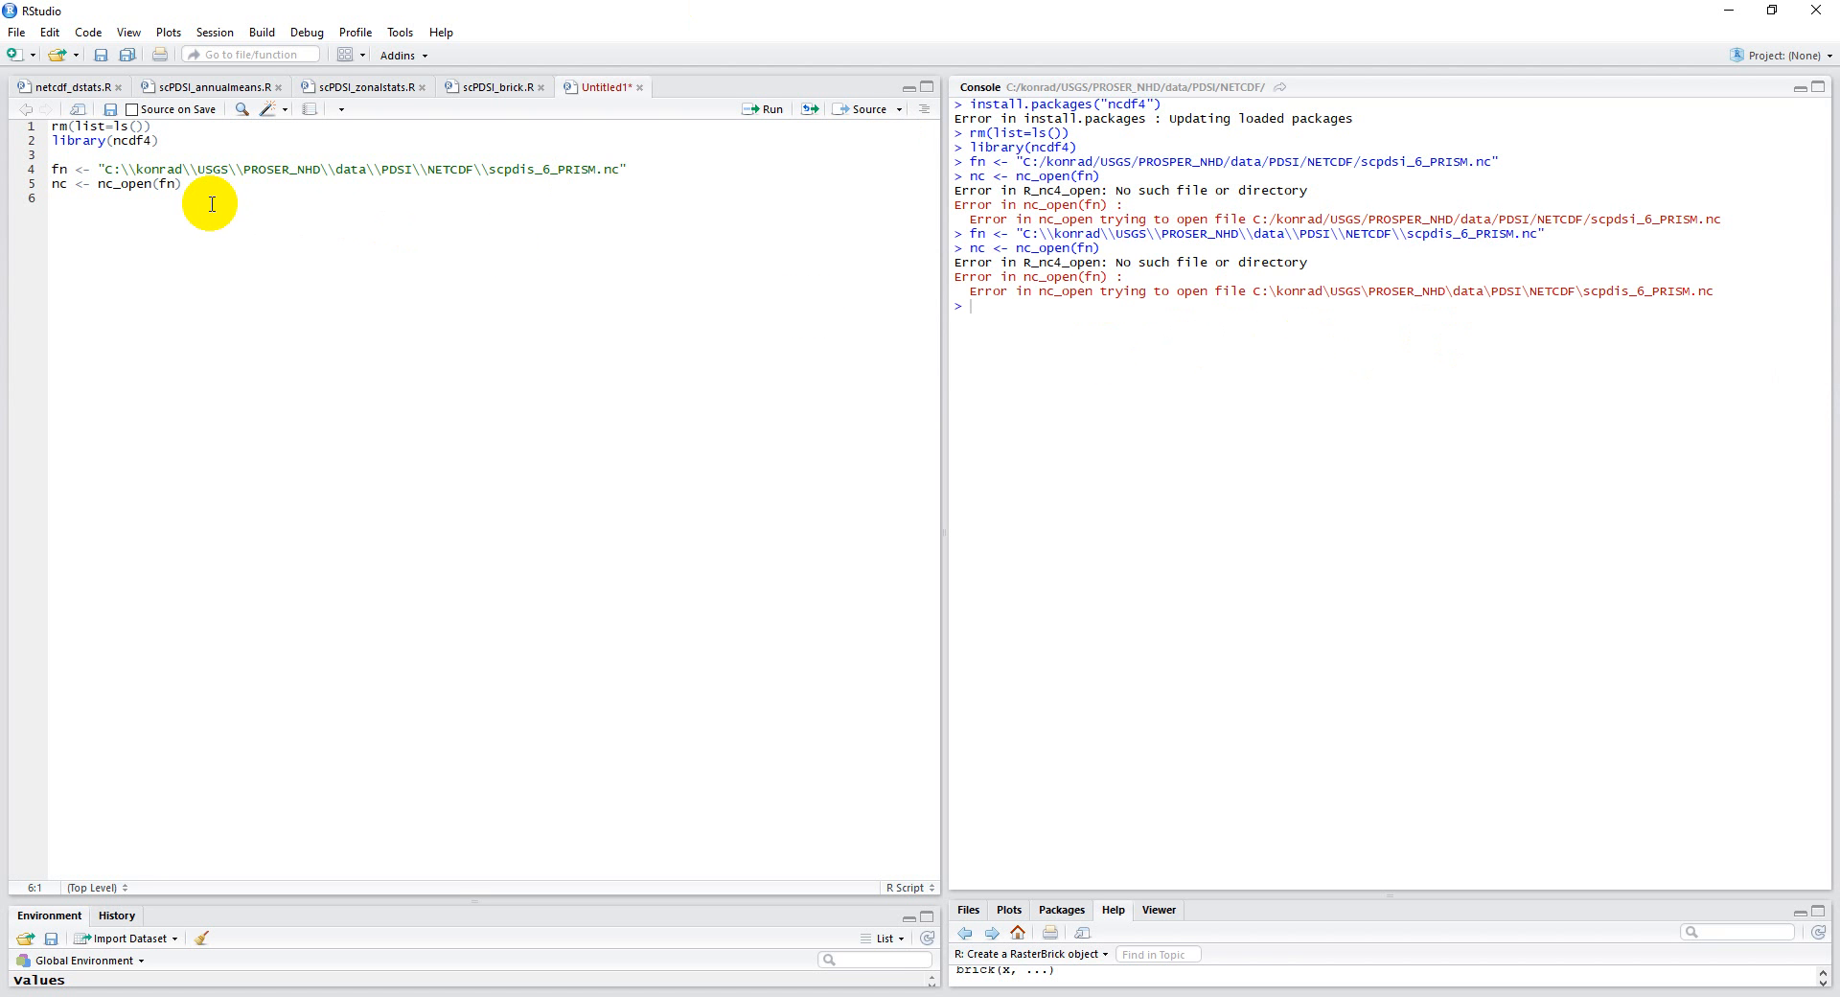
mouse_move(205, 190)
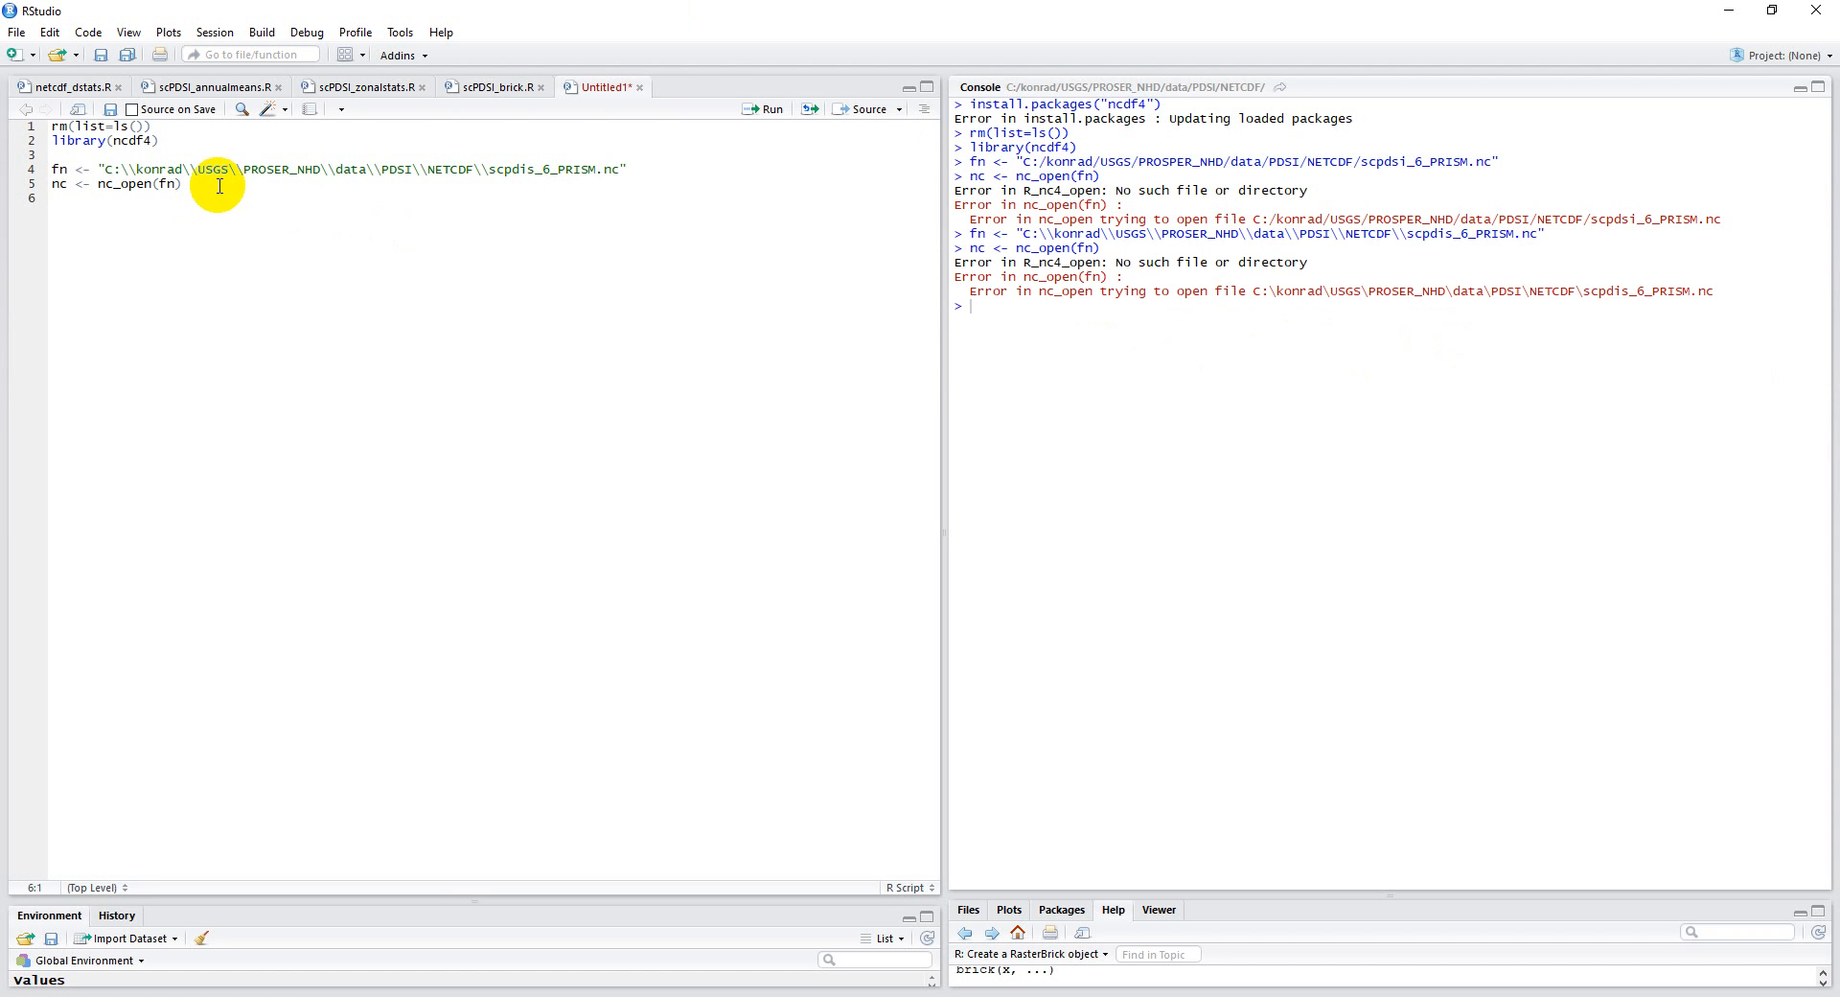
mouse_move(59, 169)
type("setwd")
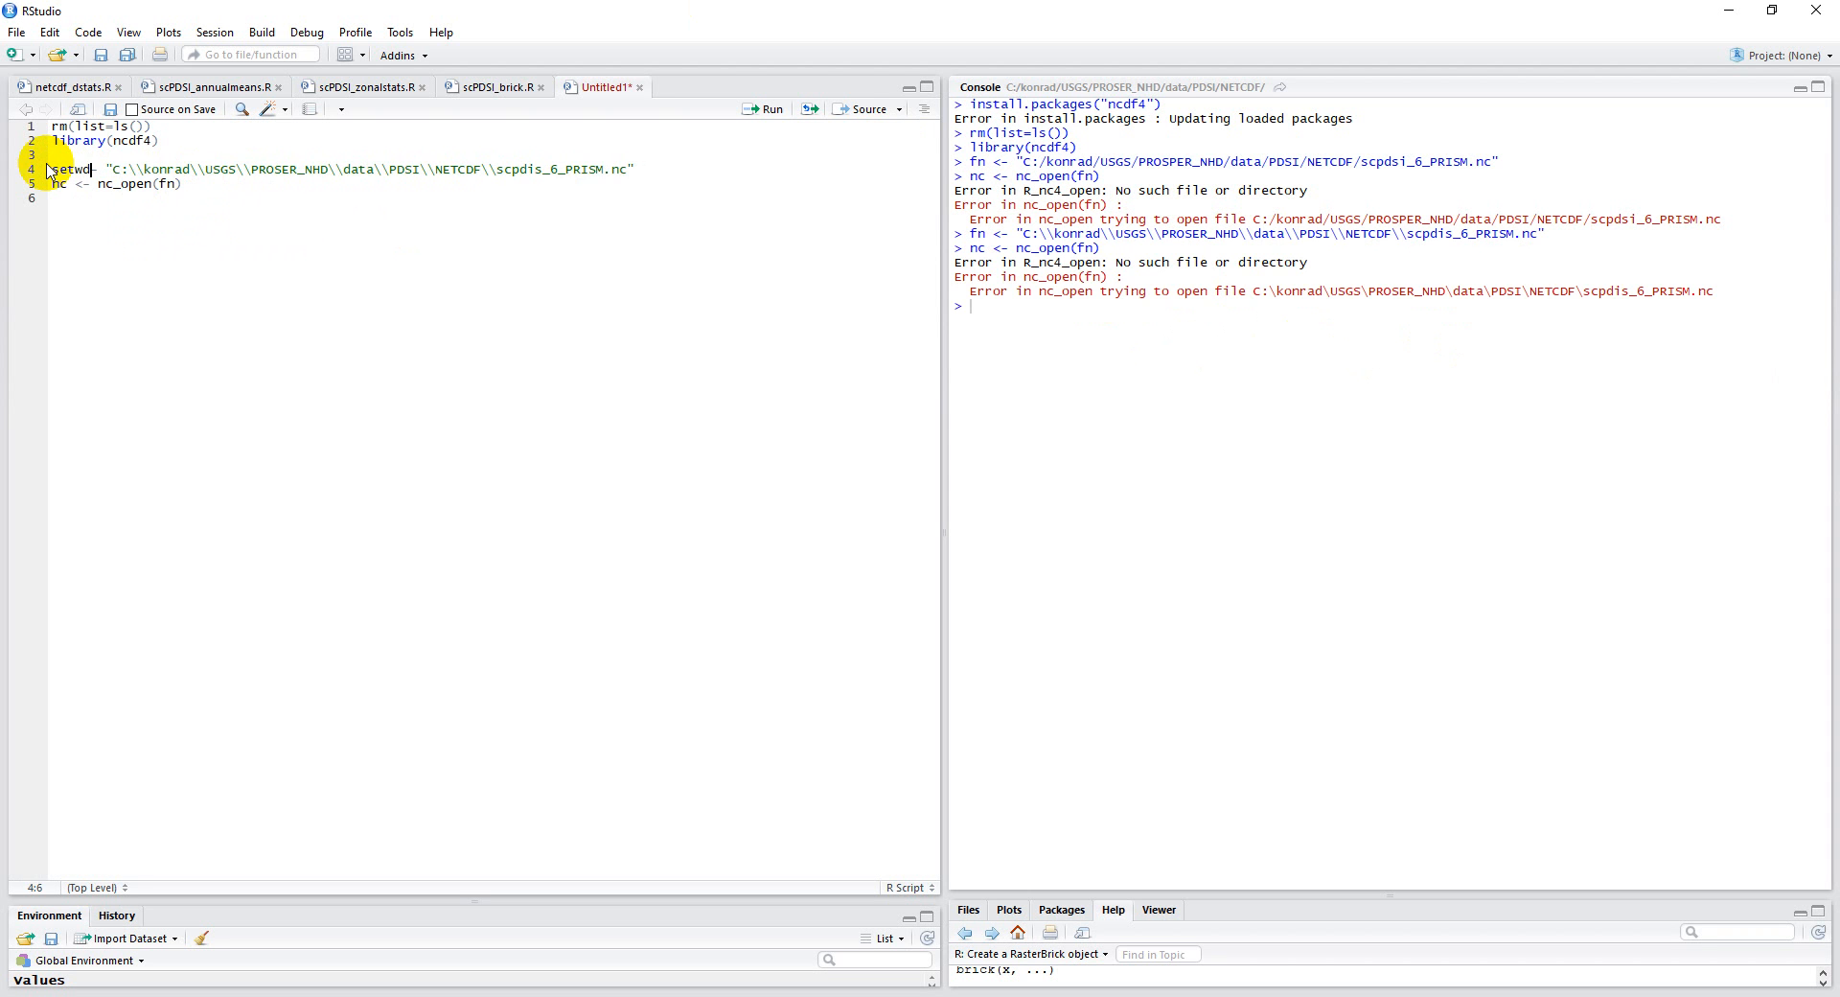
Fix the setwd call on line 4 and run the fn and nc_open lines so nc is created as a list of 14.
type("(")
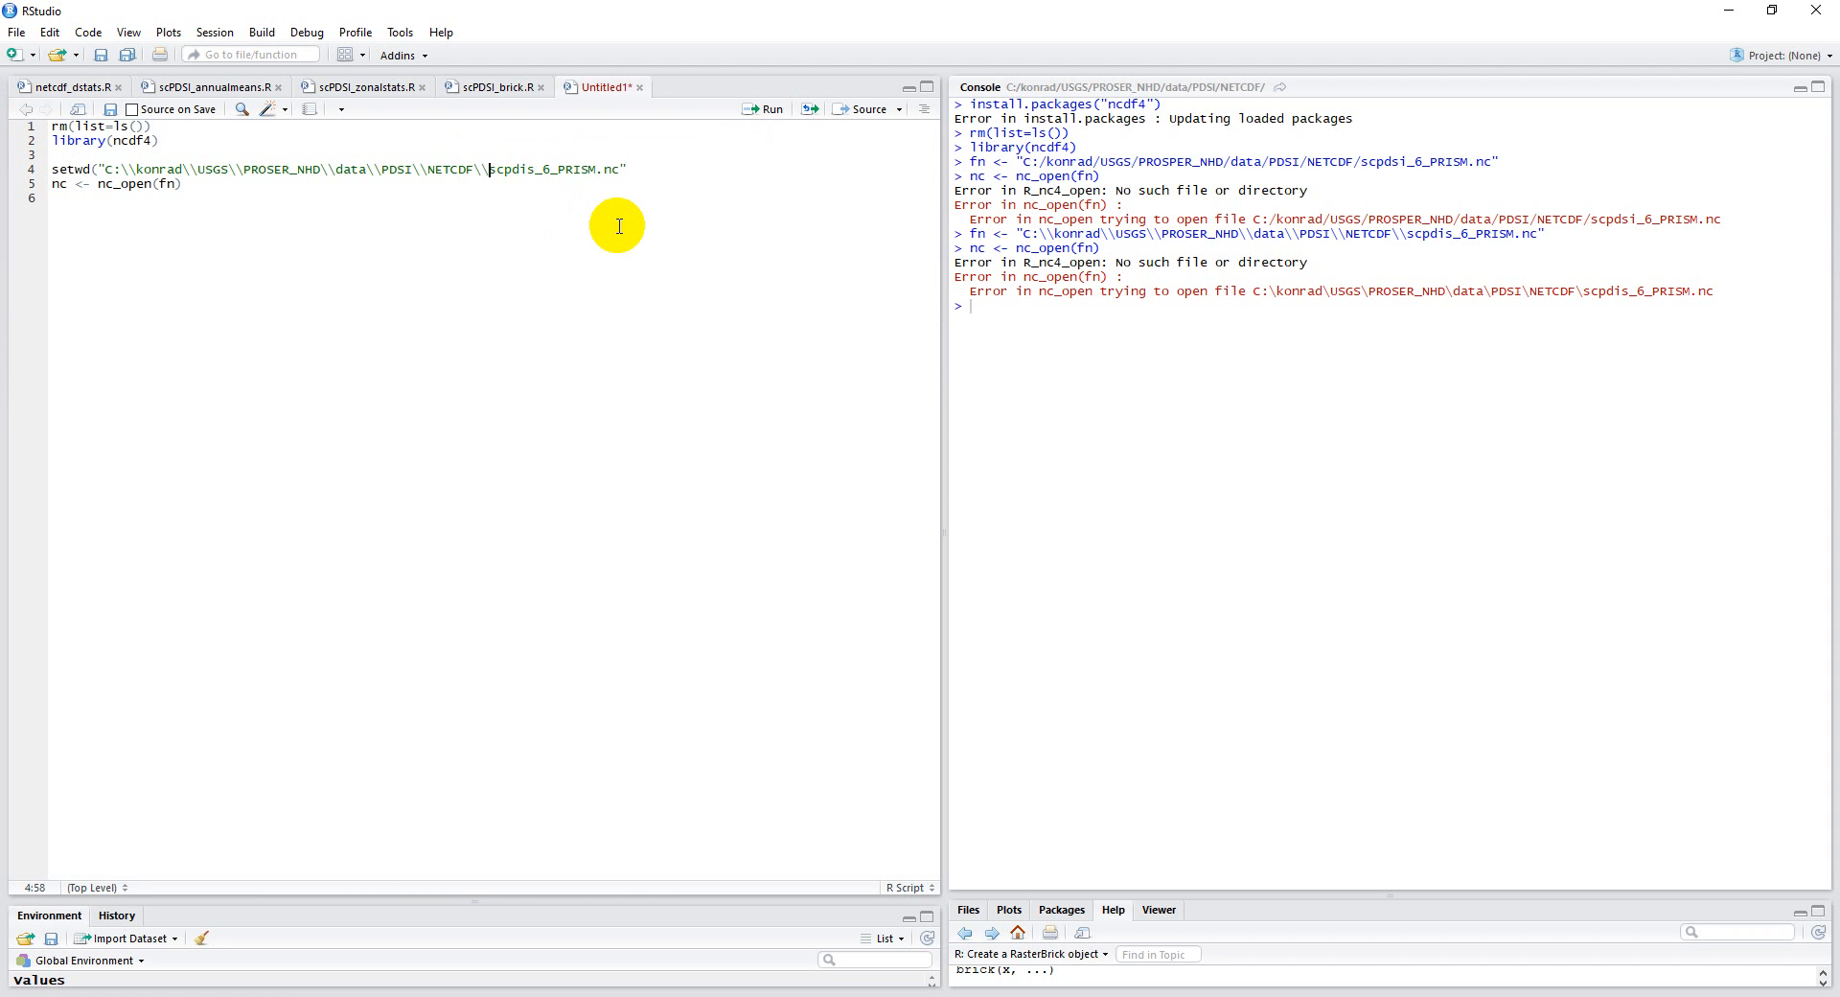
mouse_move(634, 213)
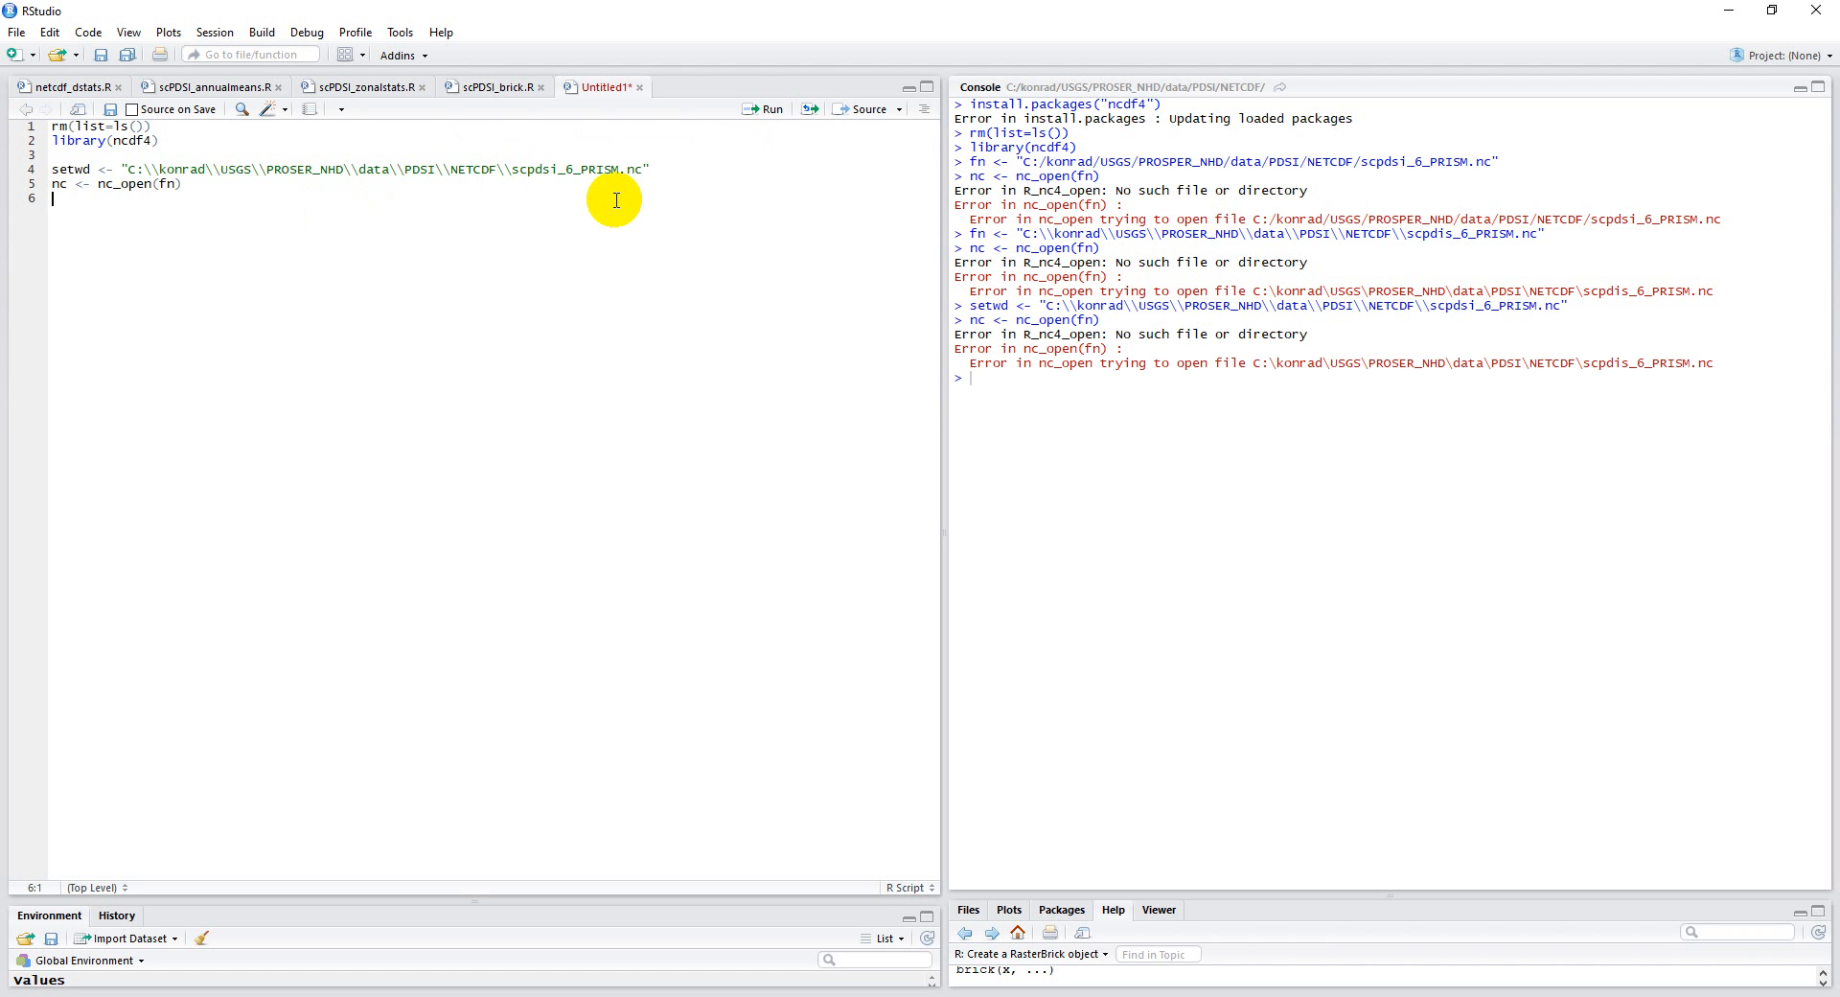
mouse_move(600, 197)
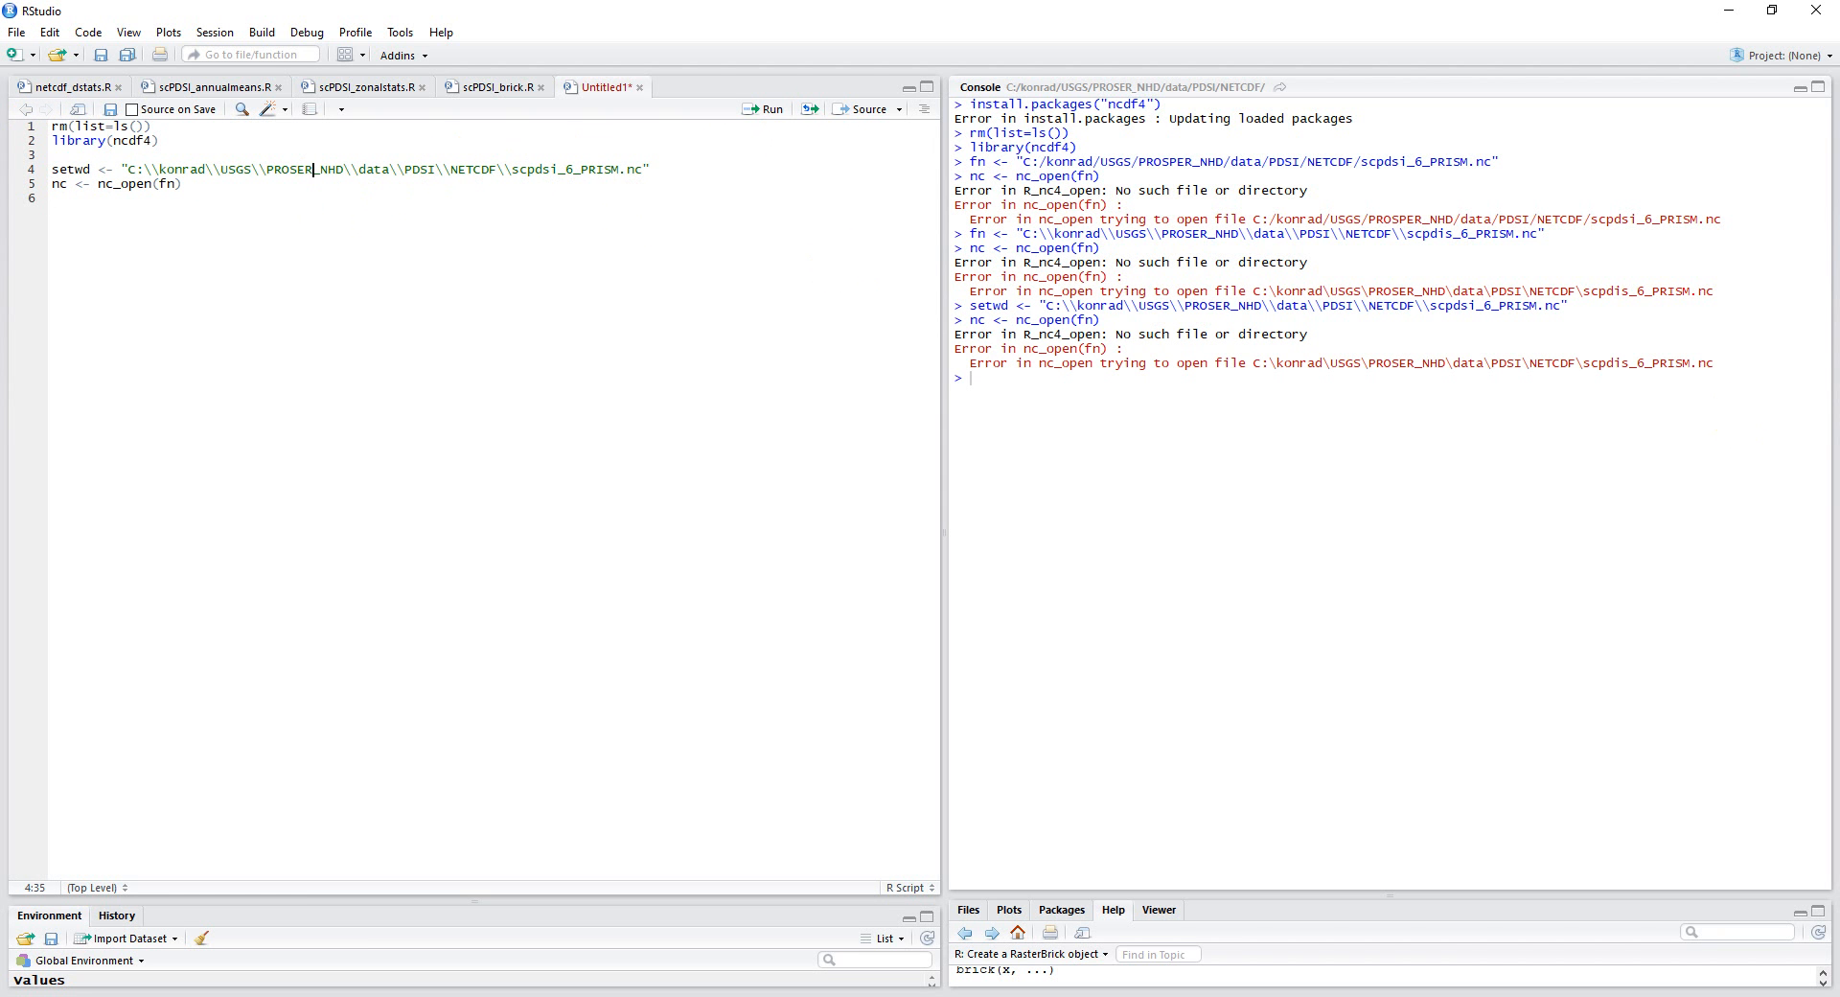
double_click(1614, 362)
type("fn")
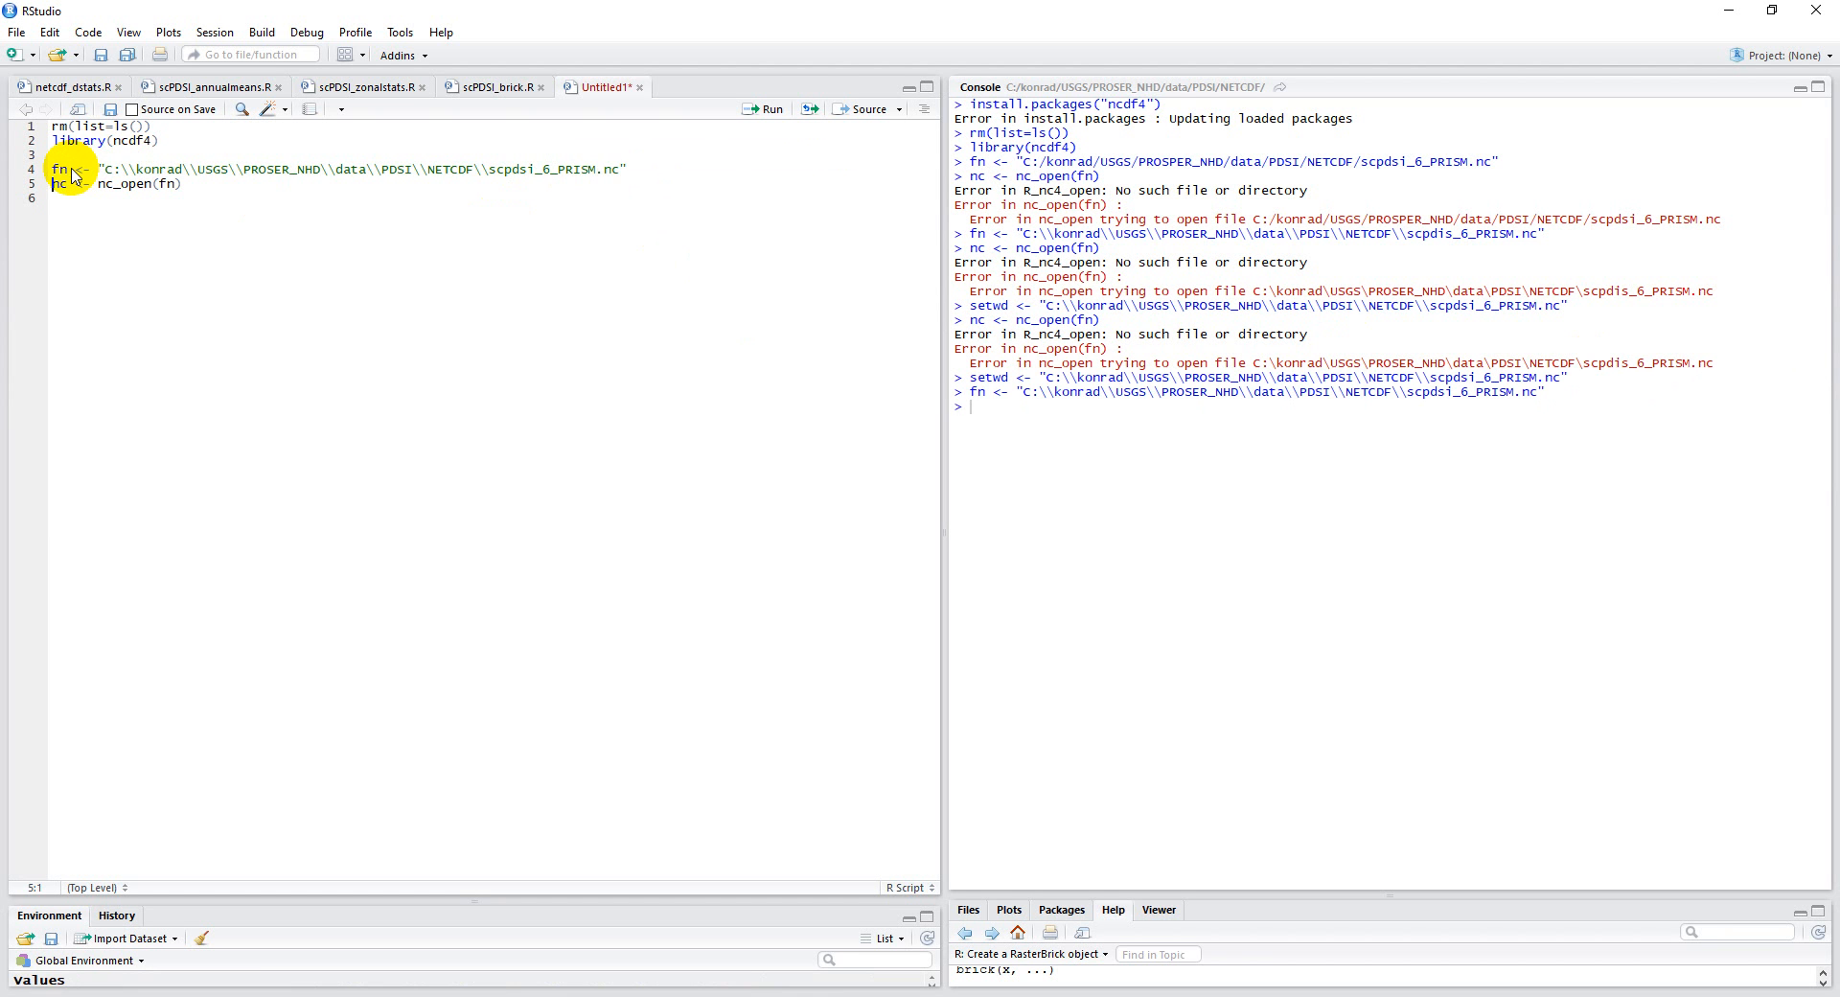
key("Return")
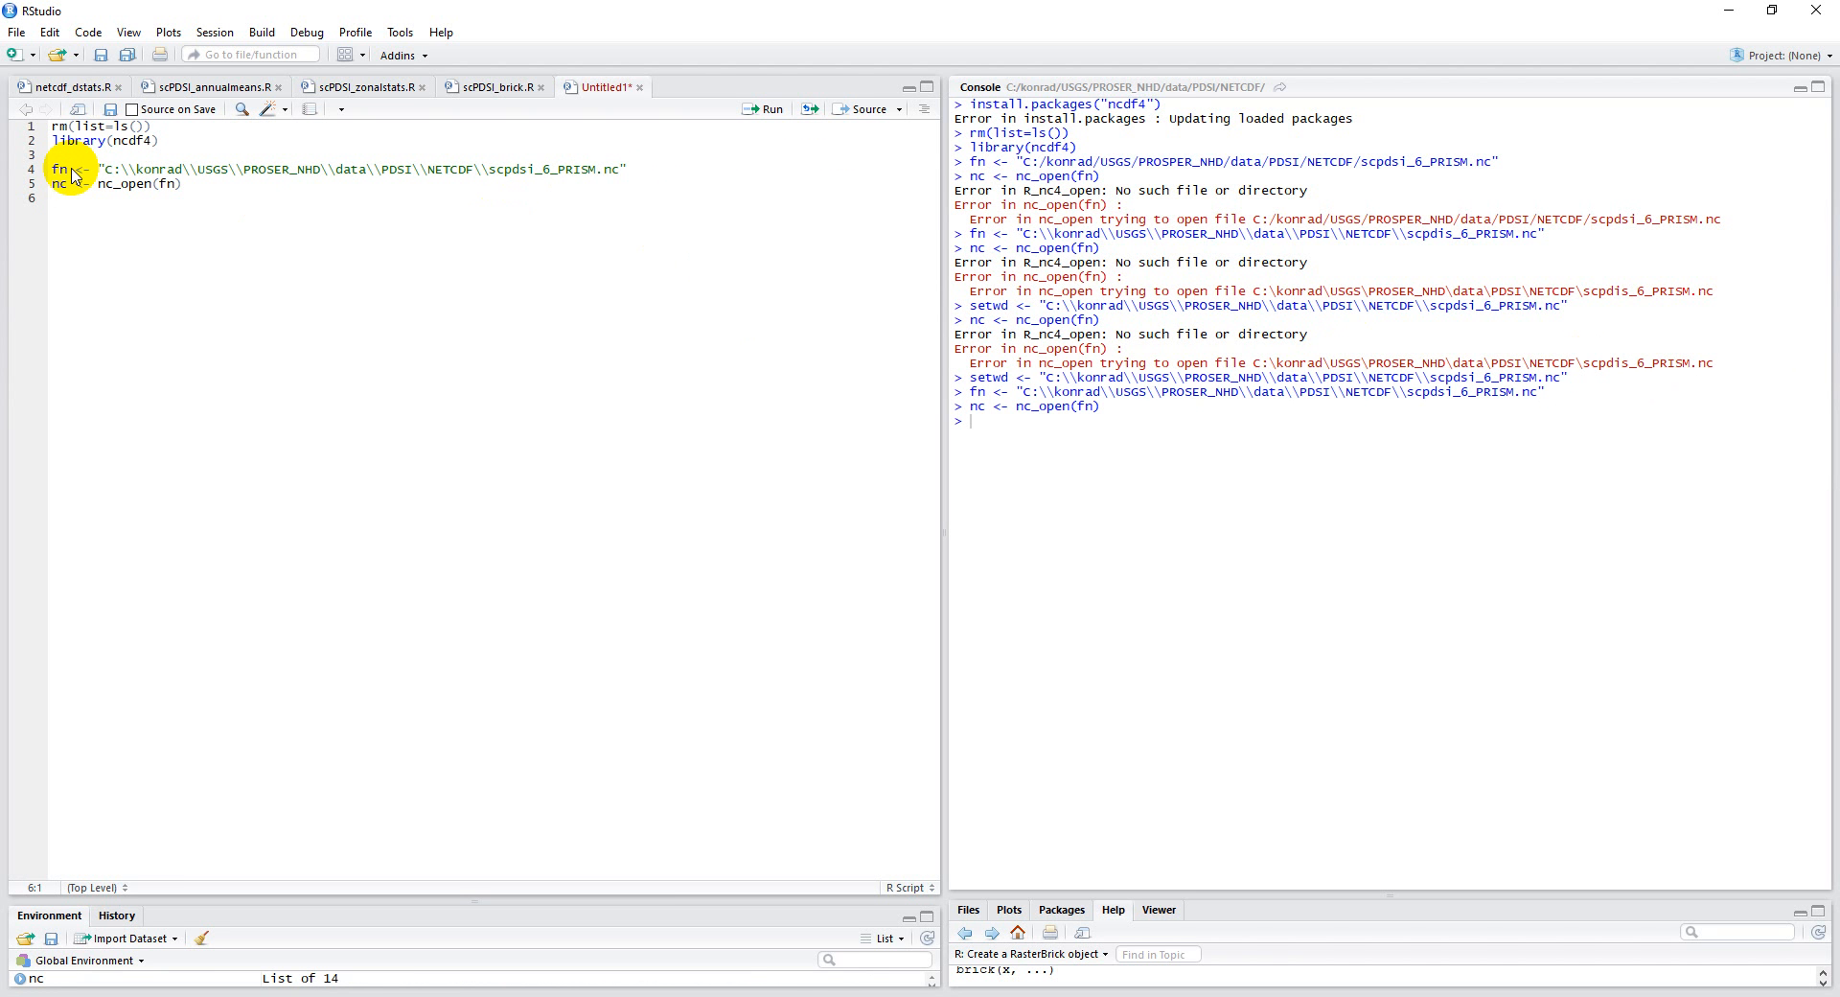
Add print(nc) on line 7 to print the NetCDF file's metadata.
type("nc")
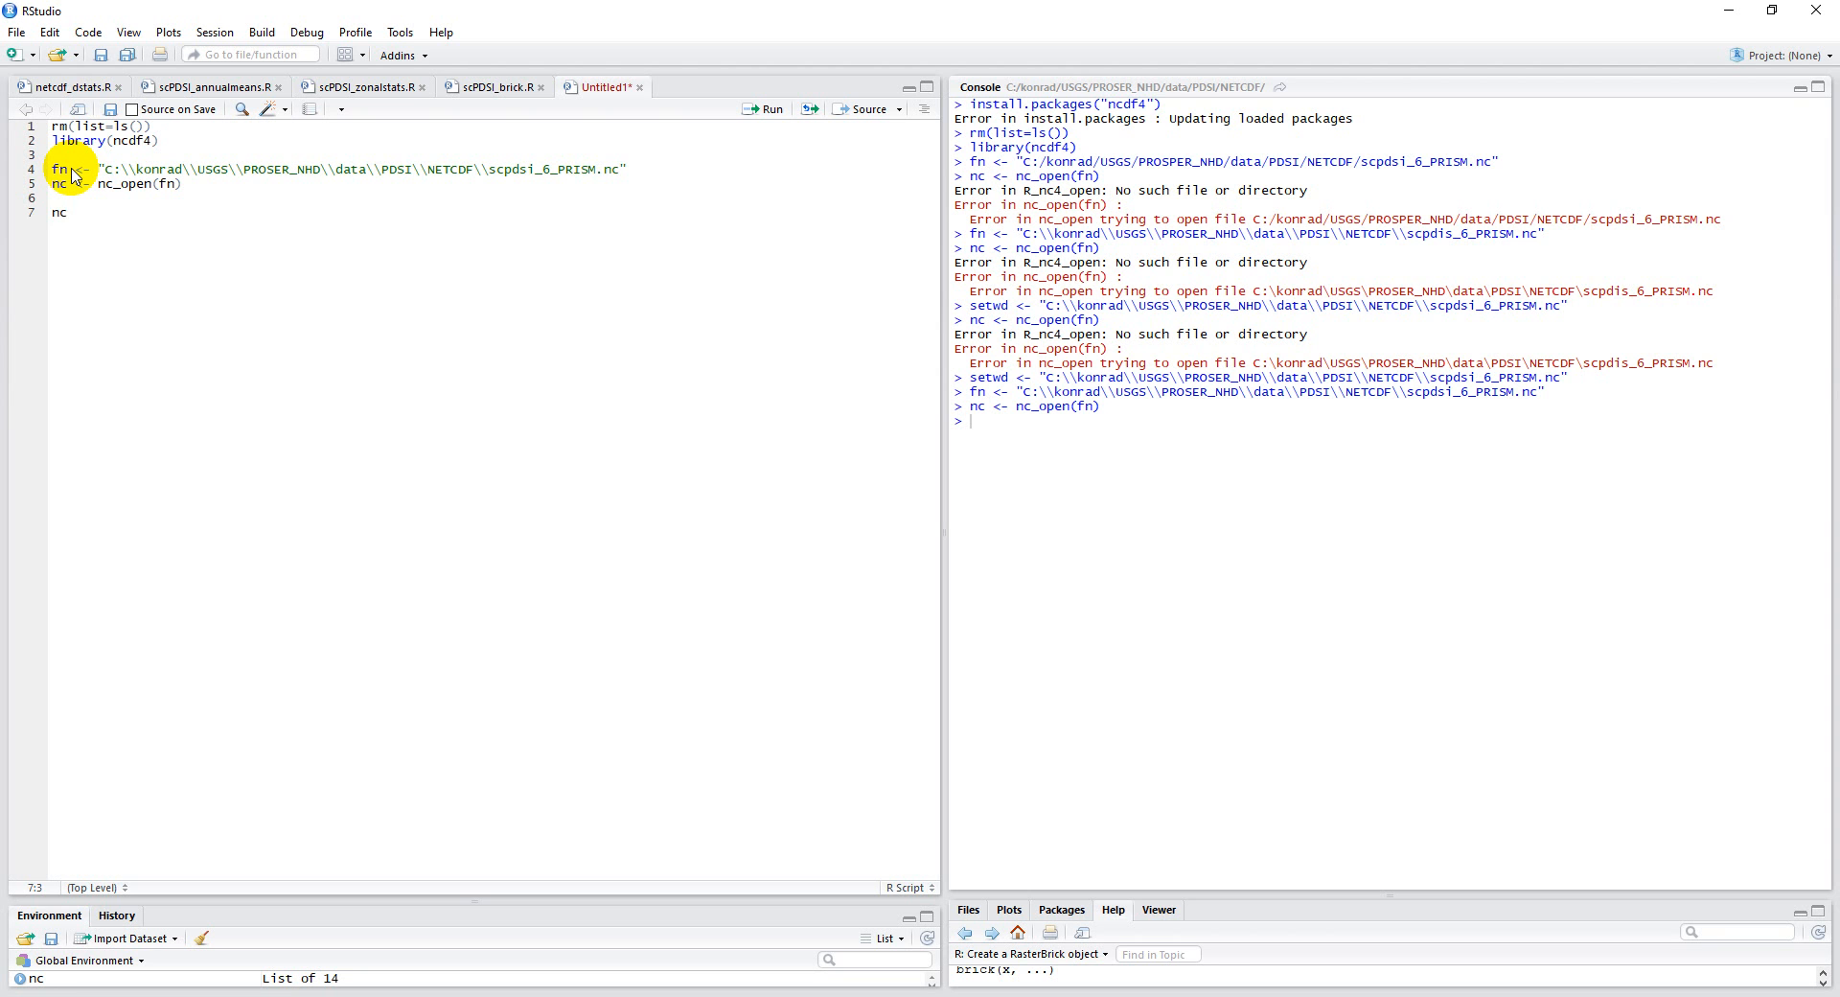
type("pring")
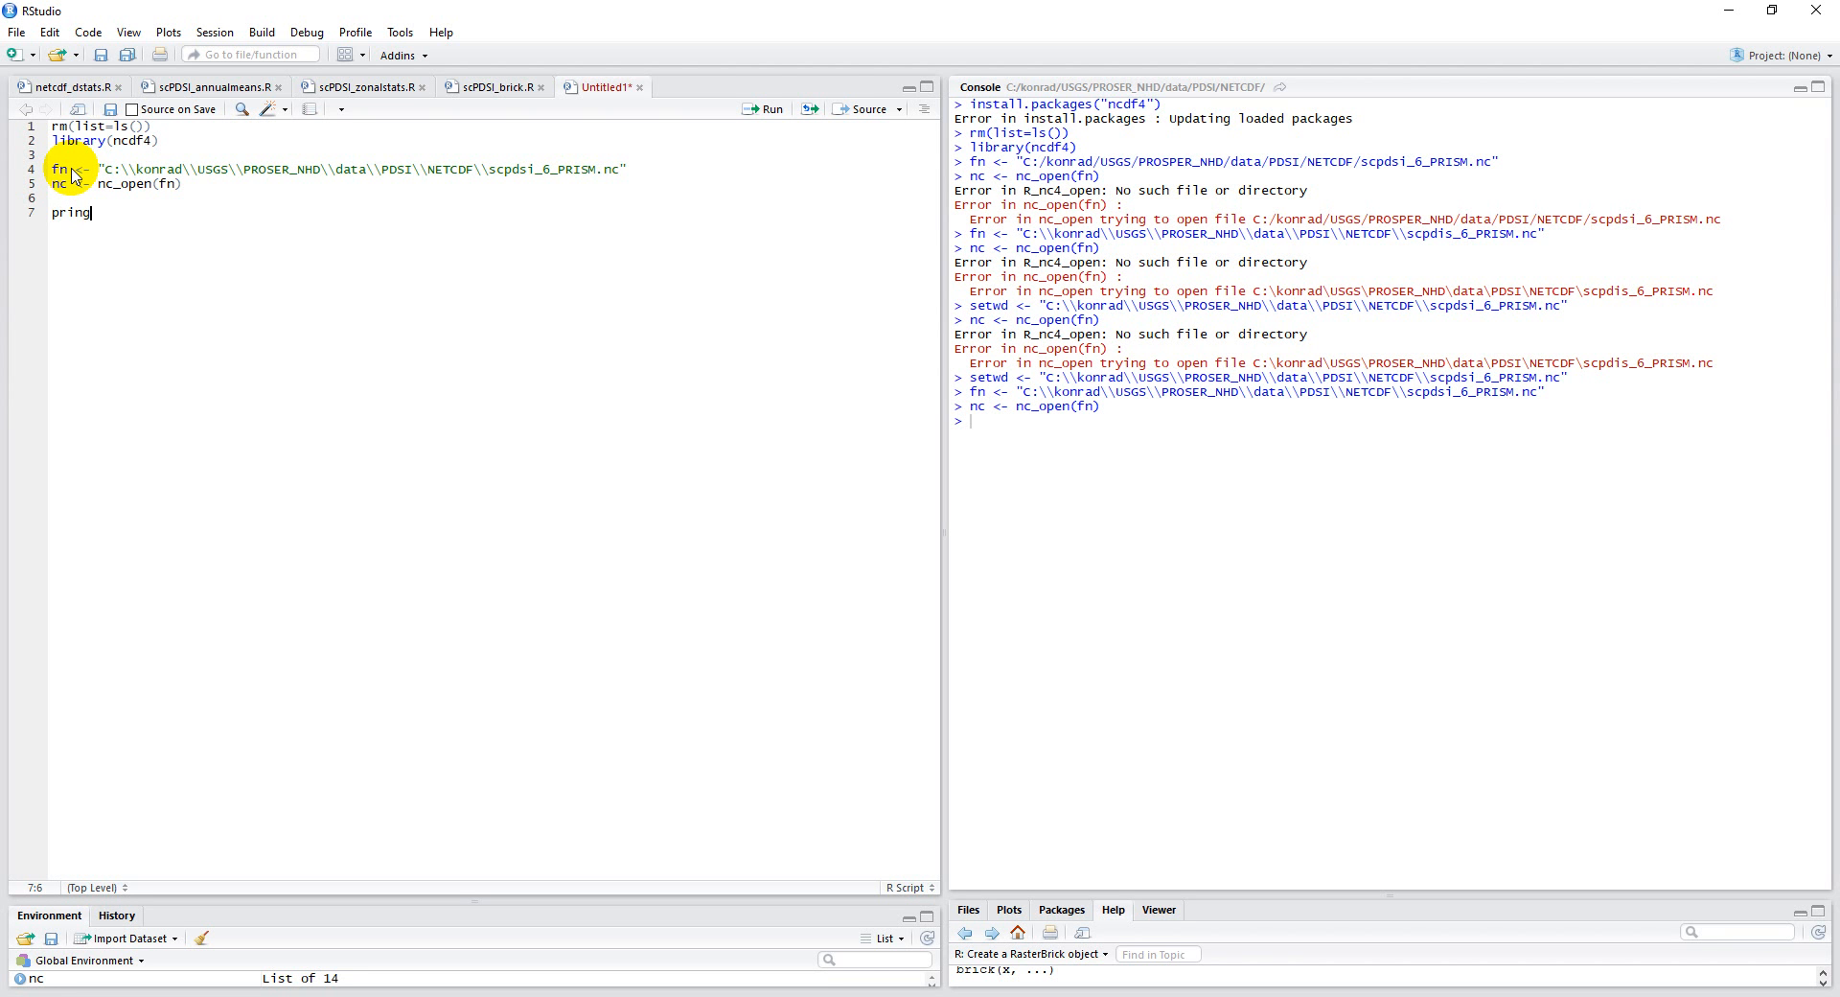
type("t")
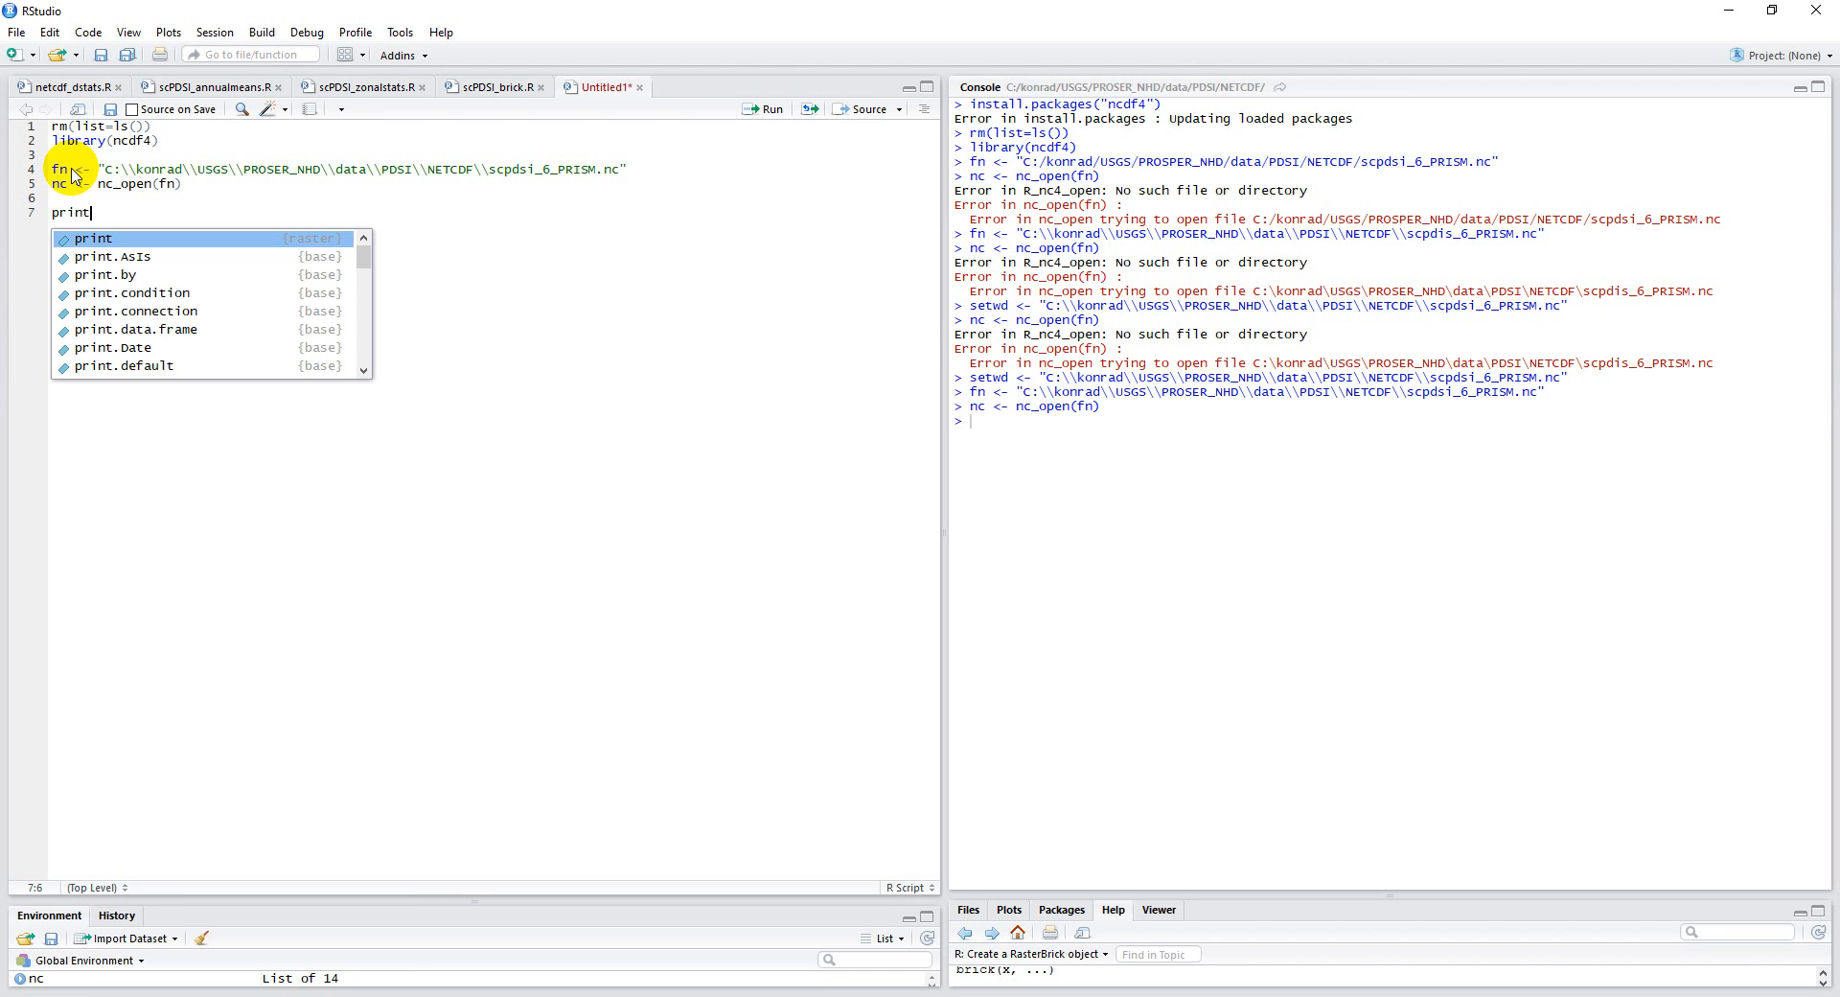
type("(nc")
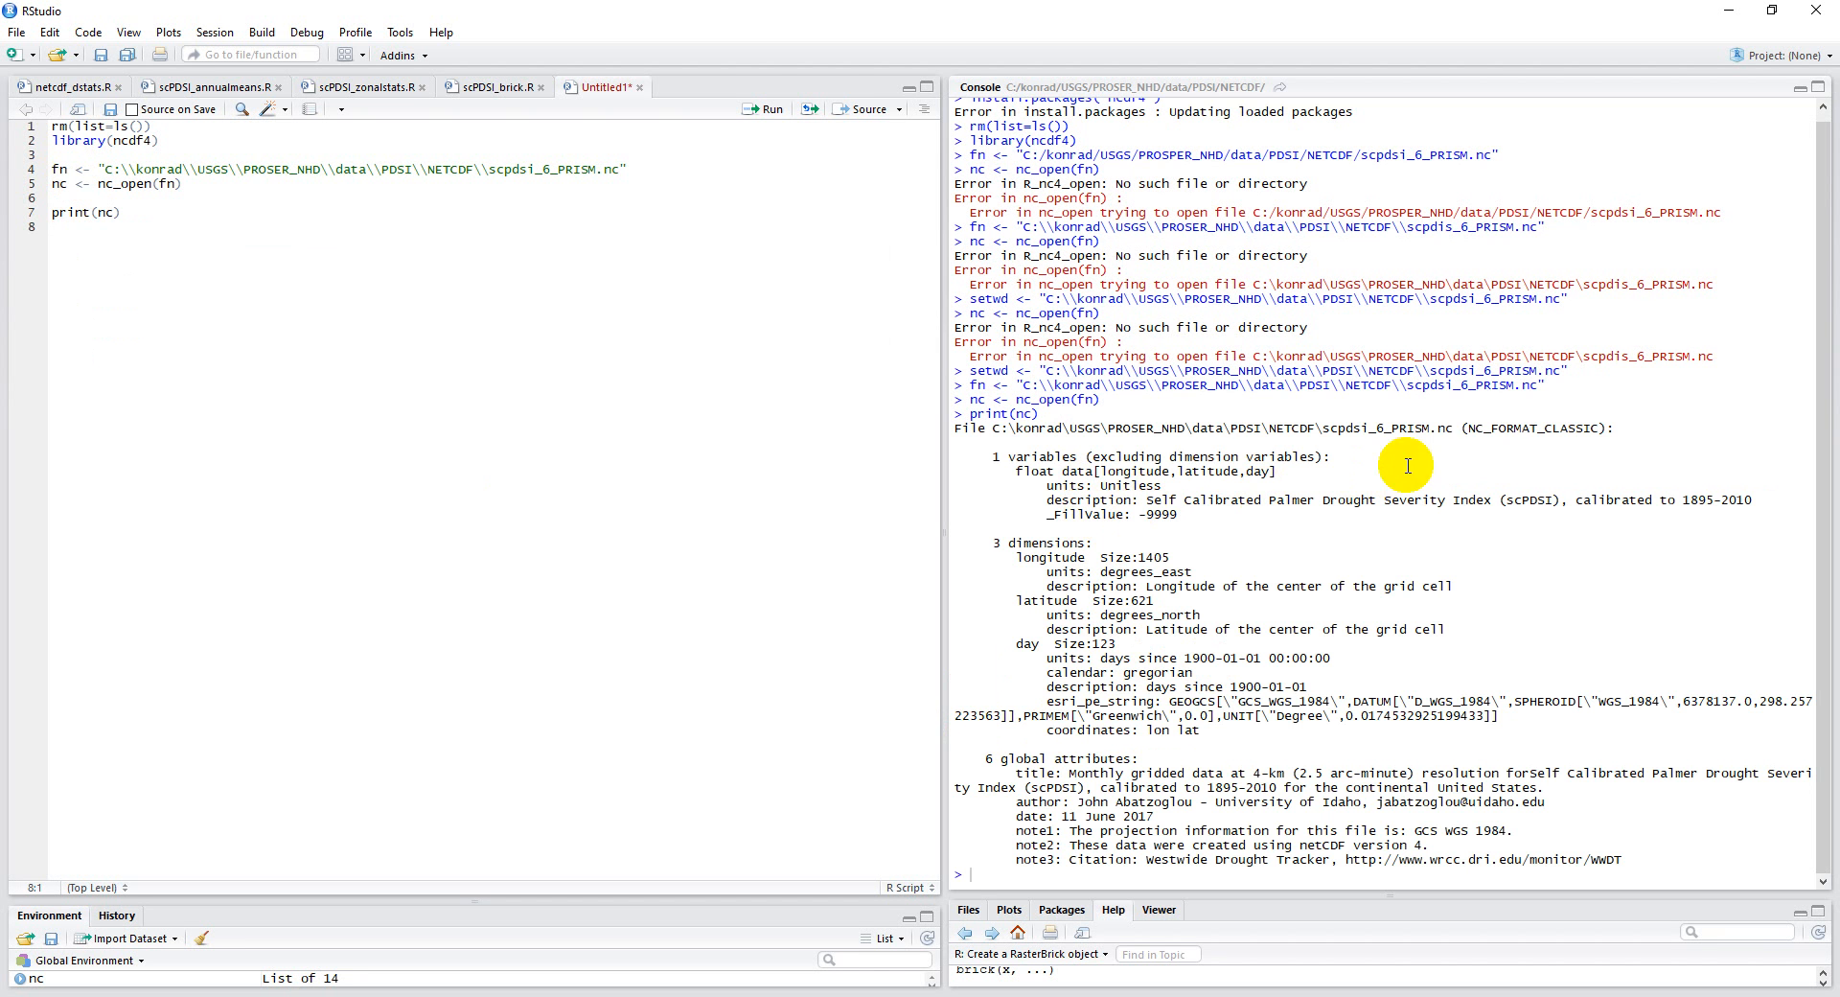
mouse_move(1000, 468)
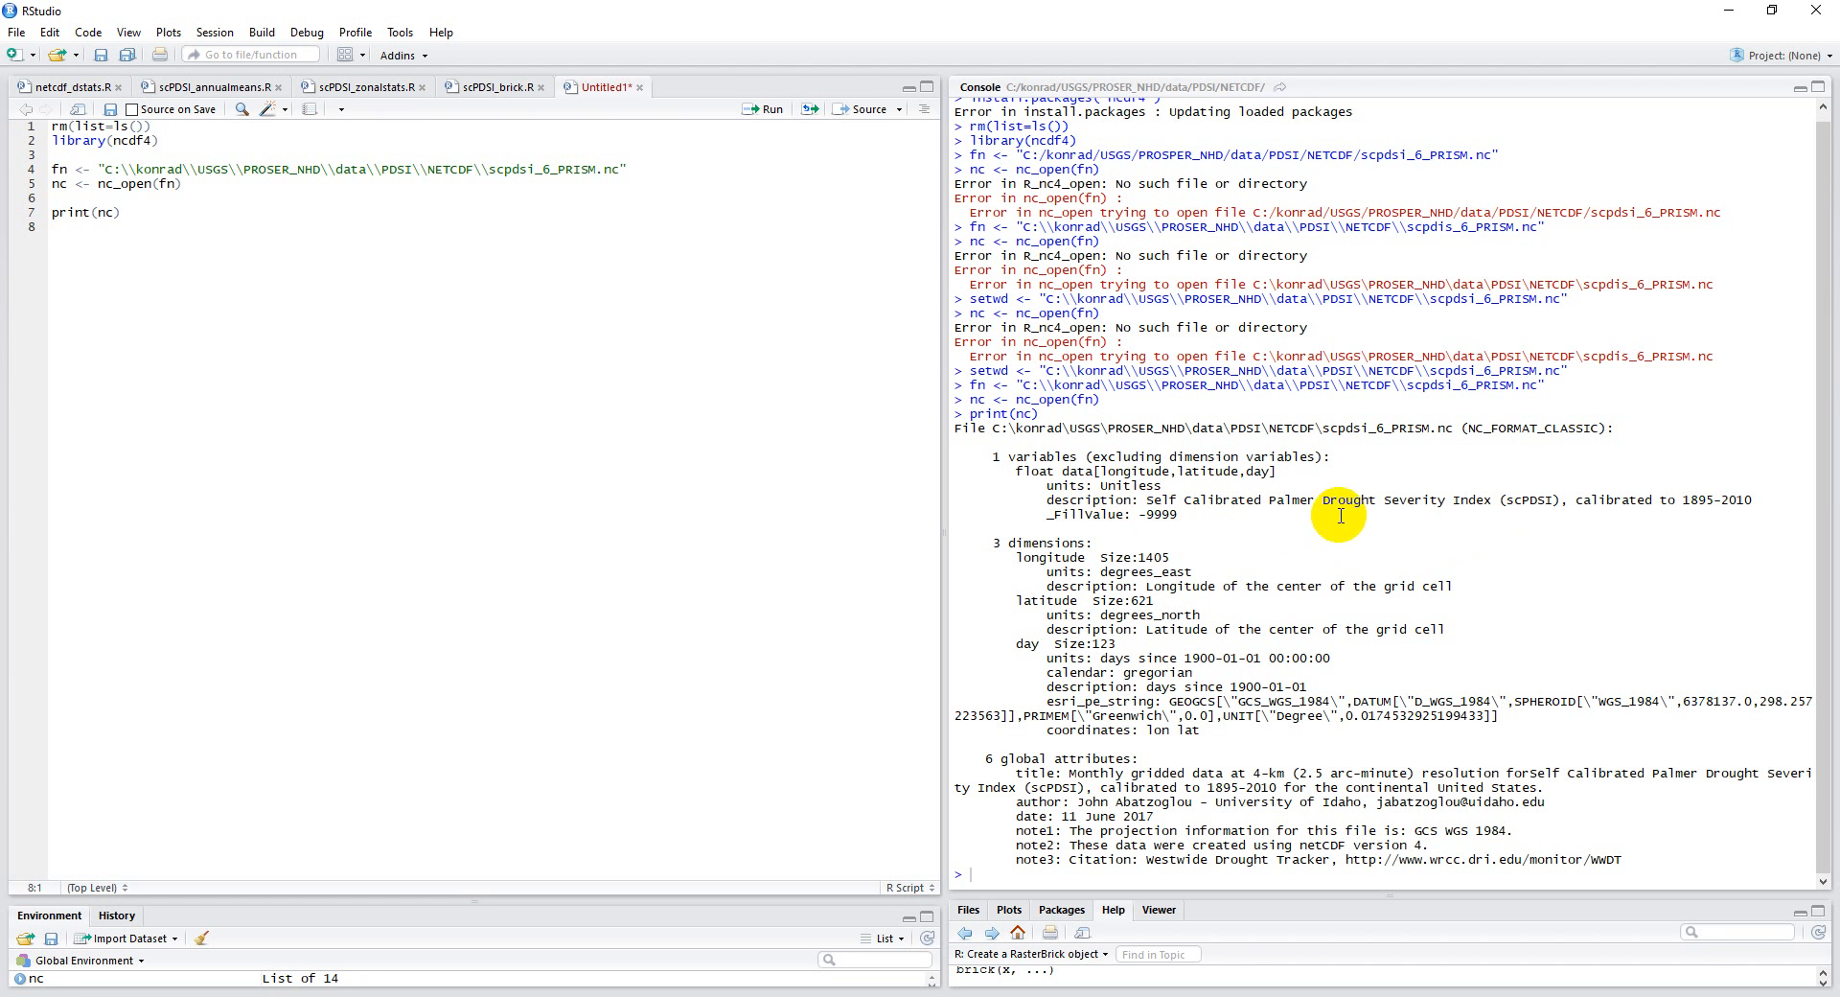
mouse_move(1687, 508)
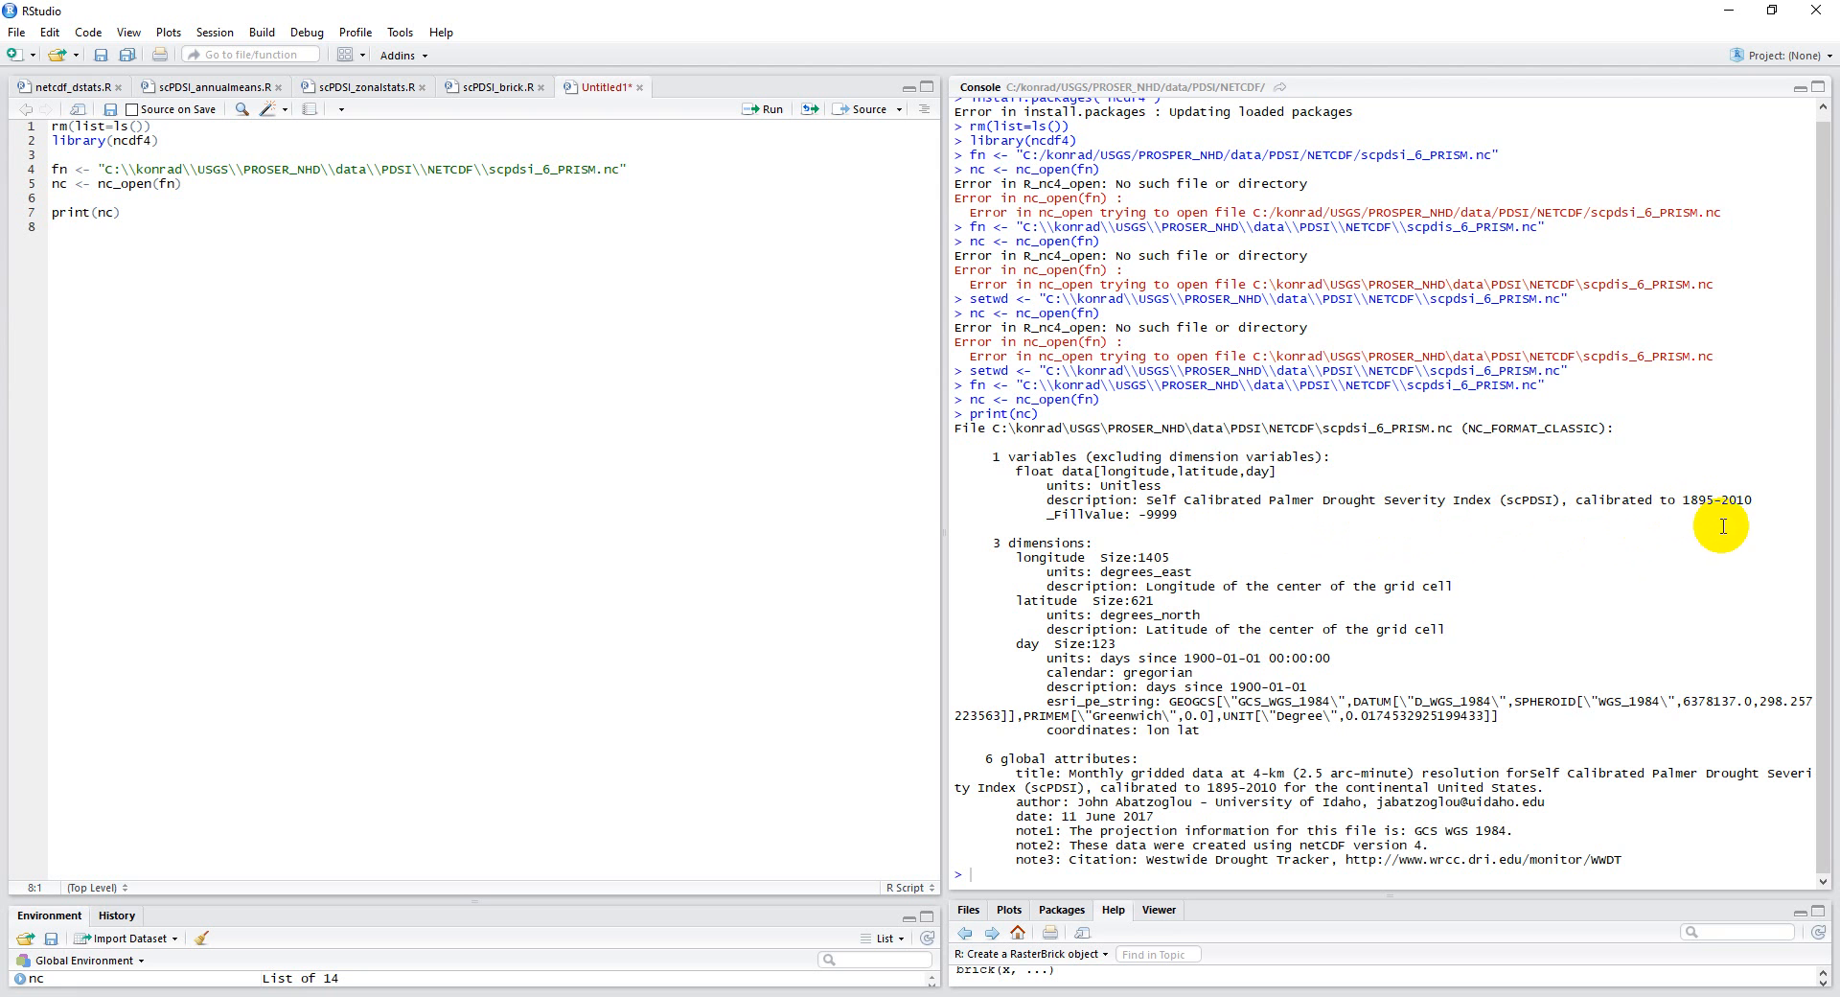
double_click(1715, 498)
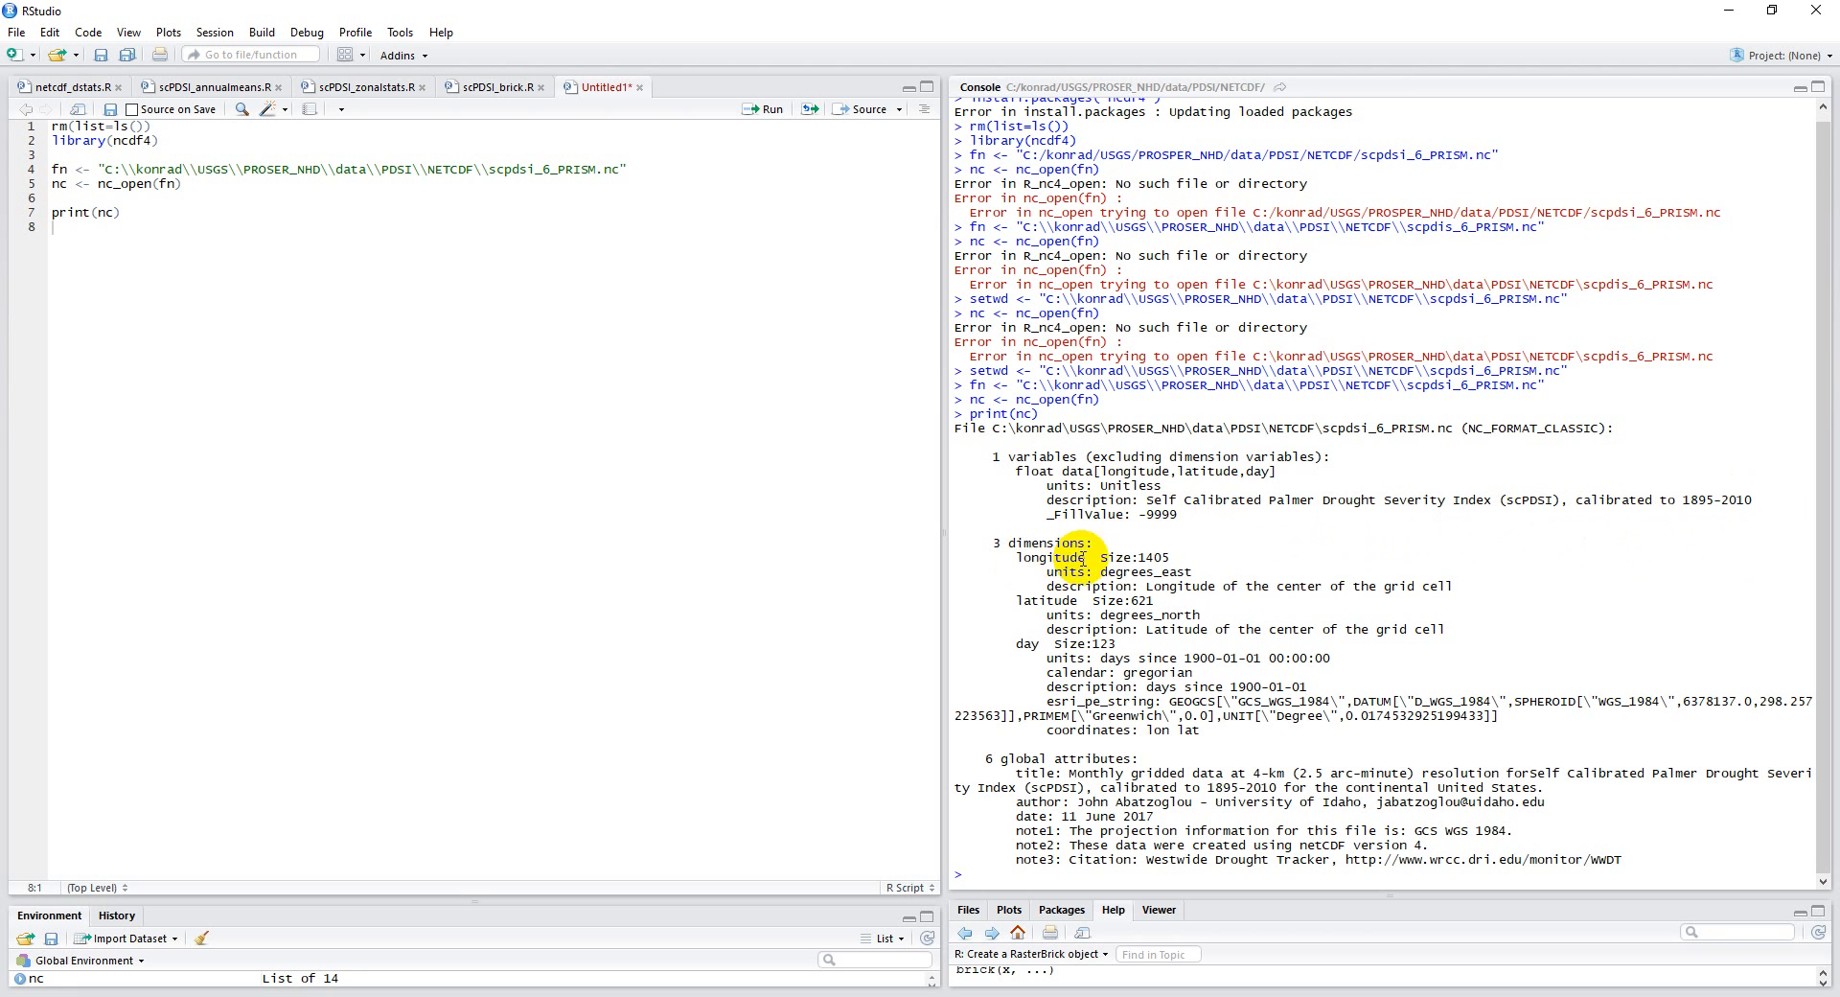
double_click(1153, 556)
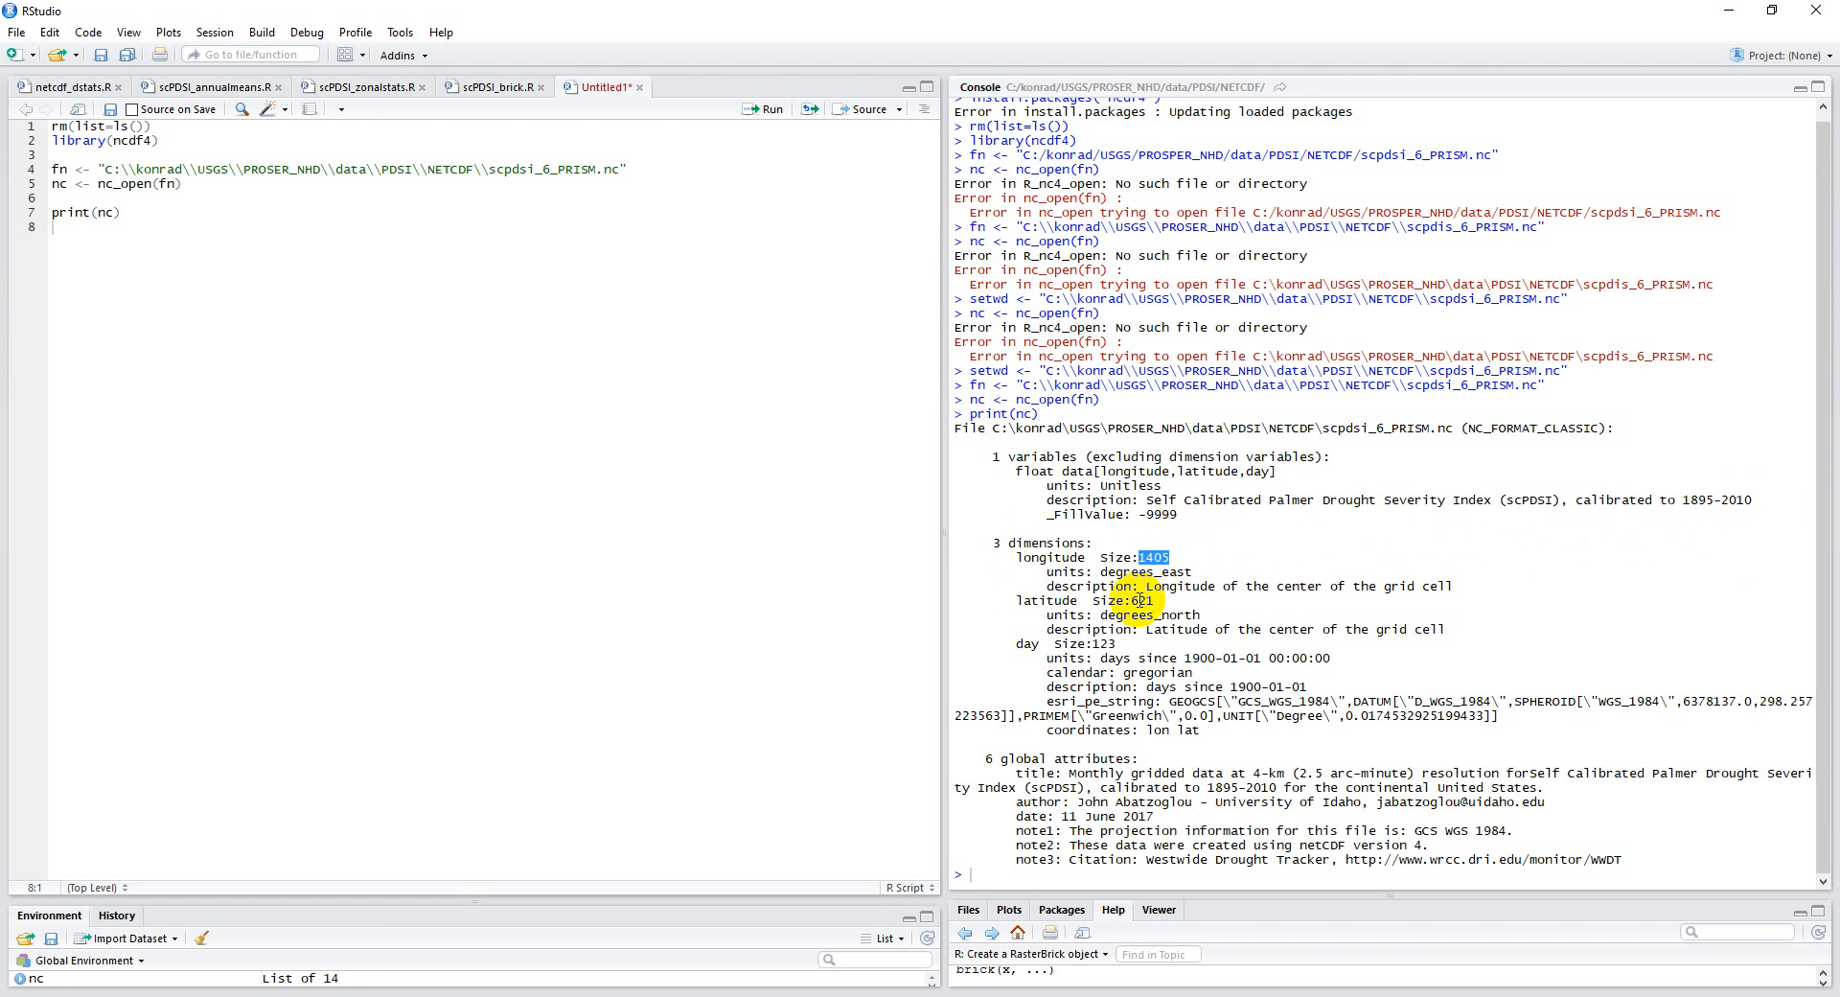
double_click(1133, 600)
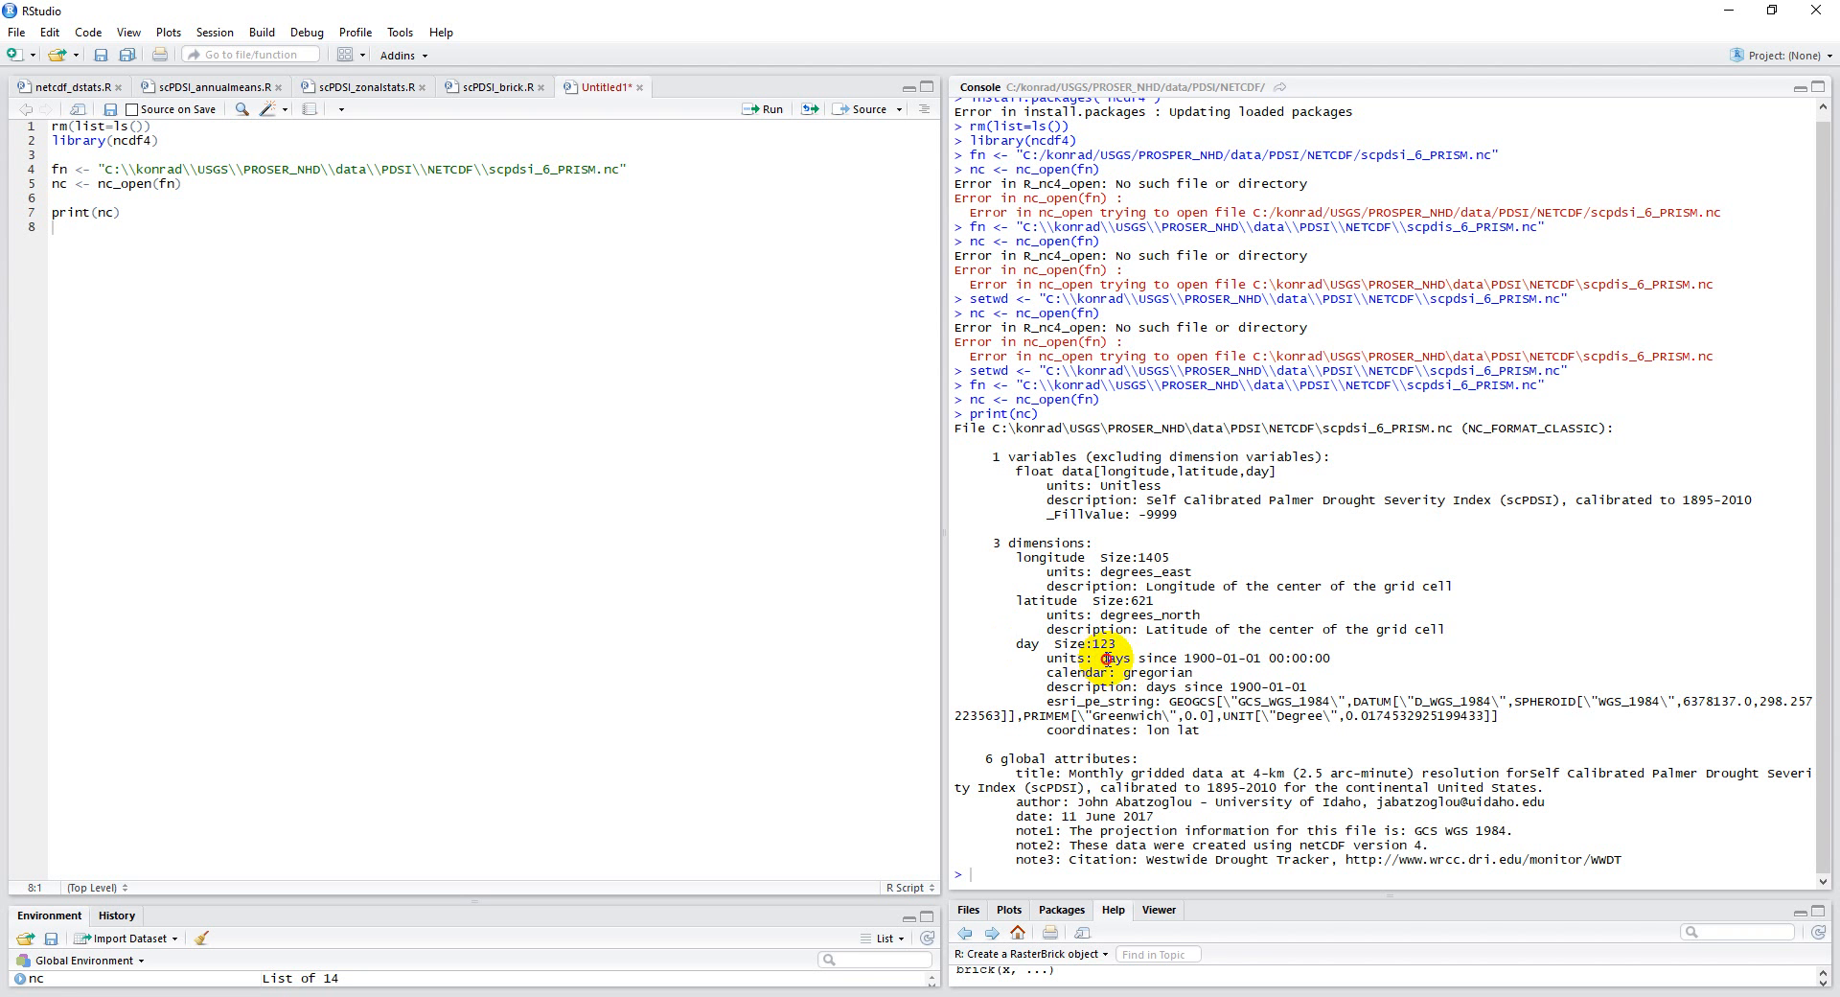
left_click_drag(1100, 658, 1261, 657)
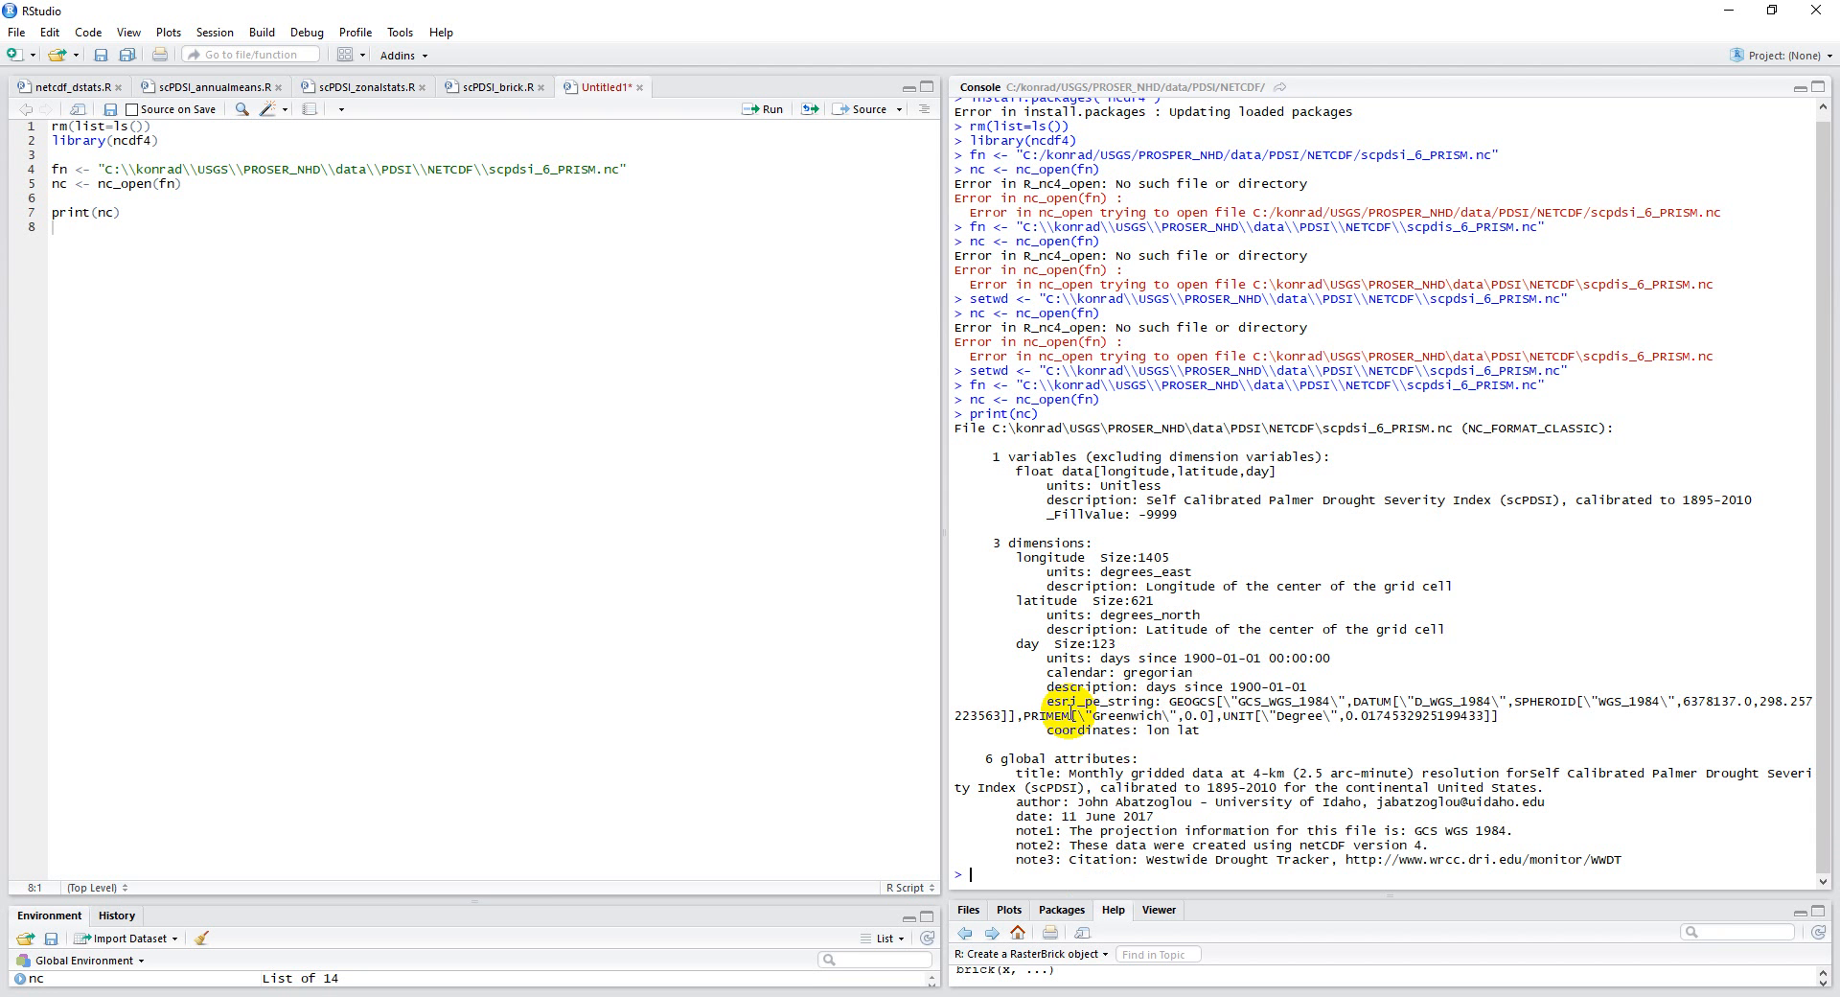
left_click_drag(1044, 701, 1384, 715)
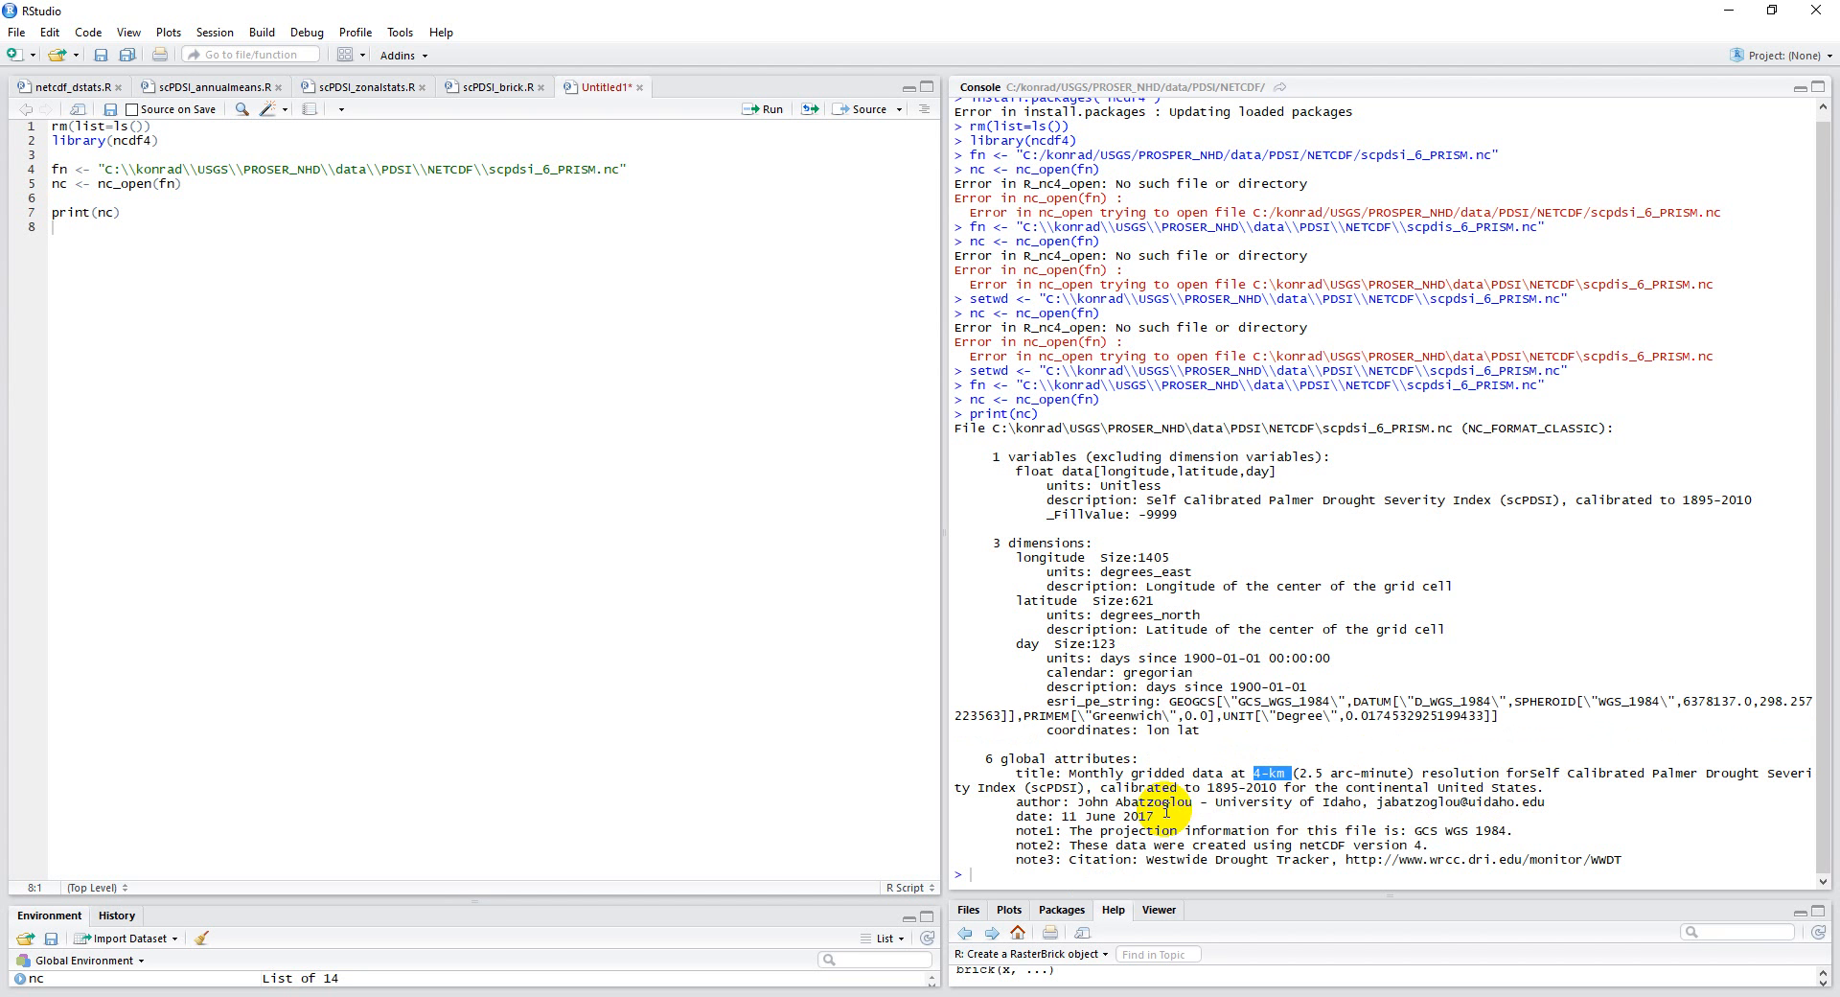
left_click_drag(1073, 801, 1350, 801)
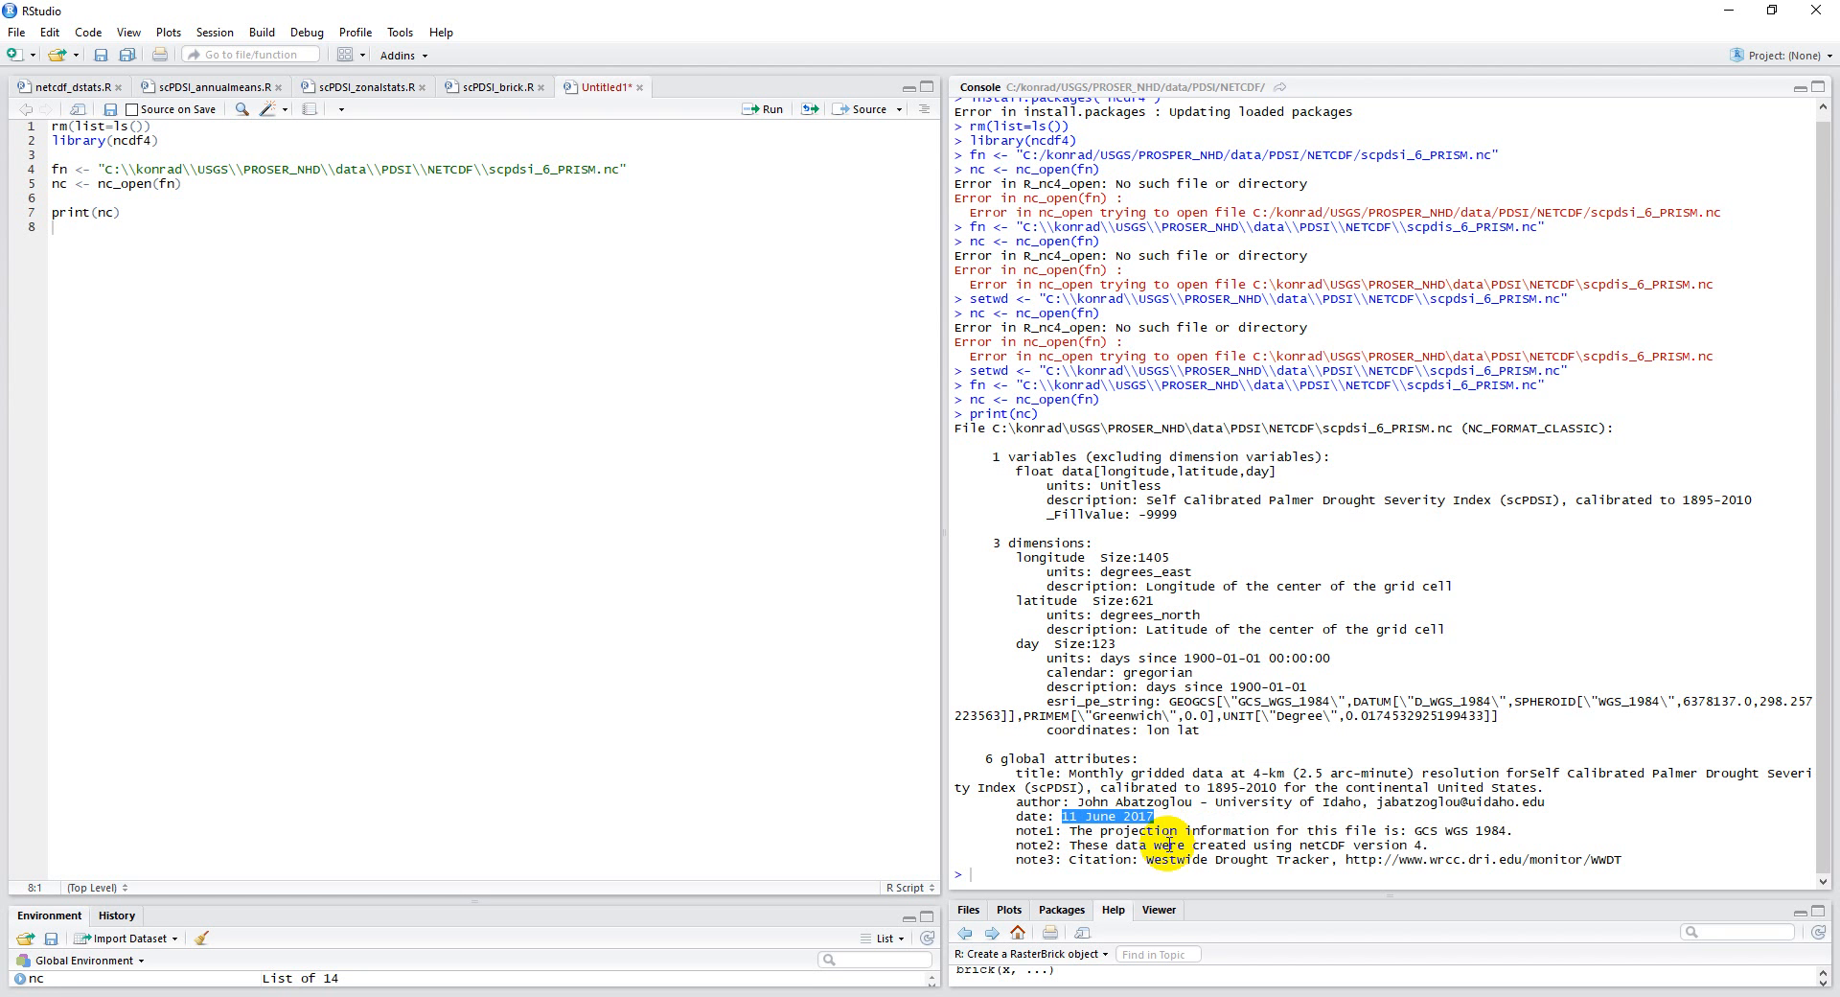
mouse_move(1167, 843)
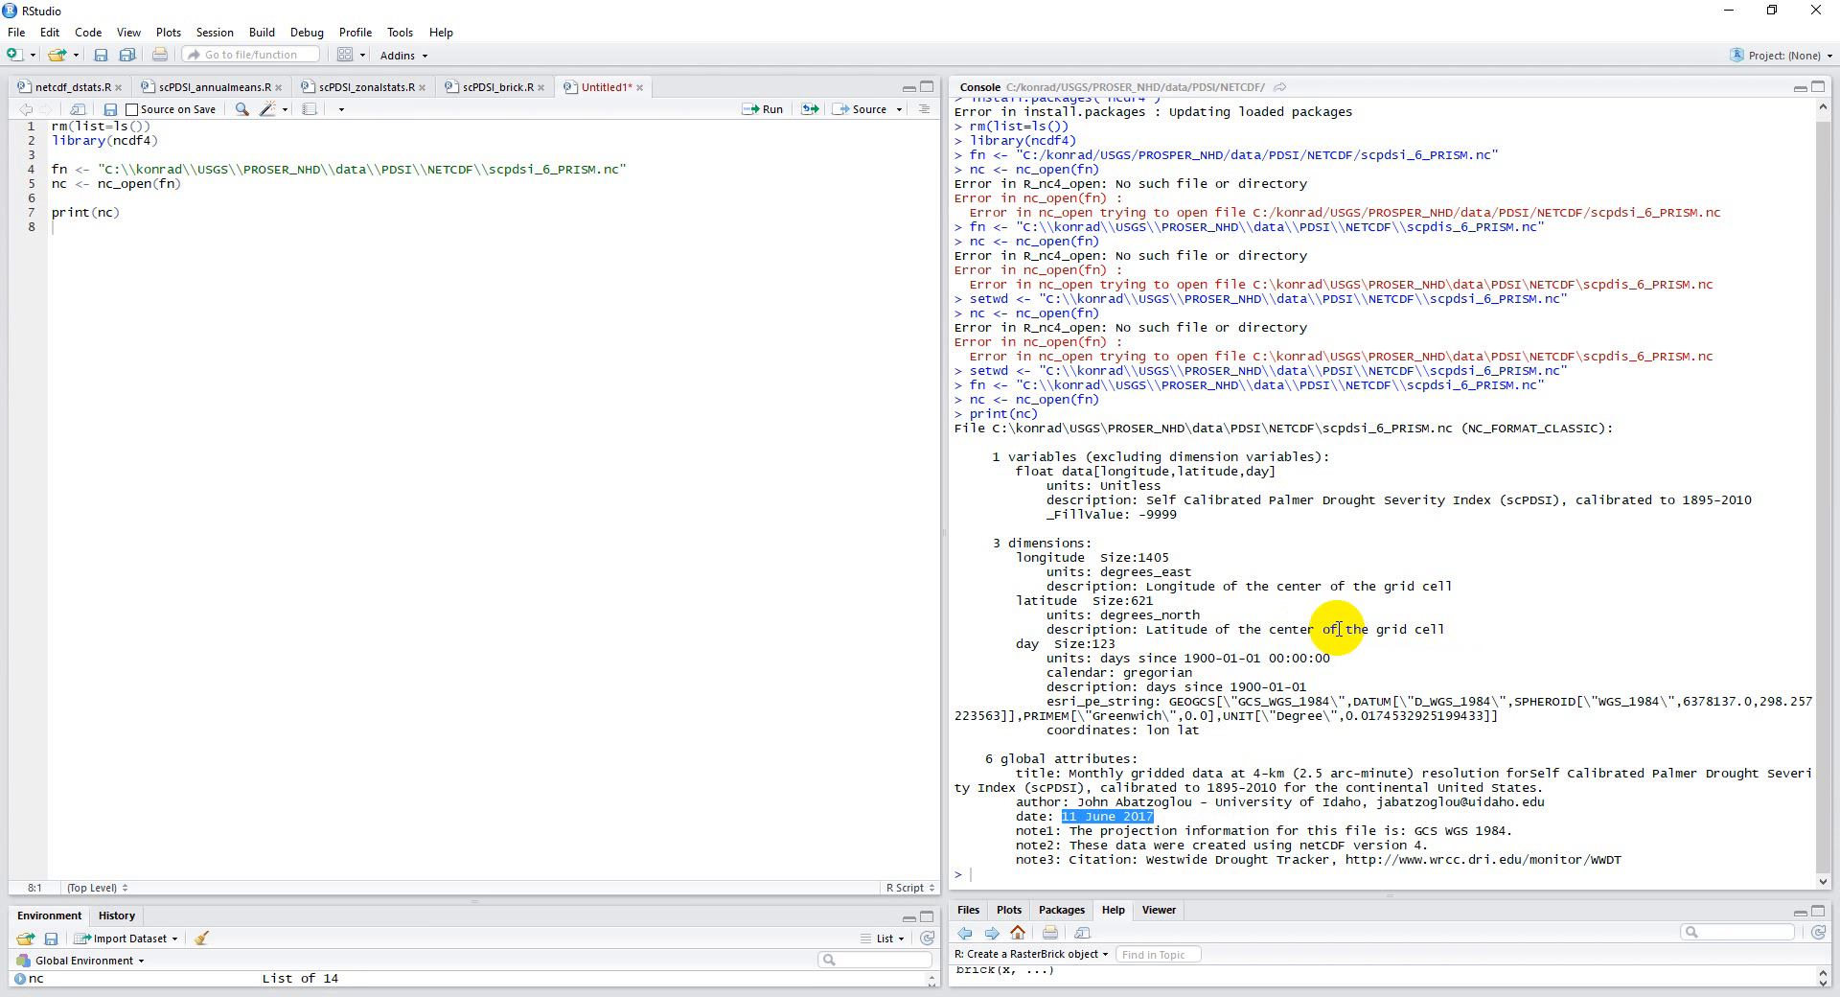
mouse_move(667, 648)
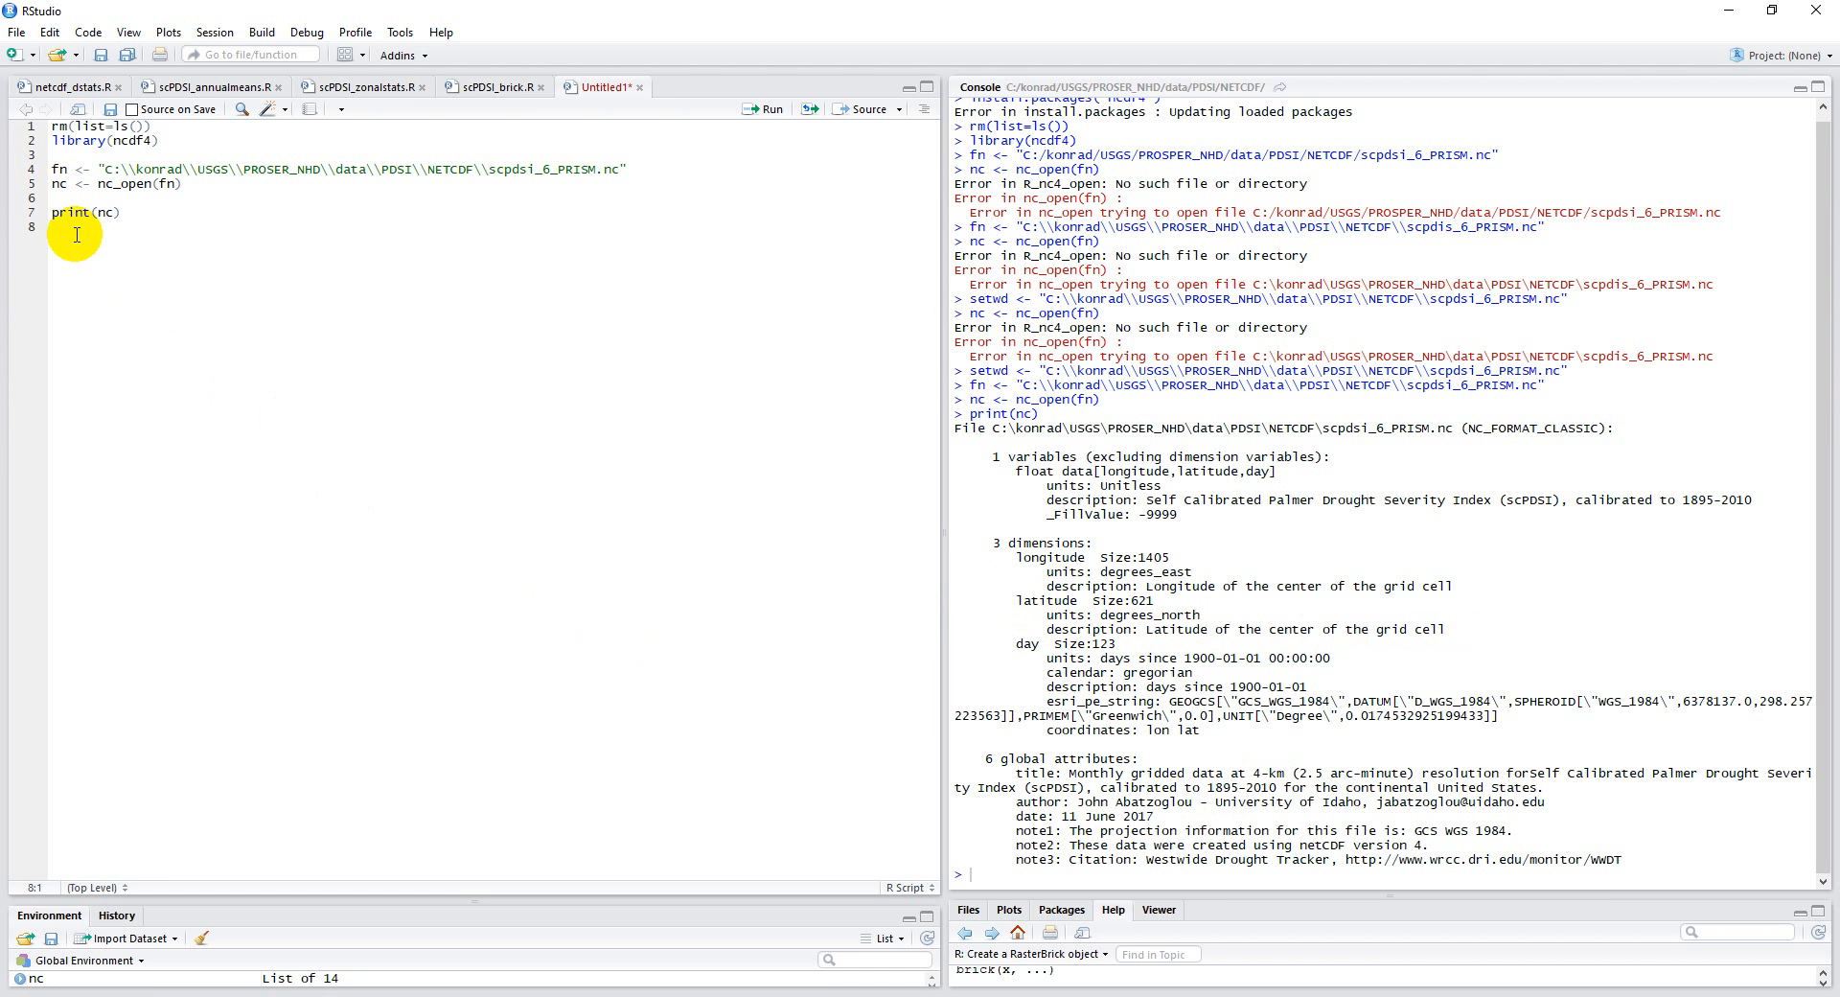
Add attributes(nc$var) on a new script line to list the file's variable attributes.
key("Return")
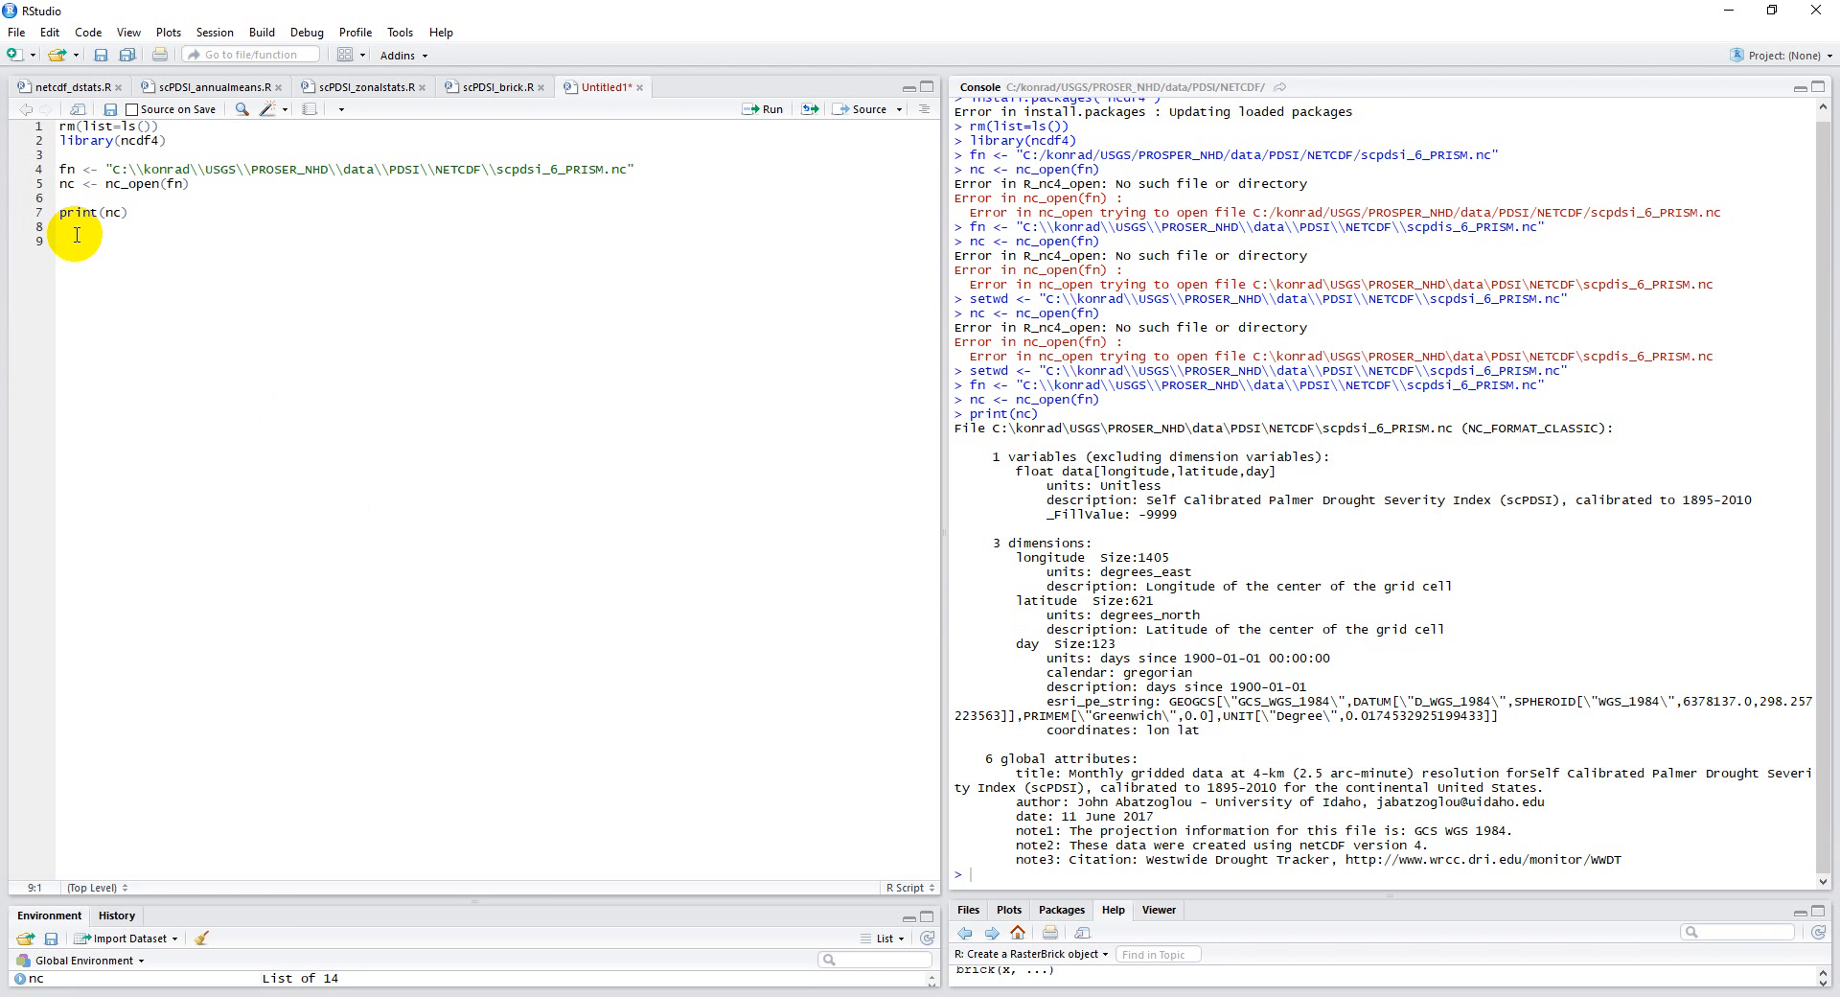
type("attributes")
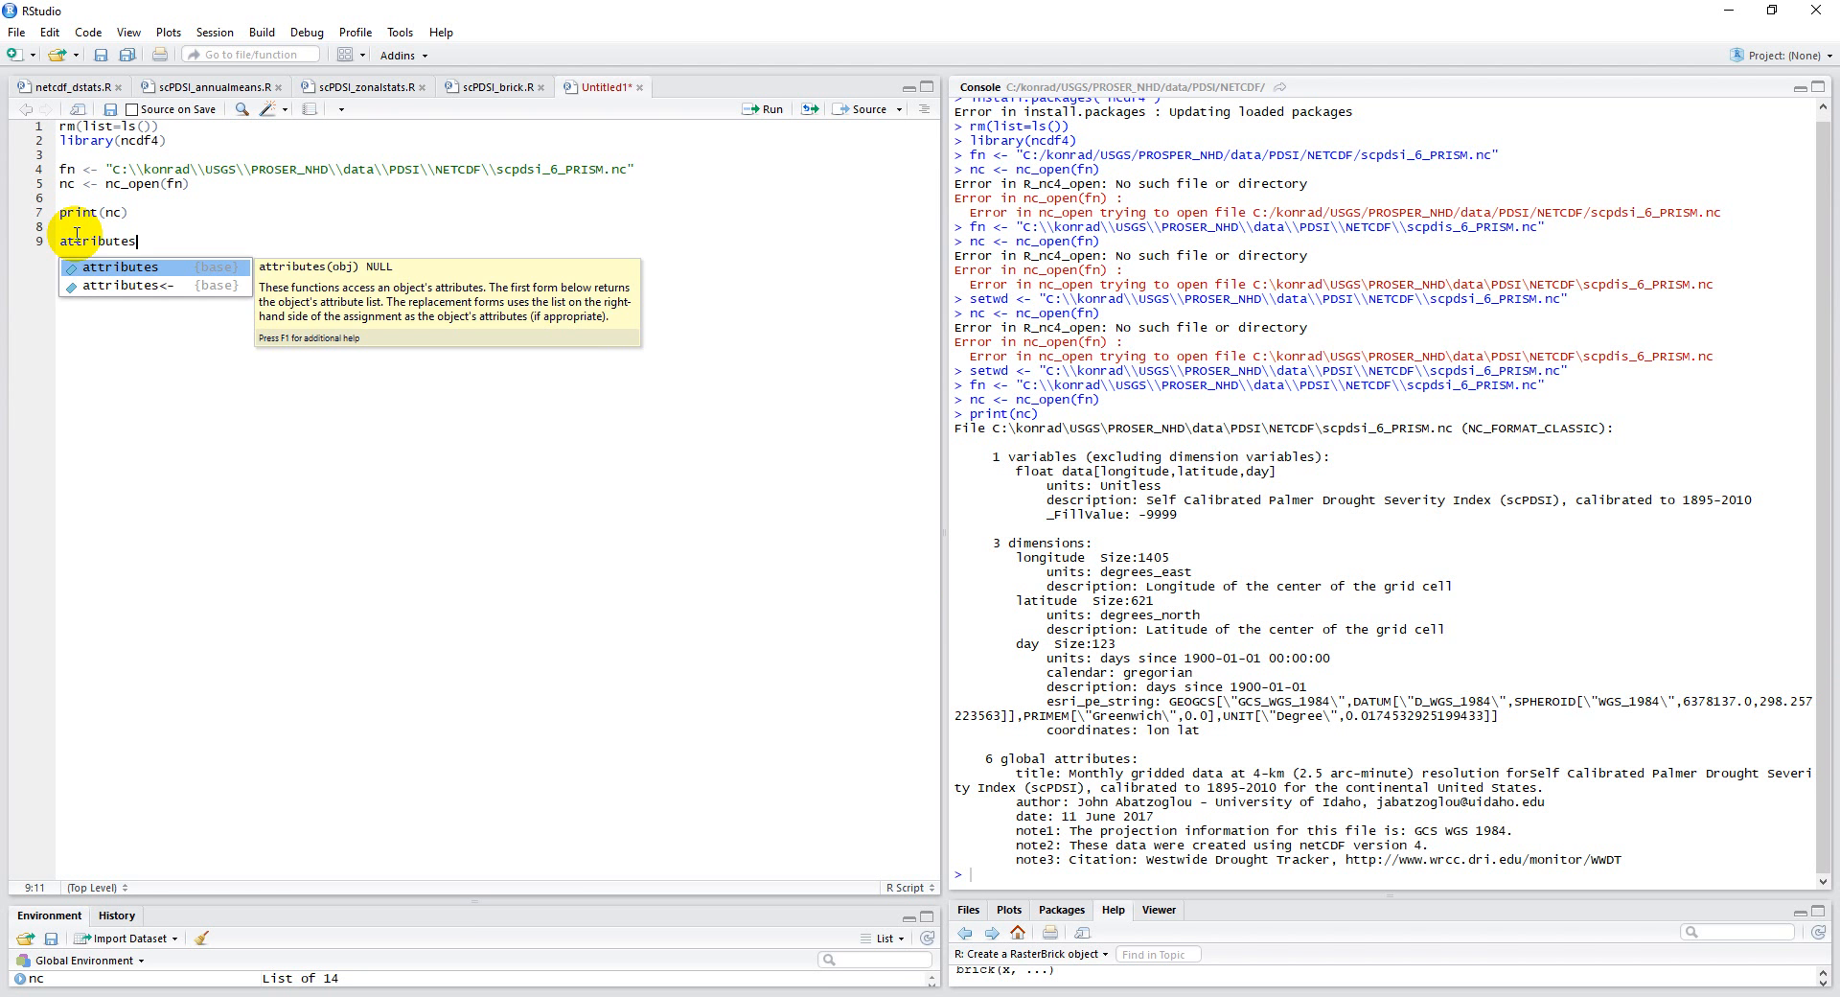
type("(nc)")
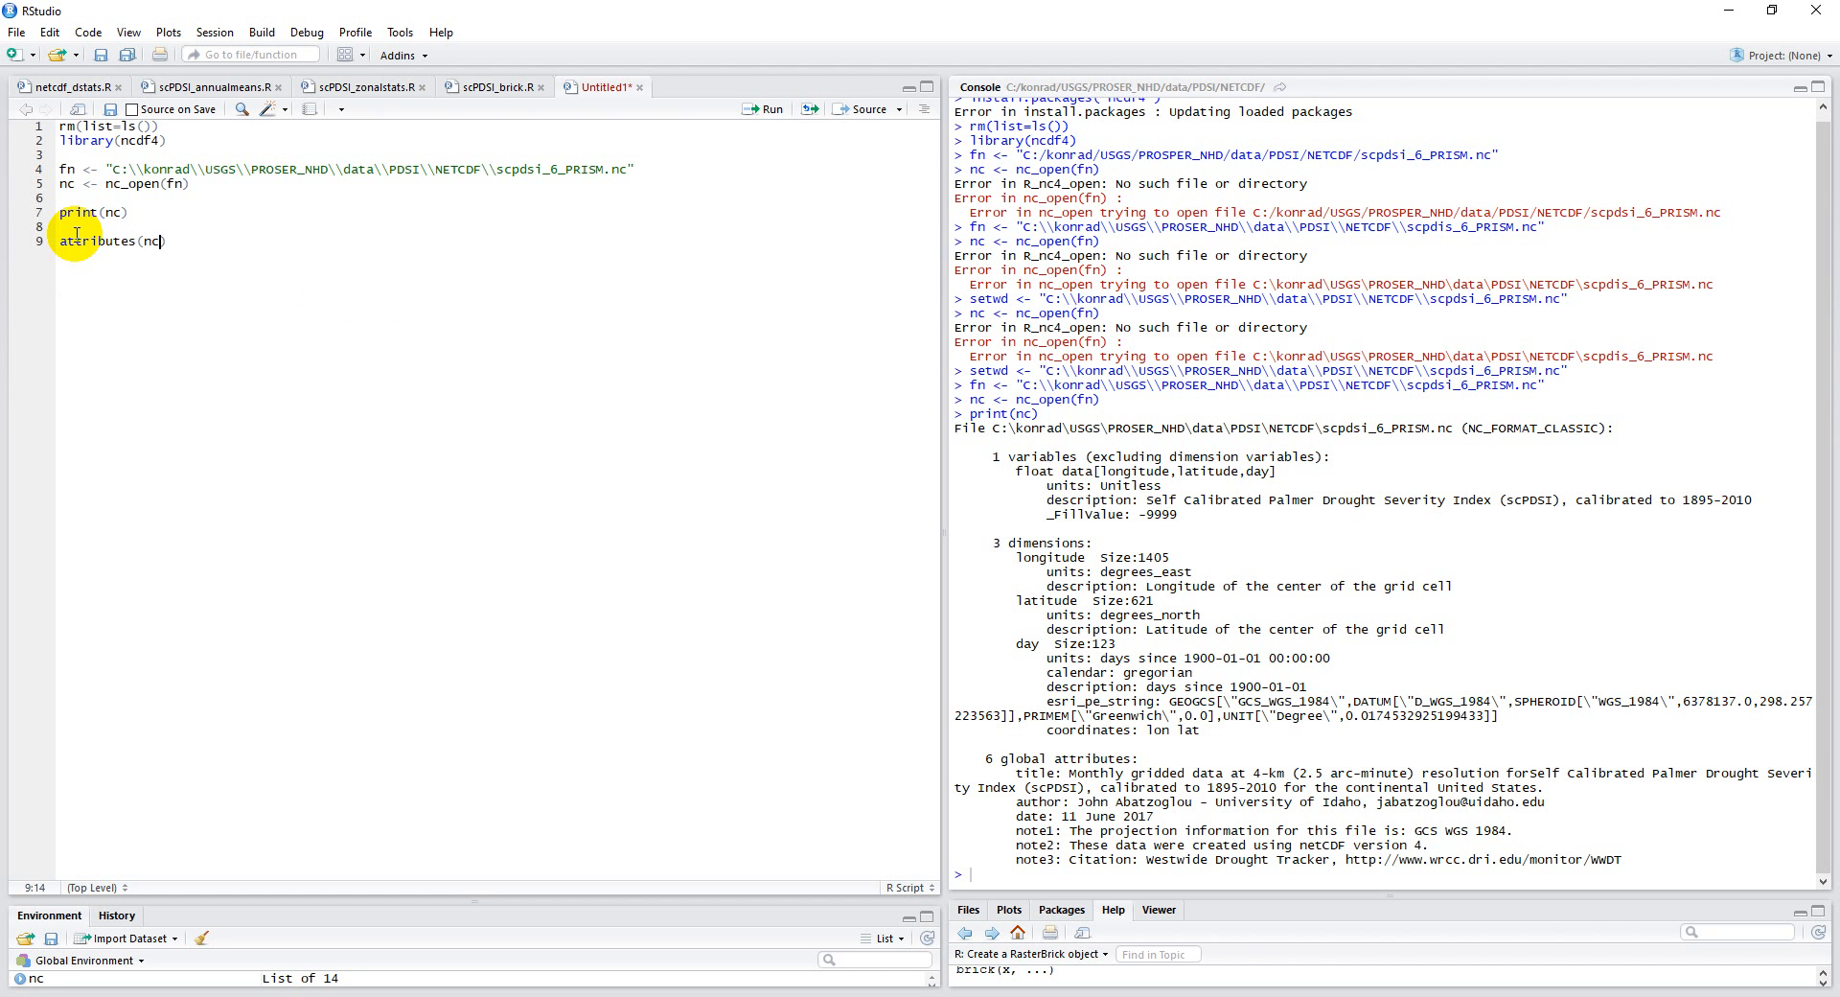
type("$var")
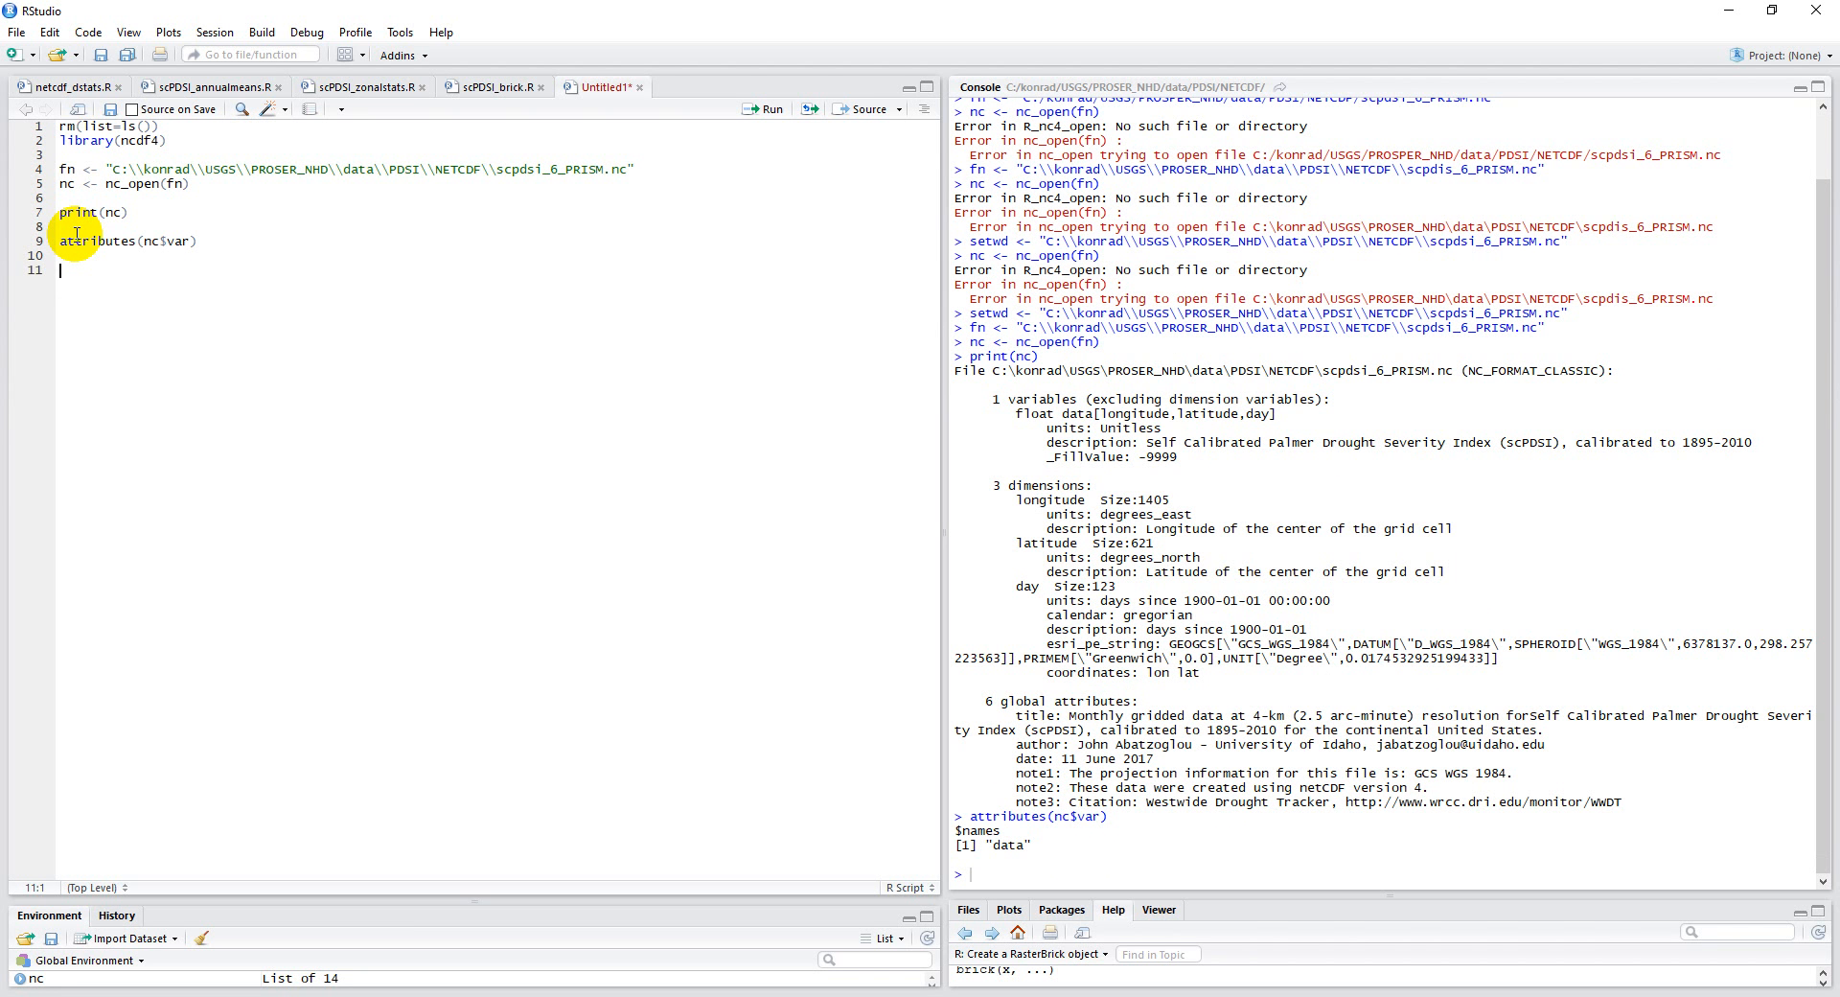
Write dat <- ncvar_get(nc, attributes(nc$var)$names[1]) to read the first variable into dat.
type("dat")
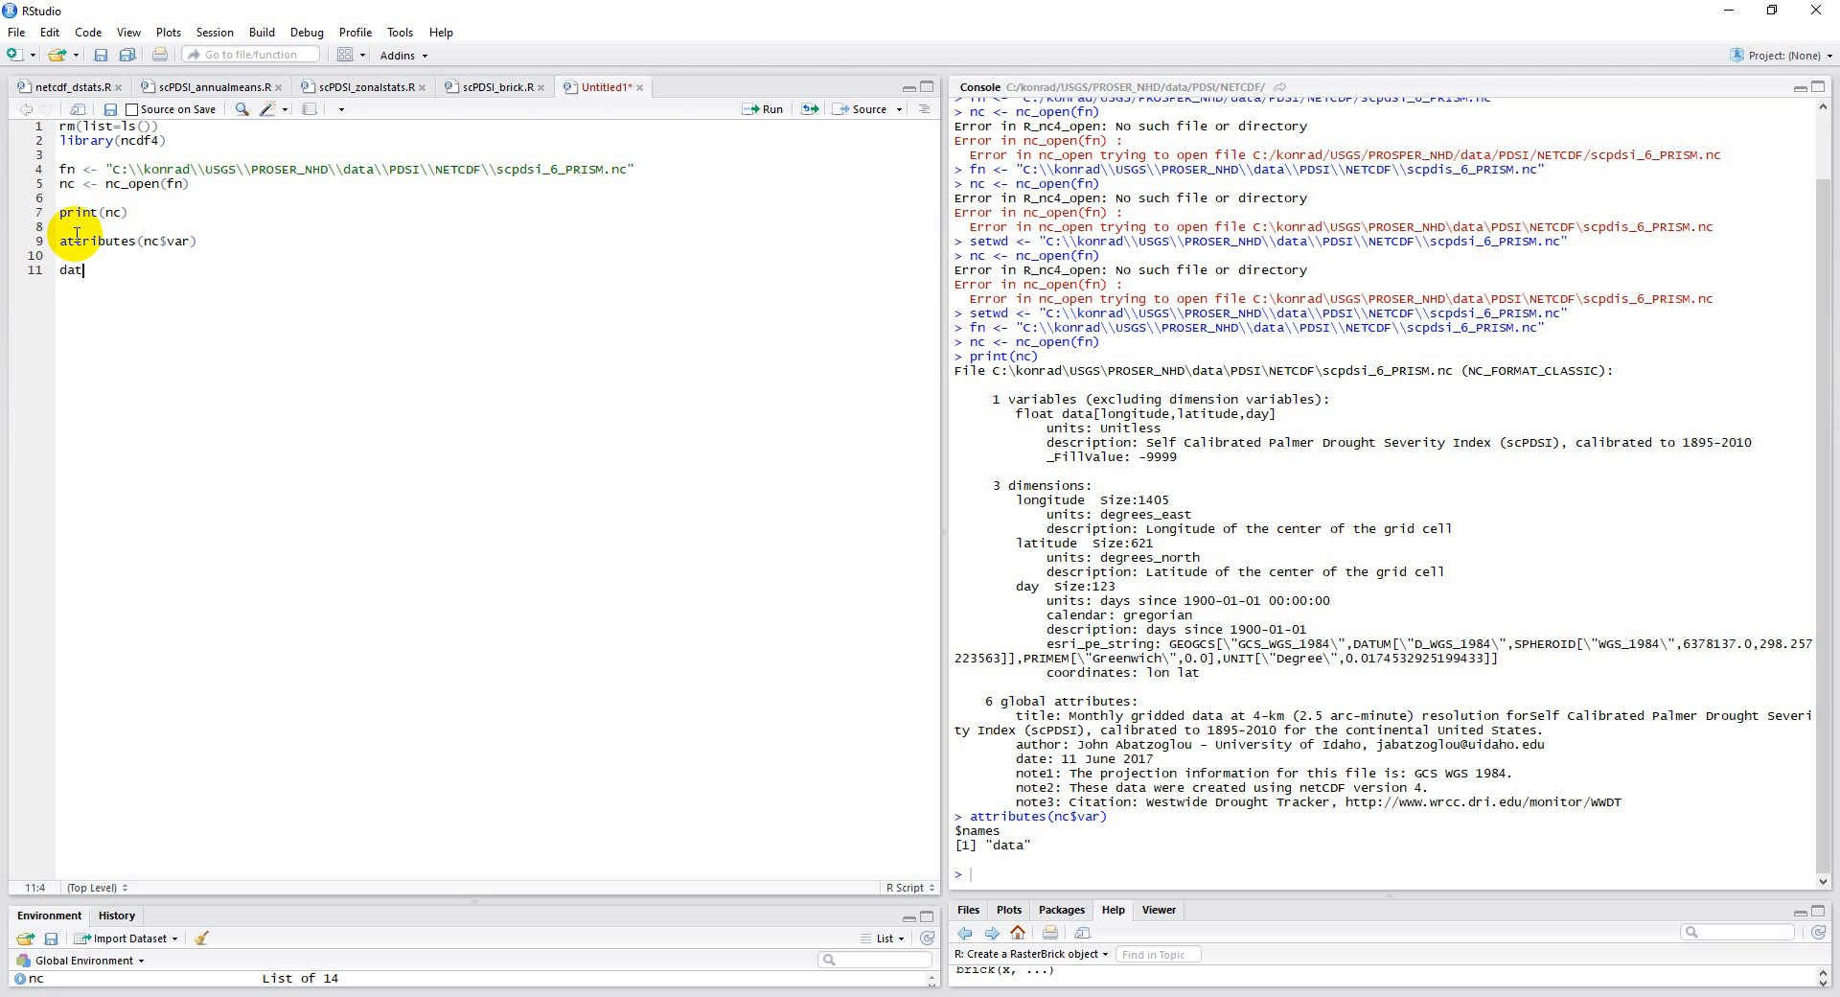
type("<-")
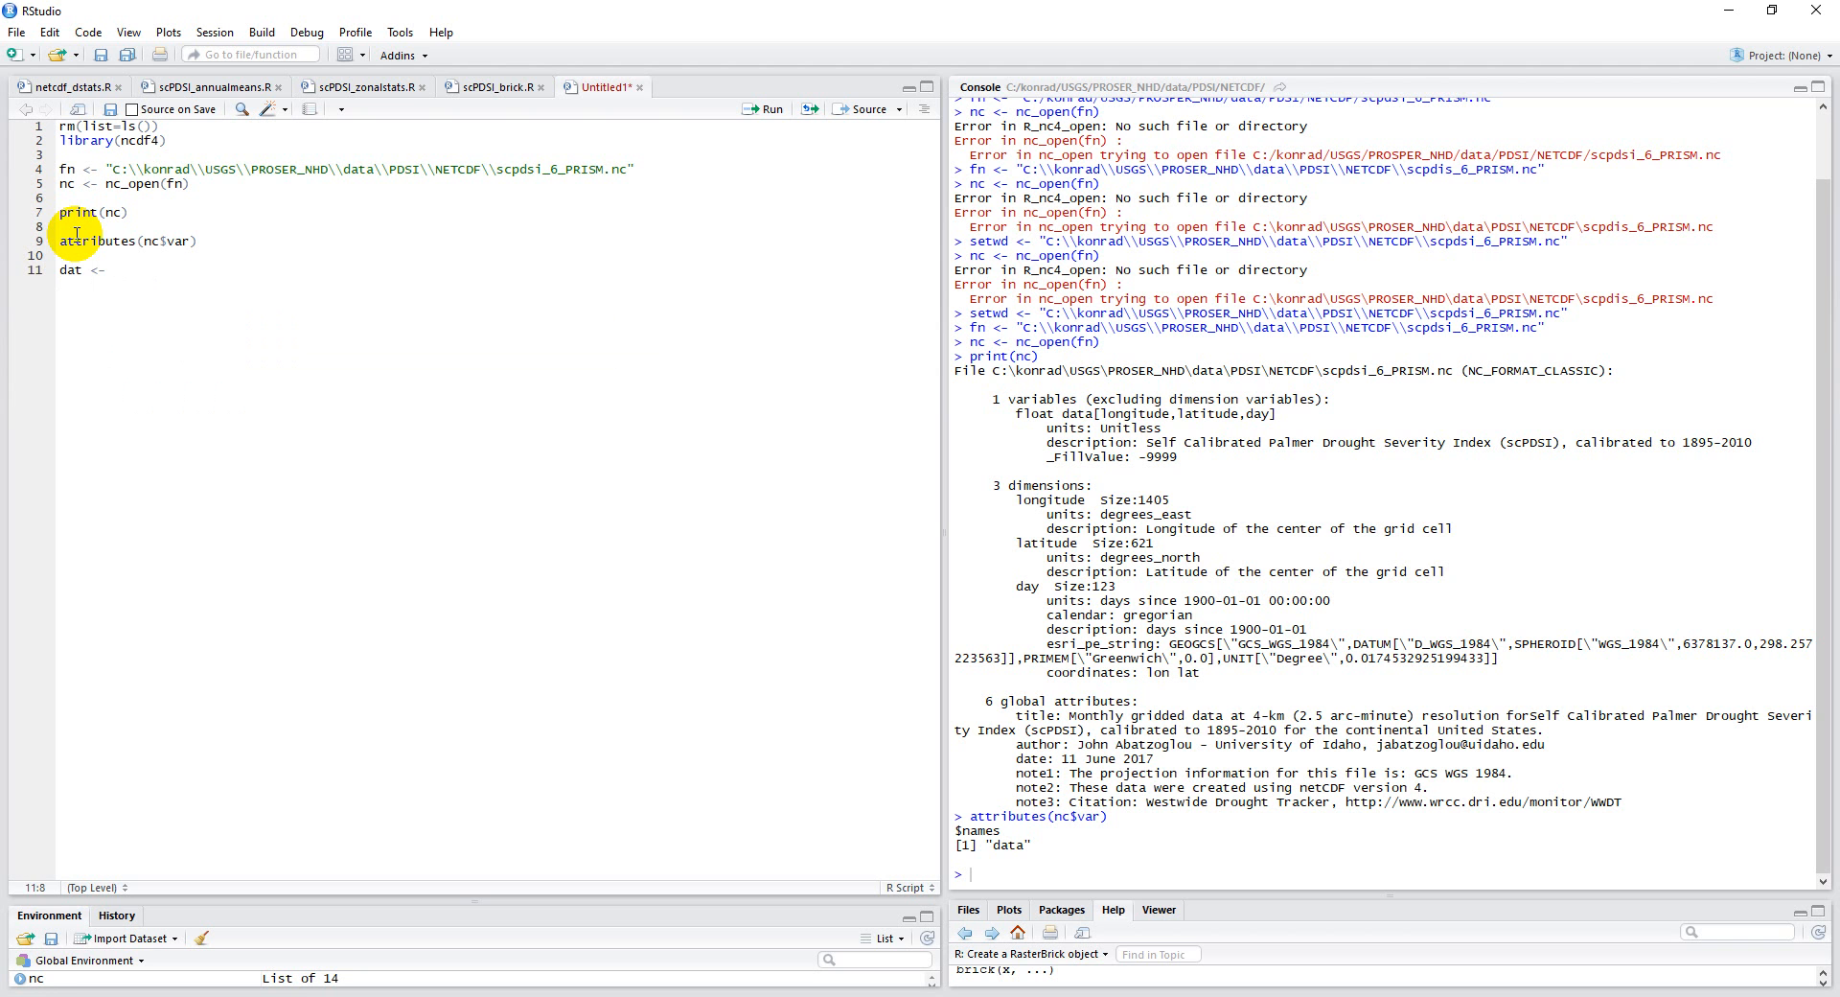
type("ncvar_get")
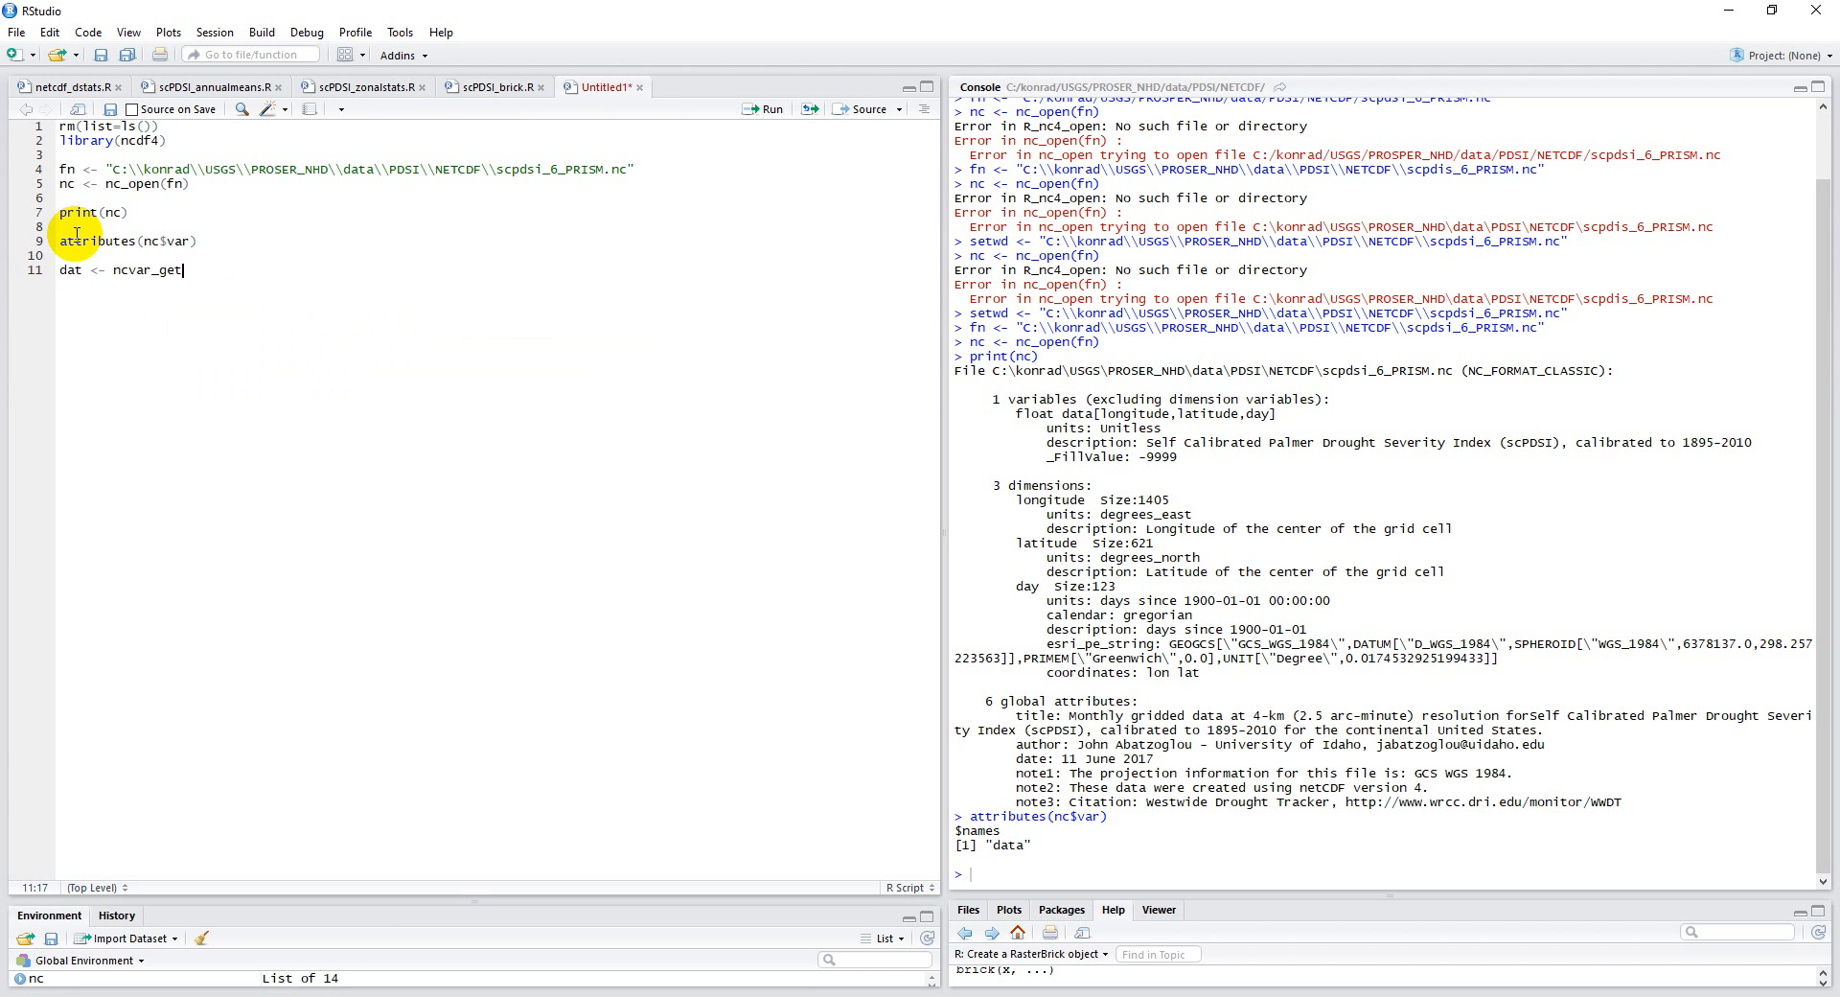
type("(nc")
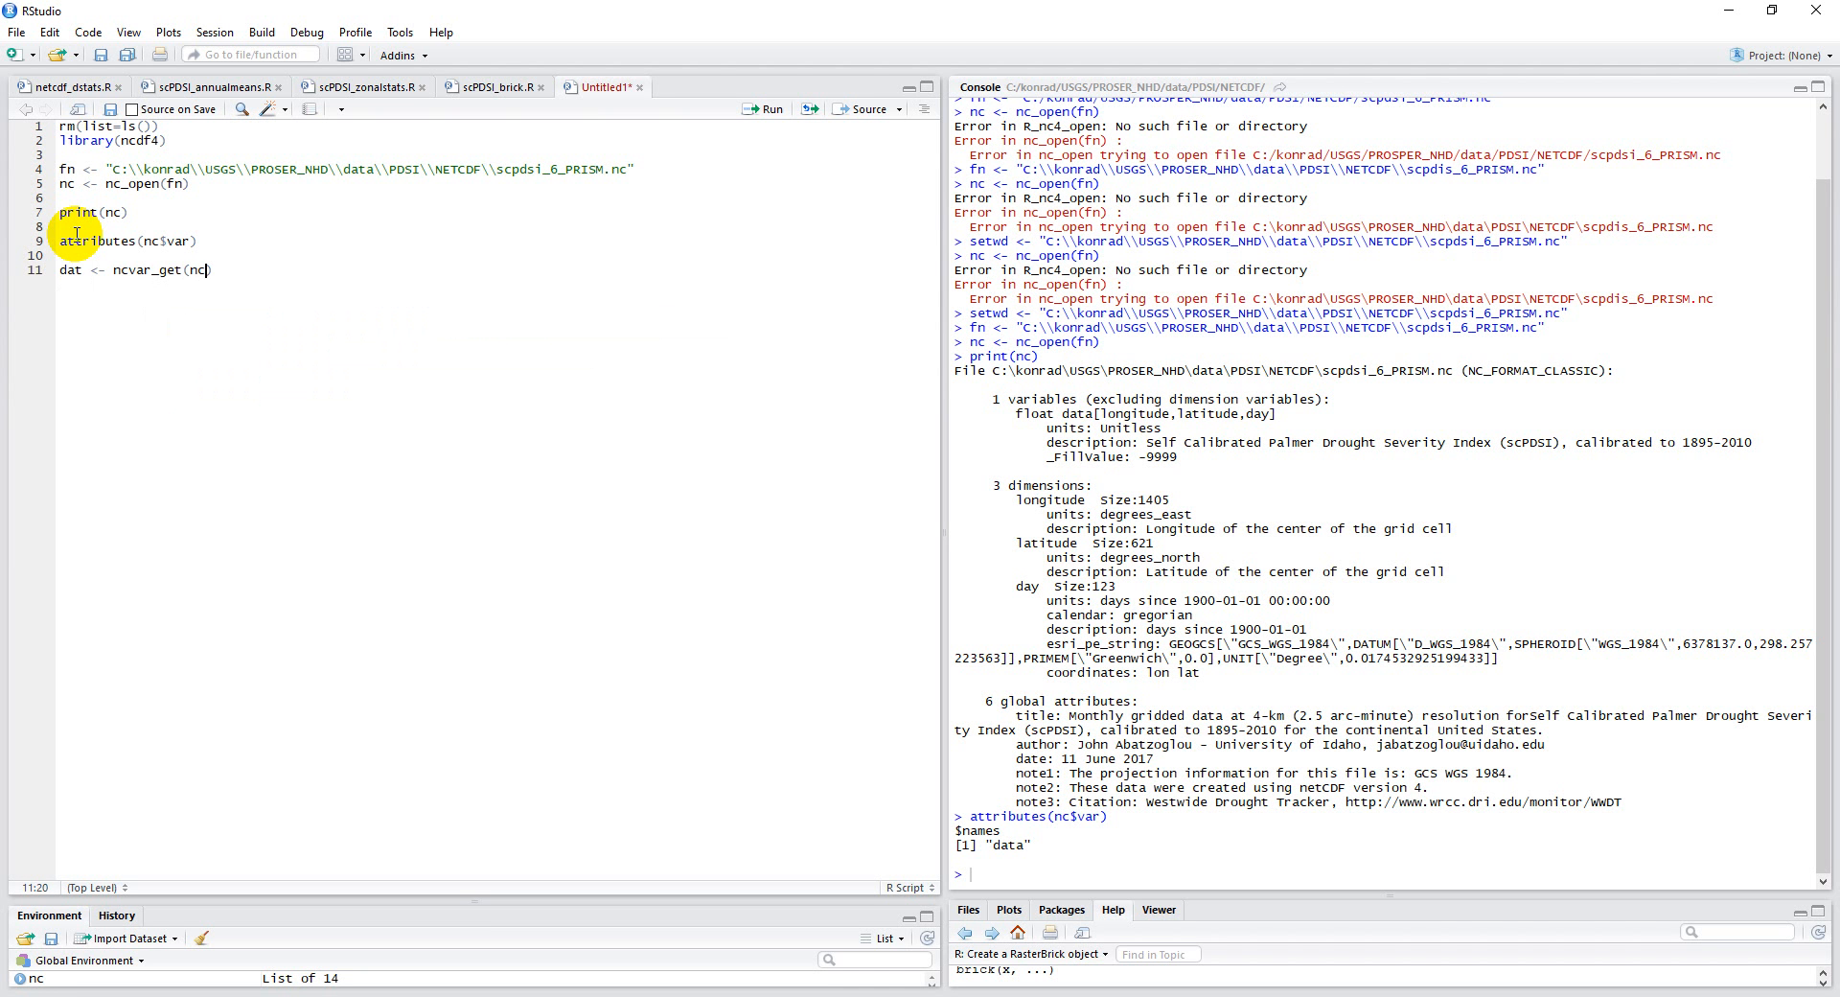
type(", attributes")
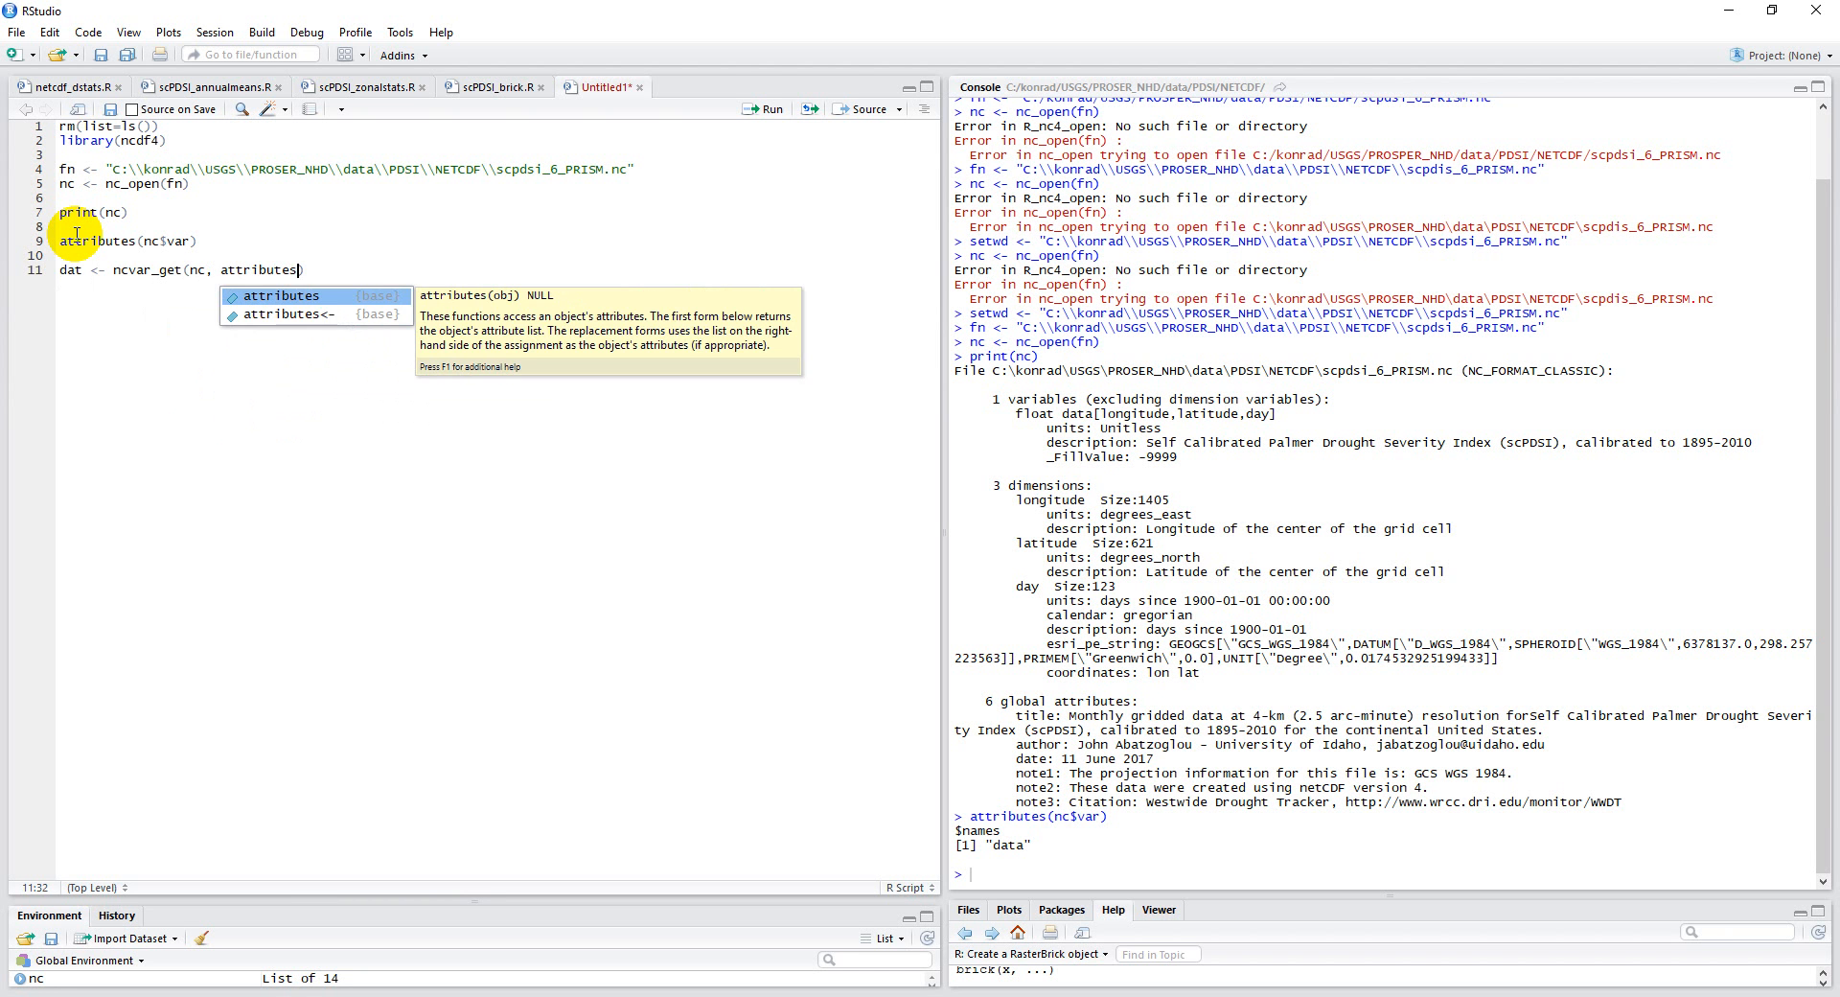
type("(nc$var")
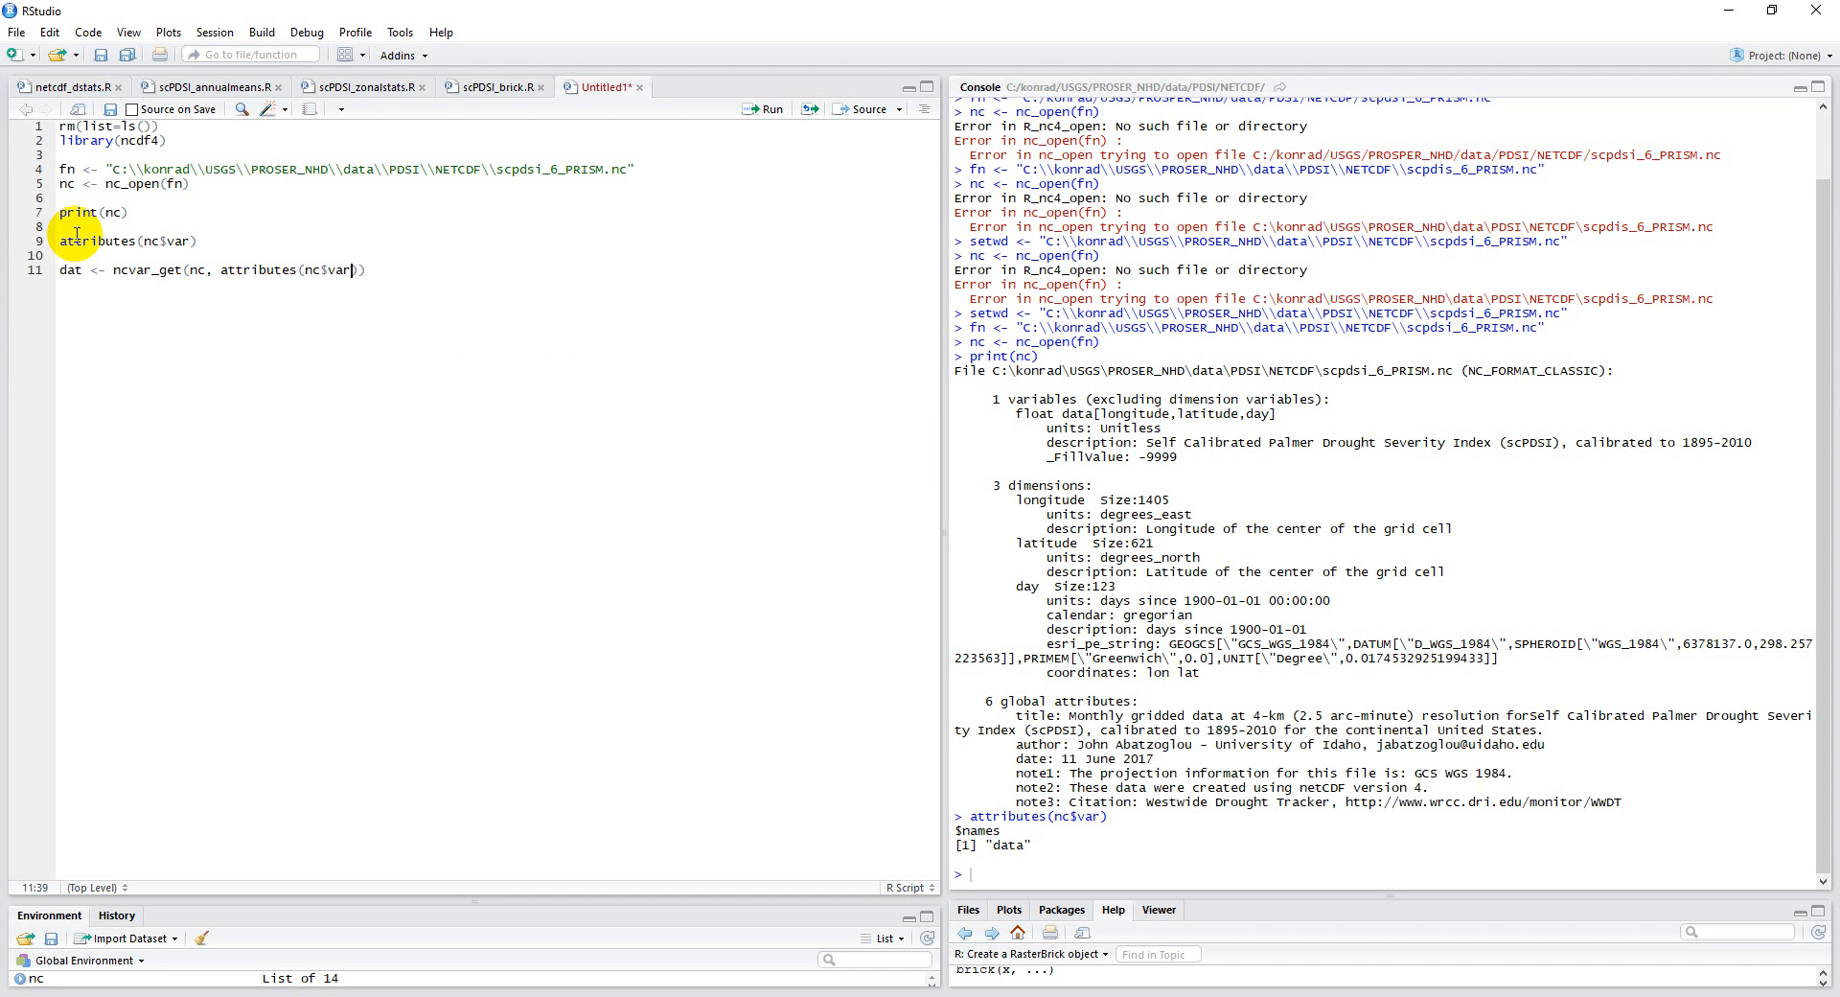
type("$names[1")
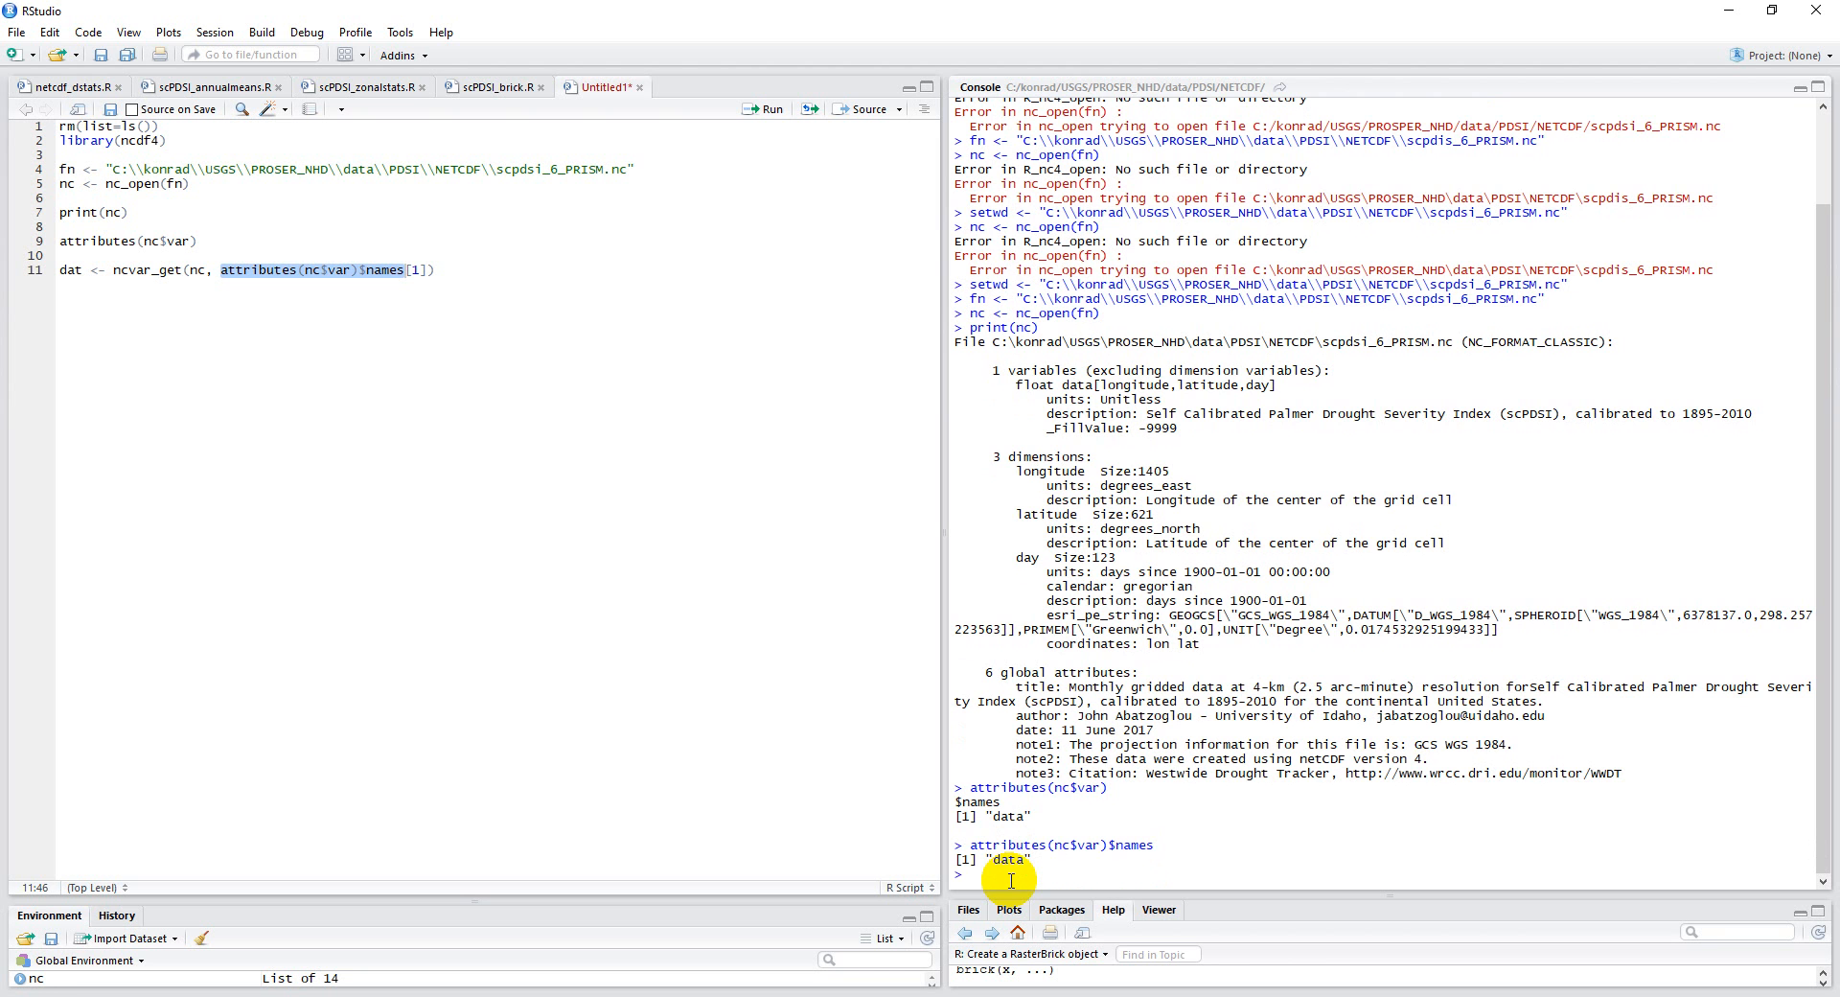
Run attributes(nc$var)$names[1] in the console to confirm the variable is named data.
type("attributes(nc$var)$names[1]")
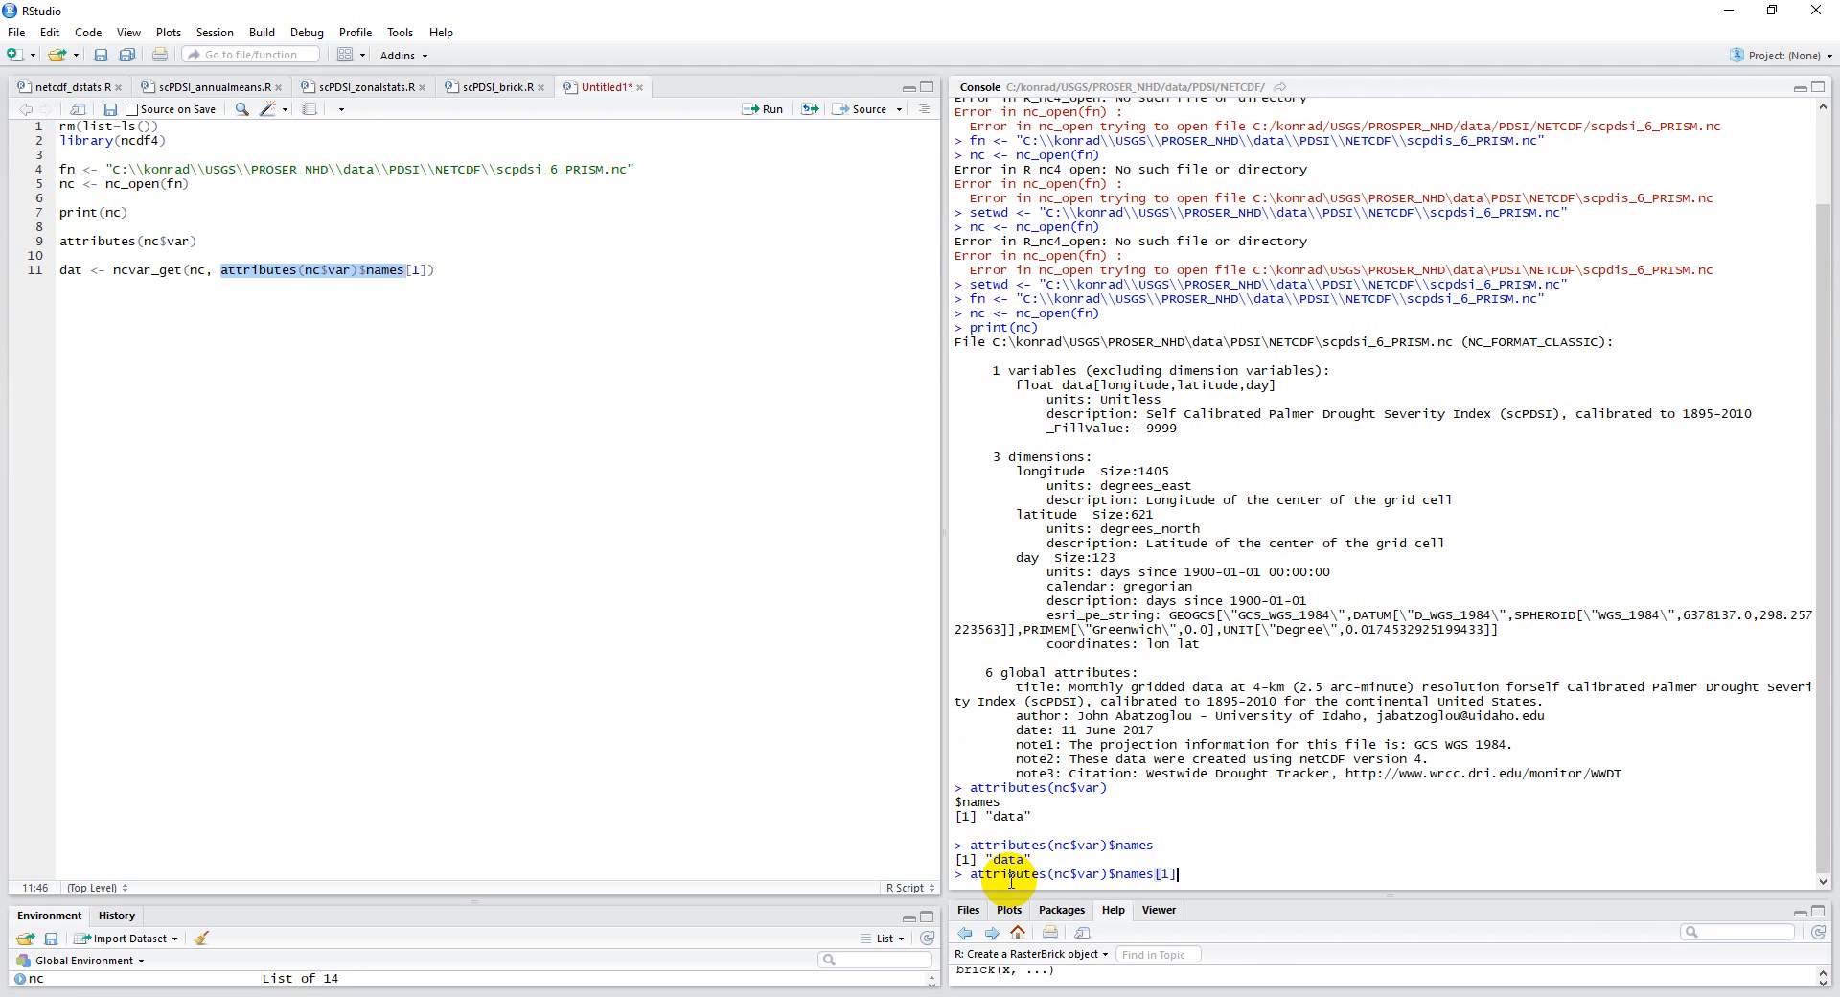
key("Return")
type("dim(dat)")
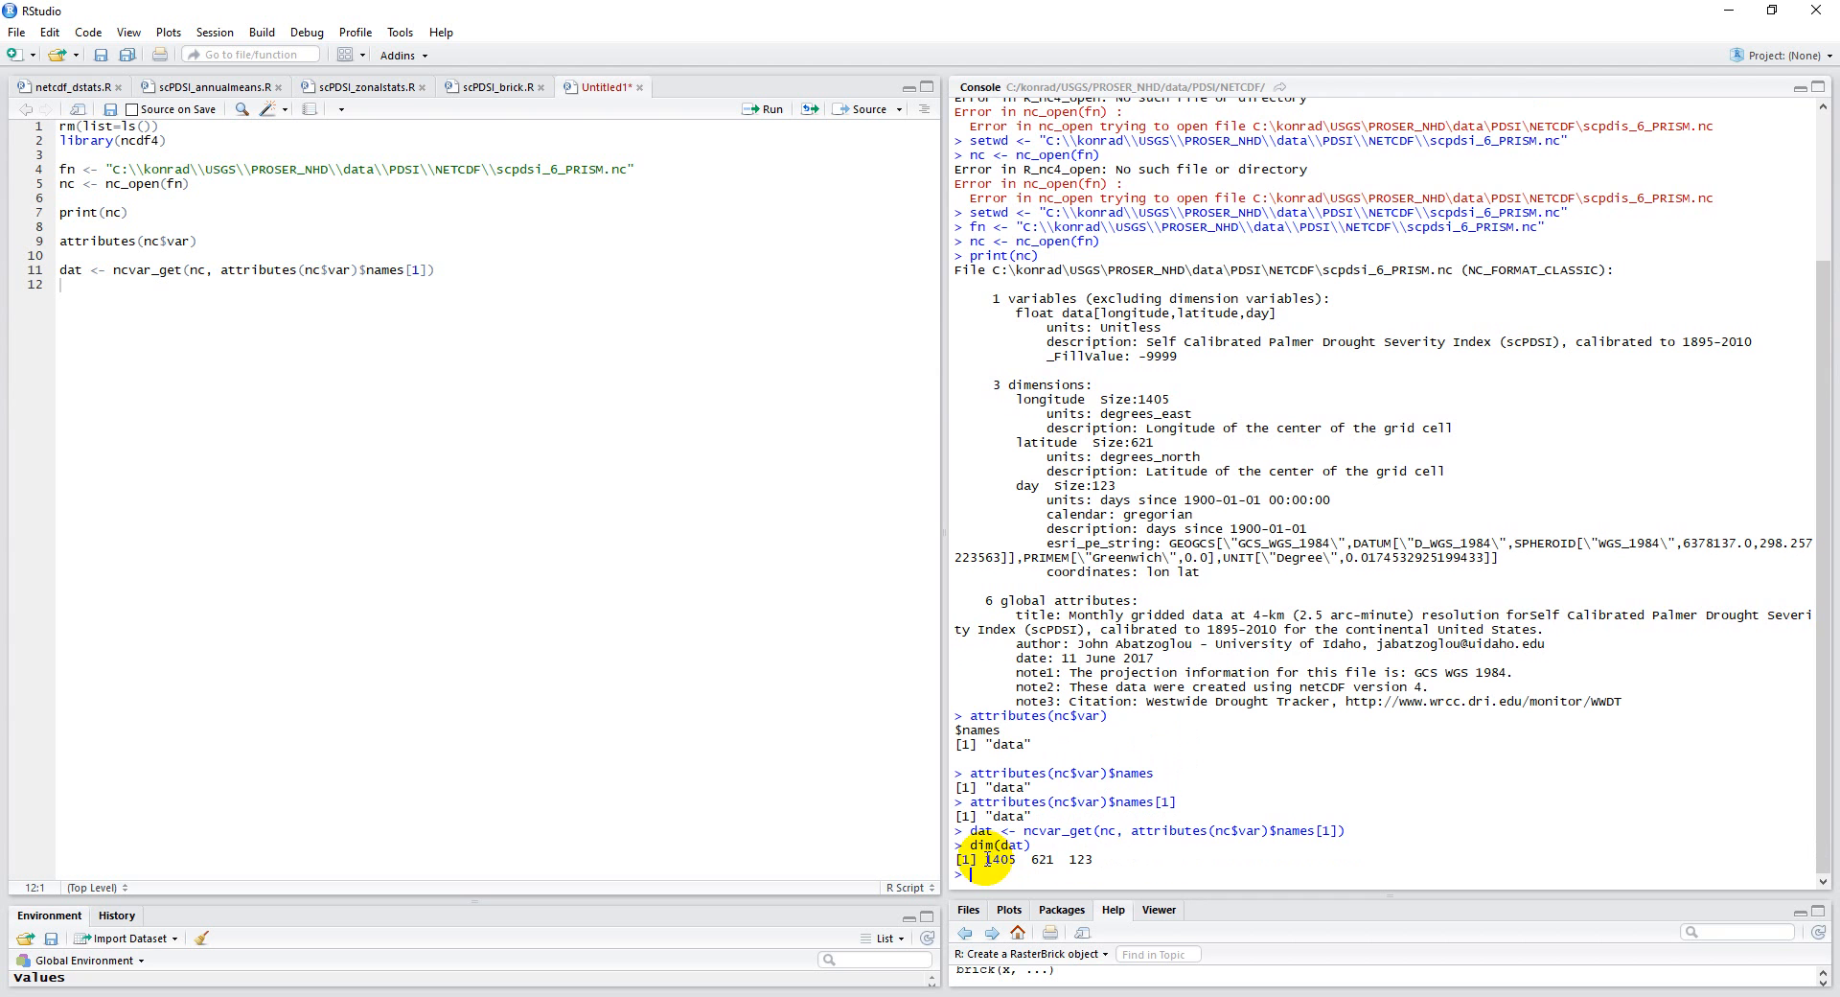
Highlight the third dim(dat) value 123, the monthly day count, in the console output.
double_click(997, 858)
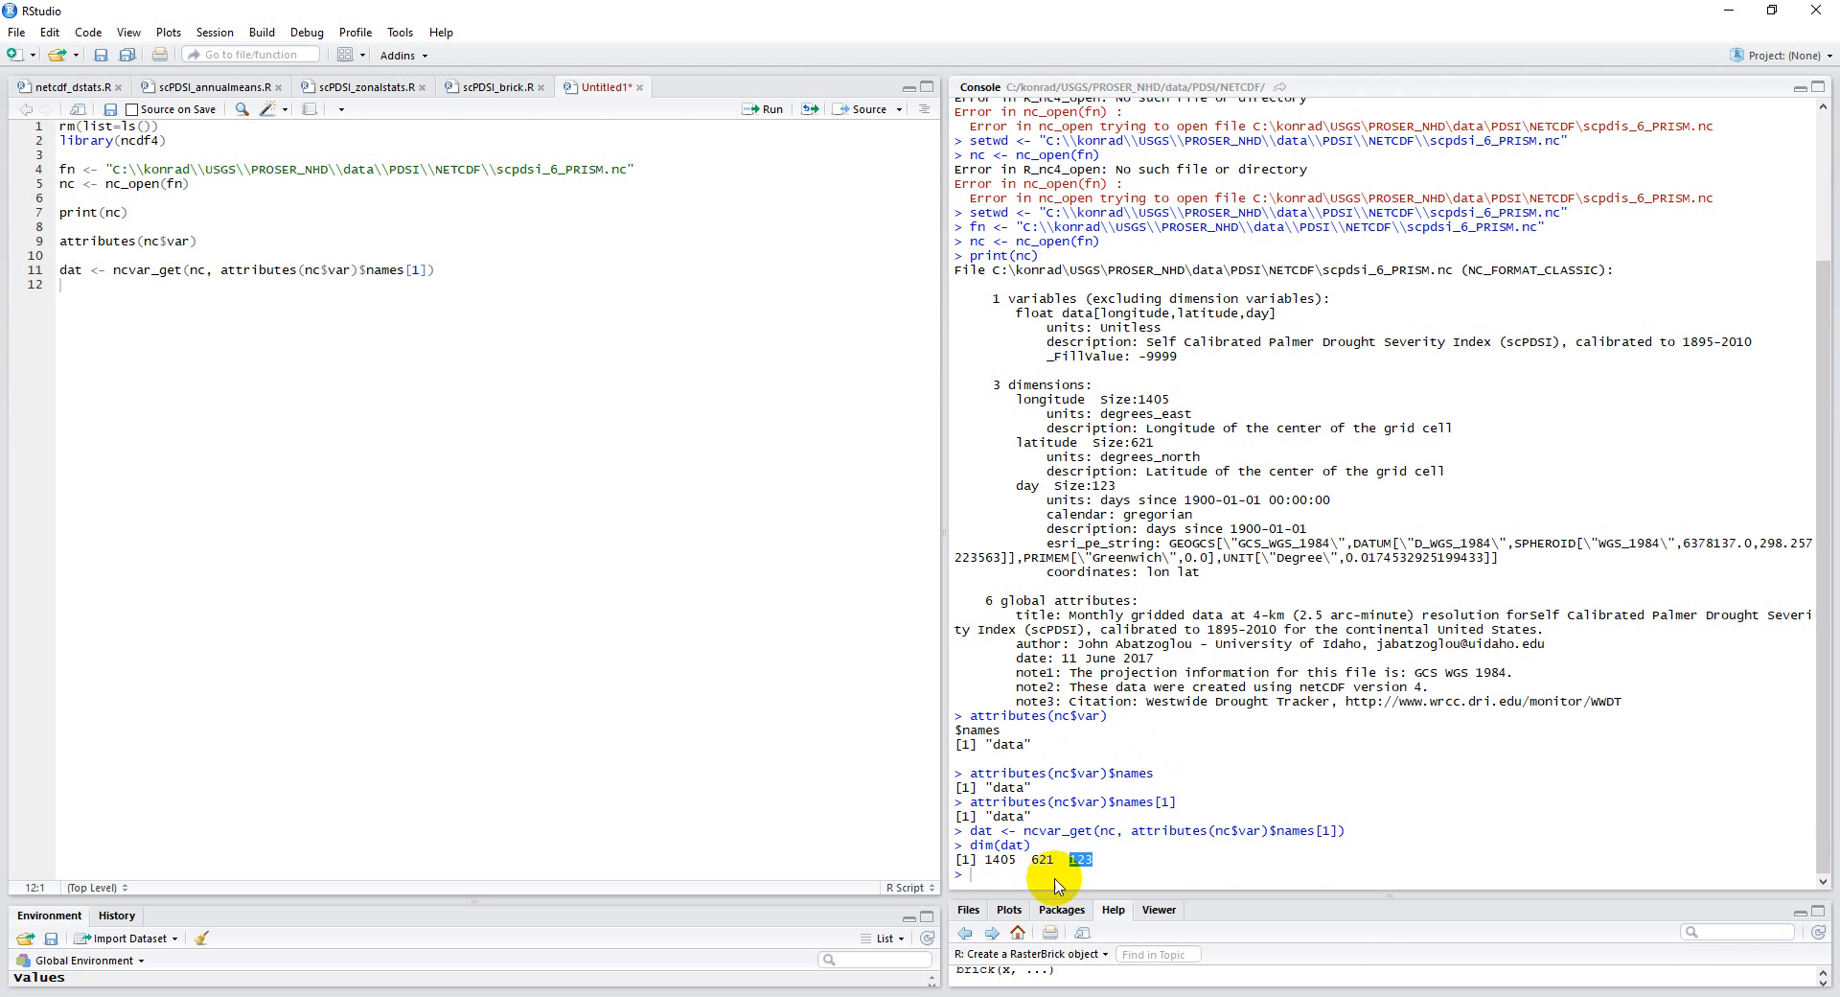
mouse_move(1096, 818)
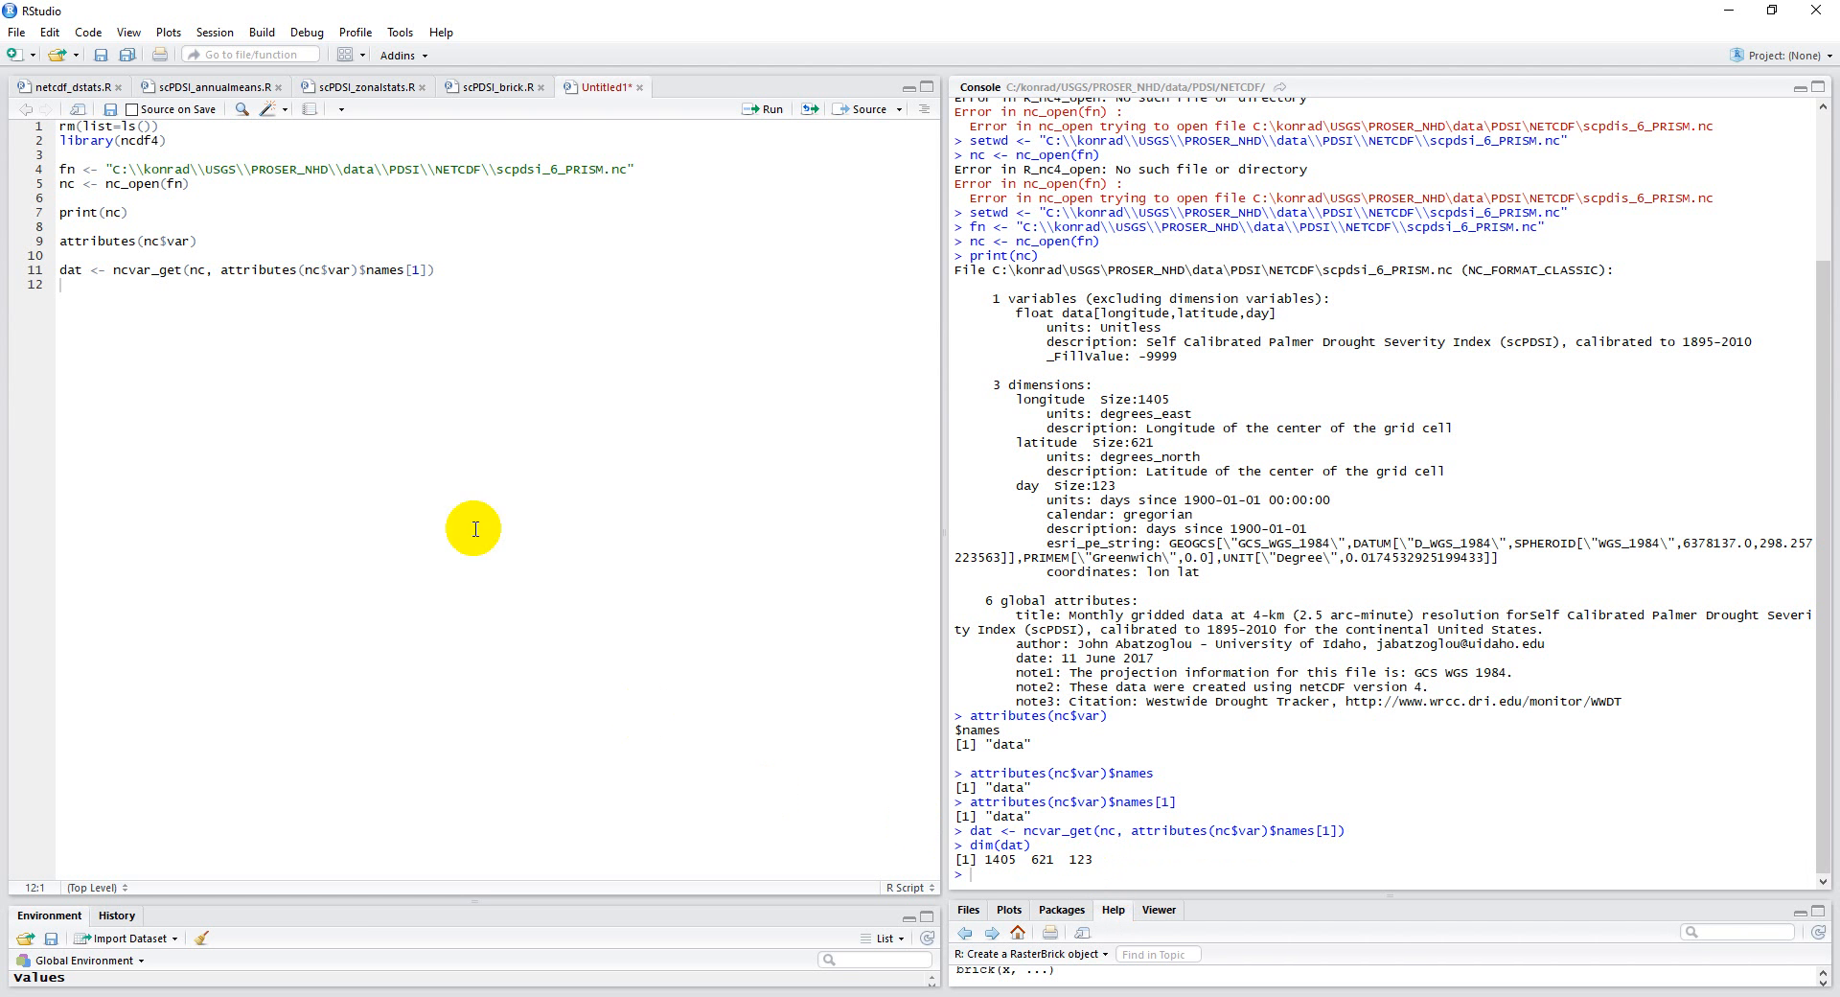
mouse_move(997, 878)
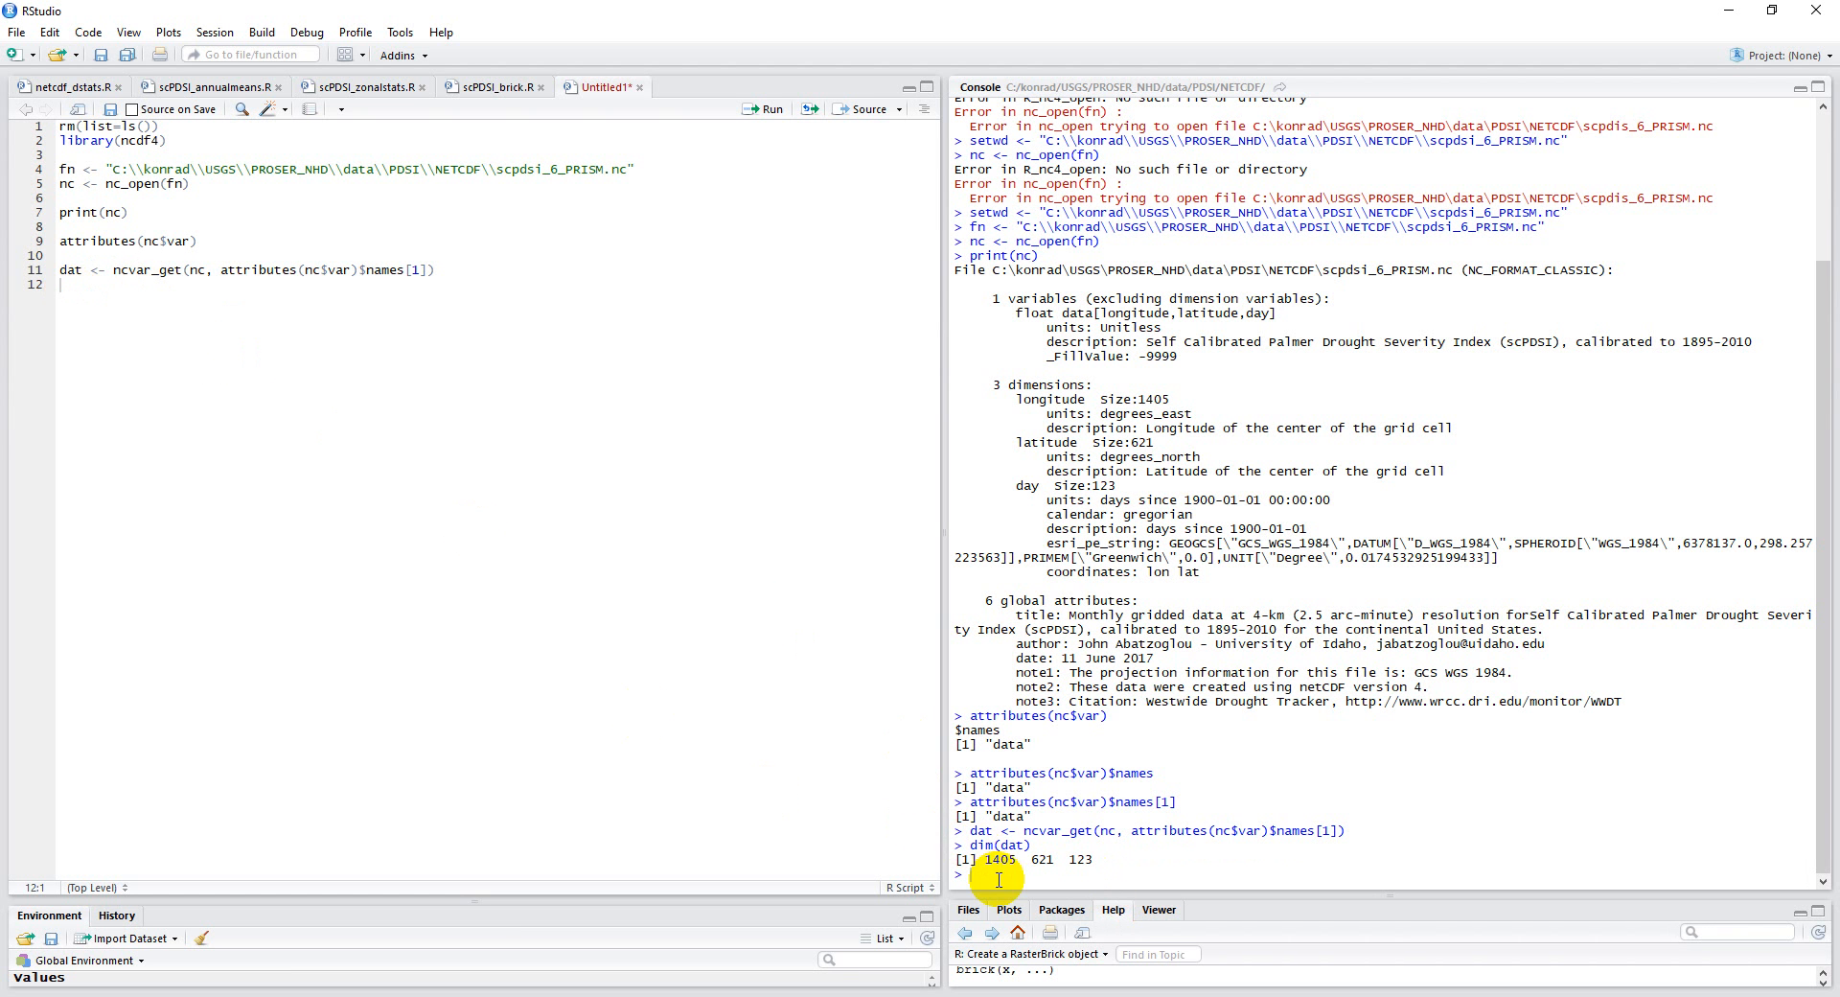
Print the whole dat array in the console and look through the mostly NA output.
type("dat")
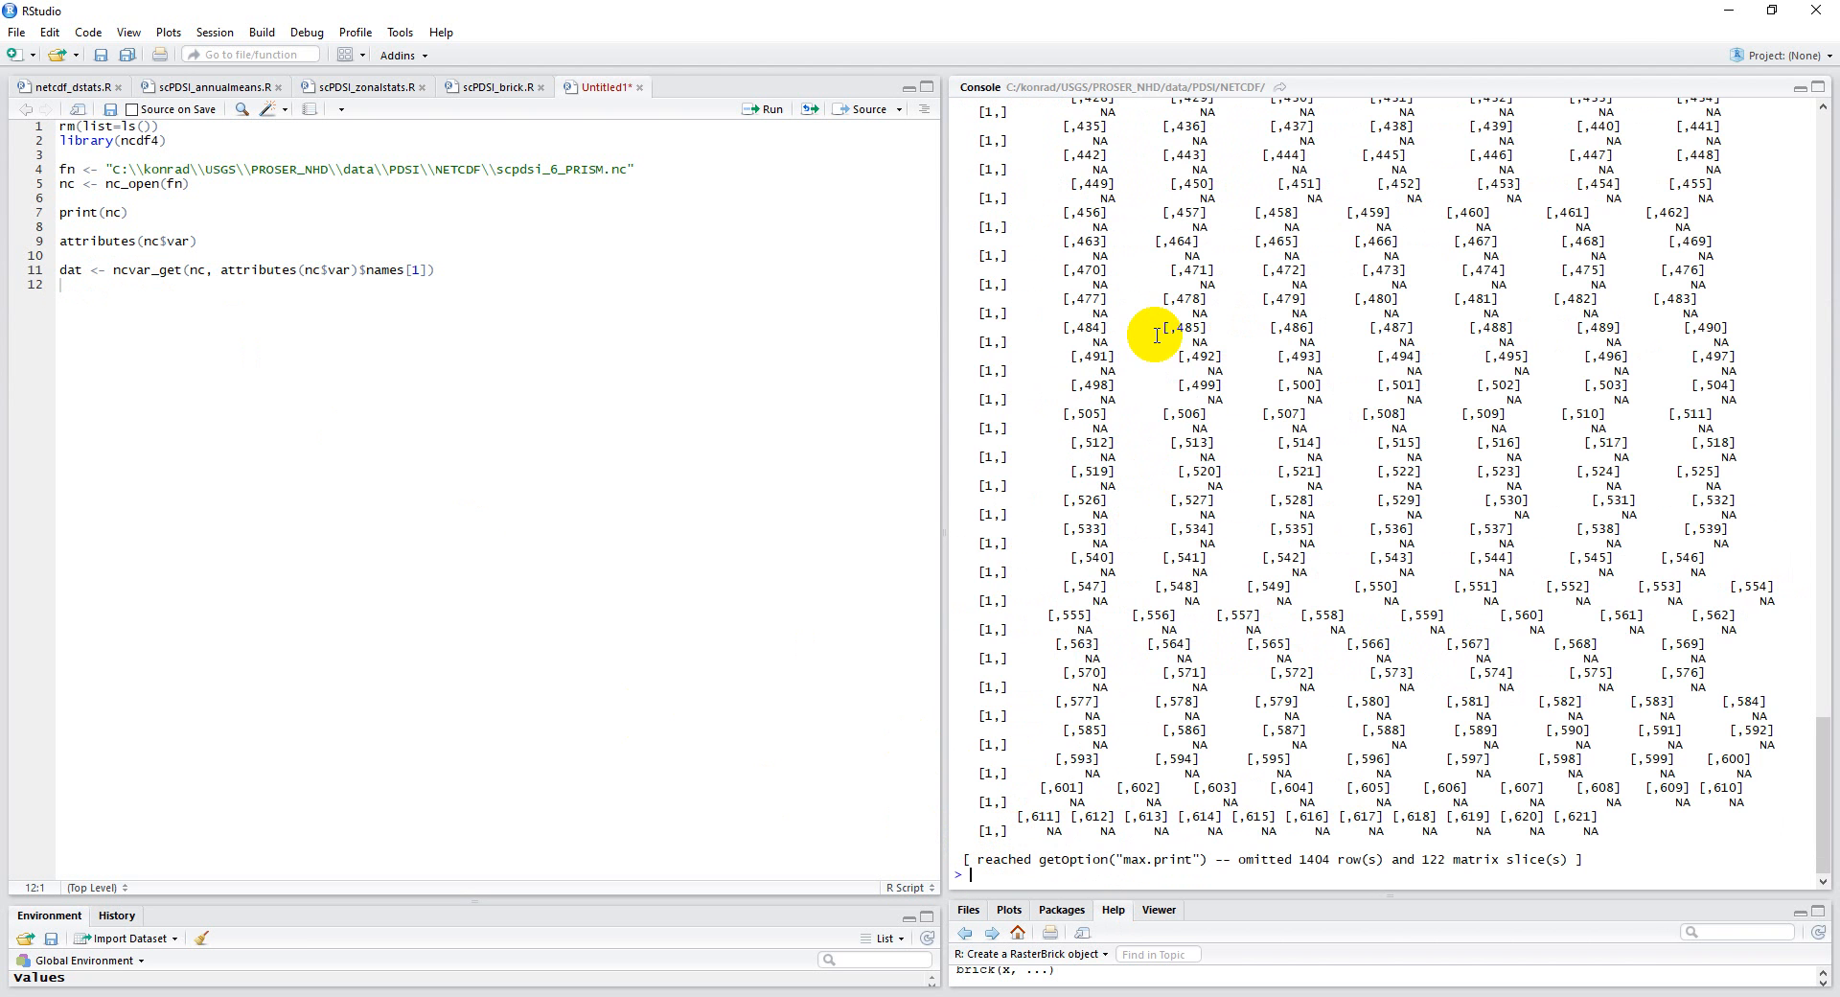
scroll("down", 3)
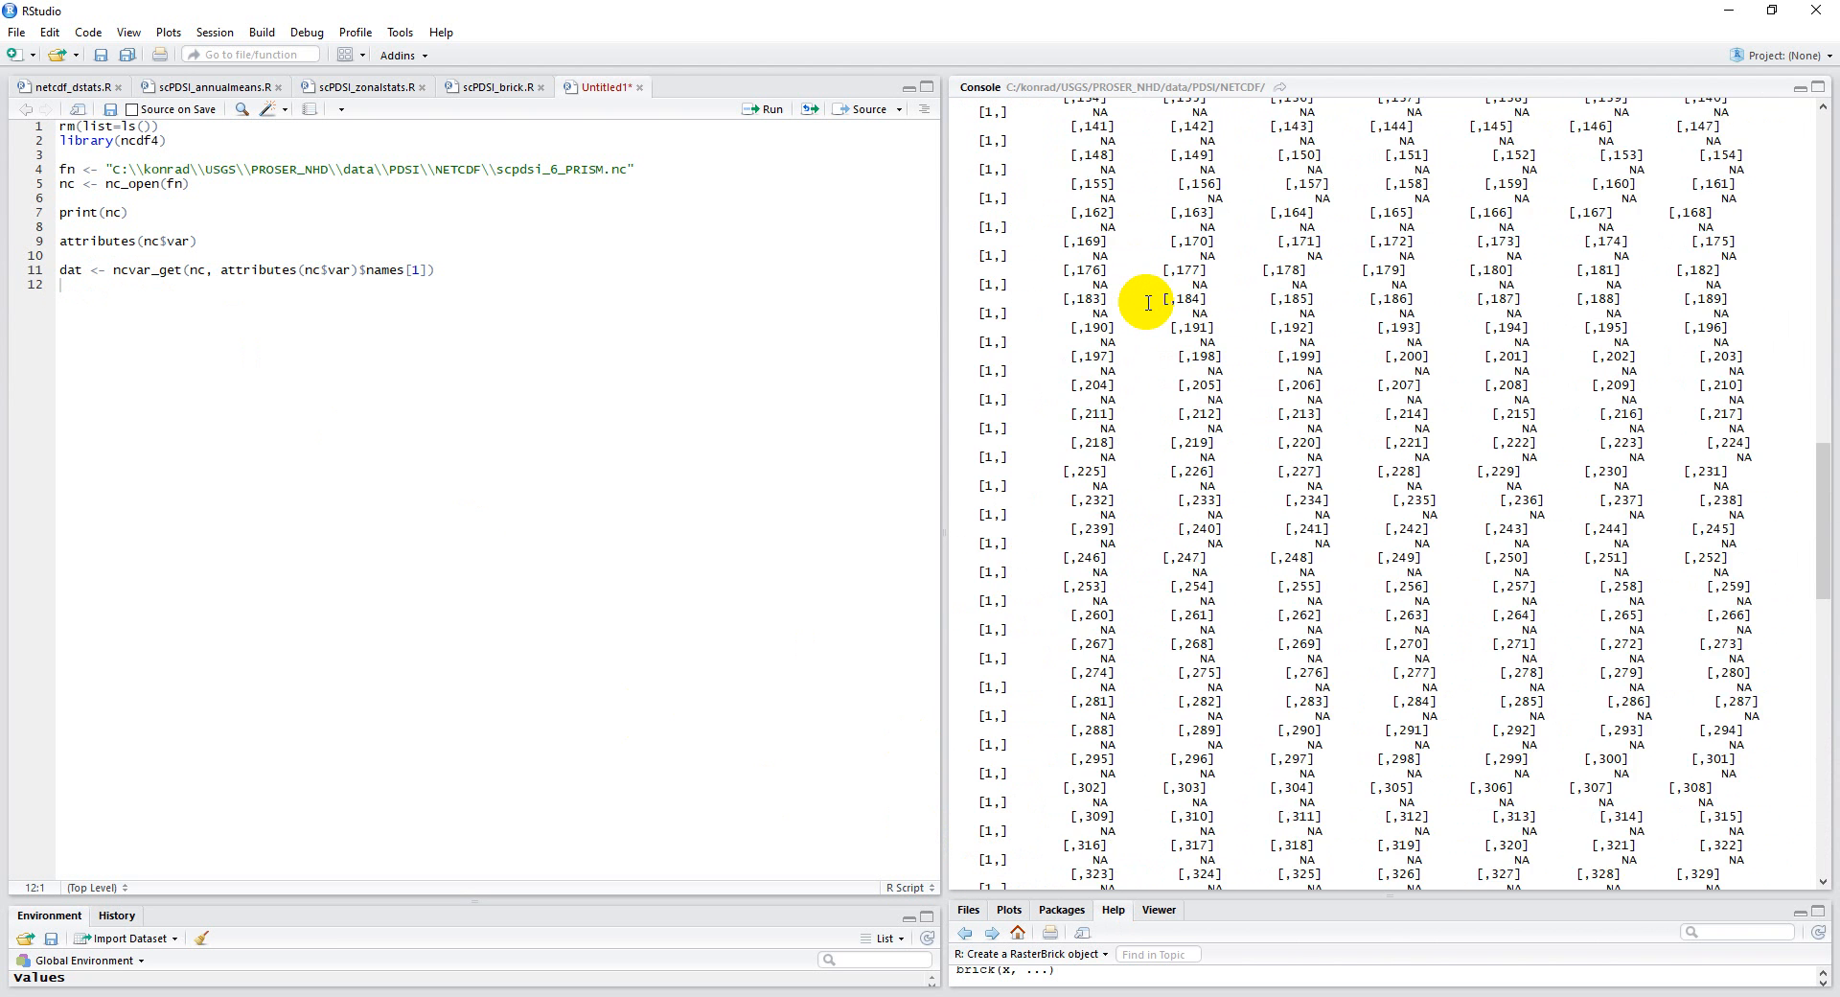
scroll("up", 3)
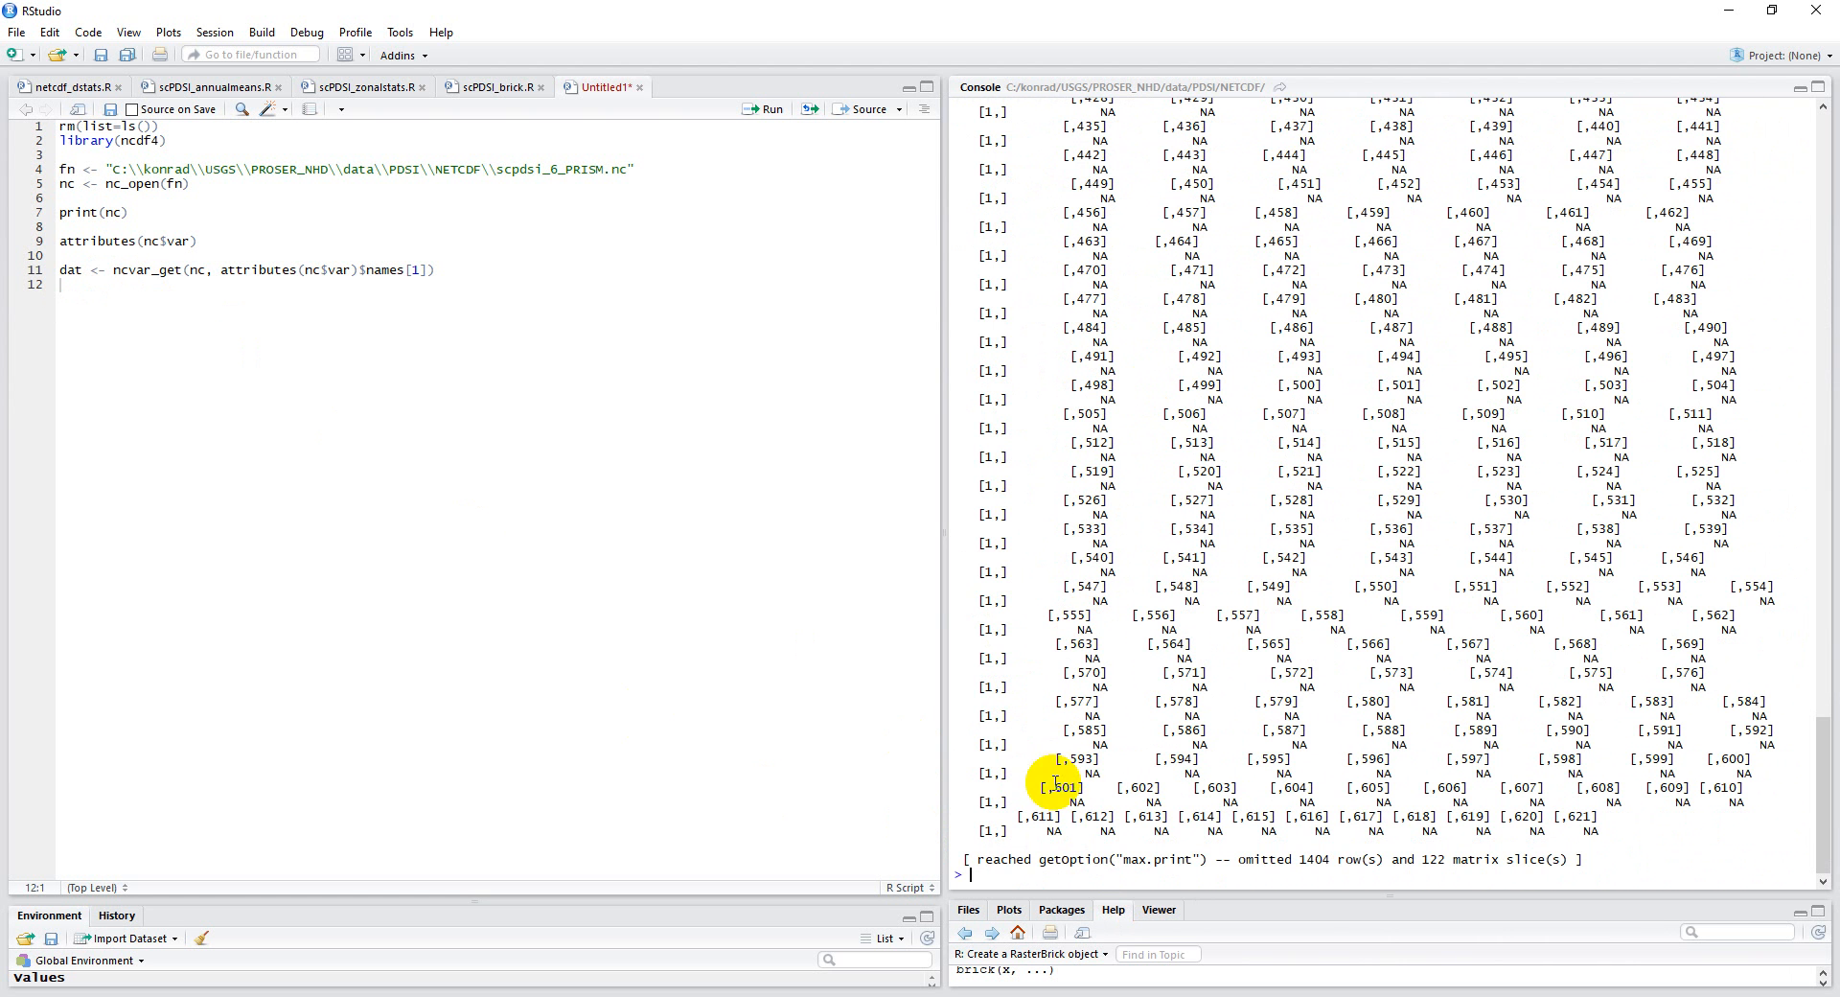
Query the single value dat[700,300] in the console.
type("dat")
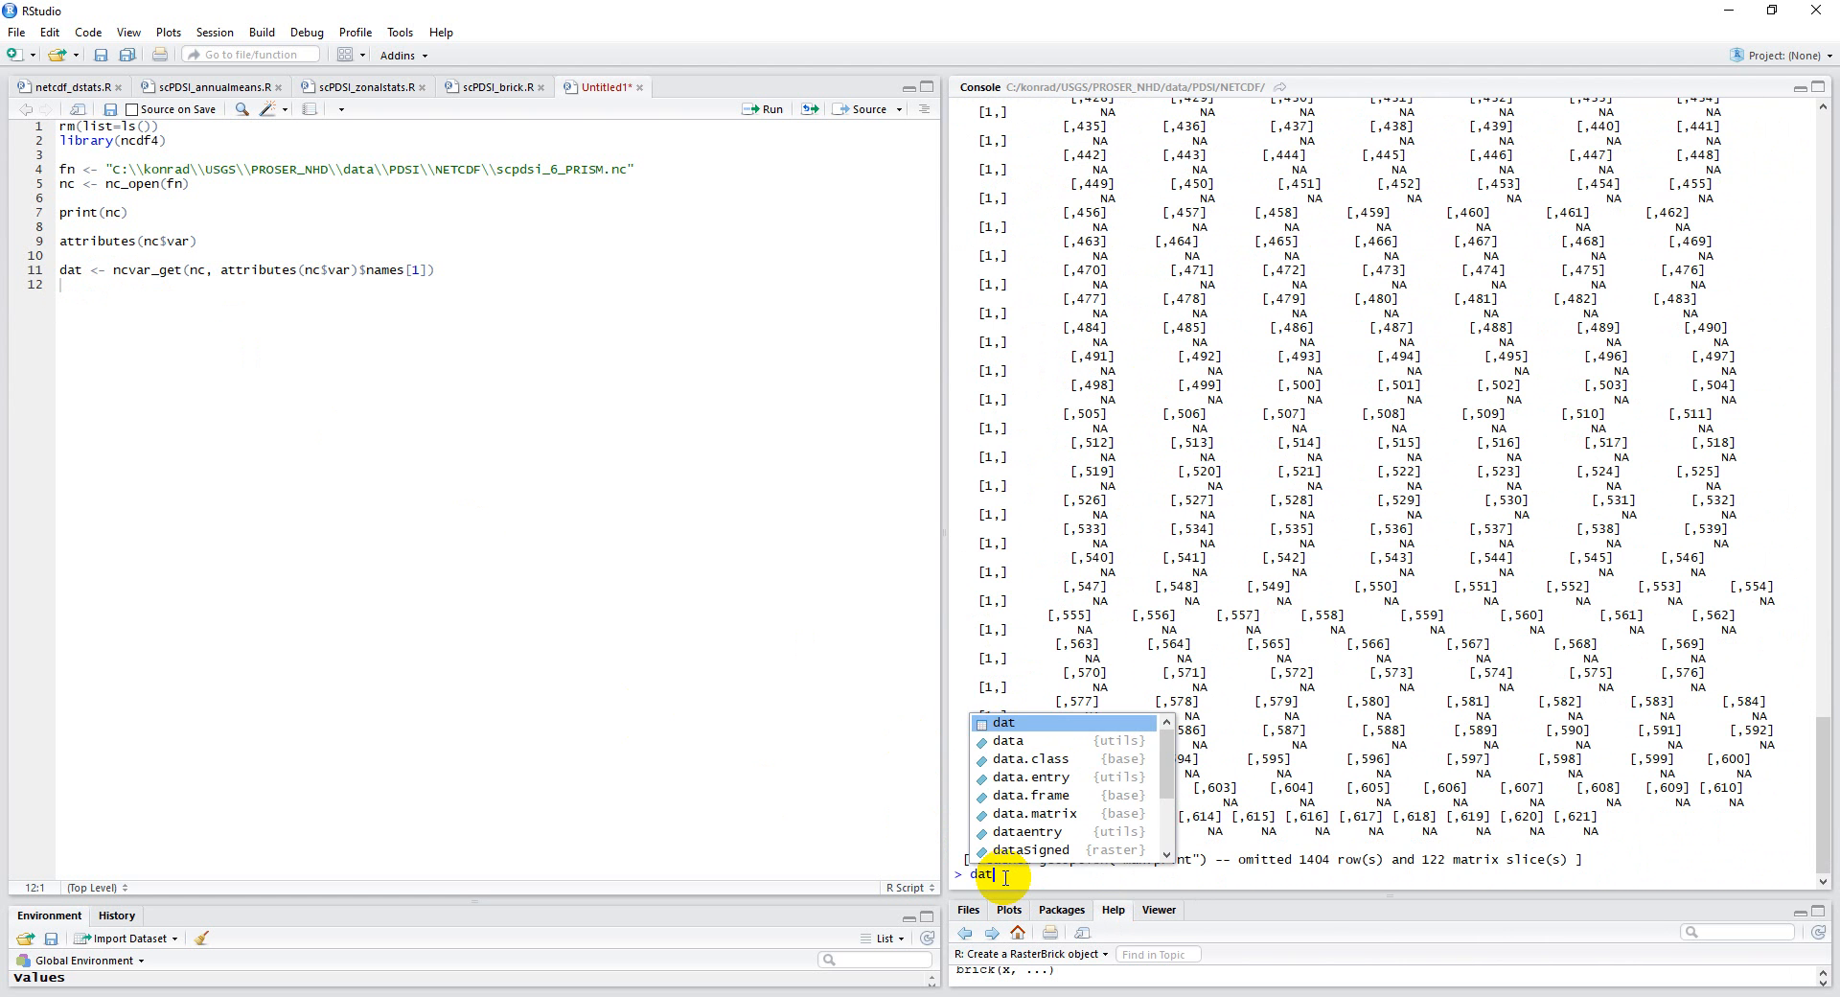
type("[")
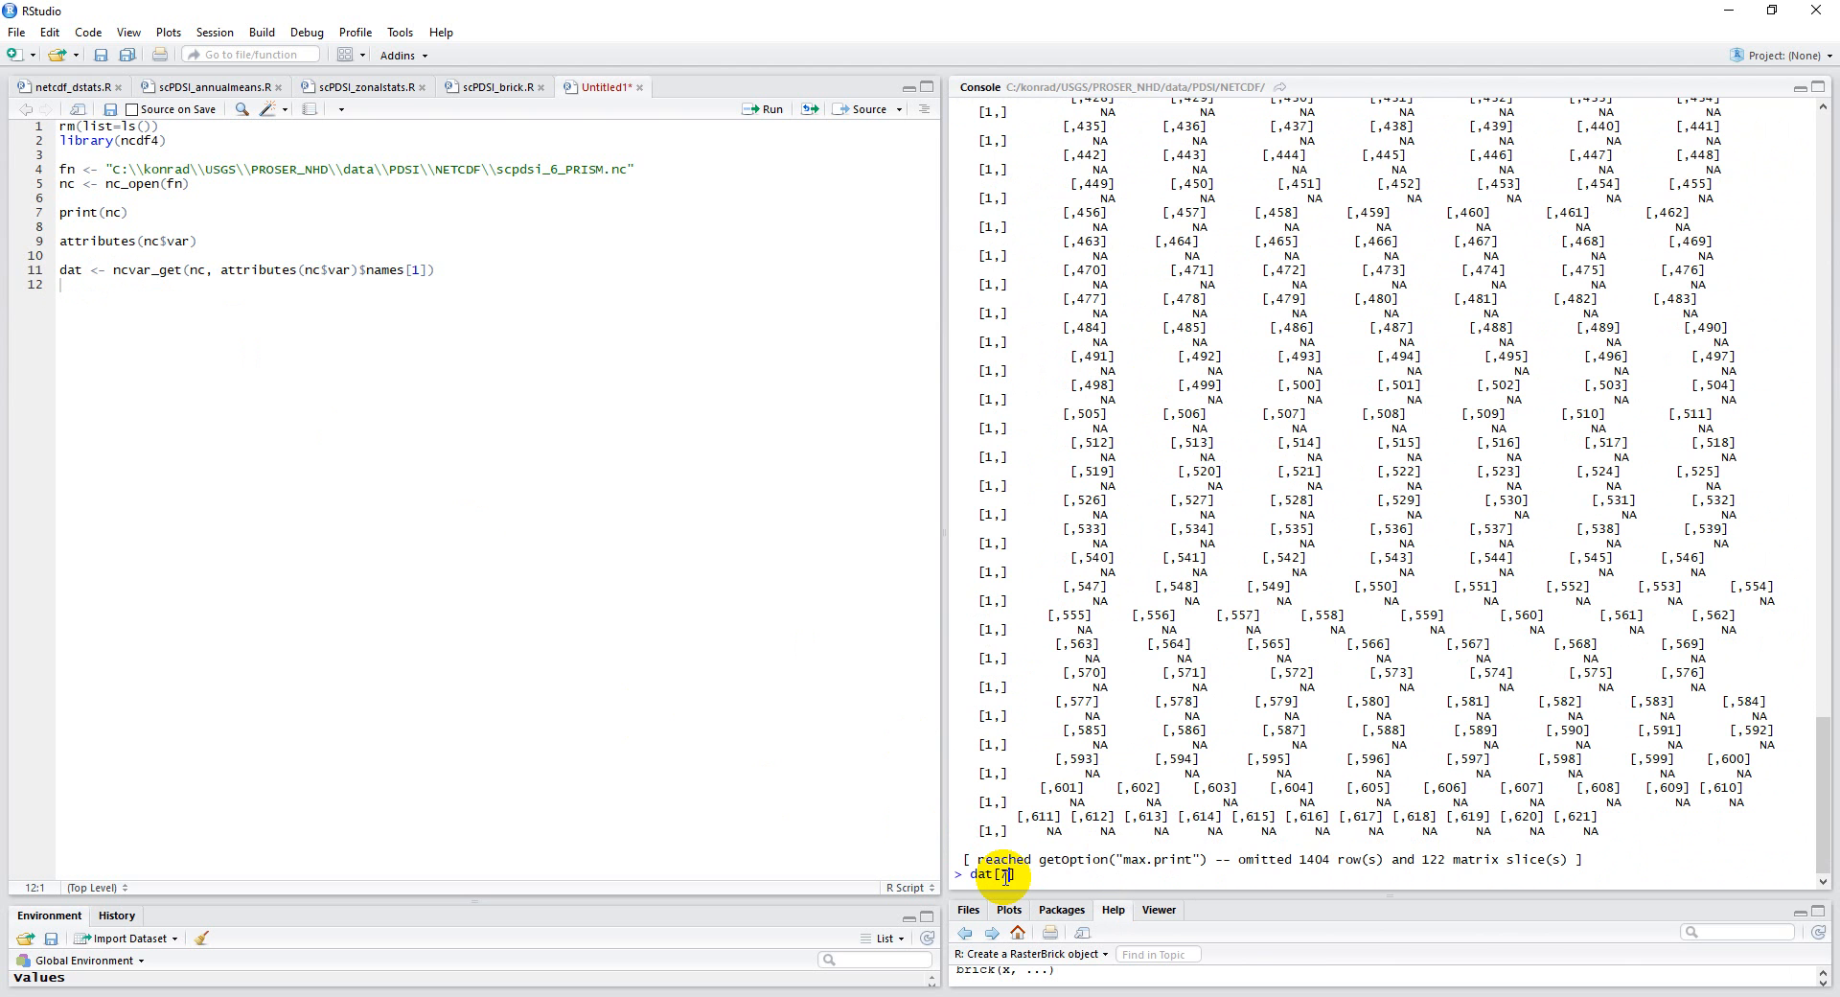
type("700,300]")
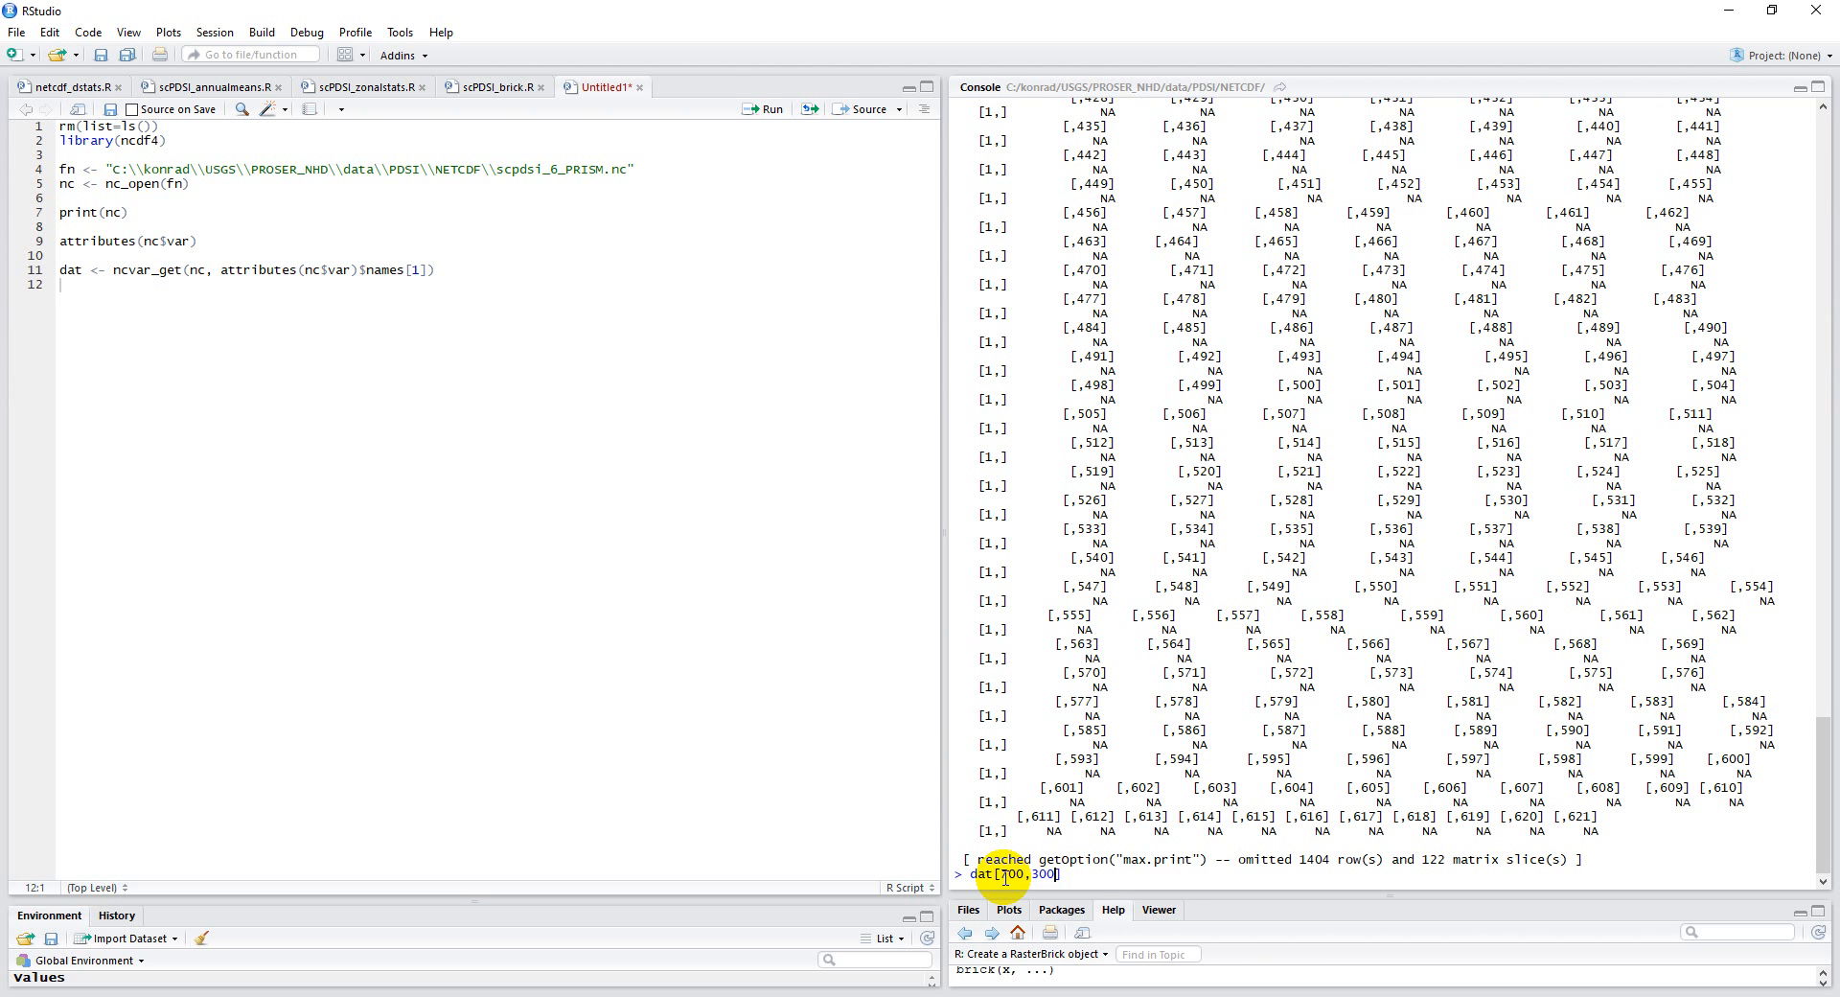